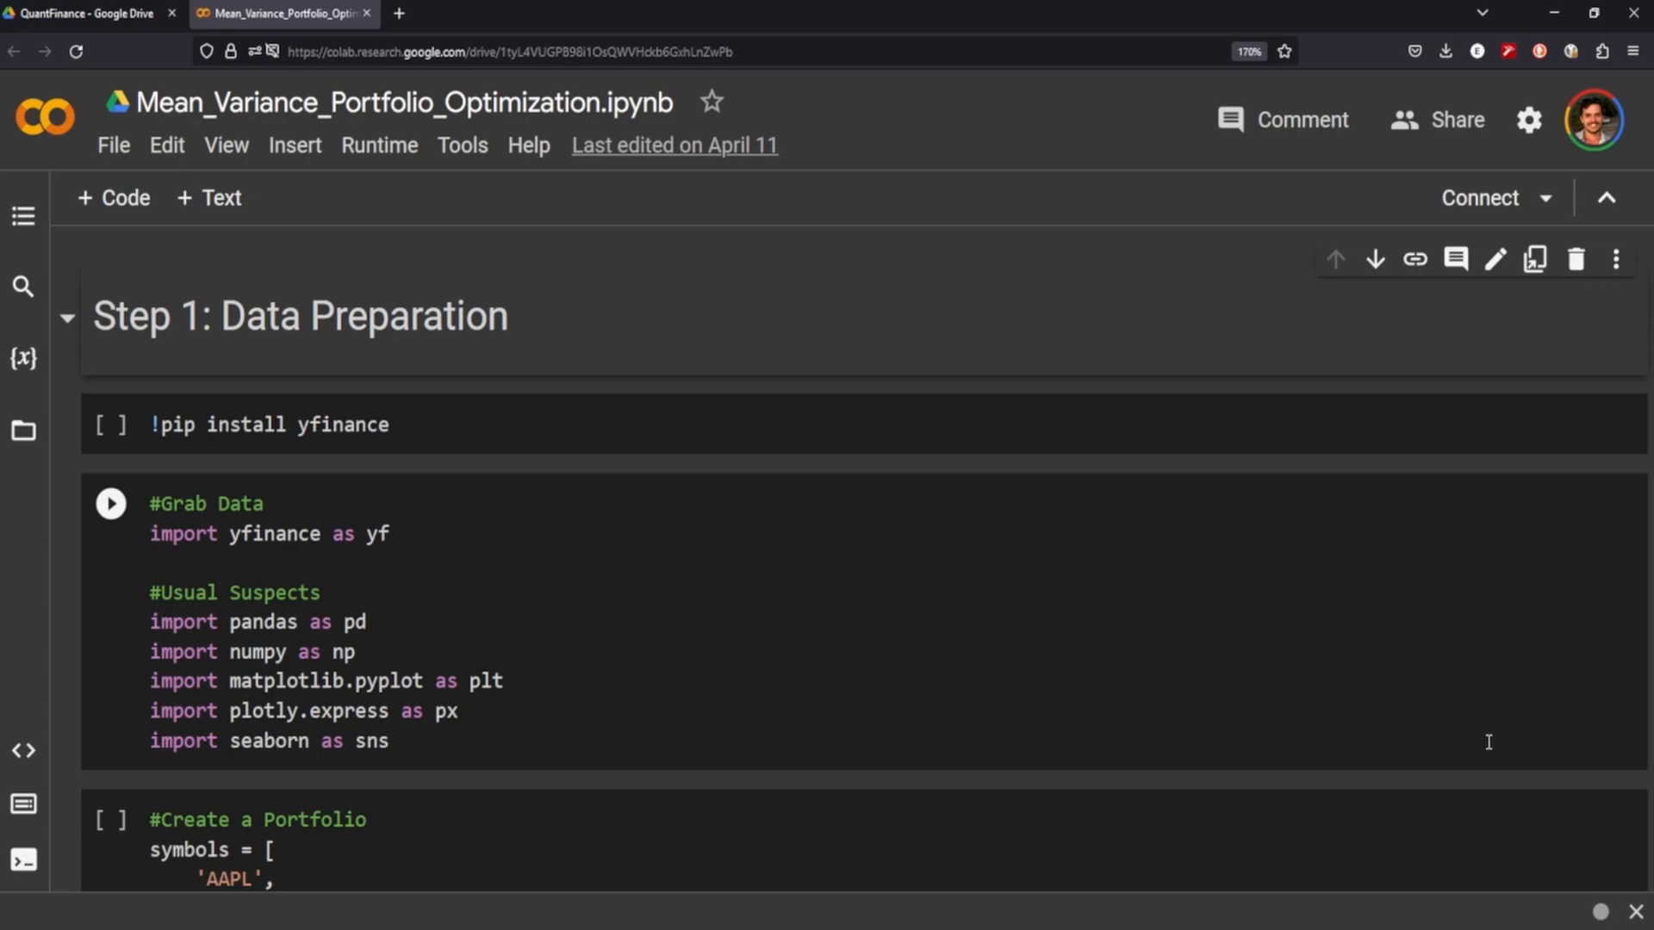
mouse_move(676, 488)
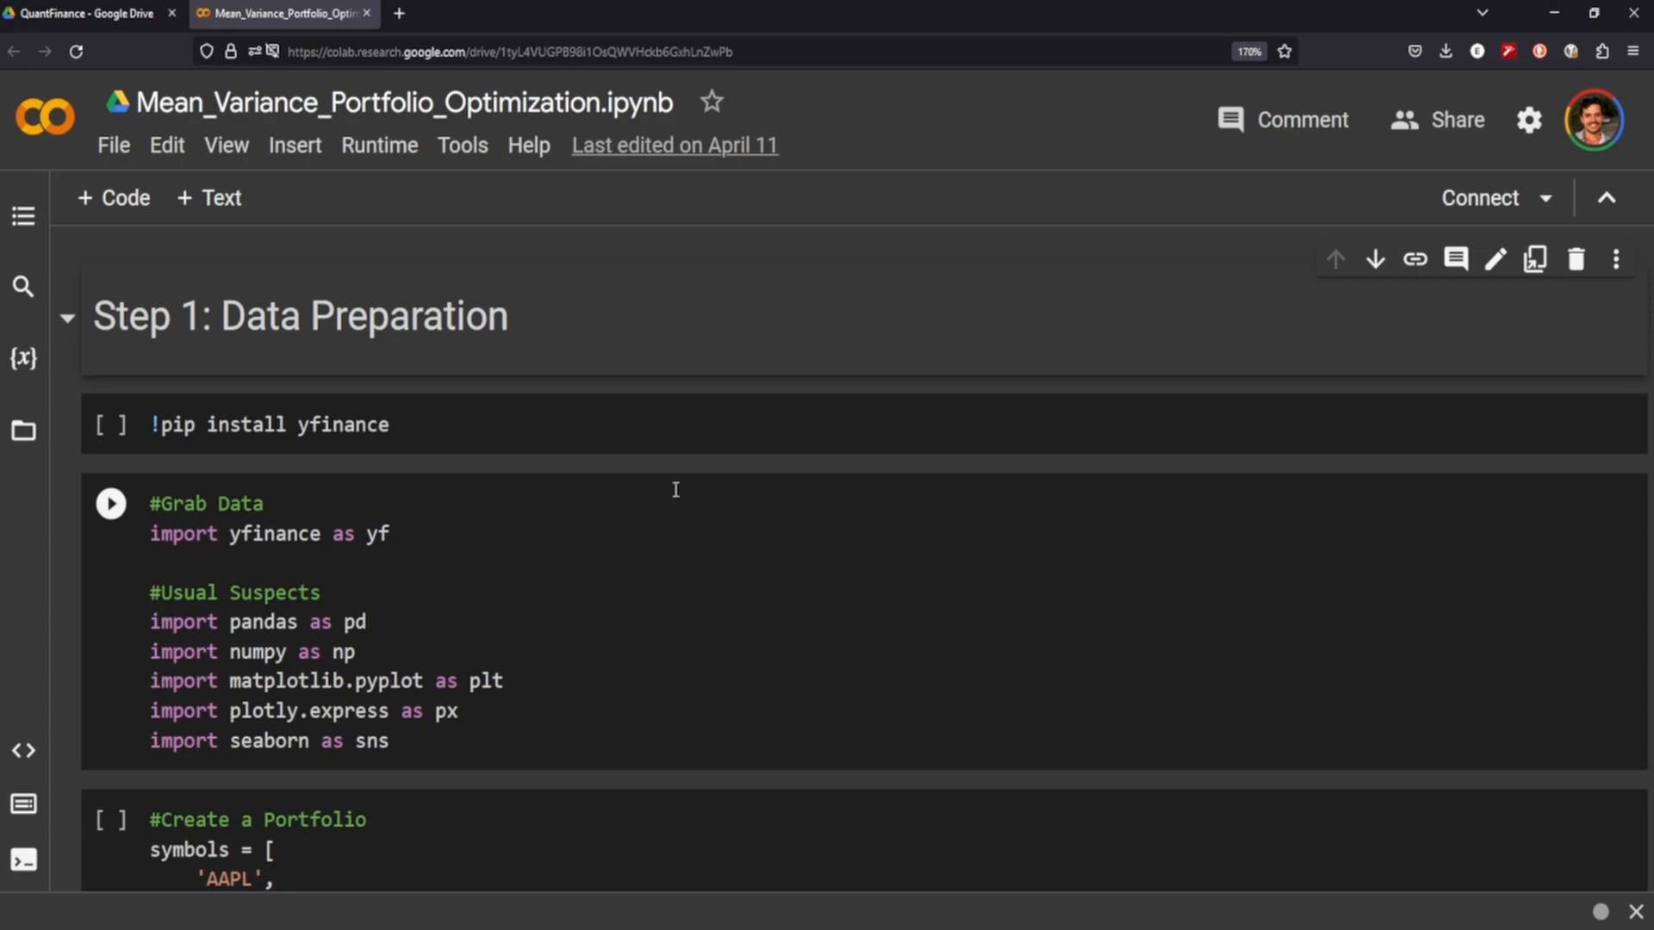
- Run the '!pip install yfinance' cell, connecting a runtime to start the install
left_click(109, 425)
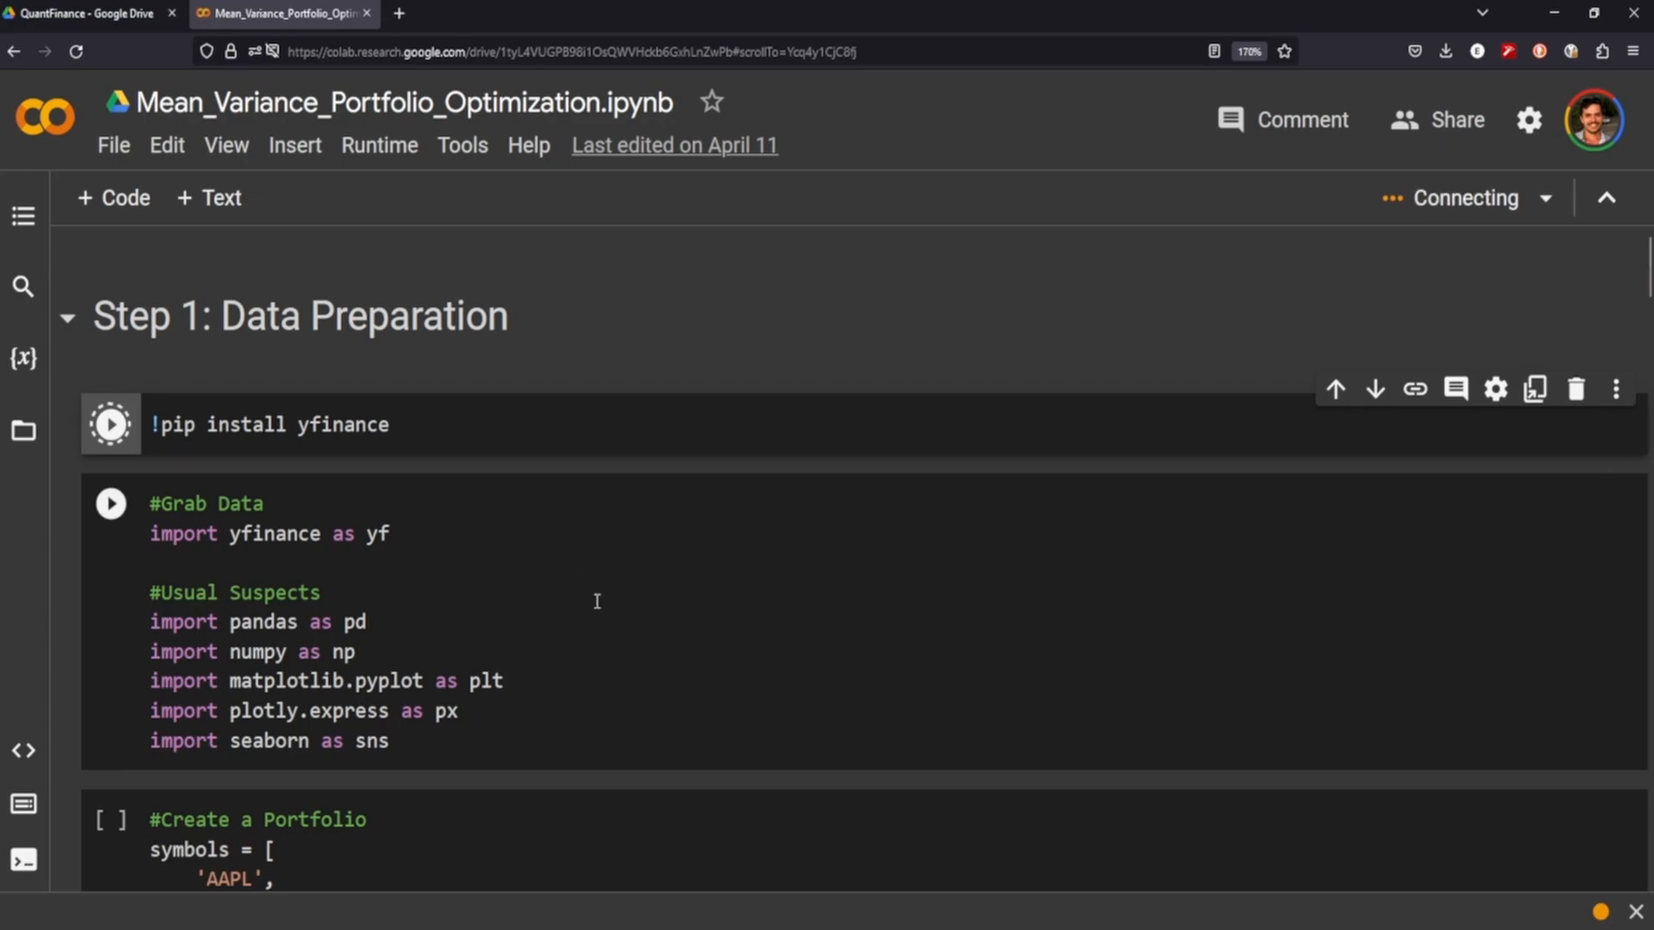
- Run the library imports and the 'Create a Portfolio' cell defining the 20 tickers (AAPL to XOM…)
left_click(109, 423)
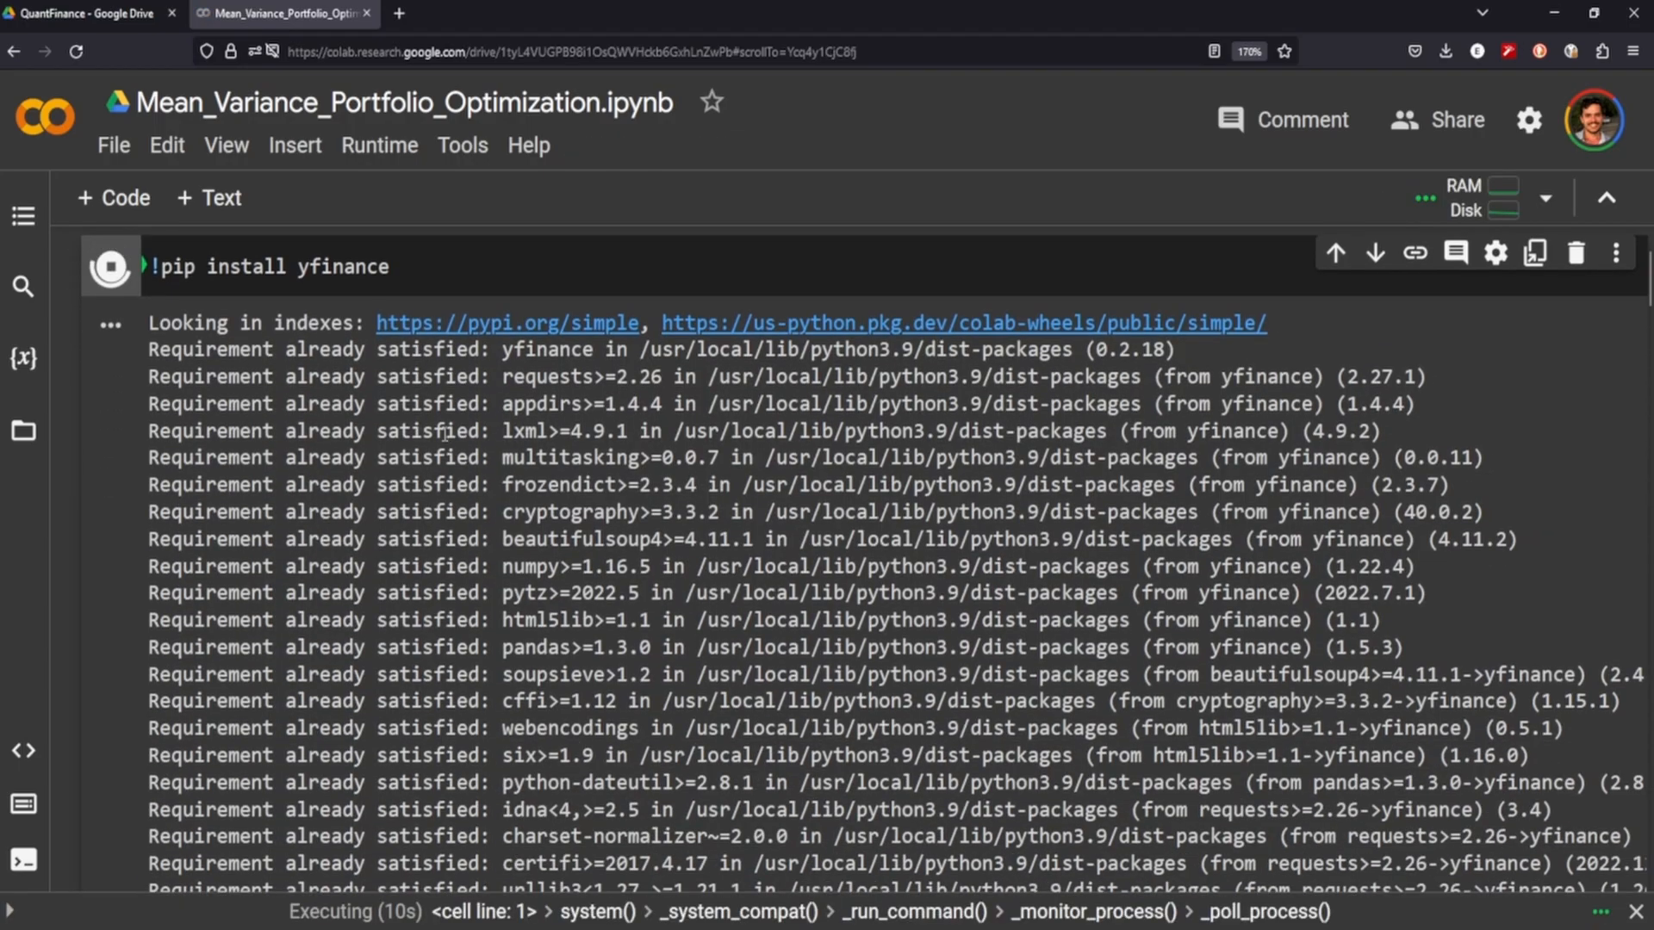
scroll("down", 3)
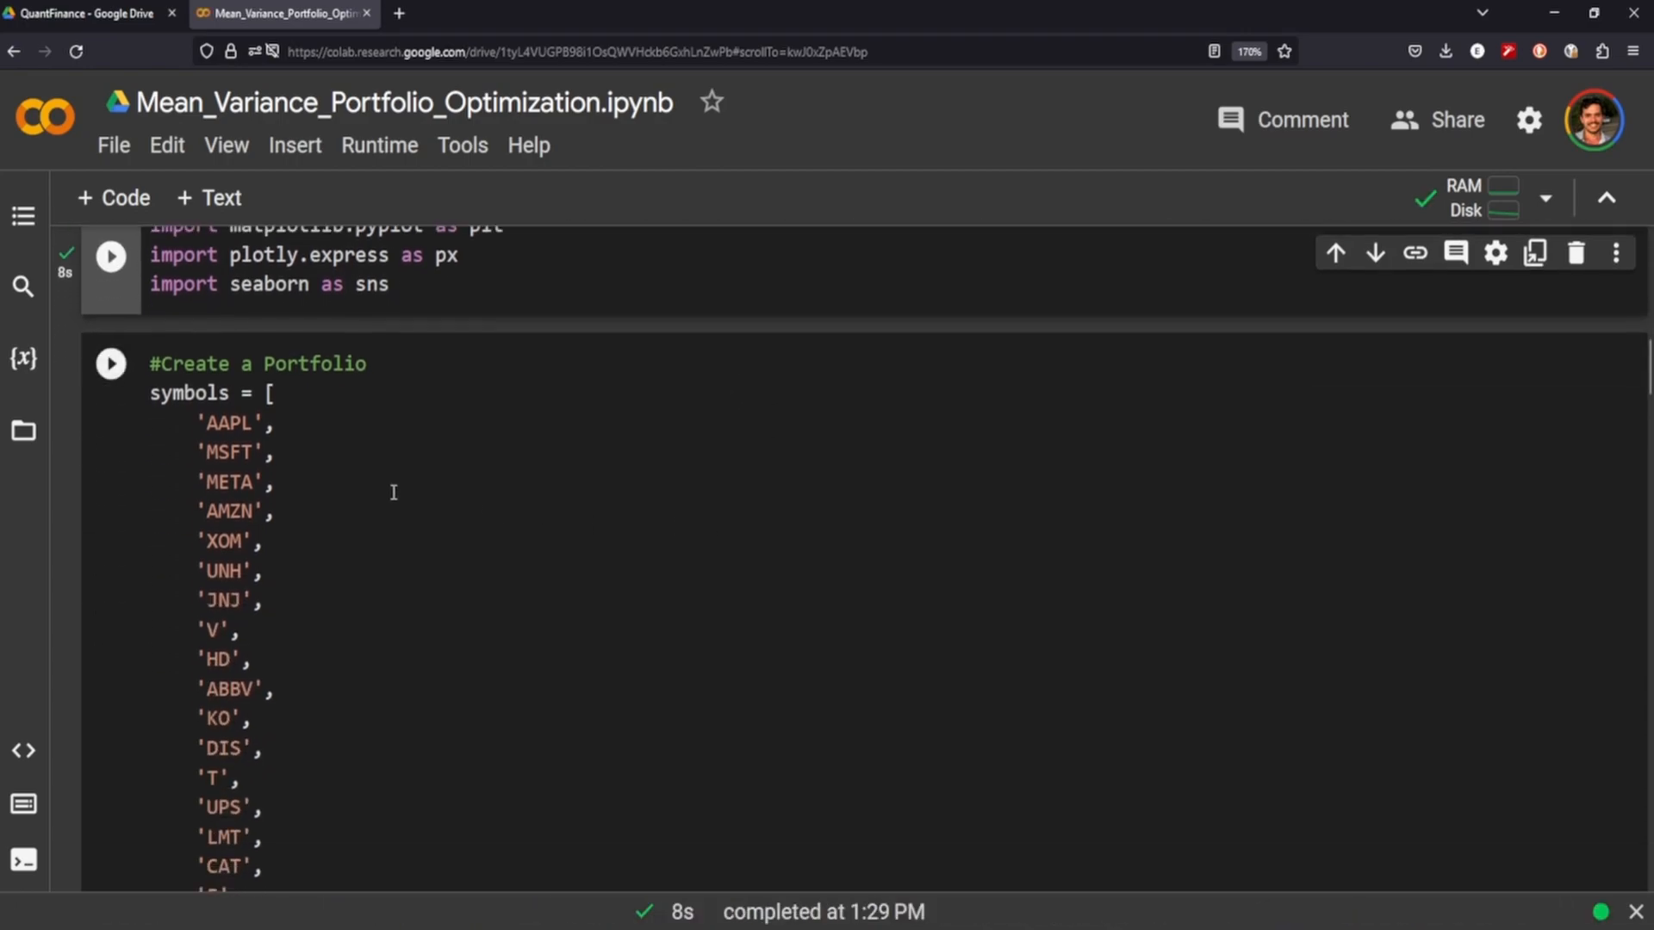
left_click_drag(194, 423, 267, 541)
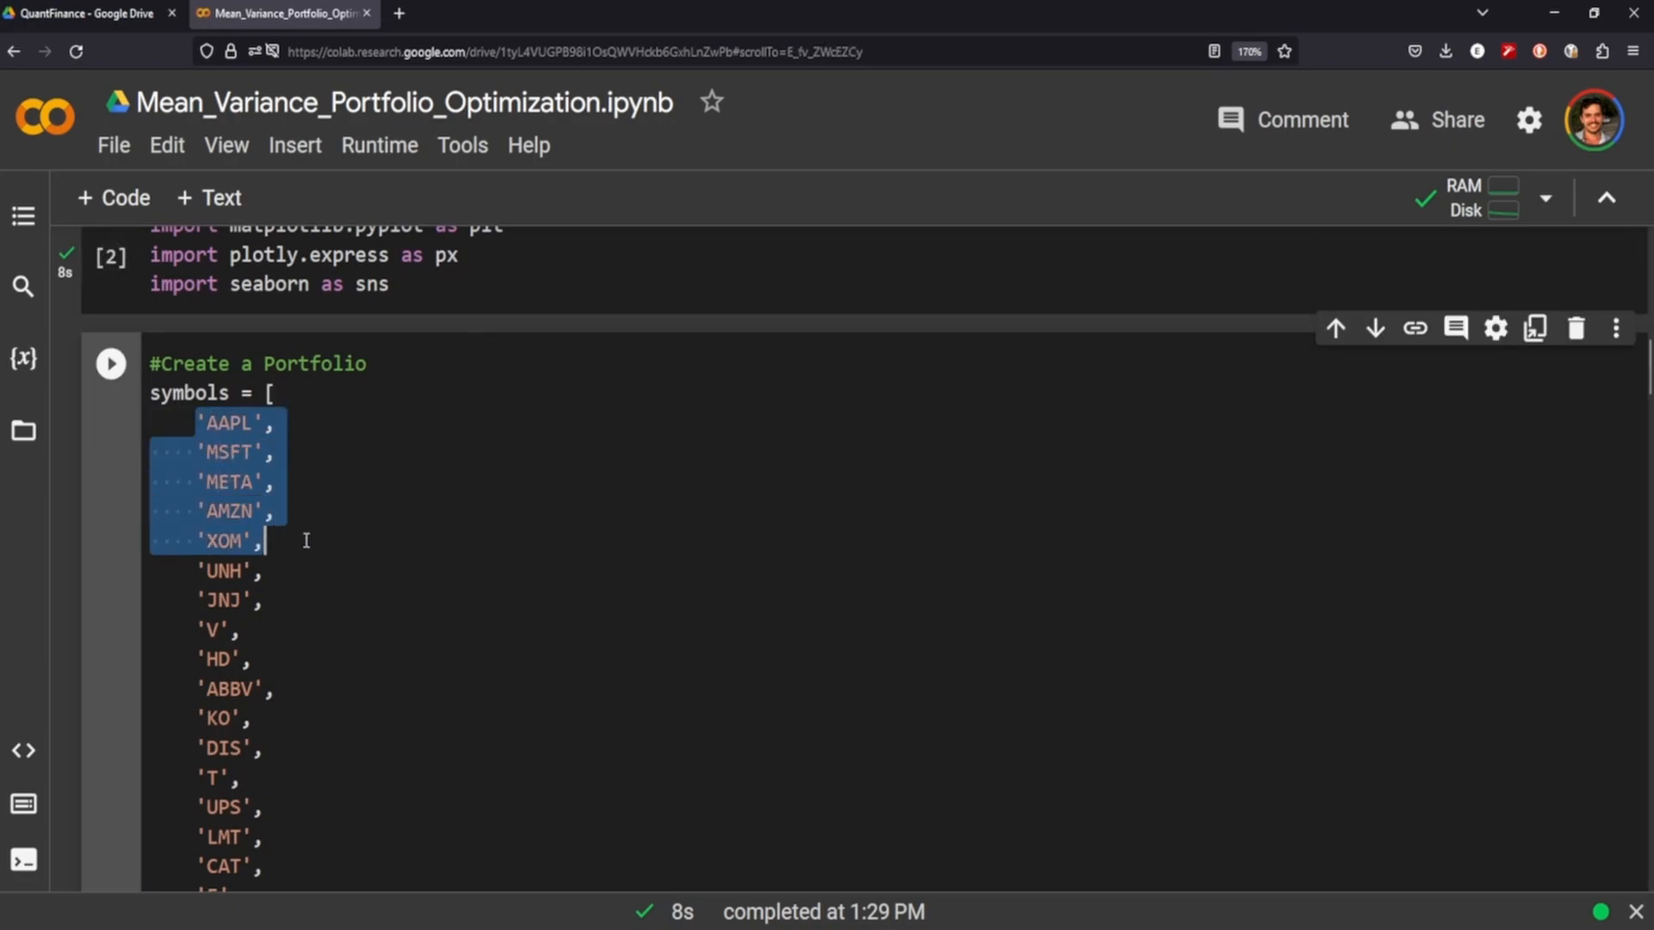
scroll("down", 3)
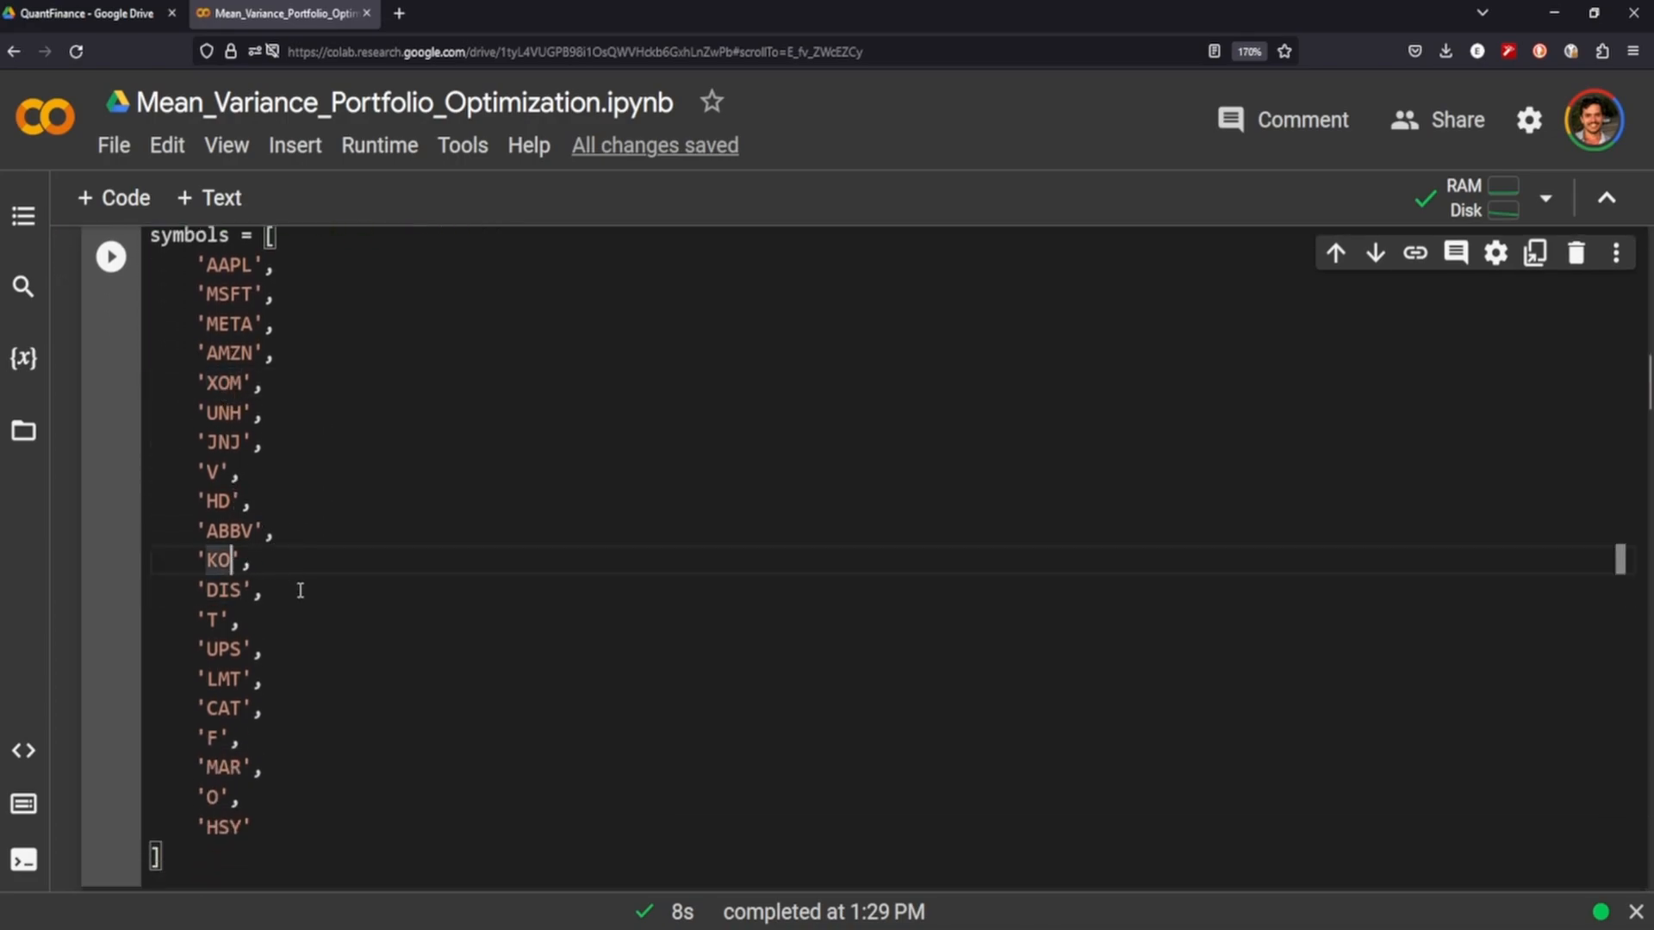
left_click(224, 709)
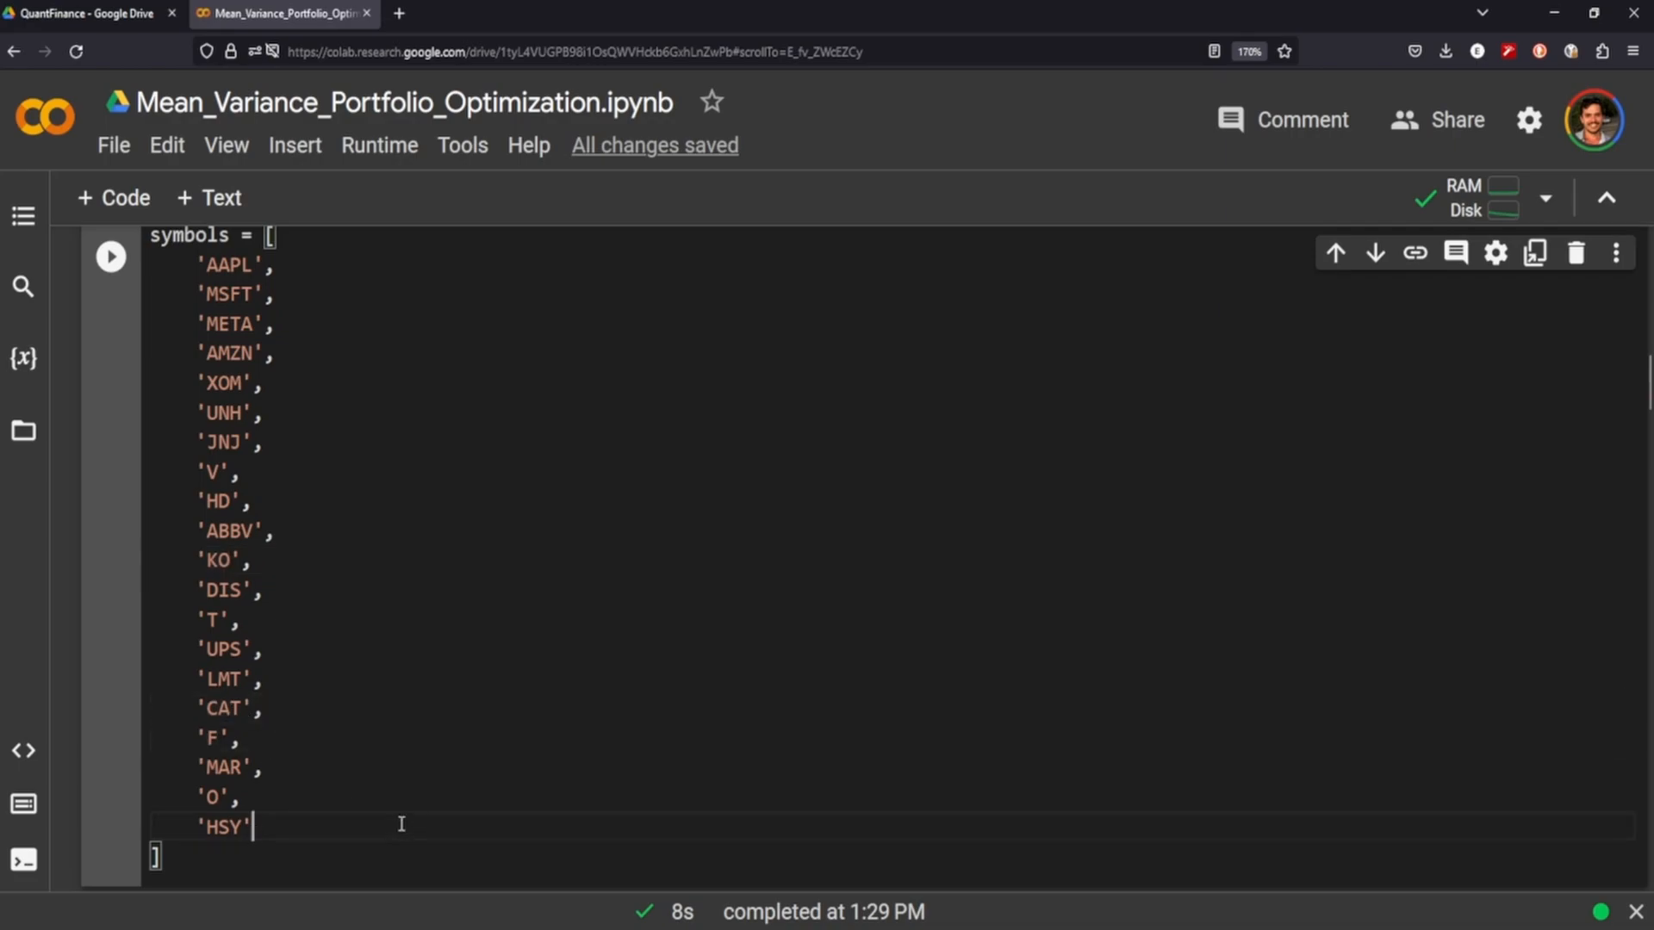
left_click(109, 257)
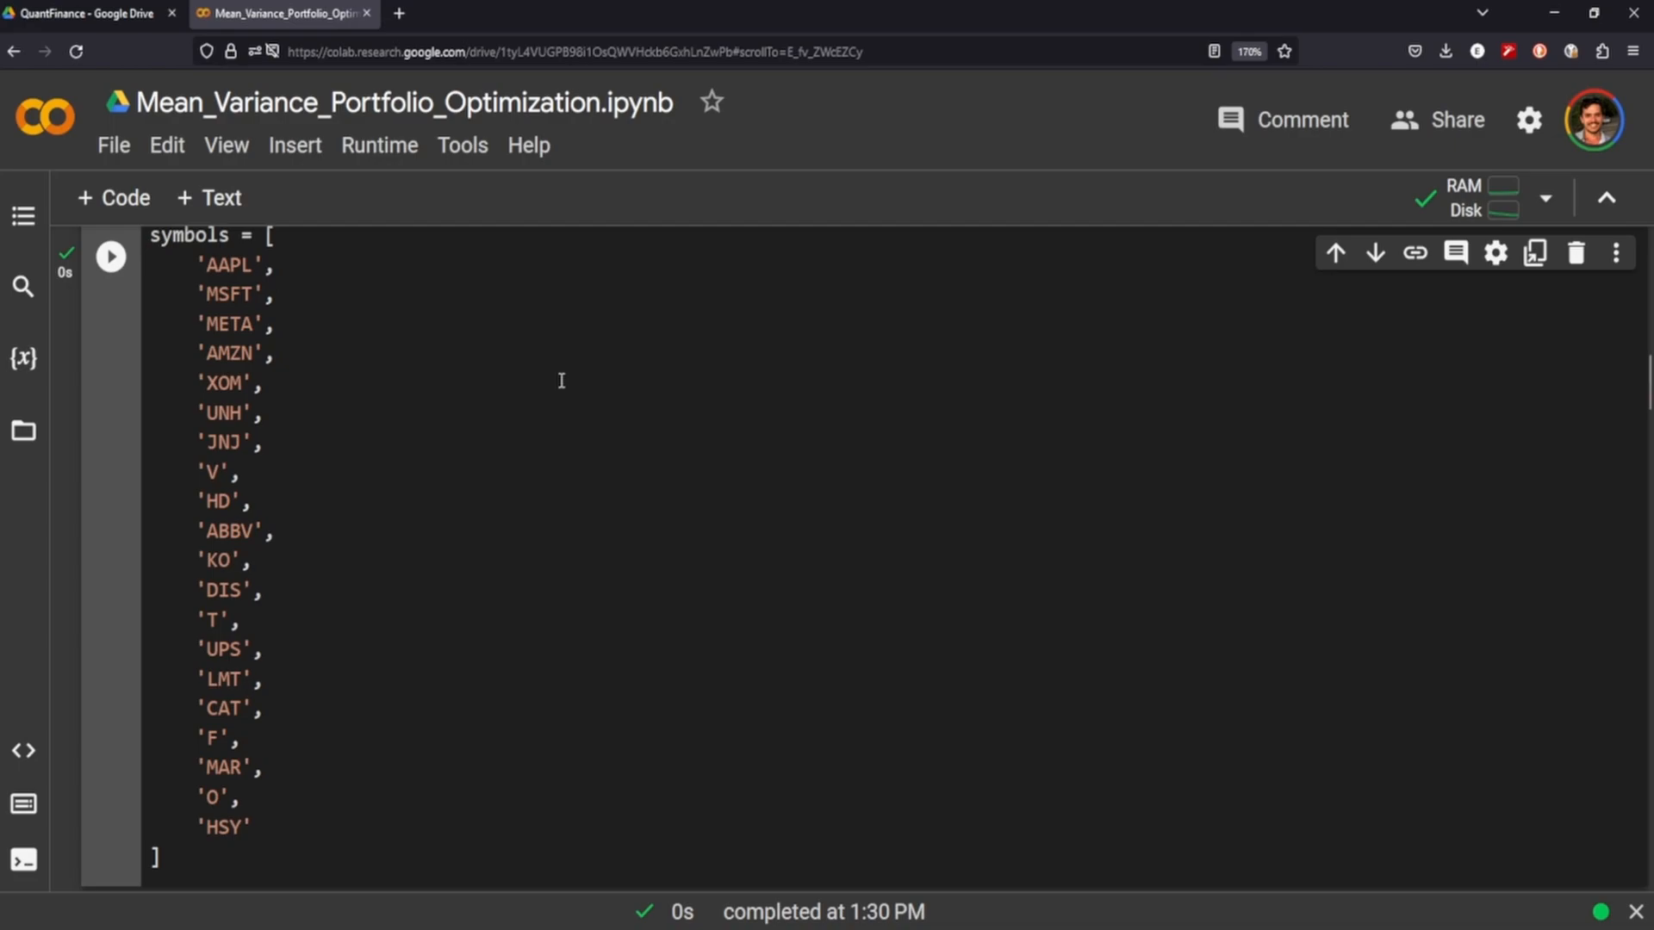
mouse_move(484, 483)
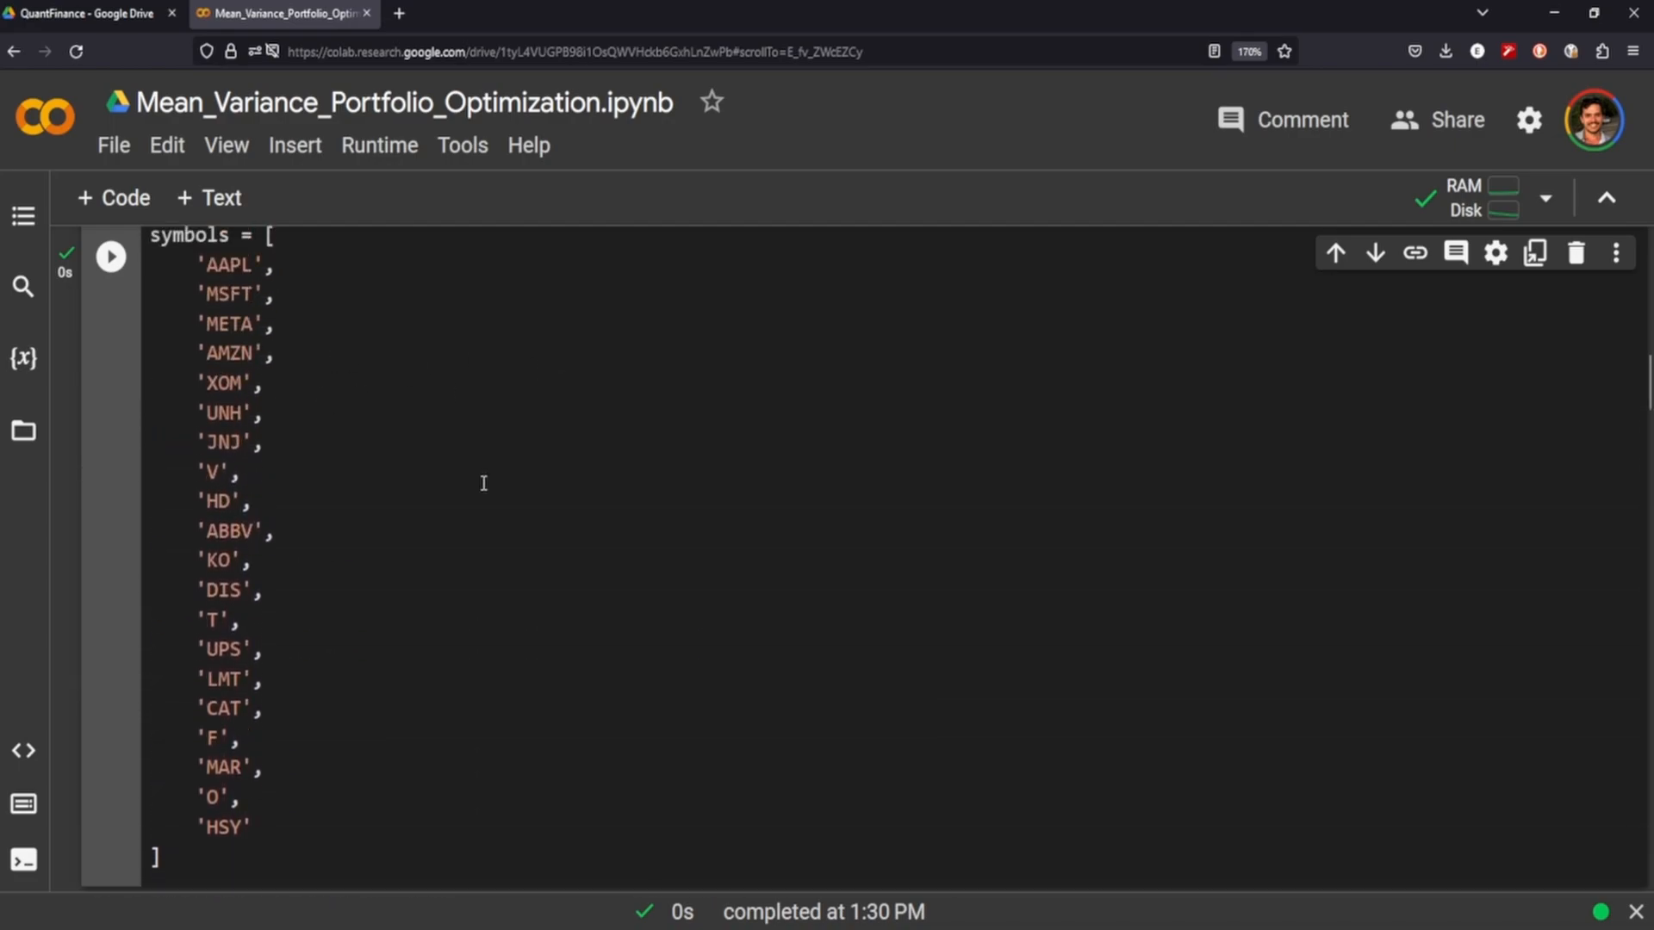
mouse_move(241, 580)
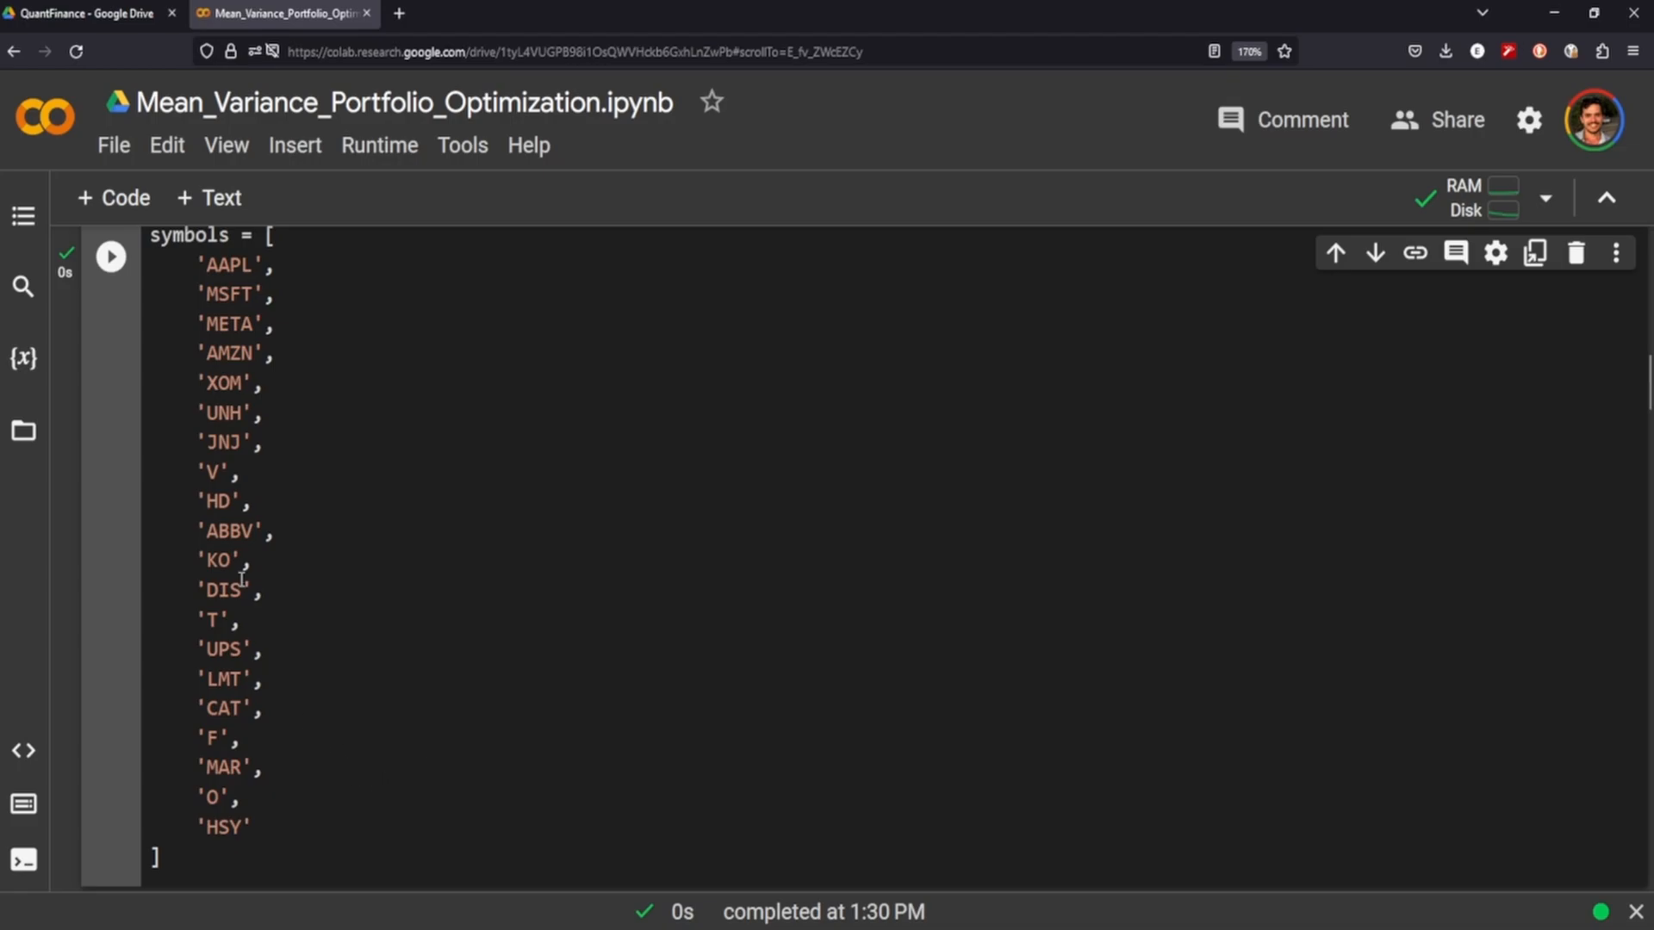
- Download 2018–2023 adjusted-close prices for the 20 stocks and chart their cumulative returns in Plotly
scroll("down", 3)
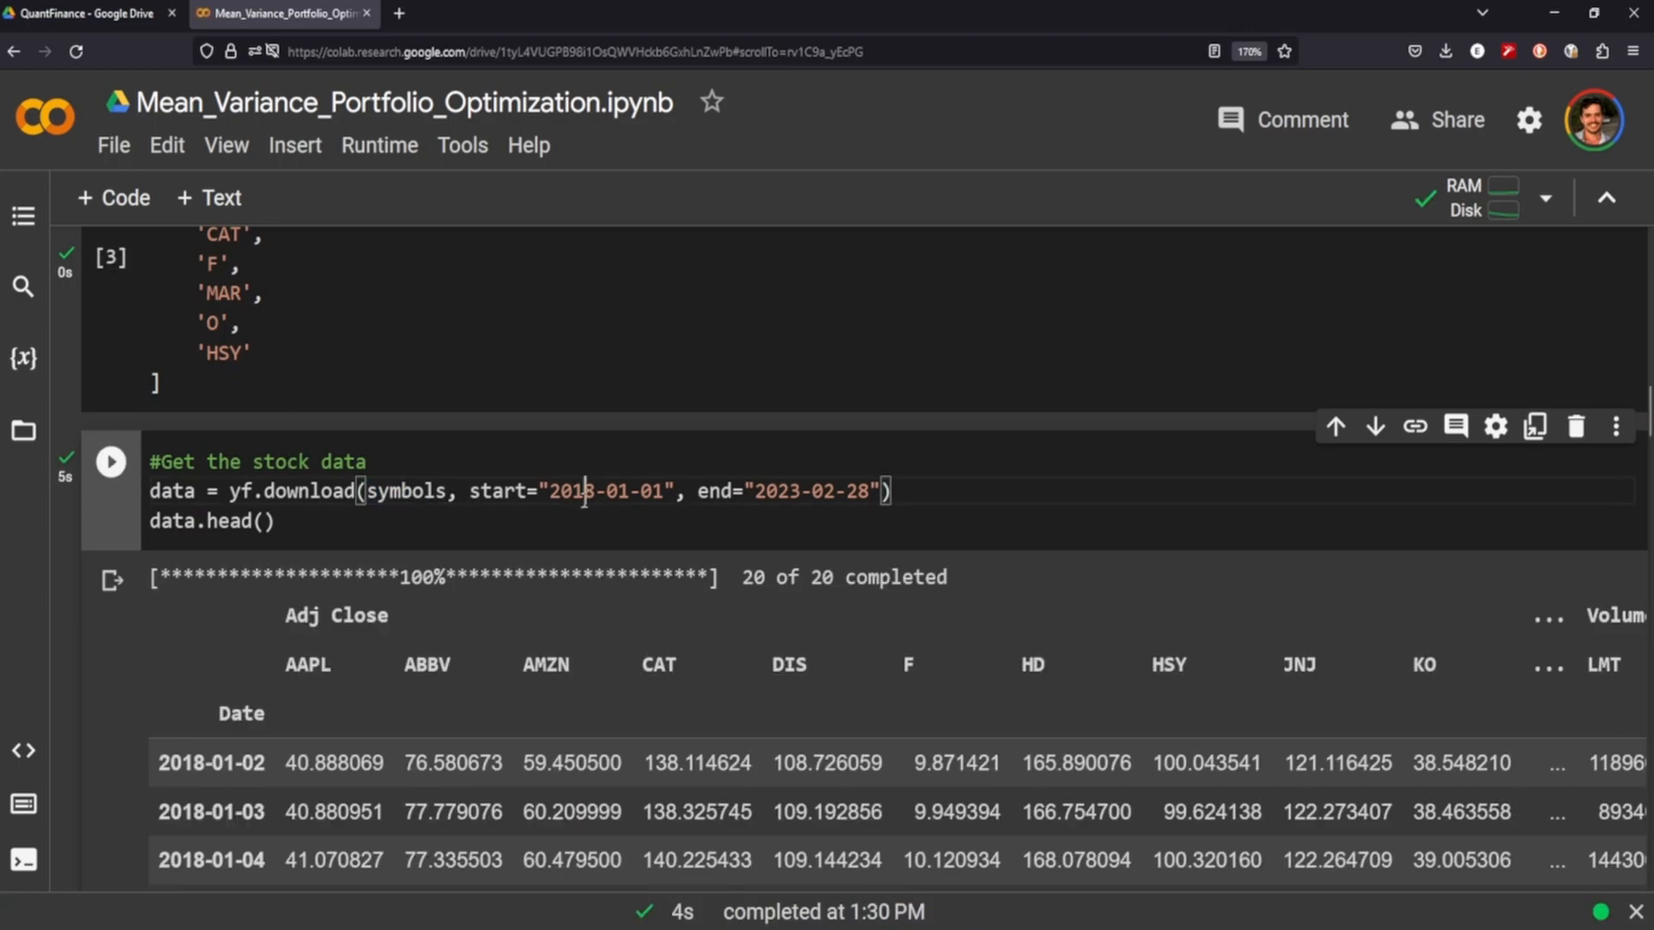
double_click(571, 492)
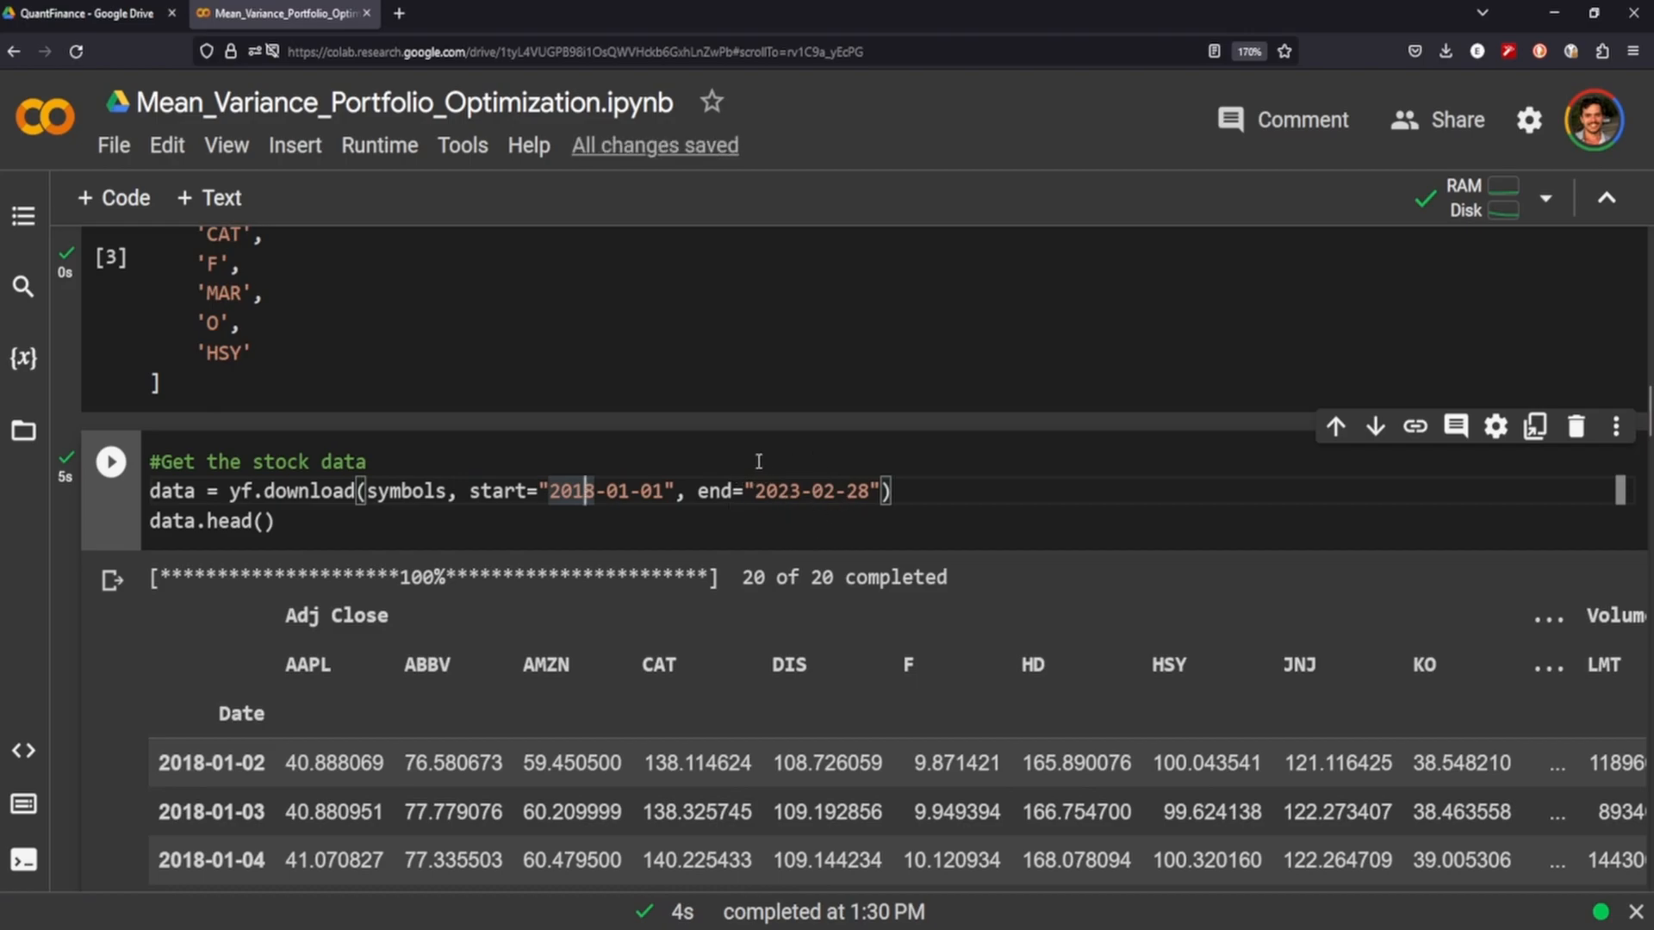
scroll("down", 3)
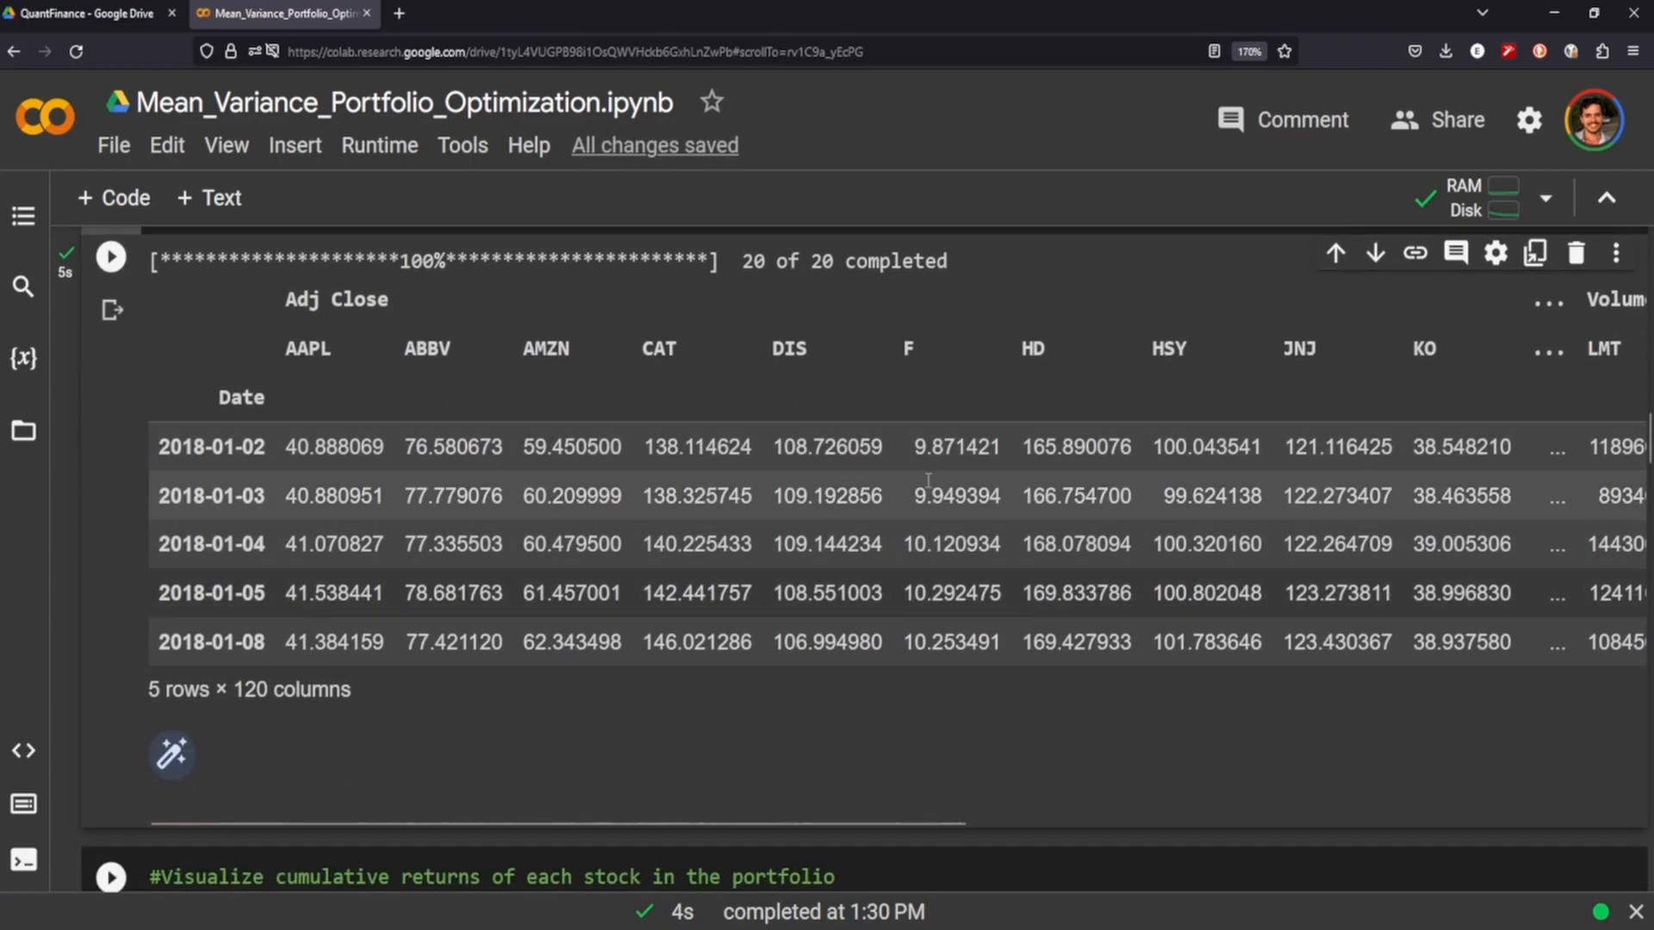
scroll("down", 3)
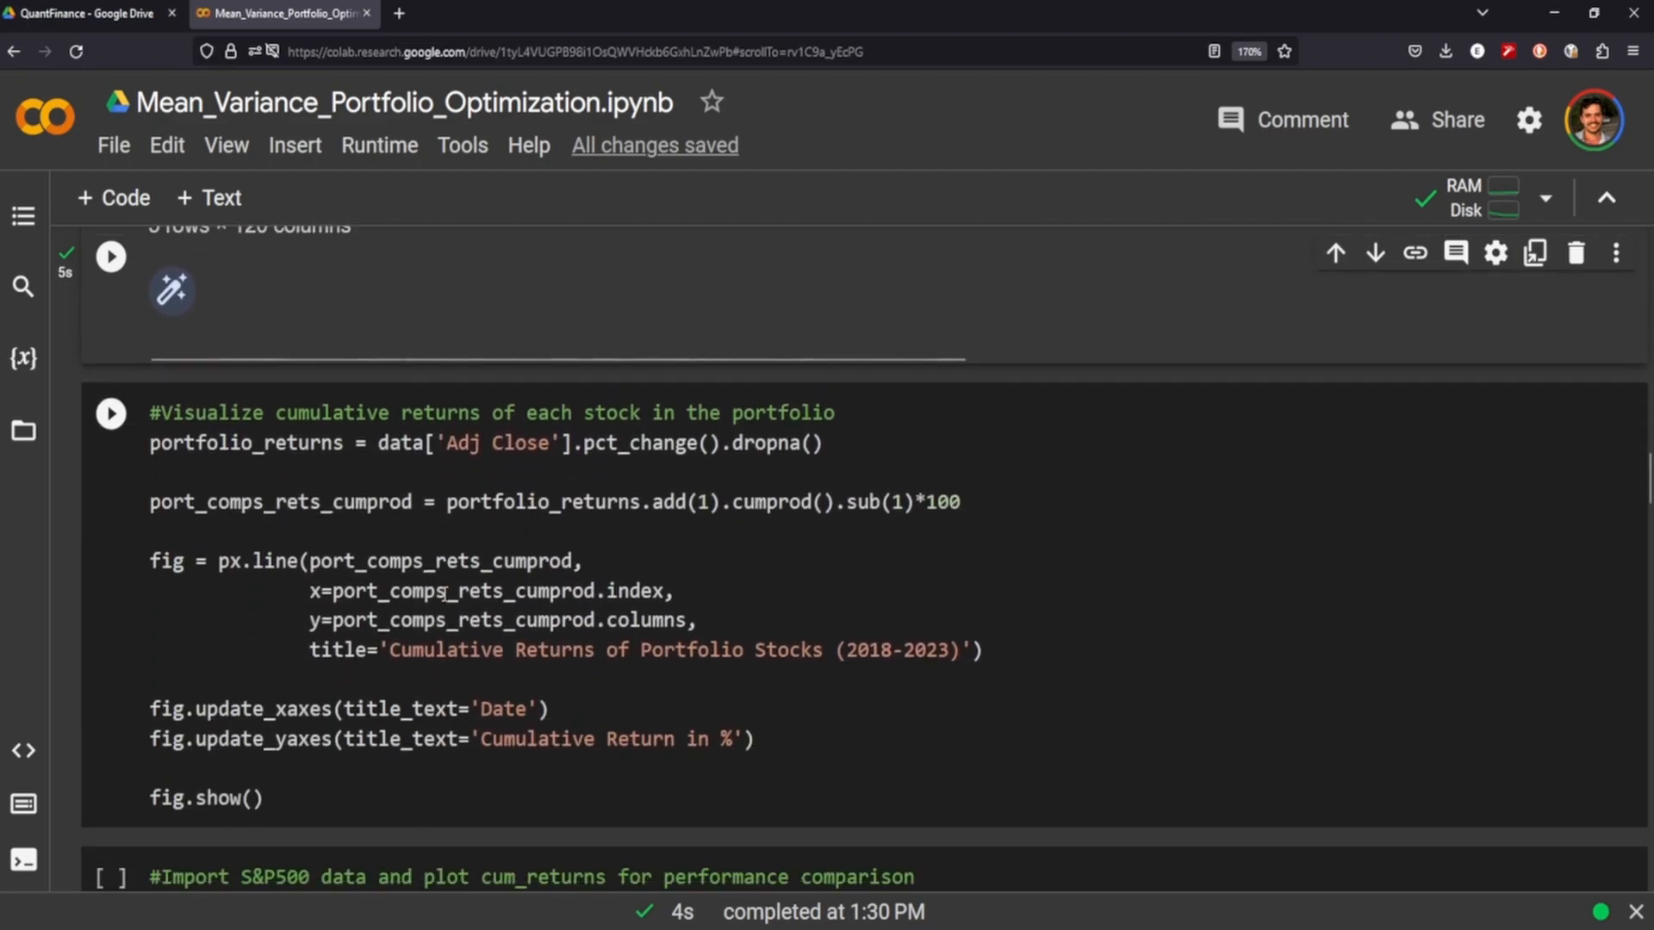
scroll("down", 3)
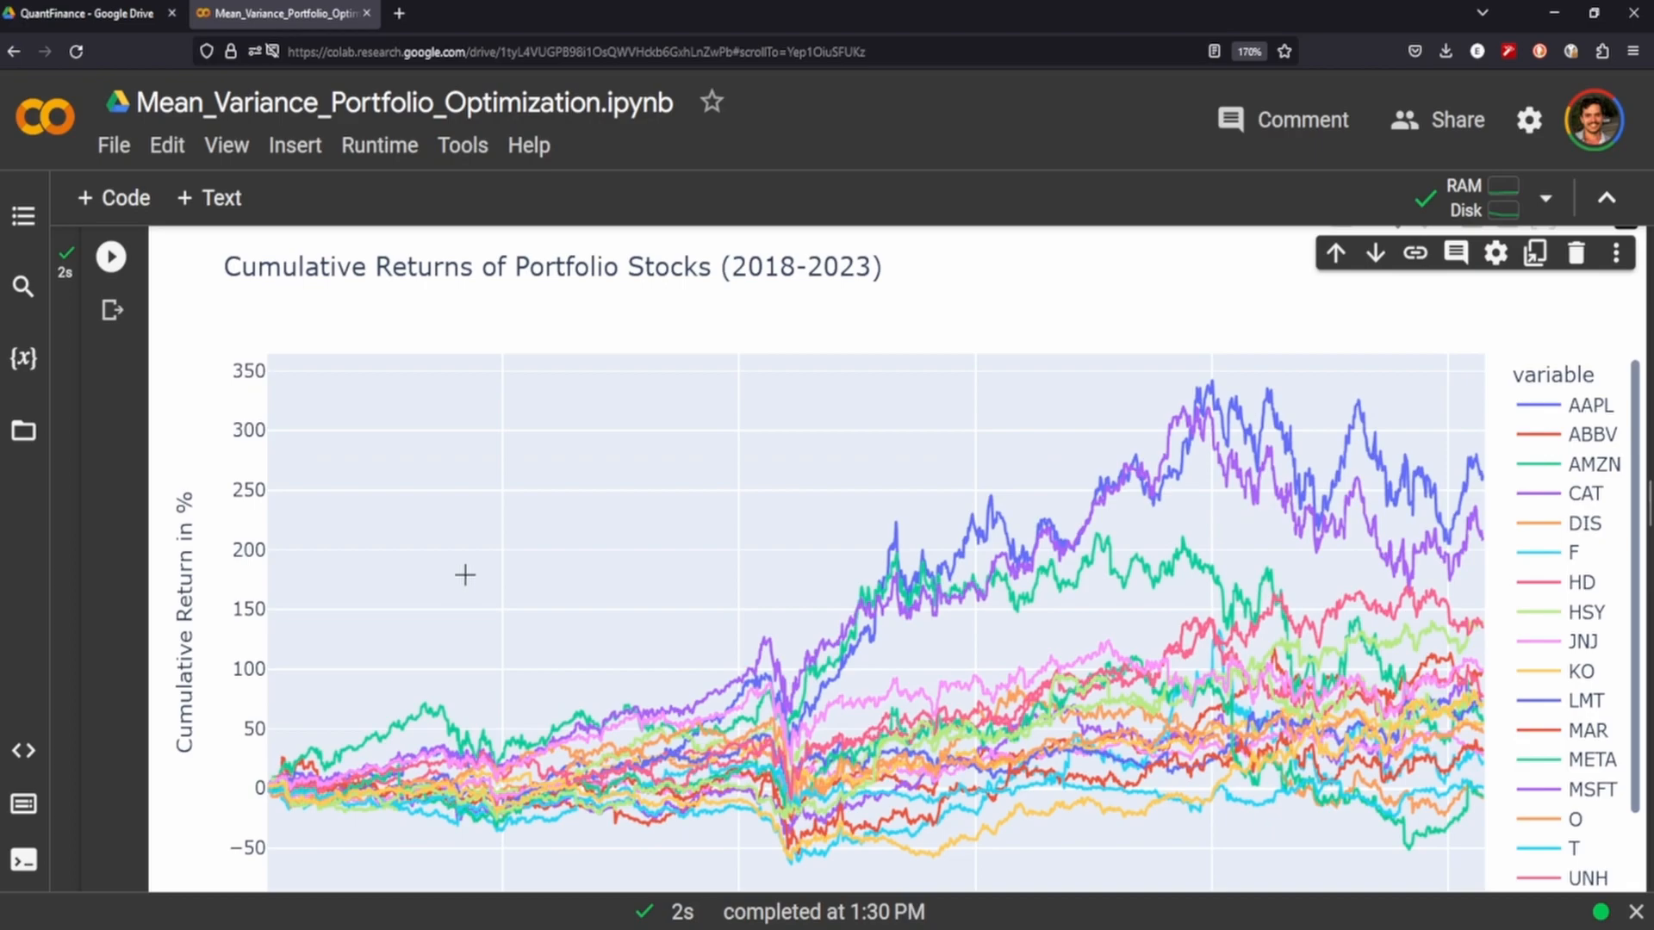
mouse_move(322, 475)
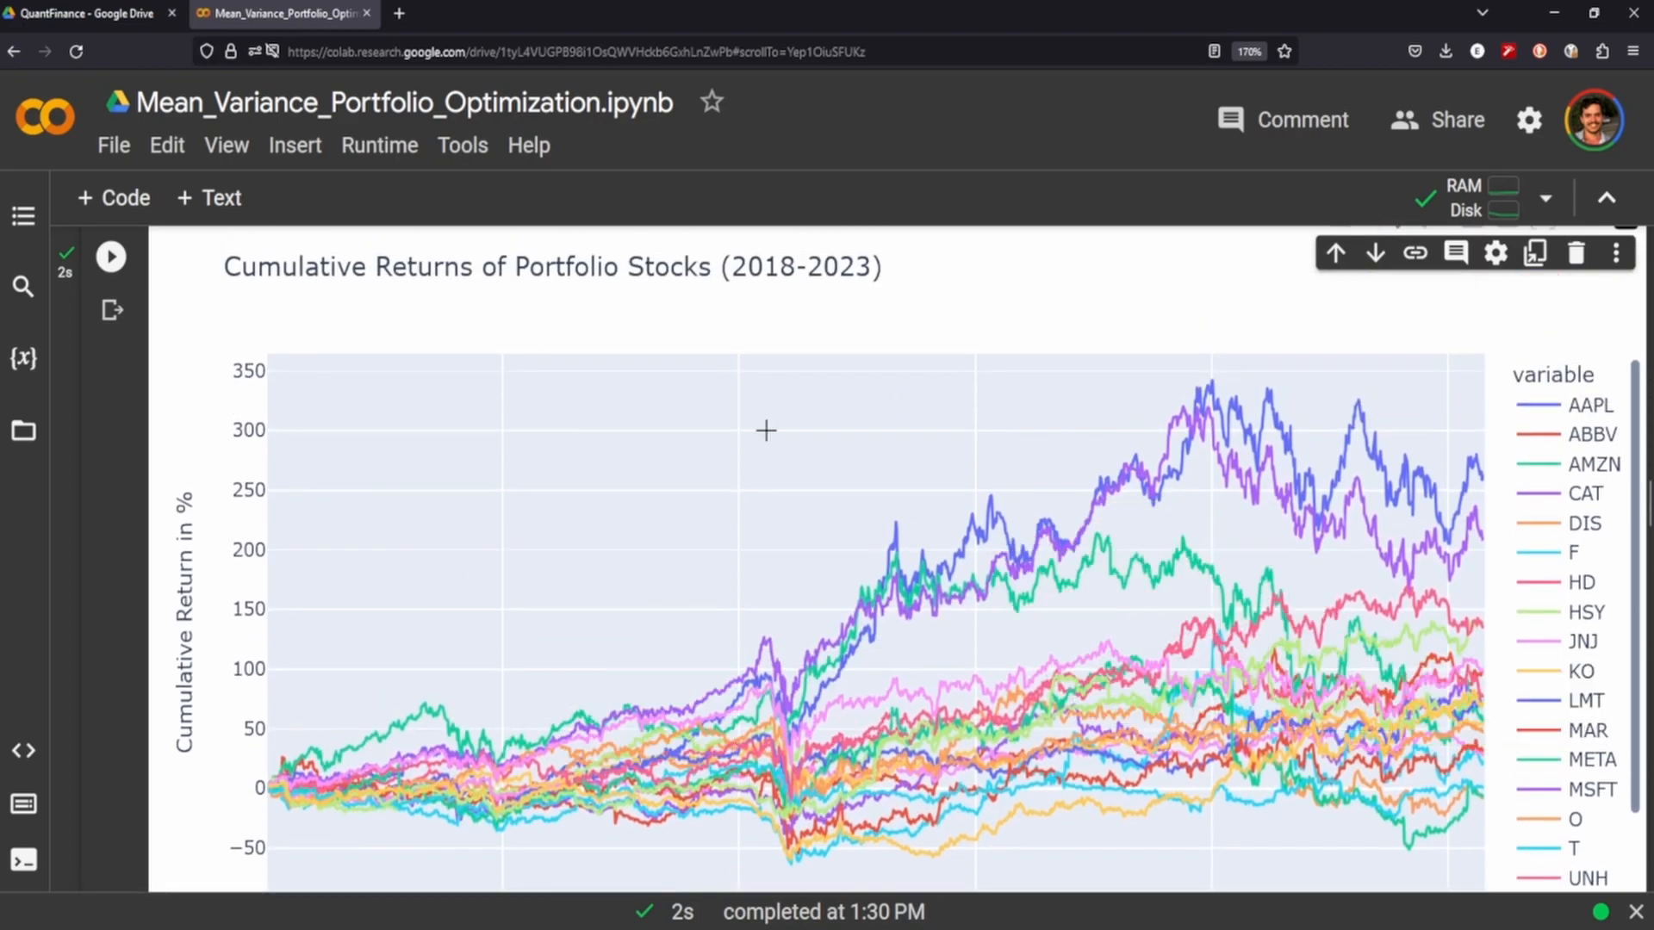
mouse_move(448, 600)
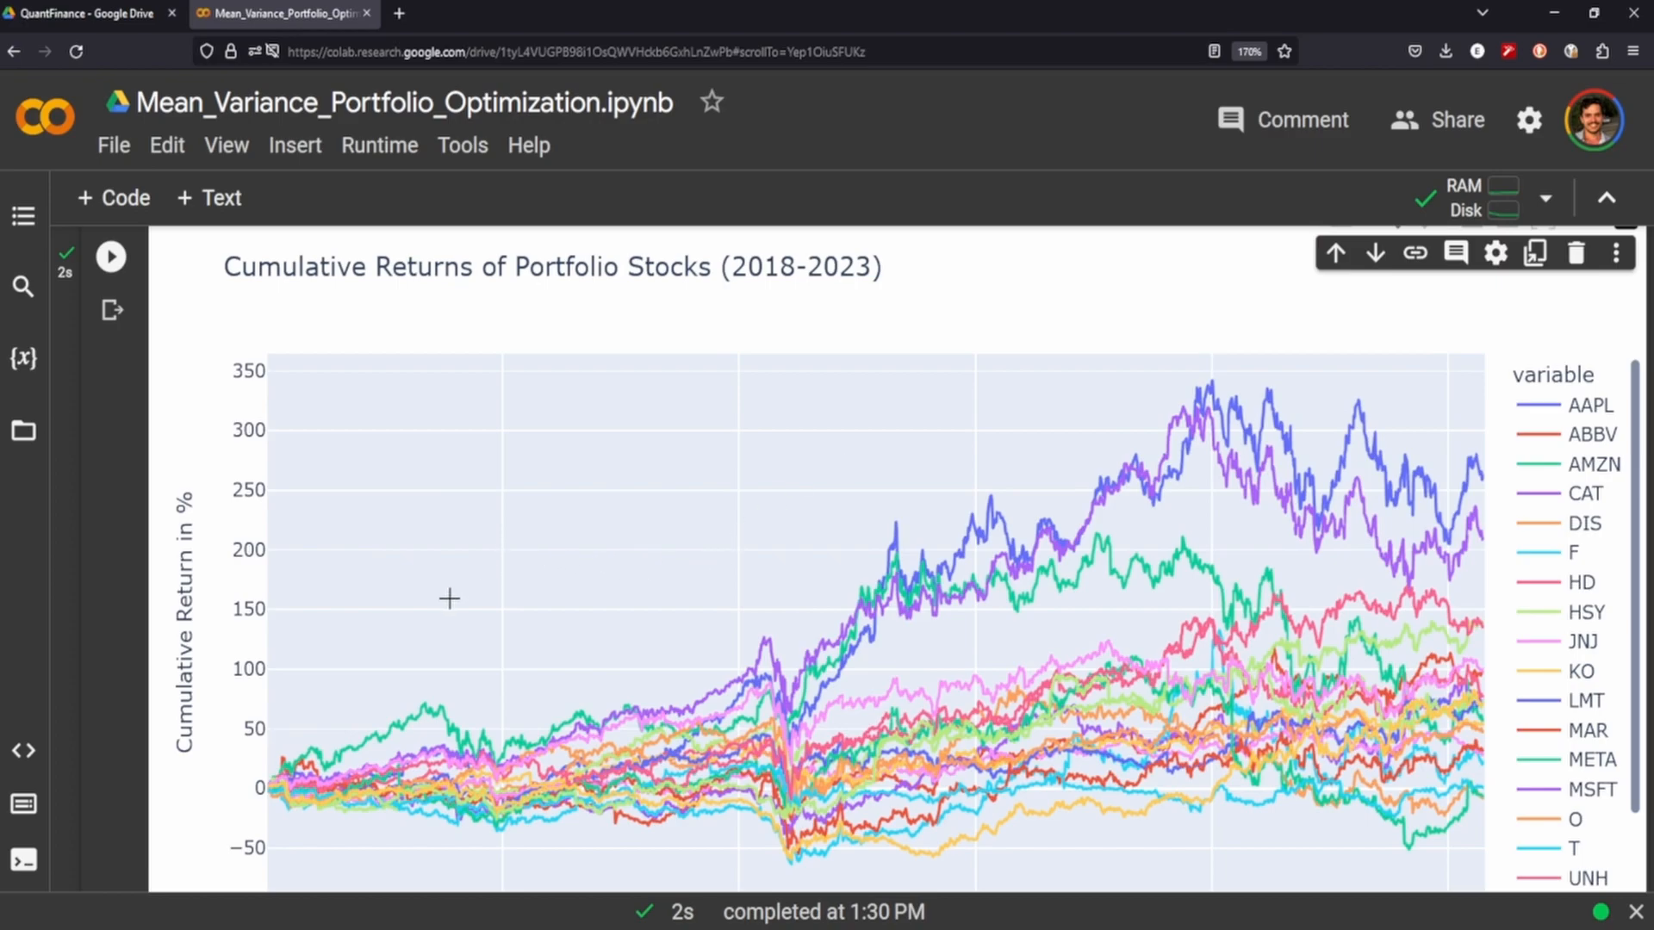
scroll("down", 3)
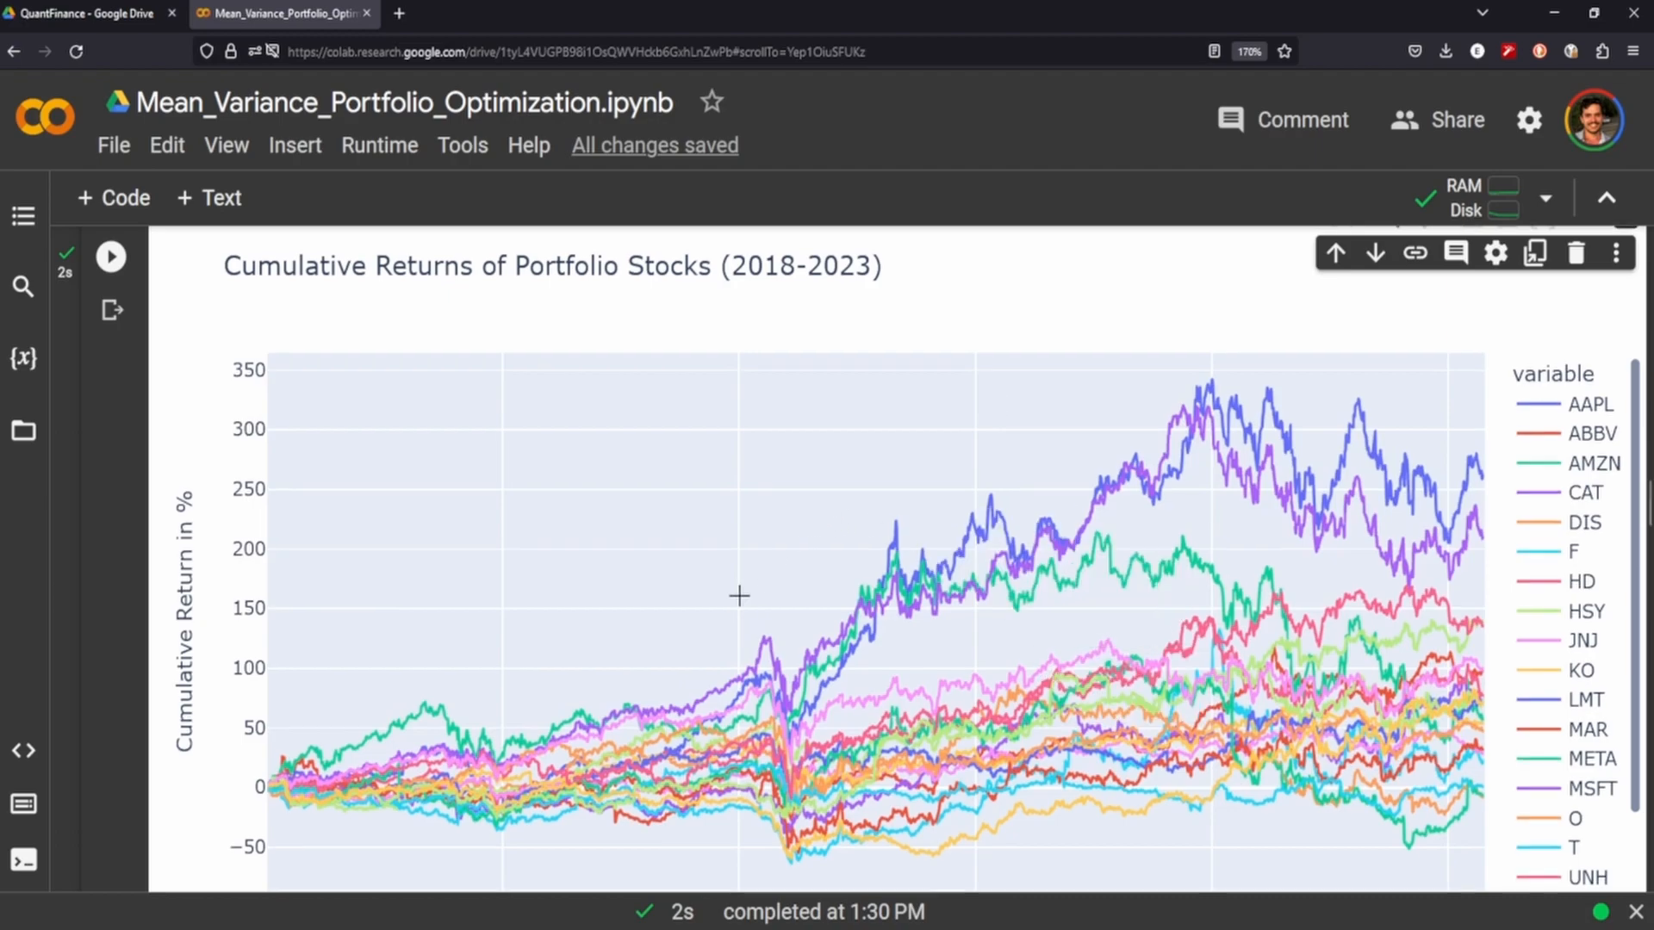
scroll("down", 3)
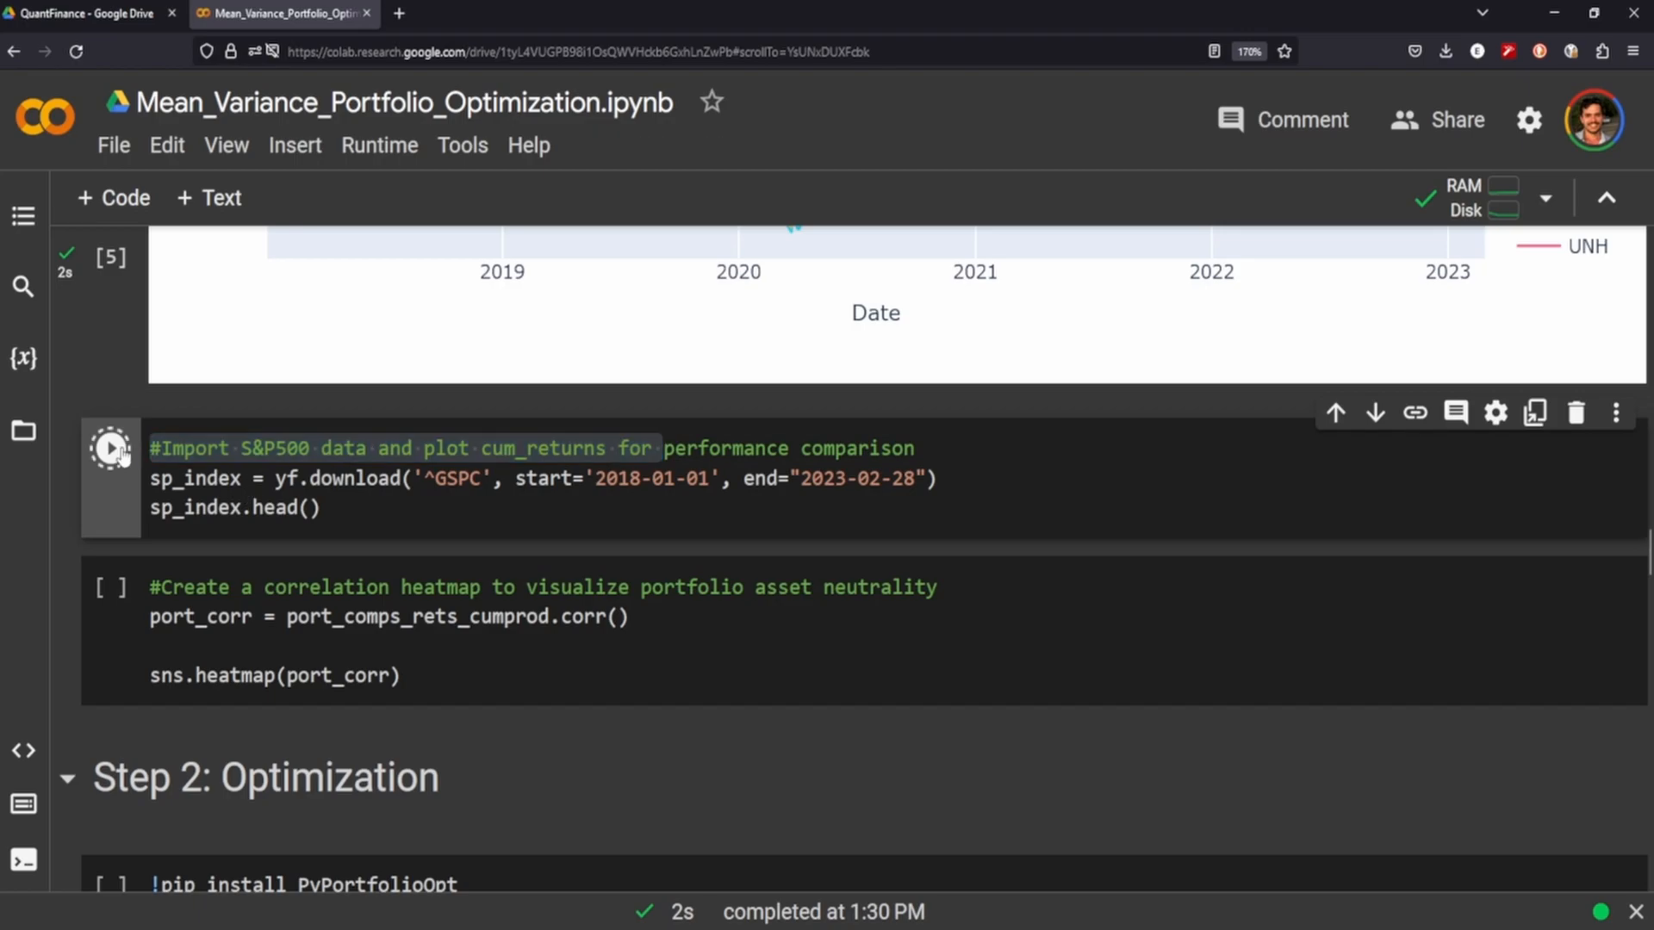
- Render the sns.heatmap(port_corr) correlation heatmap and reach the Step 2: Optimization section
left_click(111, 447)
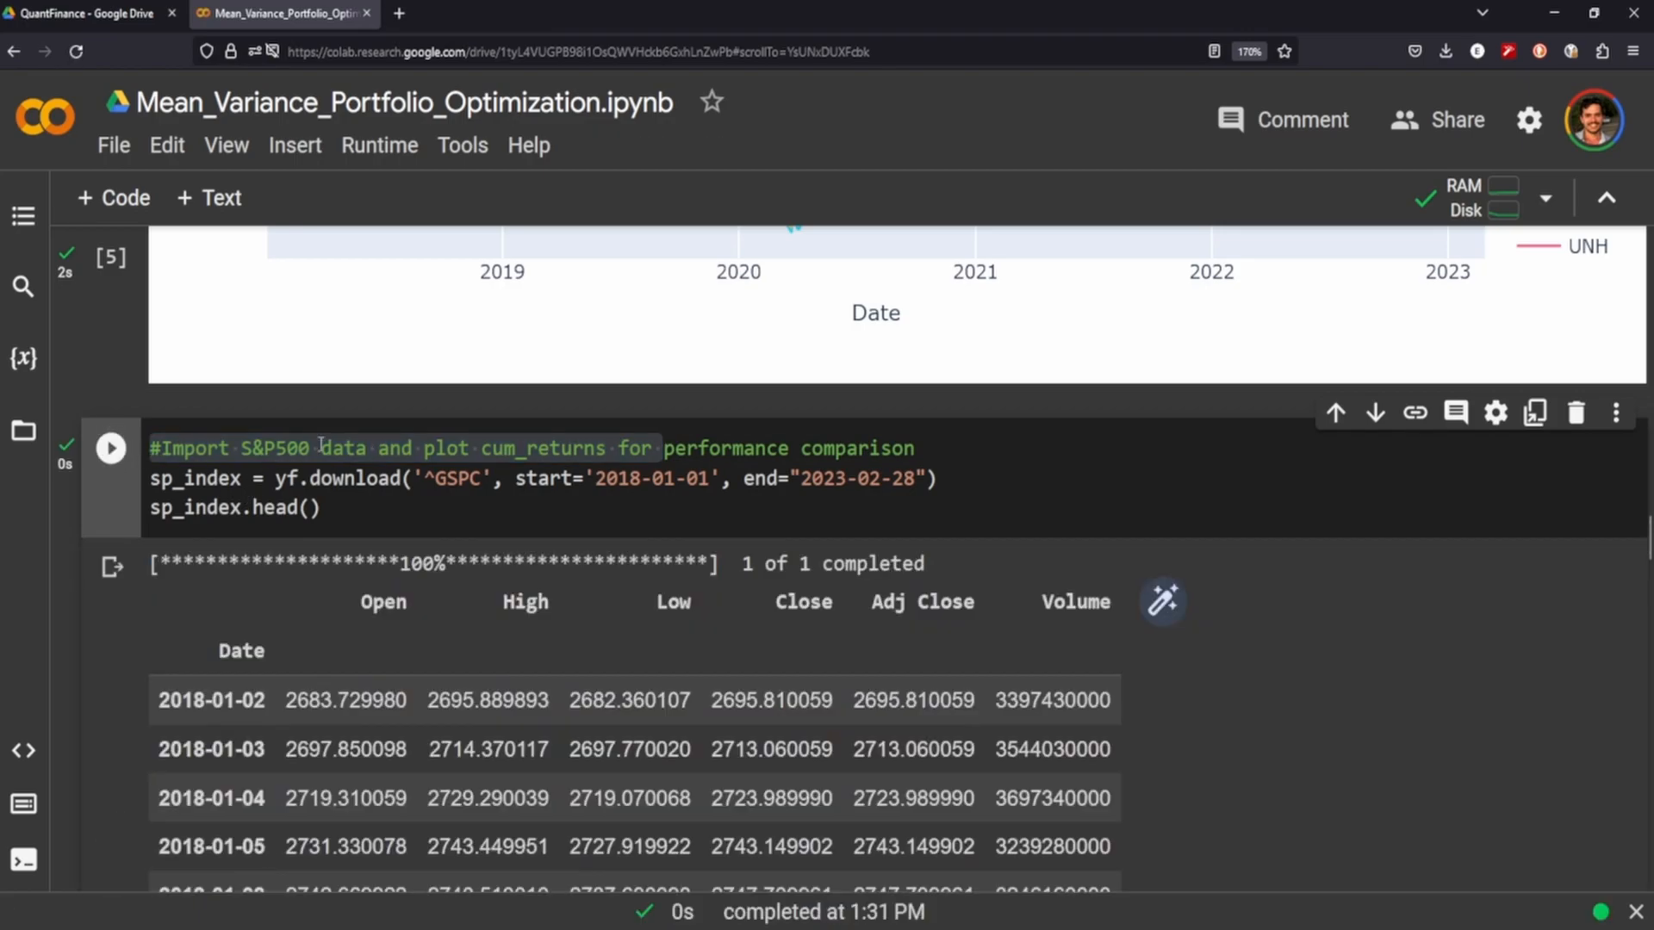
scroll("down", 3)
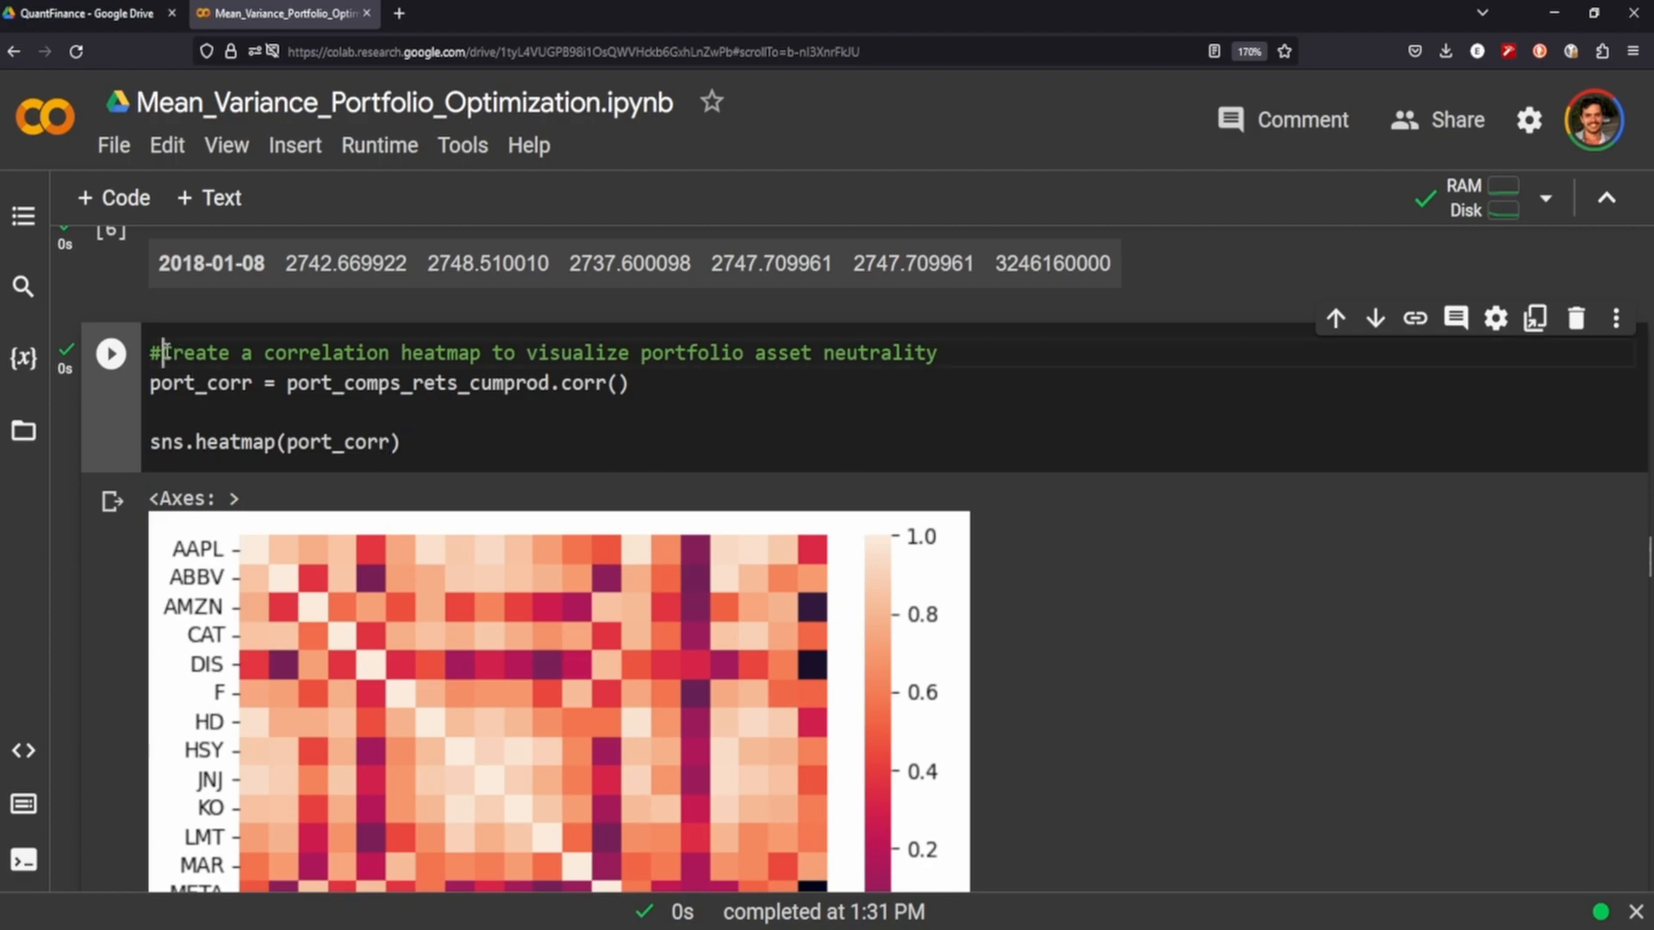
left_click_drag(164, 353, 517, 353)
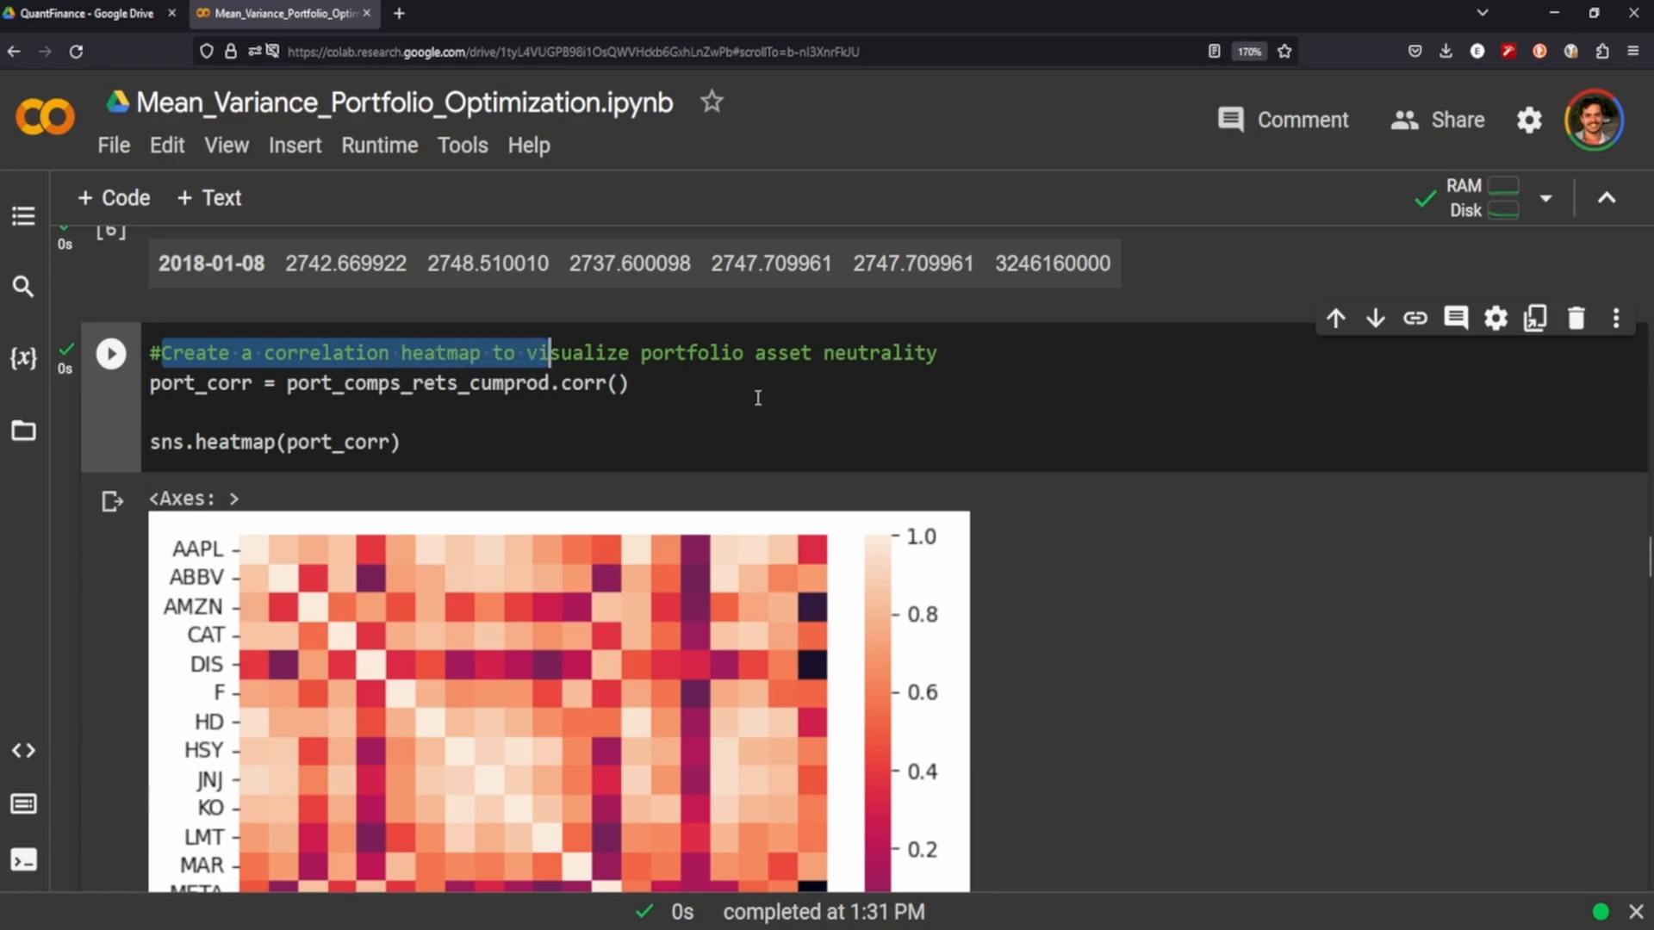
scroll("down", 3)
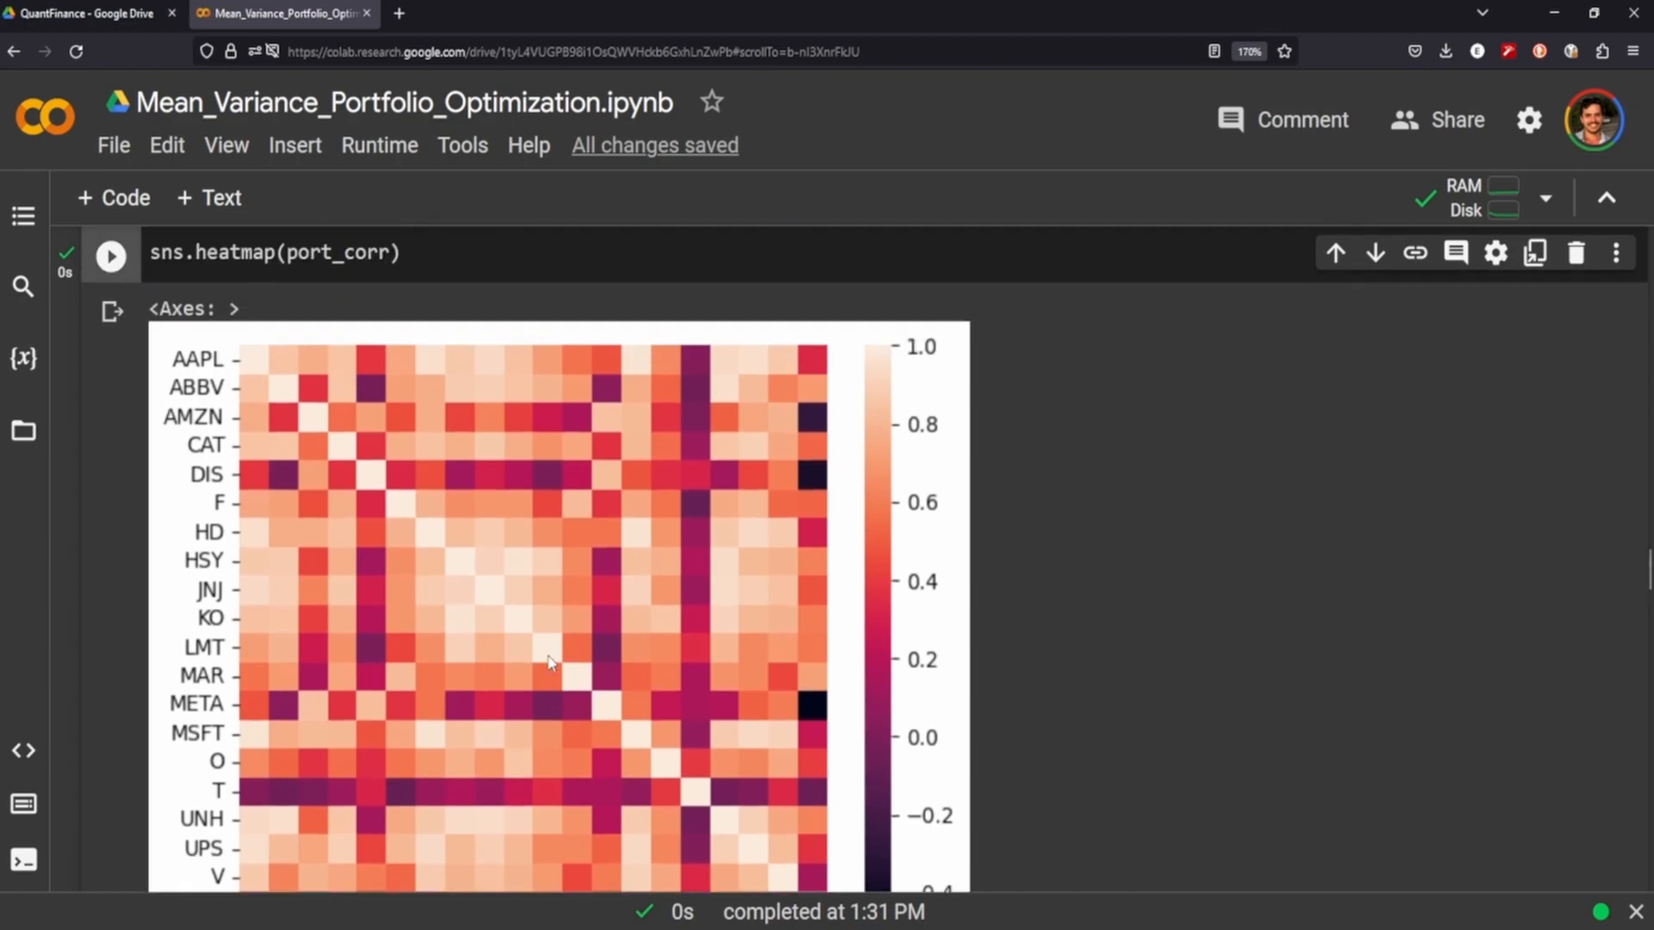
scroll("down", 3)
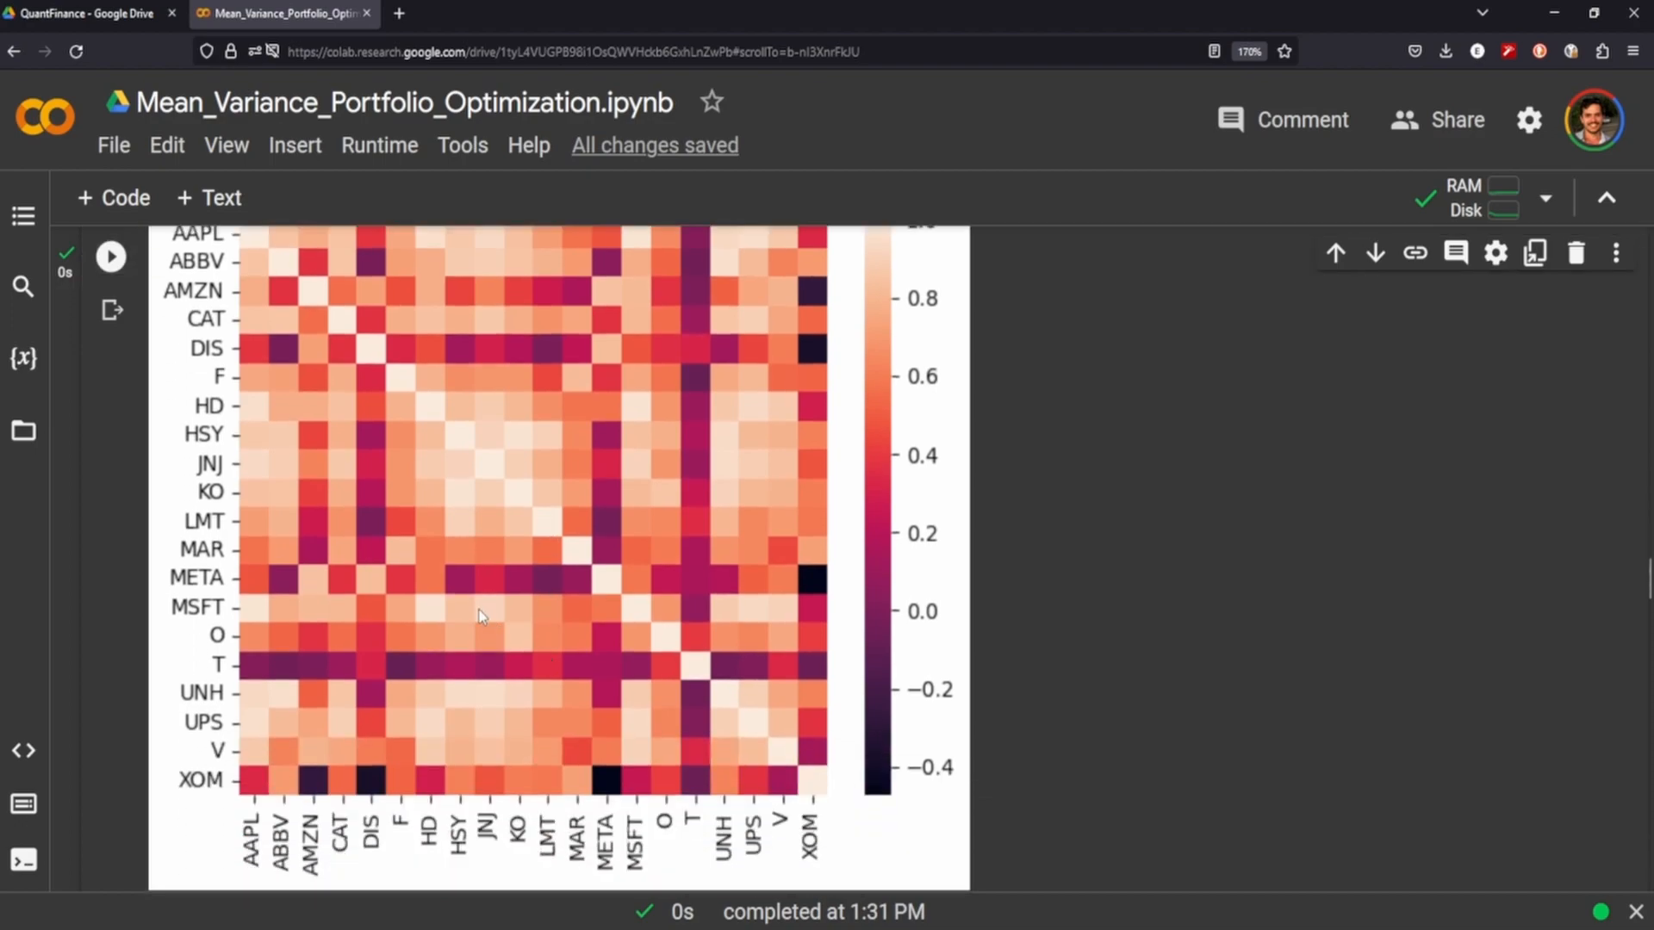
mouse_move(302, 587)
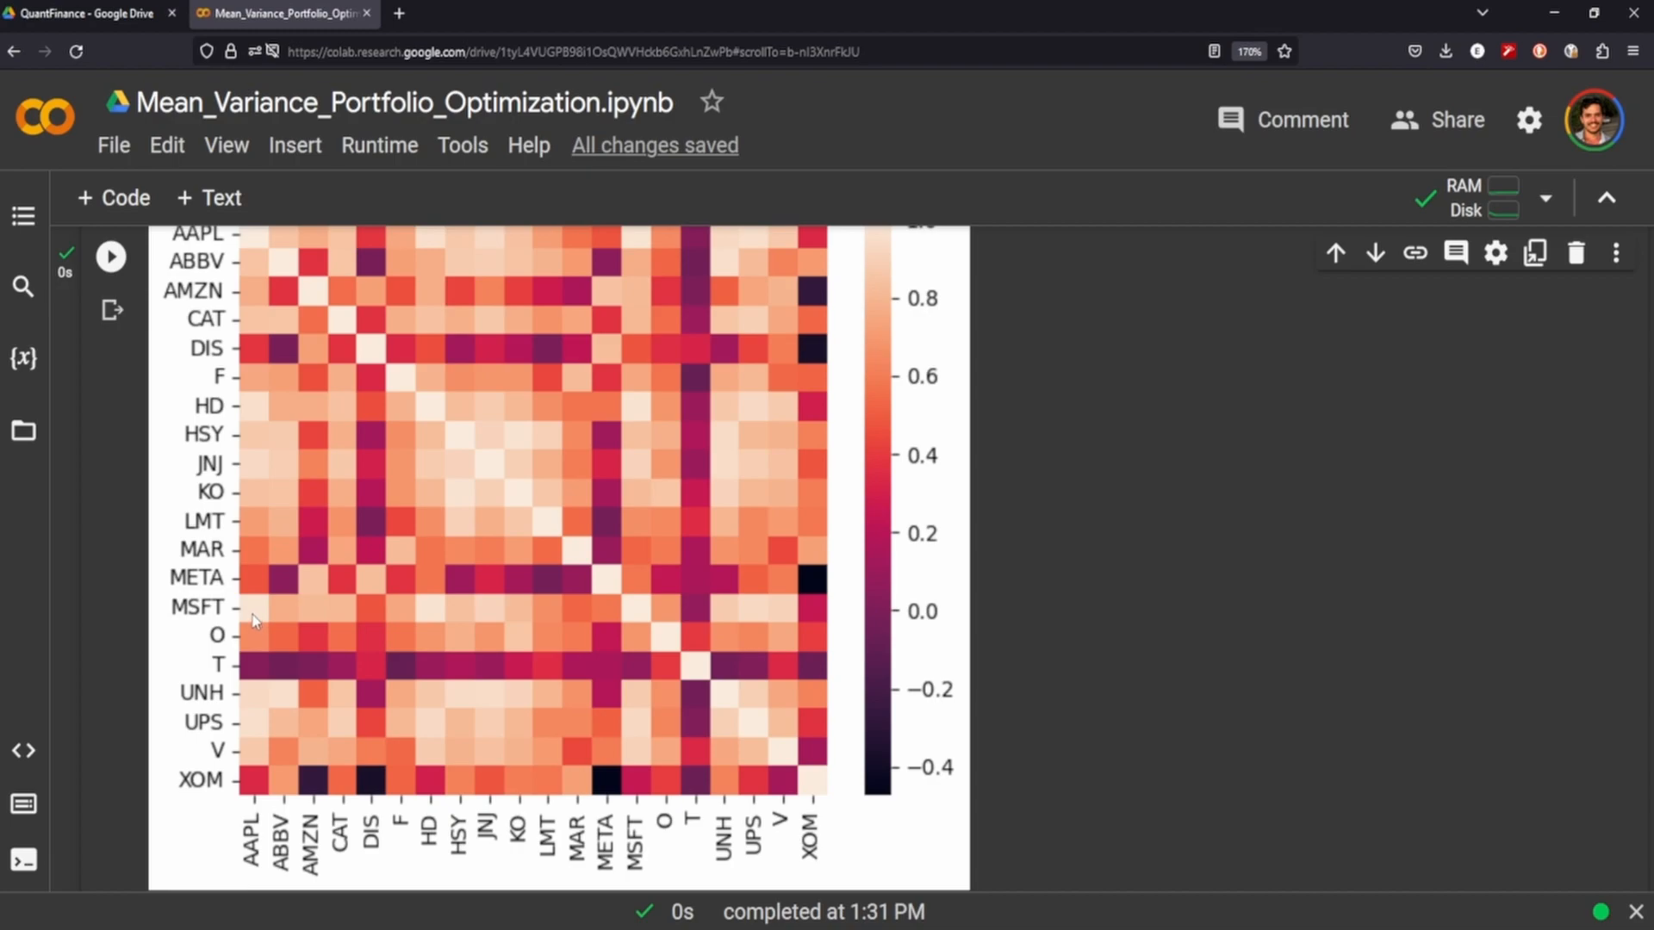
mouse_move(263, 834)
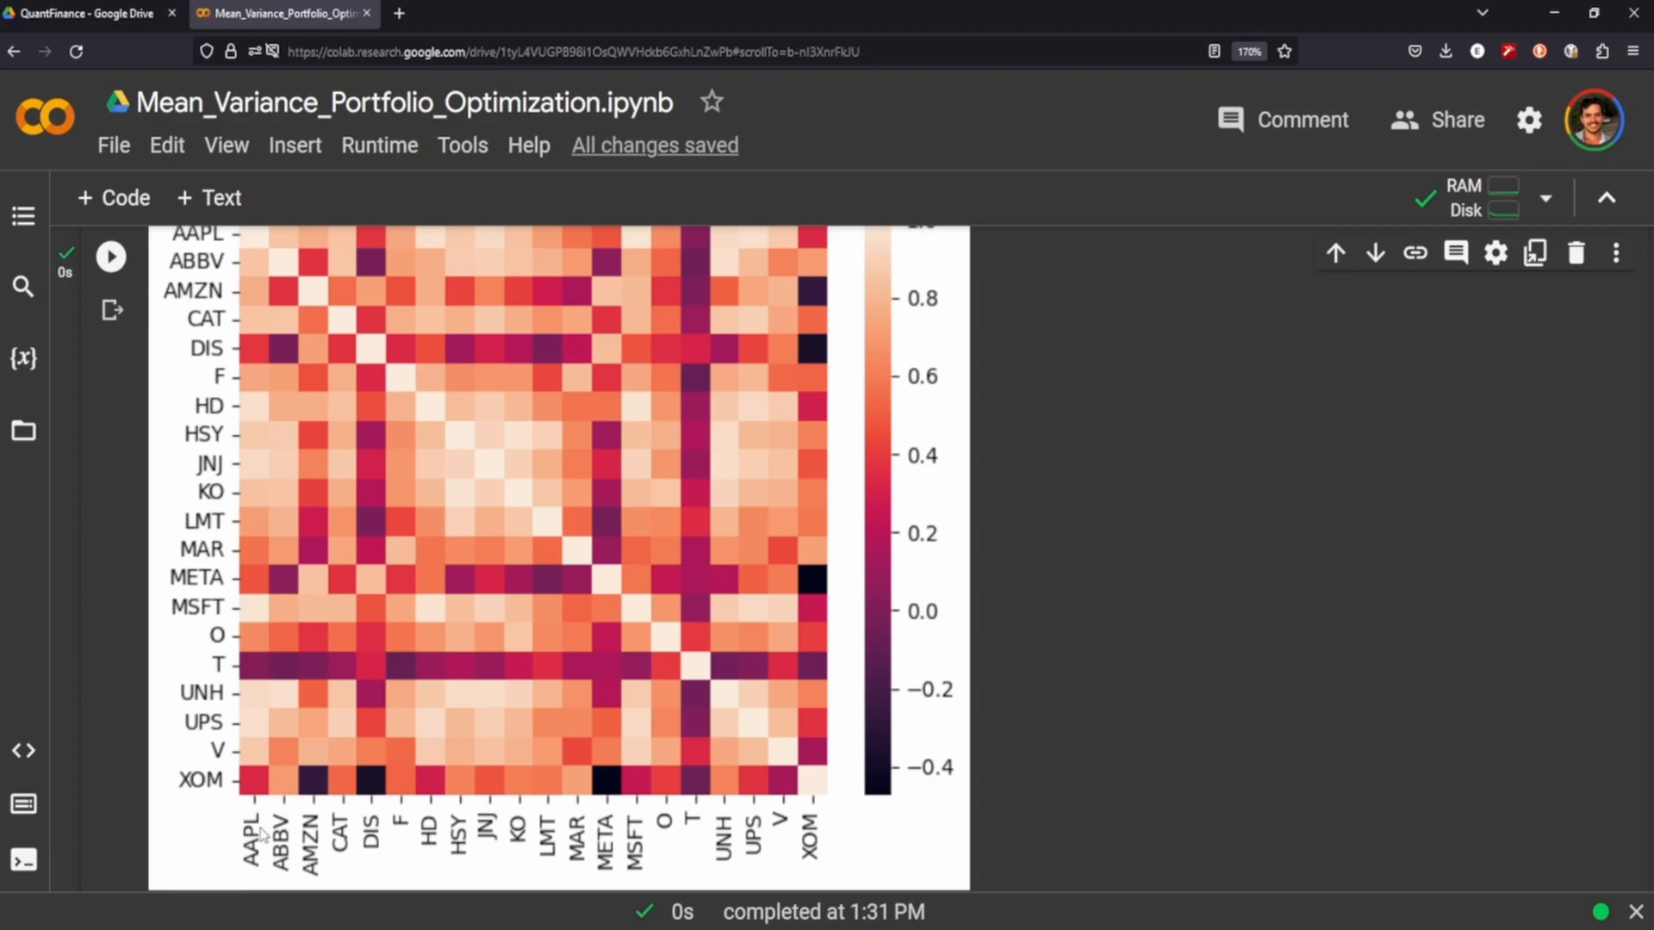
mouse_move(266, 629)
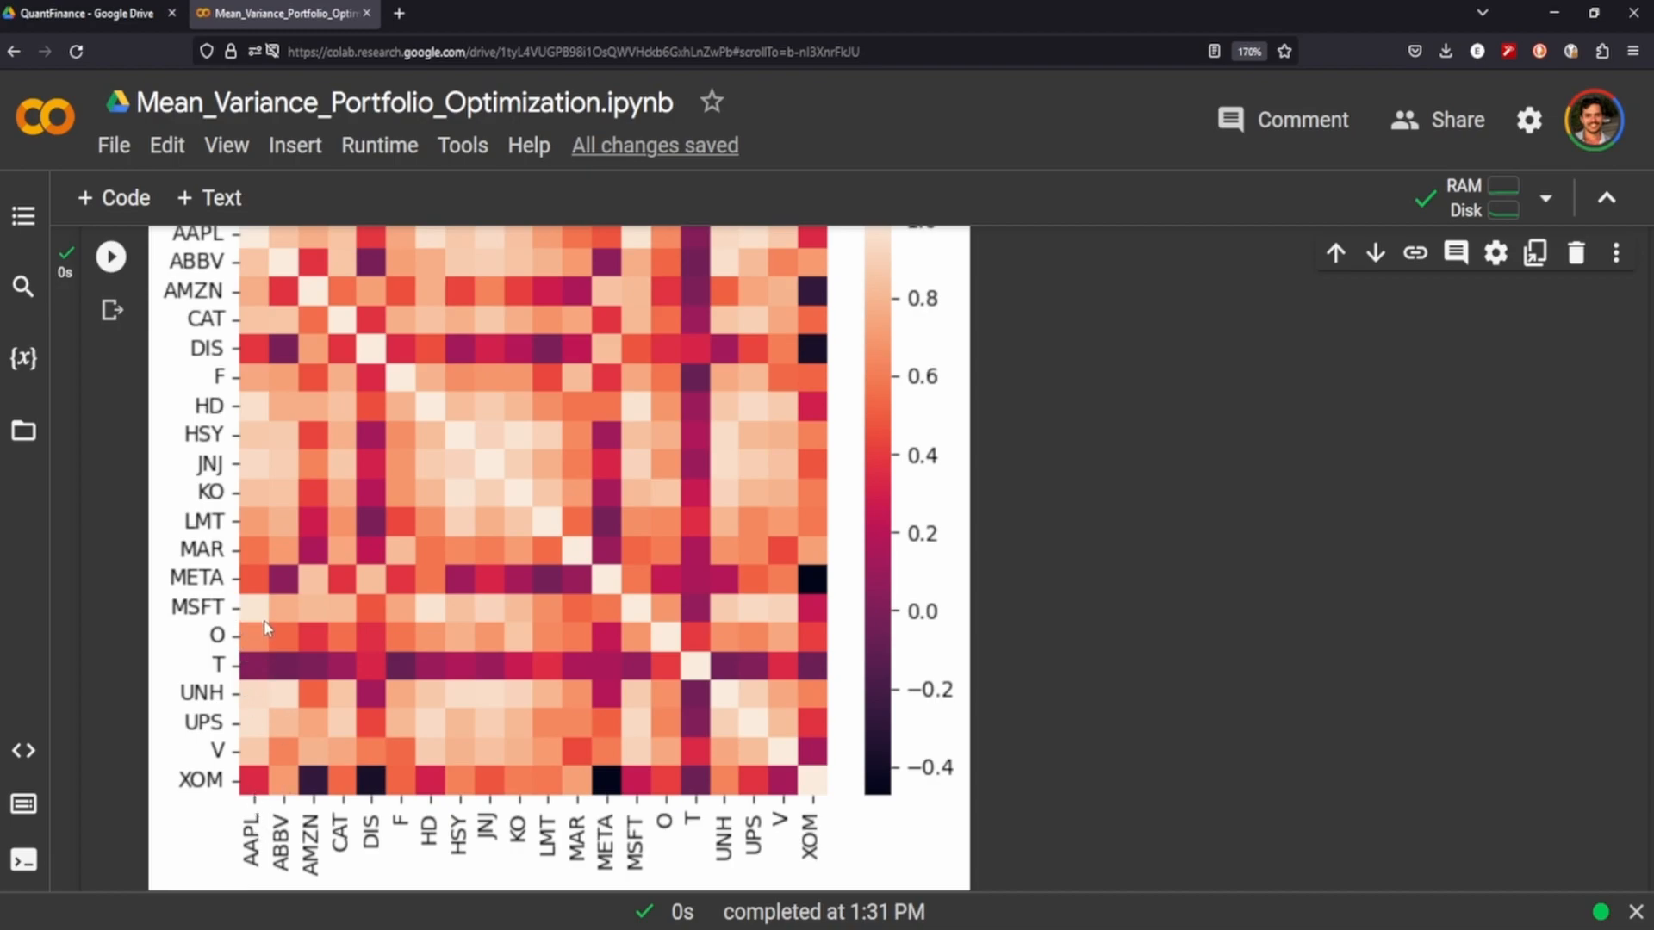
scroll("up", 3)
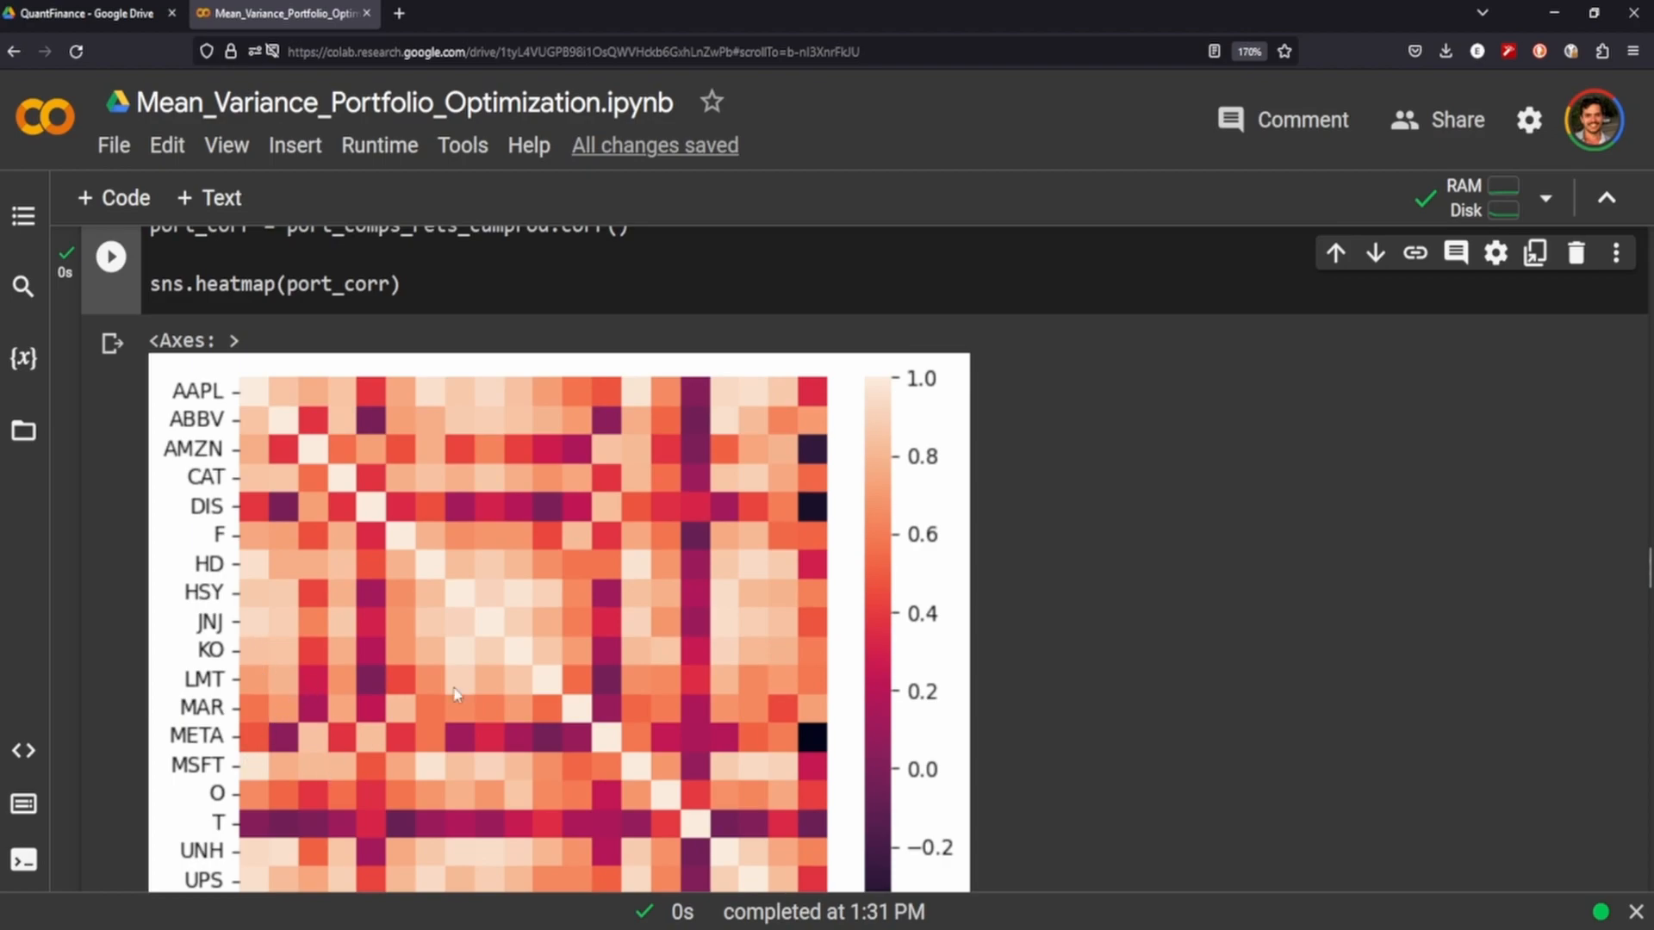
mouse_move(262, 770)
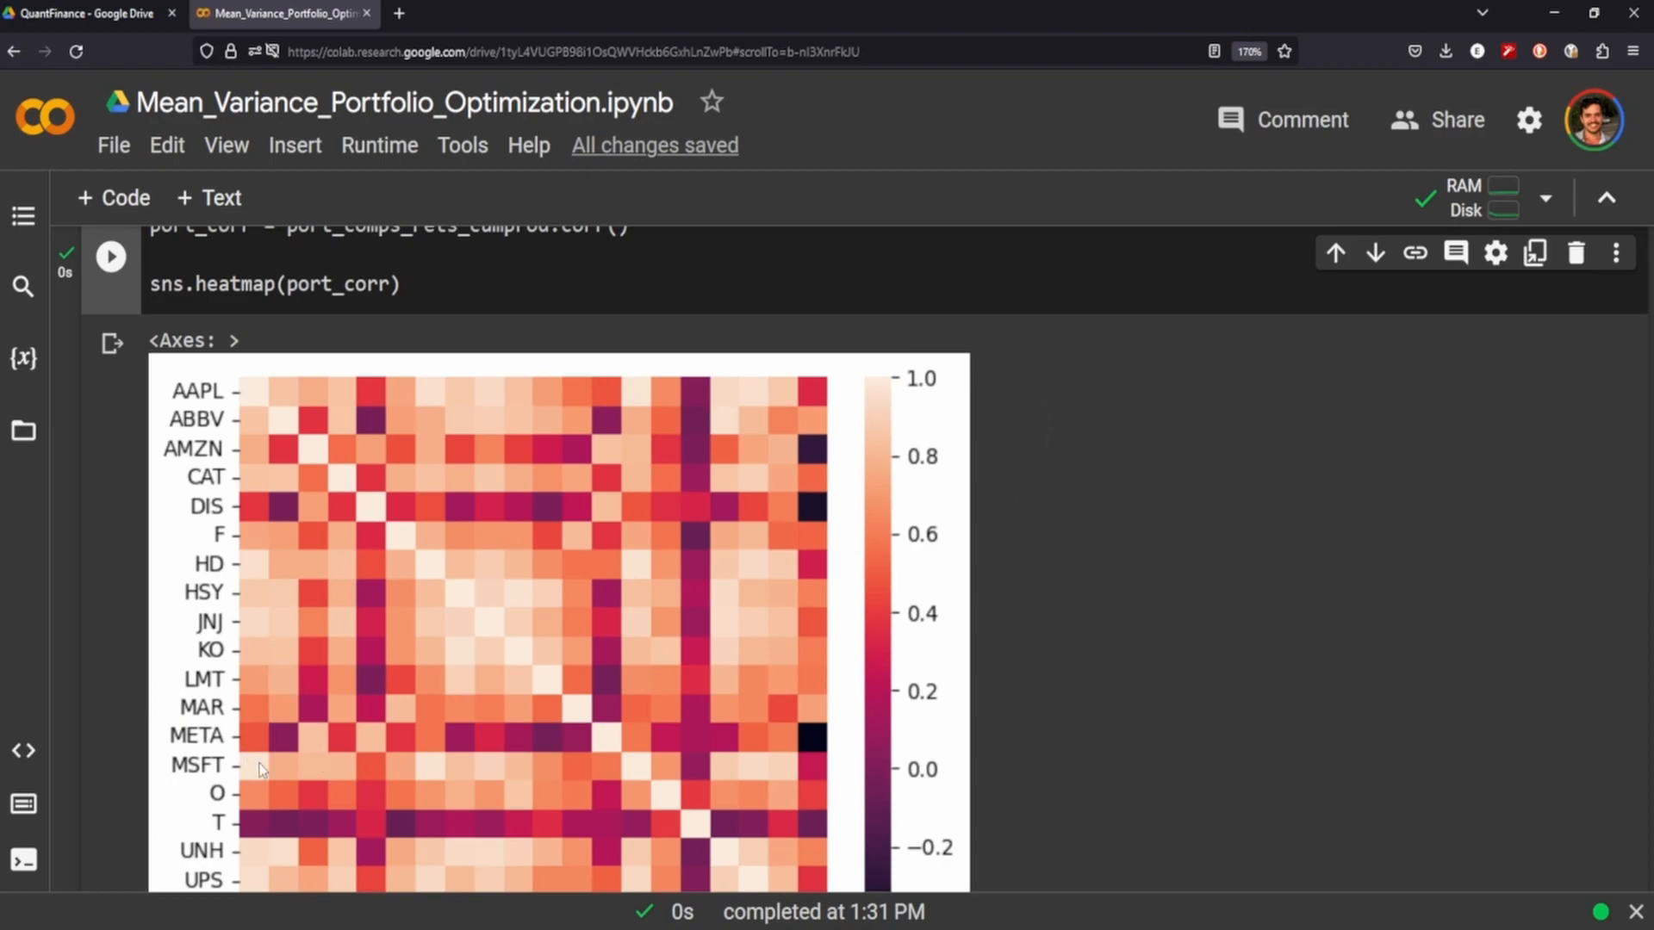
mouse_move(265, 760)
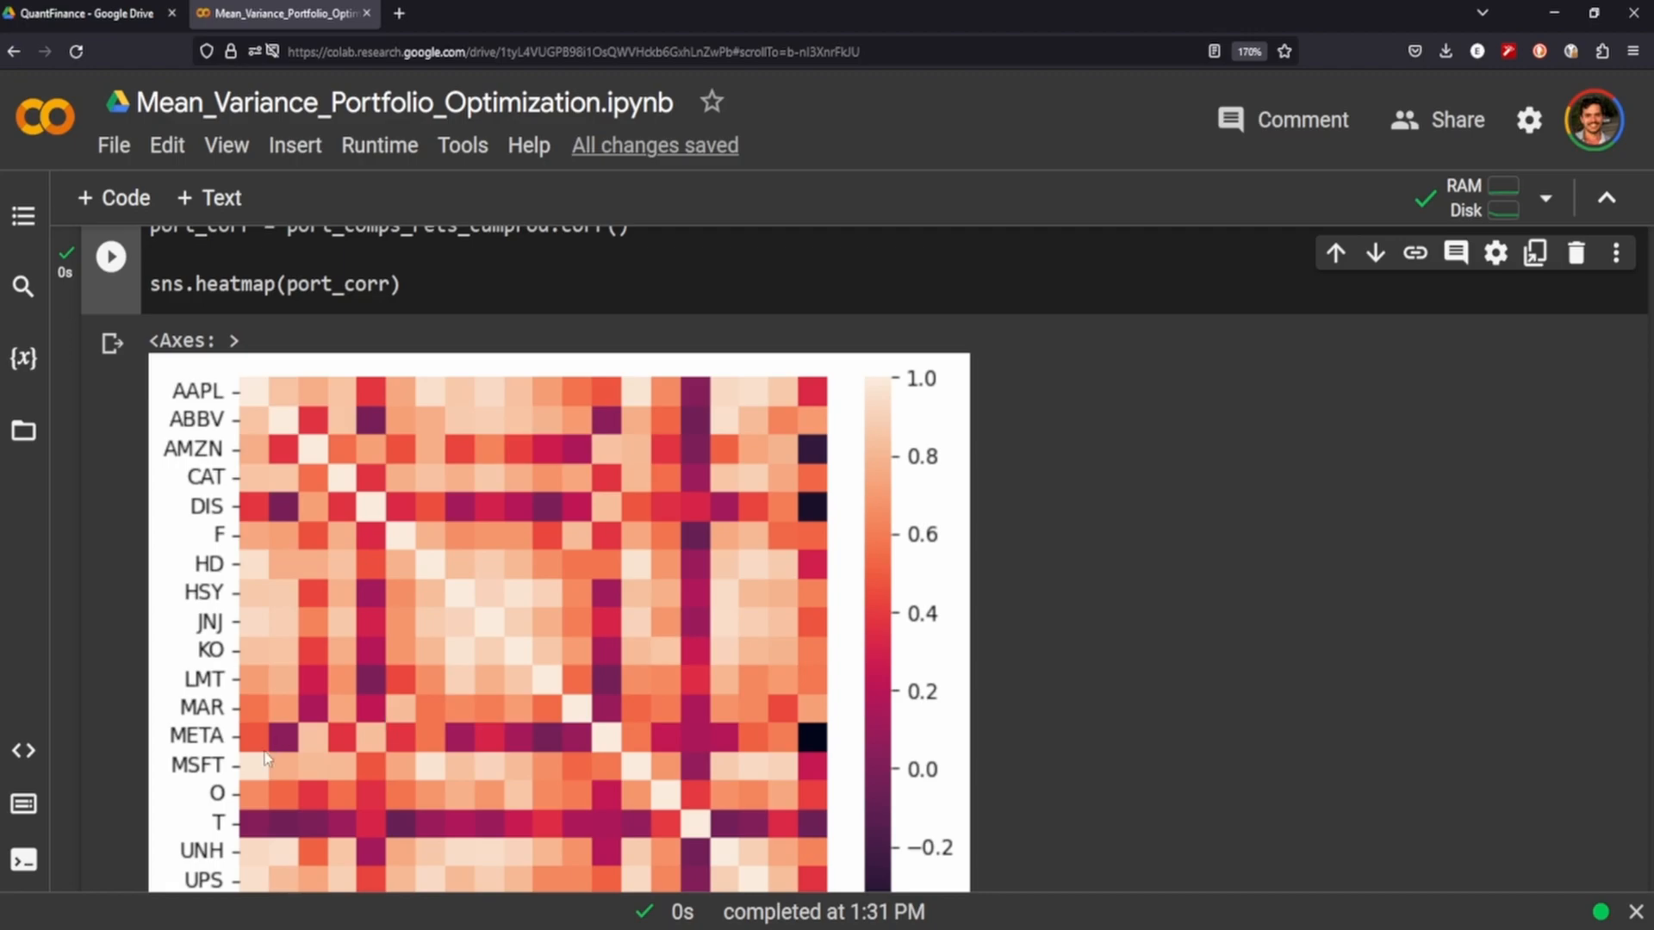
scroll("down", 3)
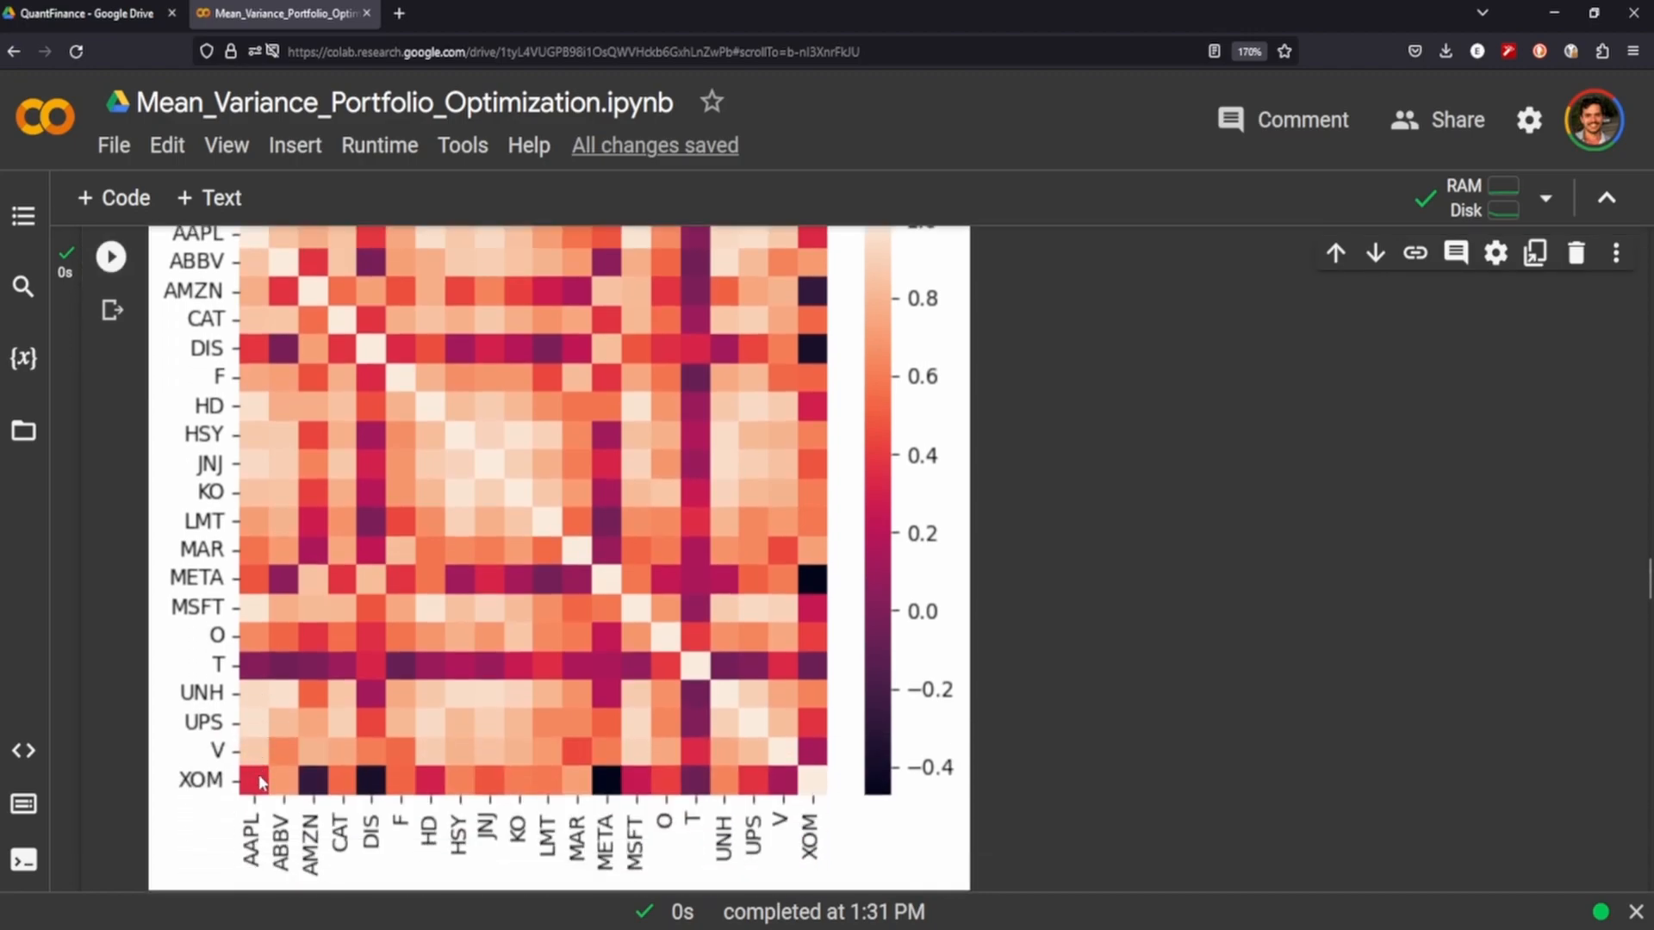
mouse_move(253, 612)
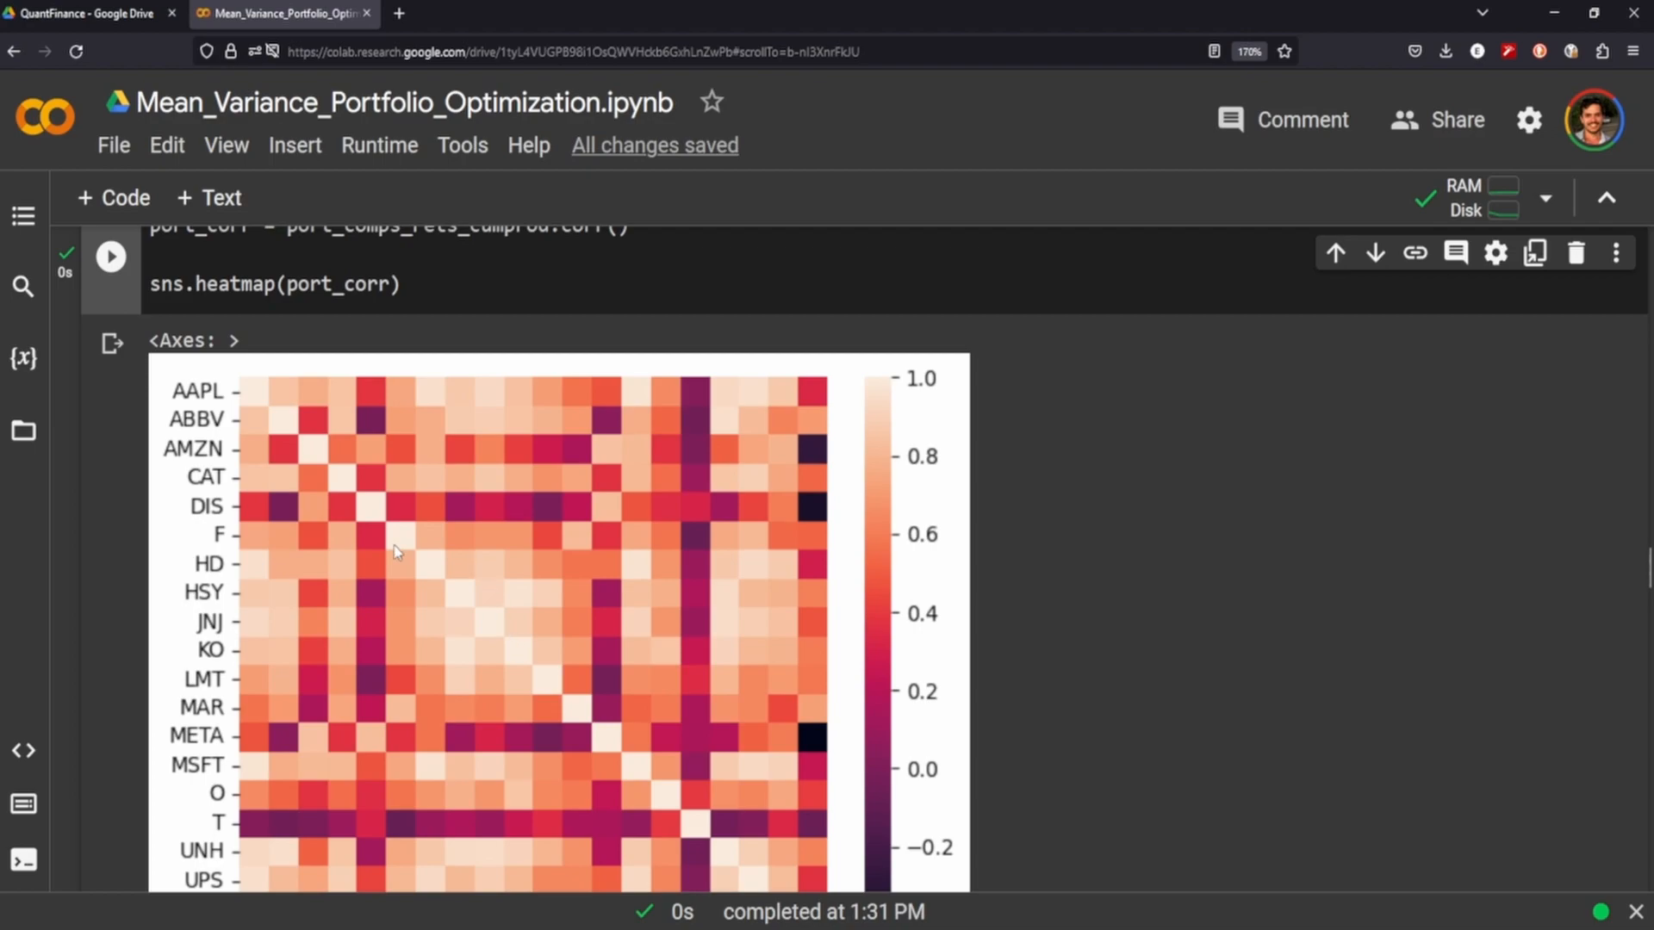
mouse_move(380, 539)
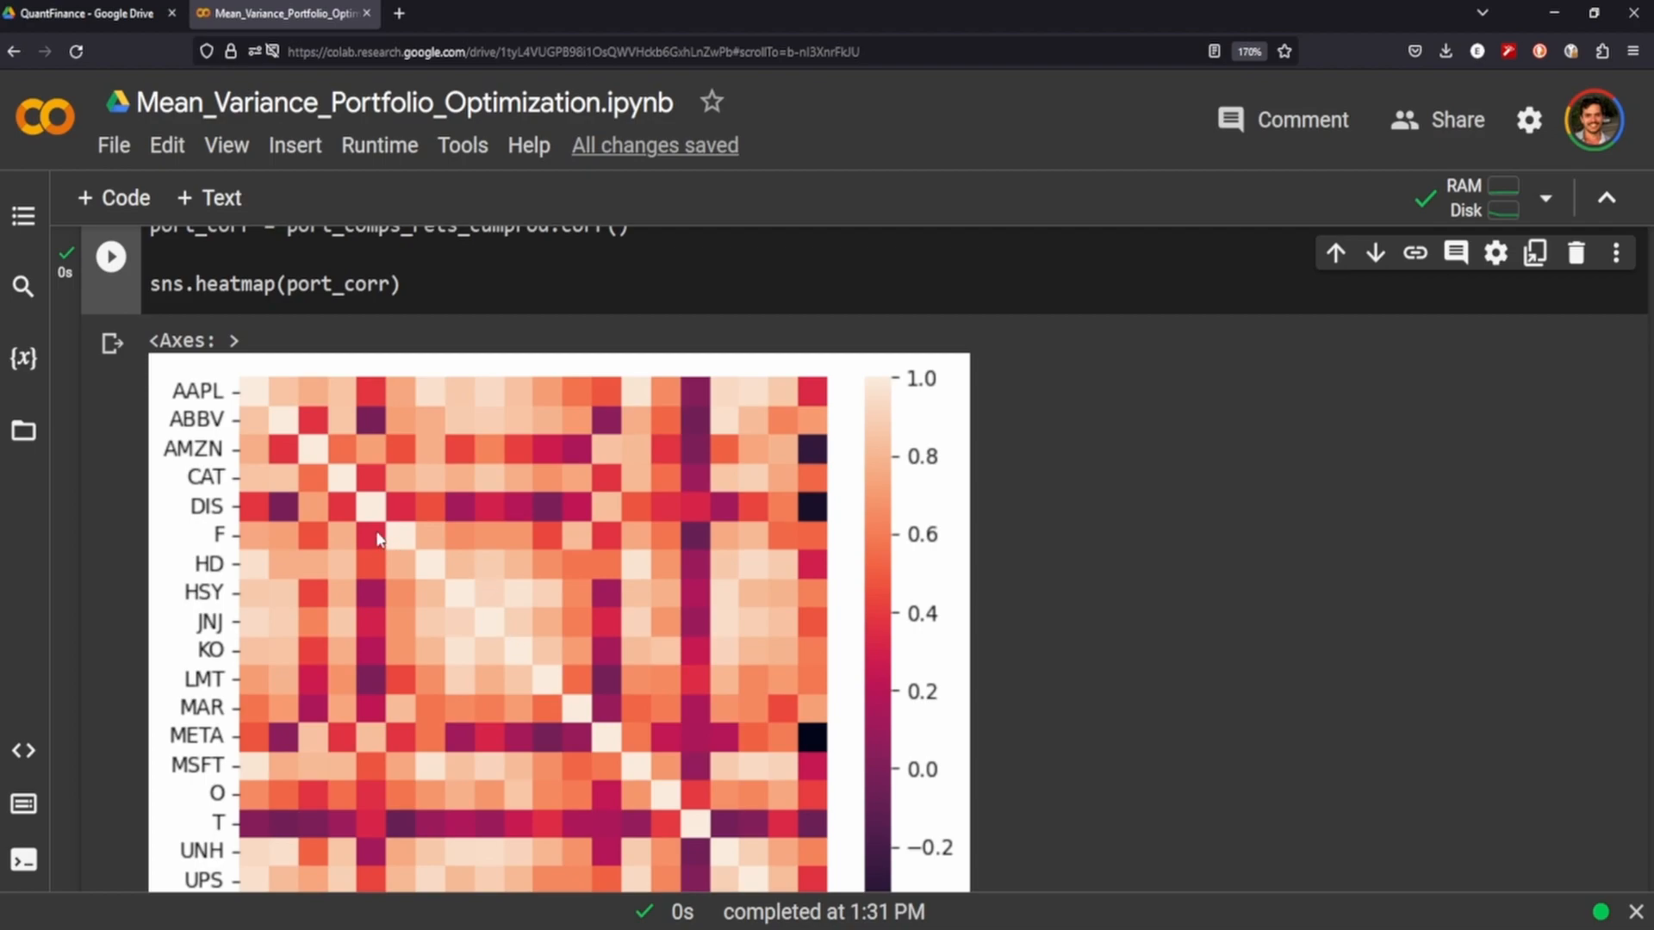
mouse_move(651, 558)
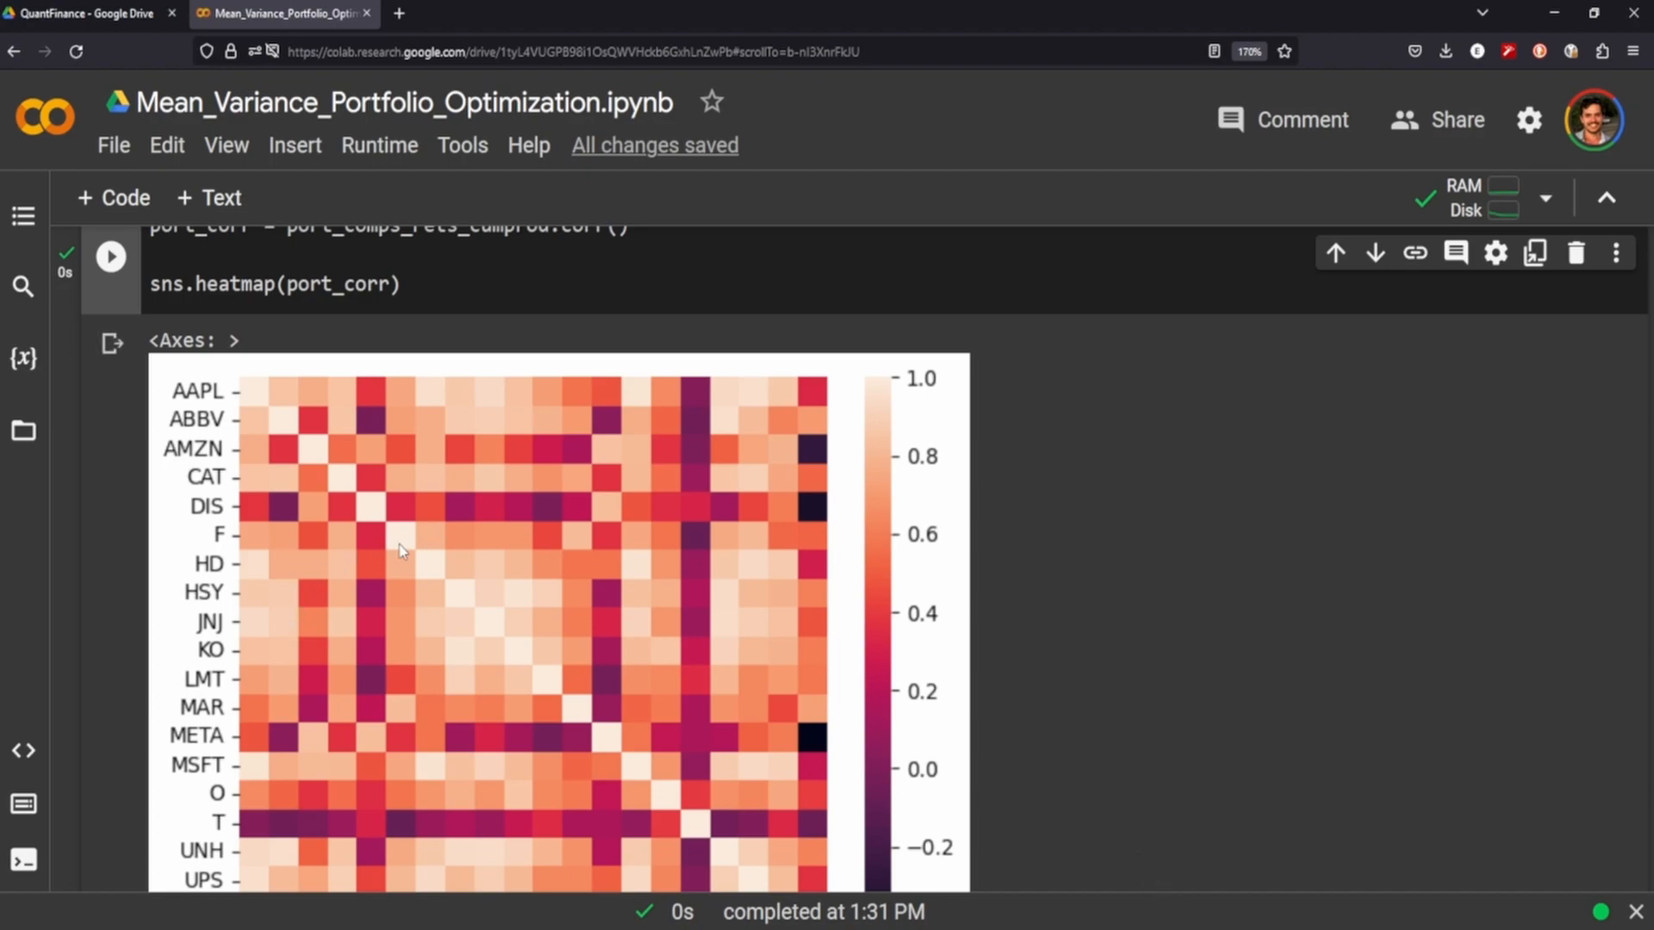
scroll("down", 3)
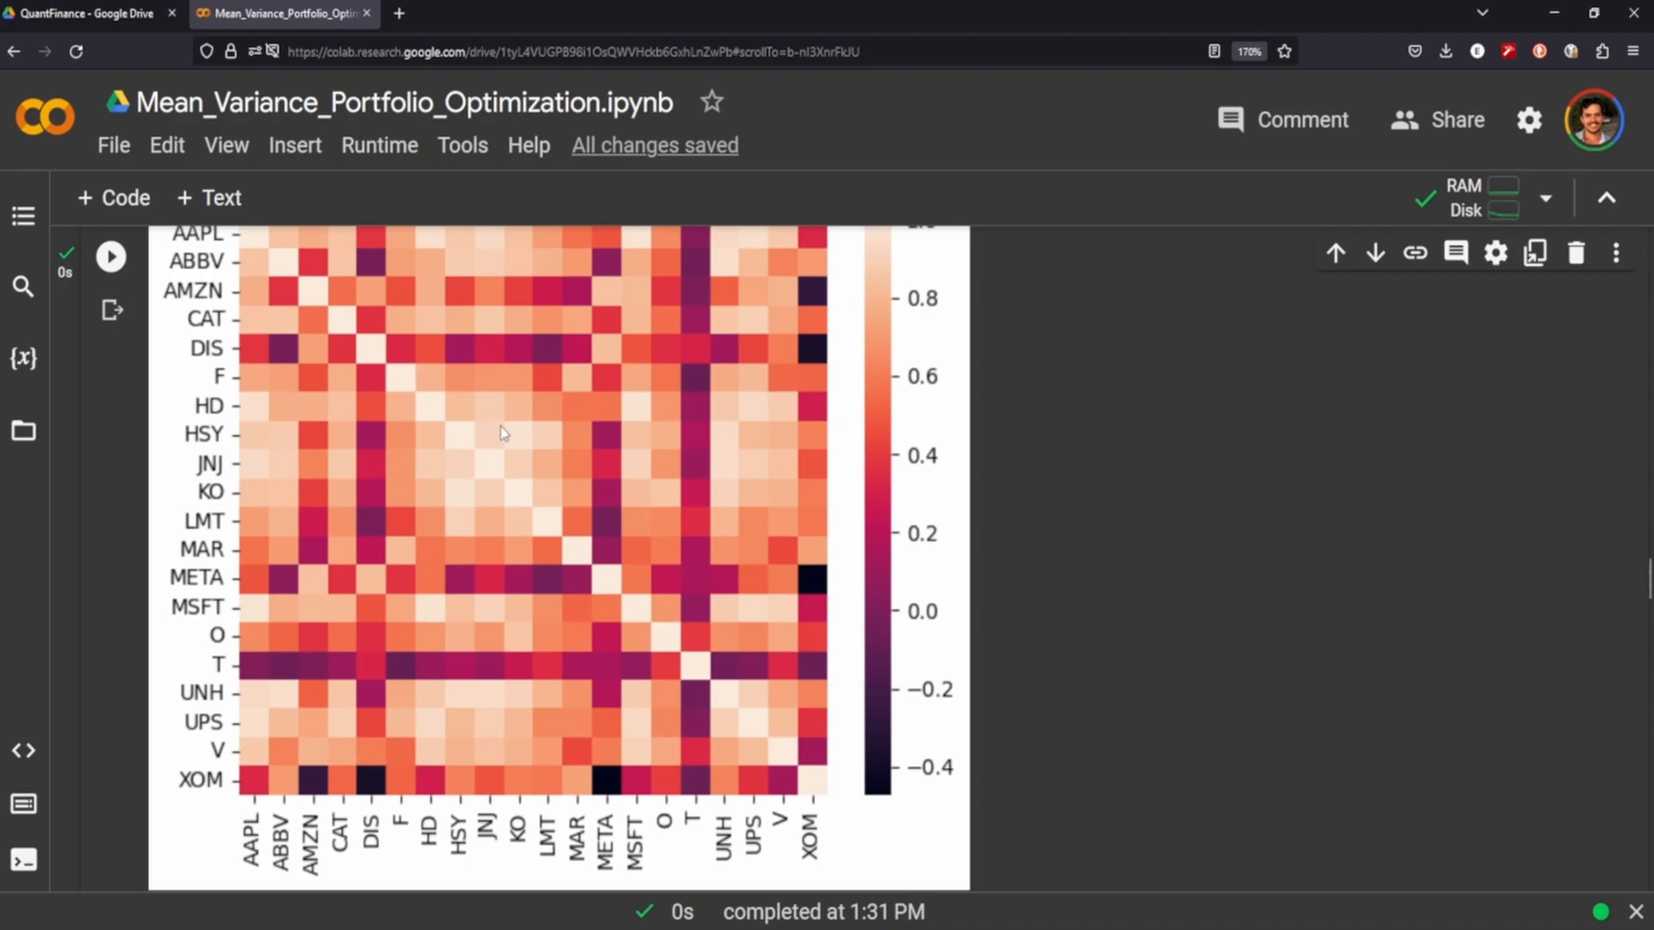
mouse_move(527, 534)
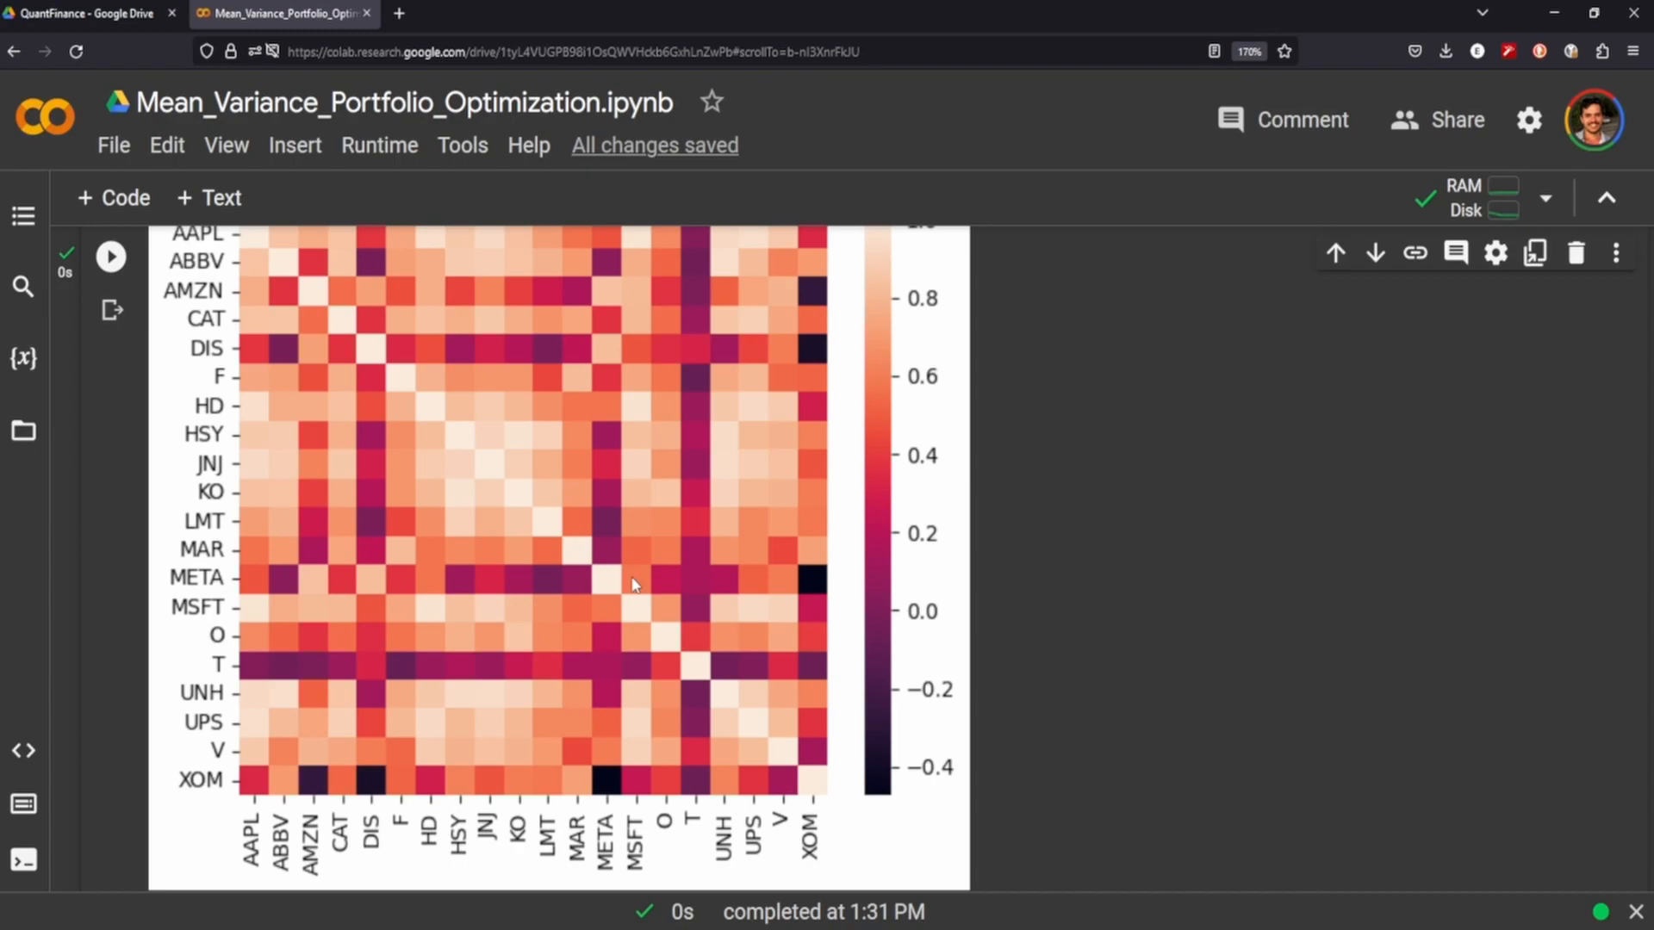
scroll("down", 3)
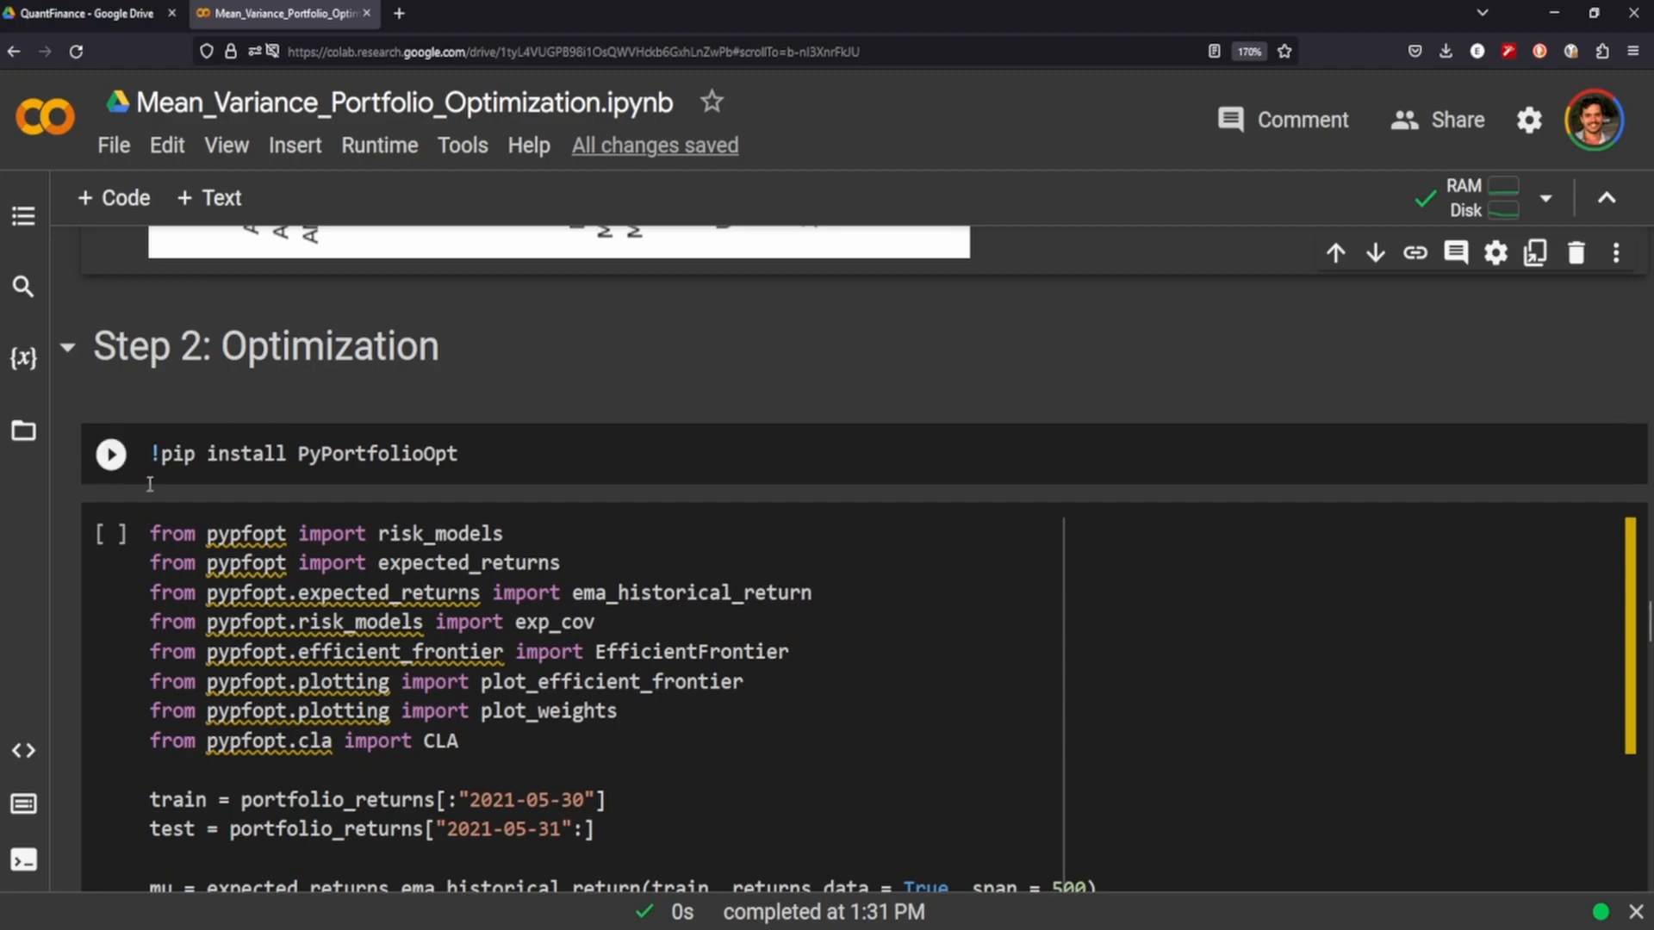
- Install PyPortfolioOpt, compute exponential mu and Sigma, and display expected returns (F highest at 0.840881)
left_click(111, 454)
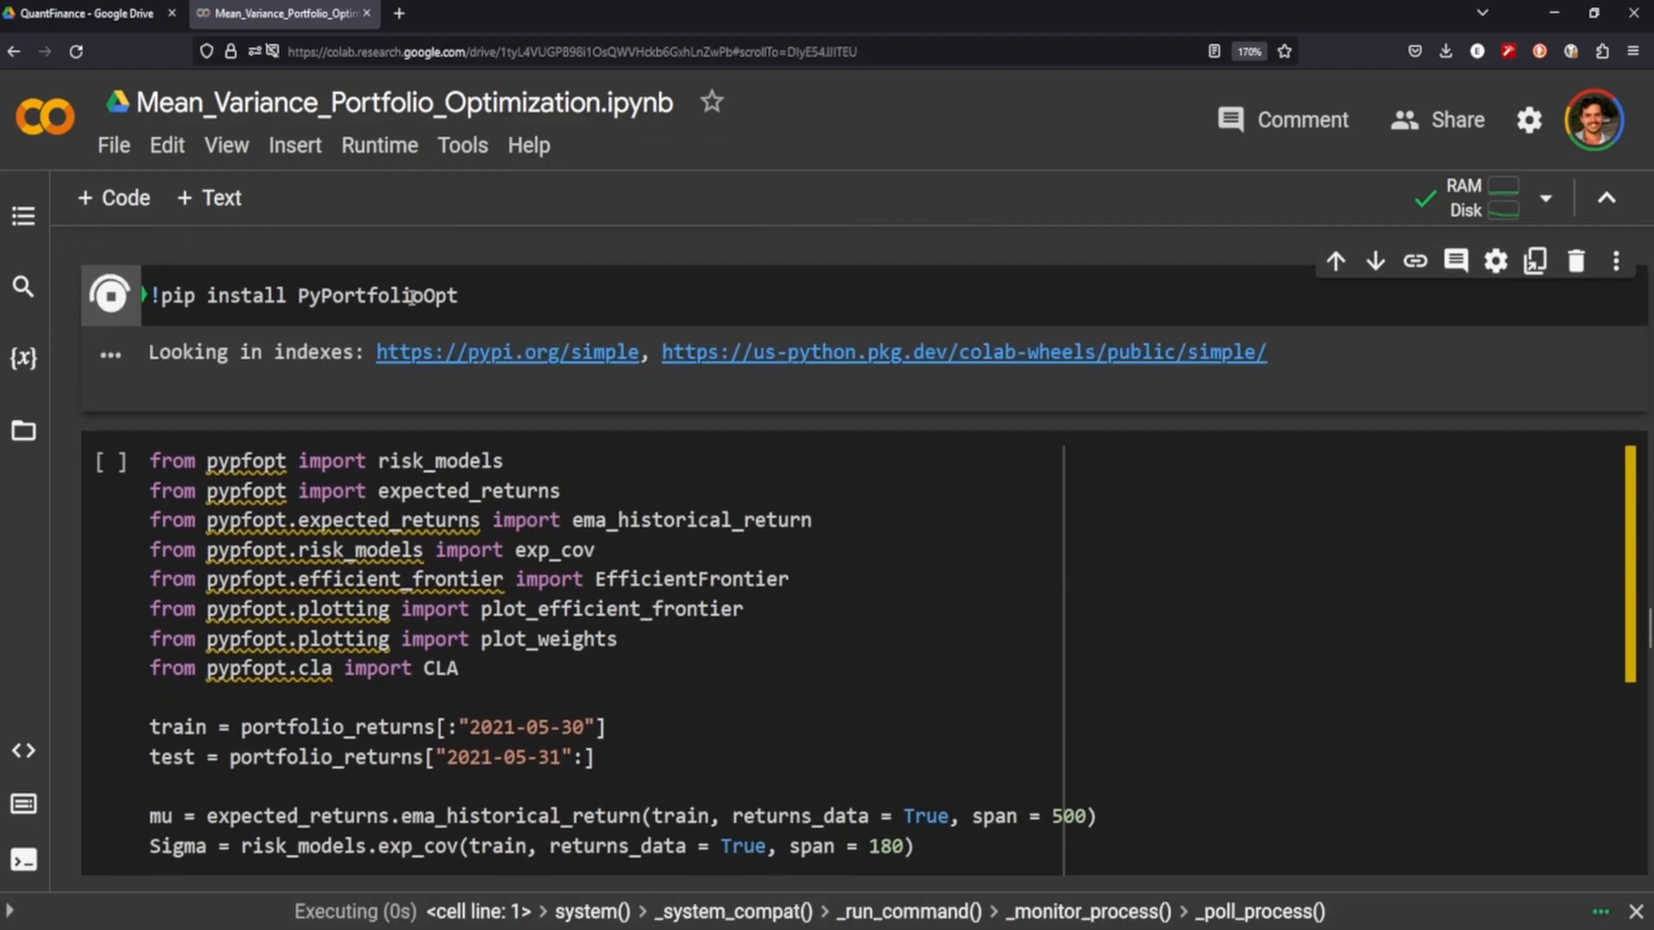
double_click(361, 295)
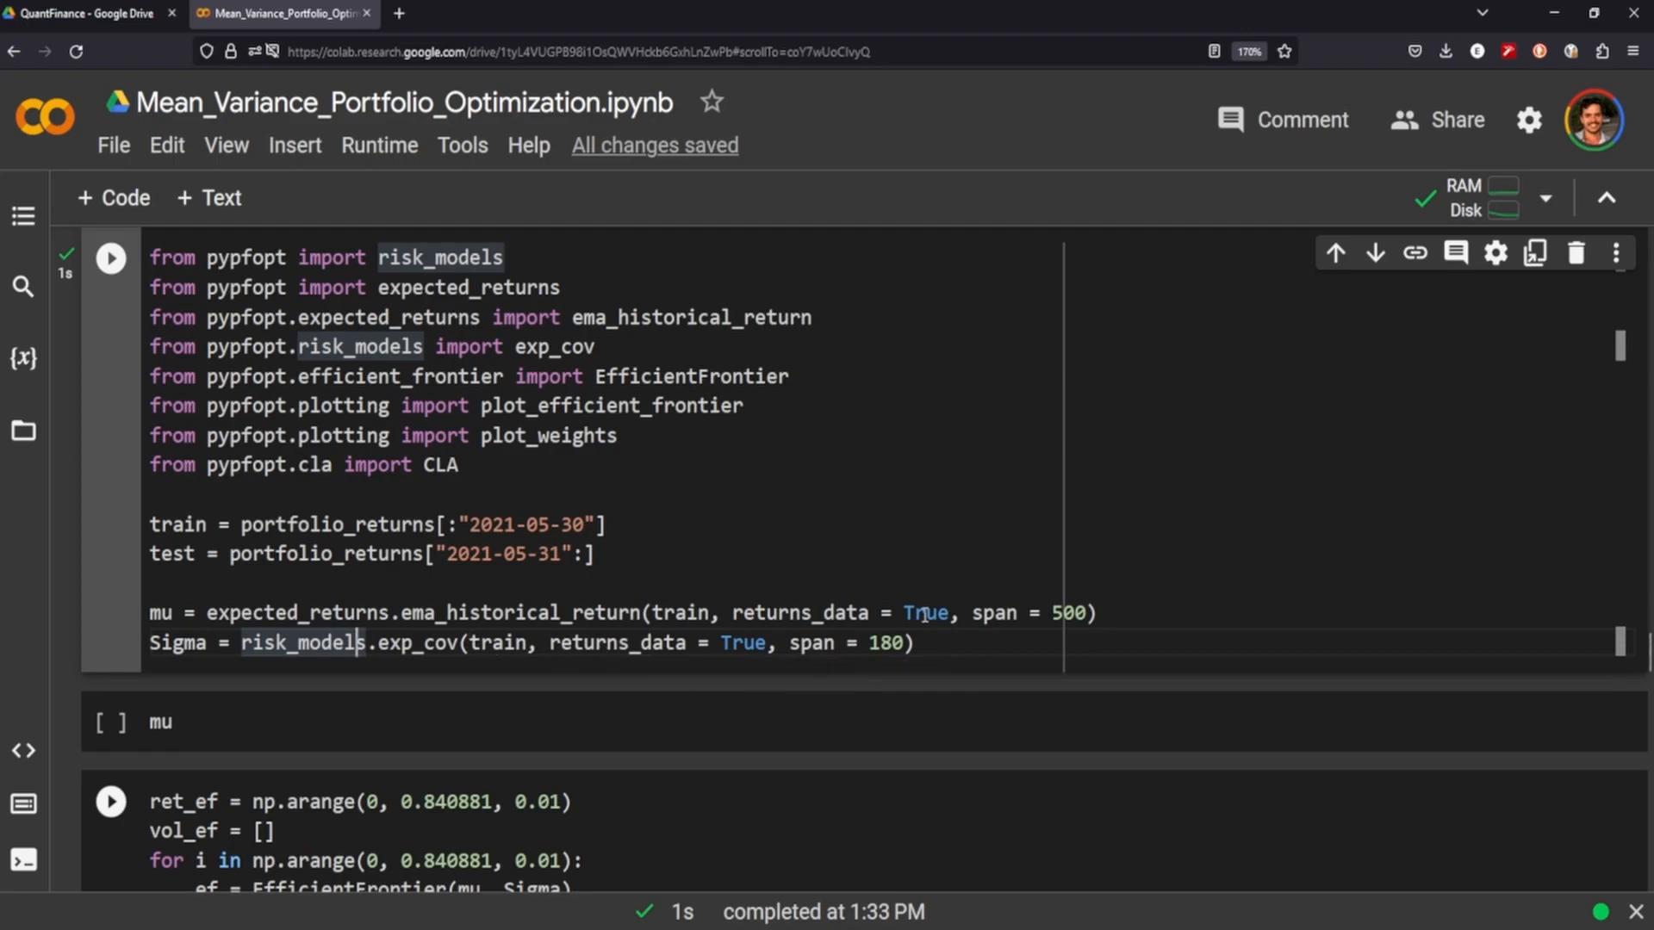
left_click(109, 272)
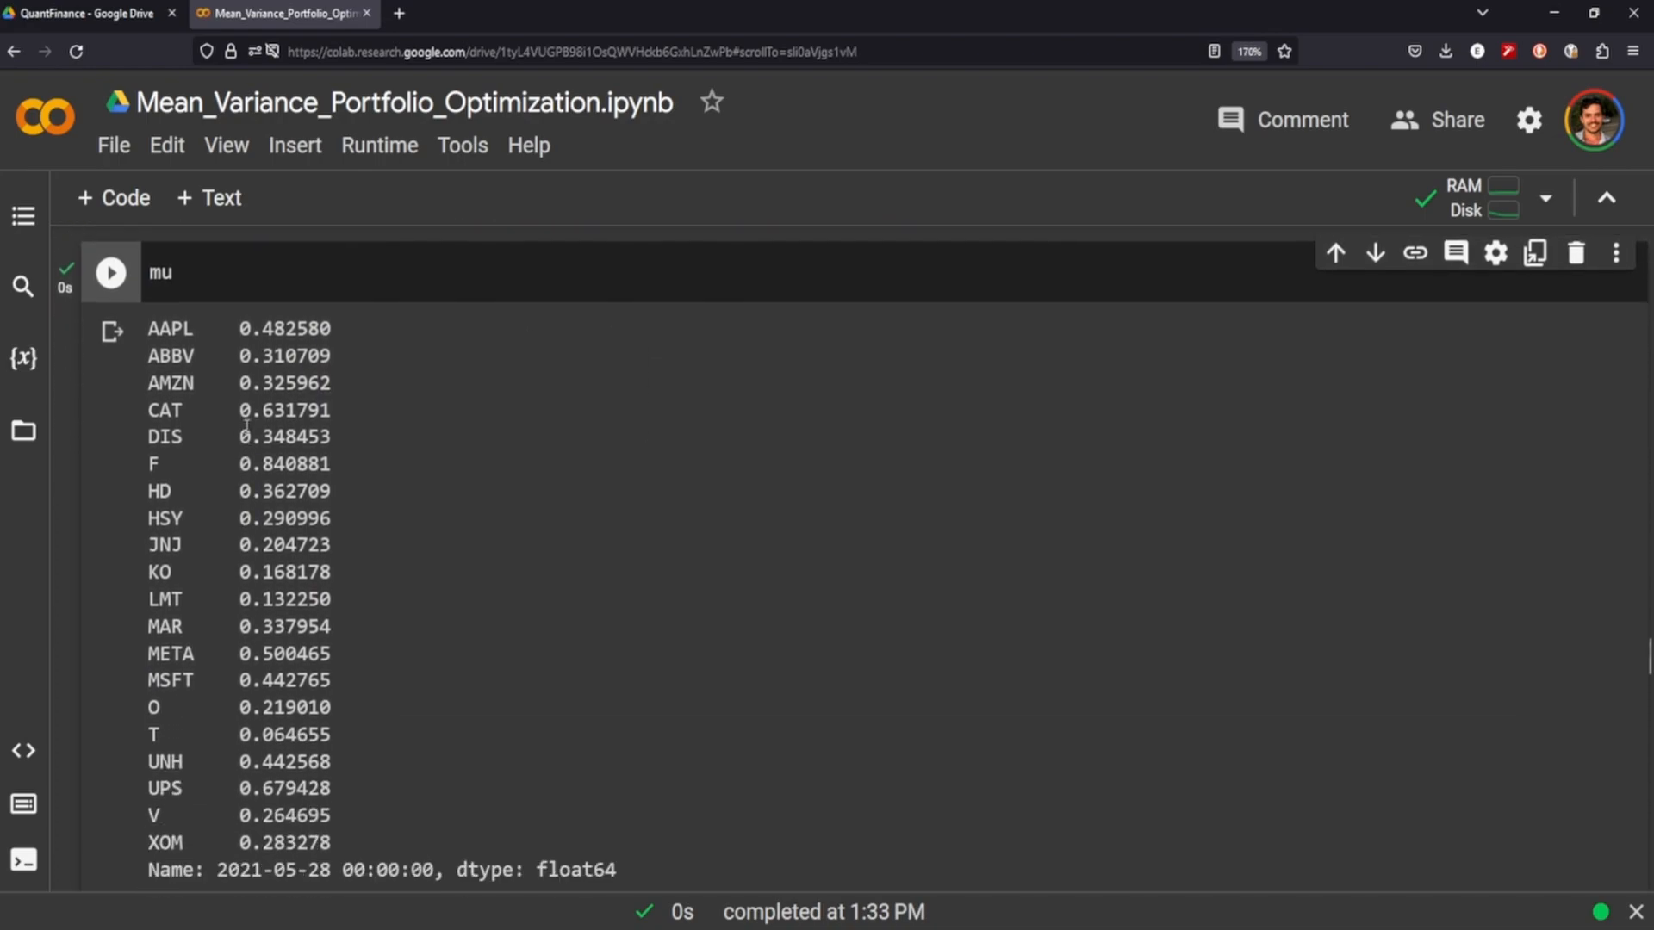
double_click(292, 464)
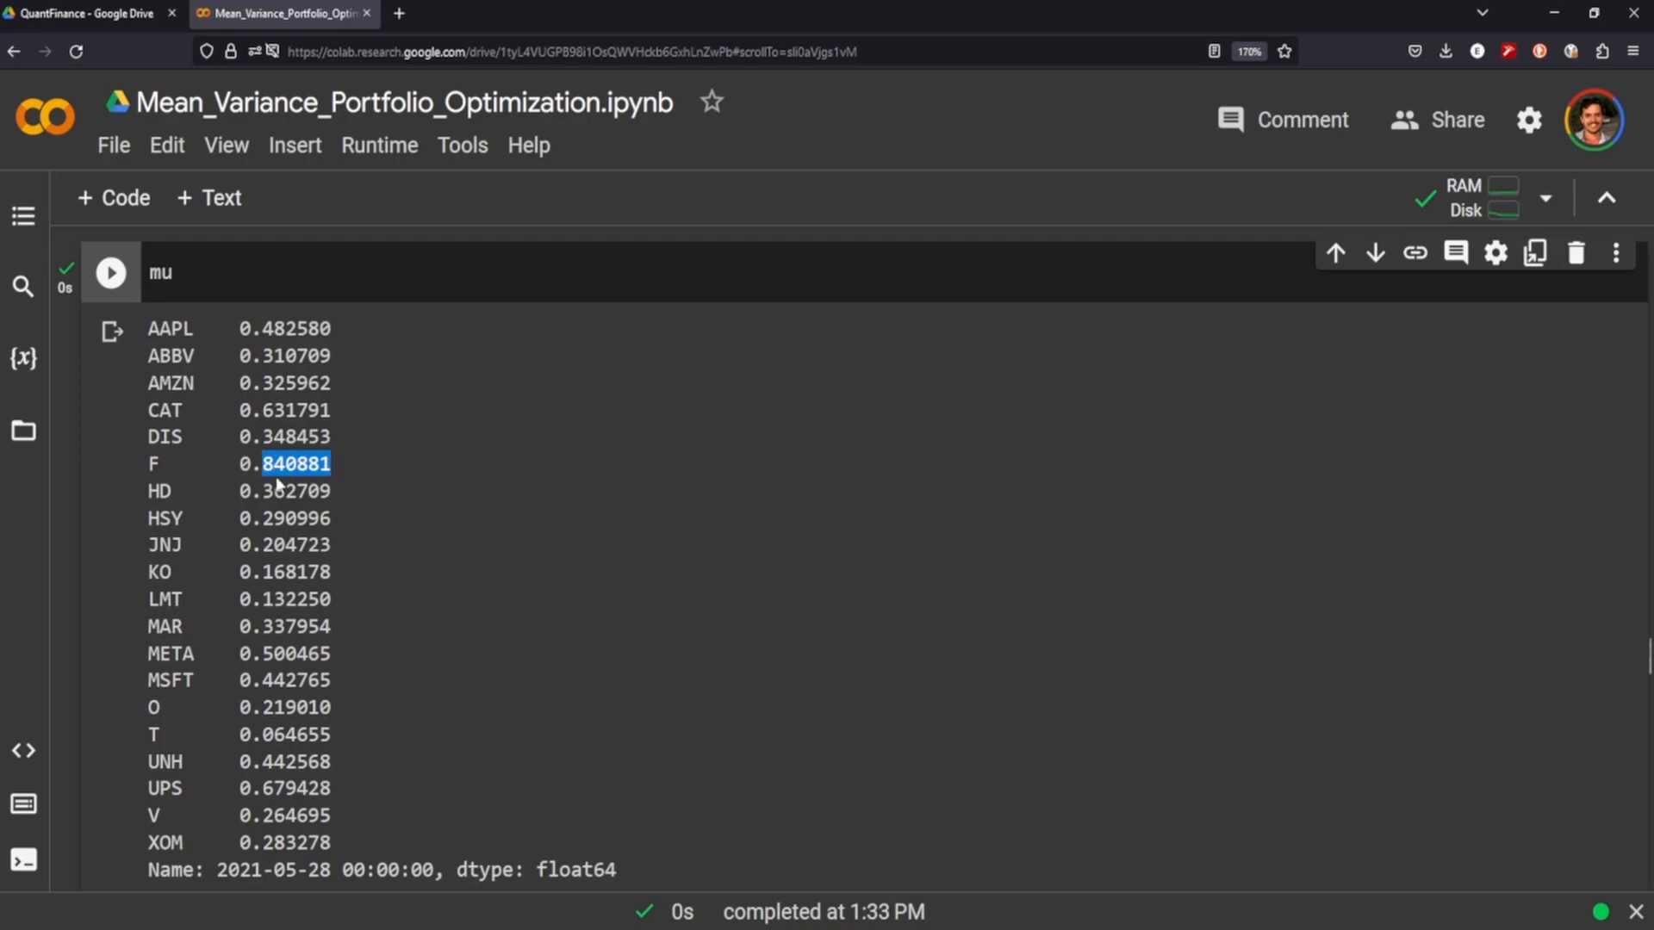
scroll("down", 3)
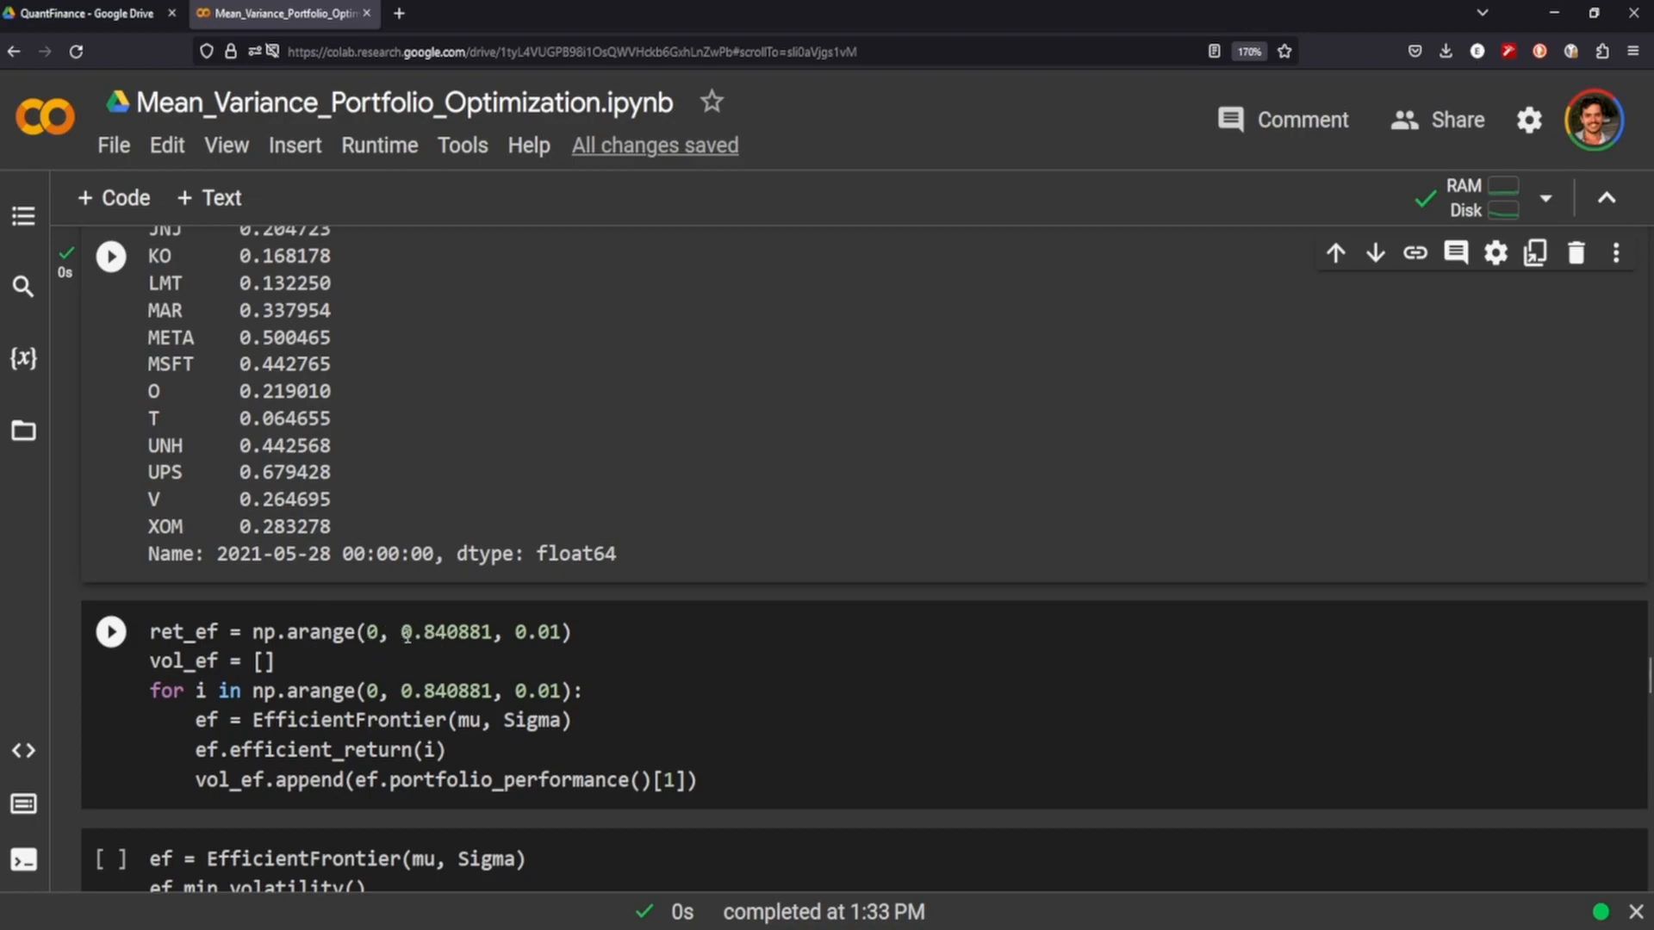
- Run the frontier volatility loop up to return 0.840881, then the min_volatility cell
double_click(445, 631)
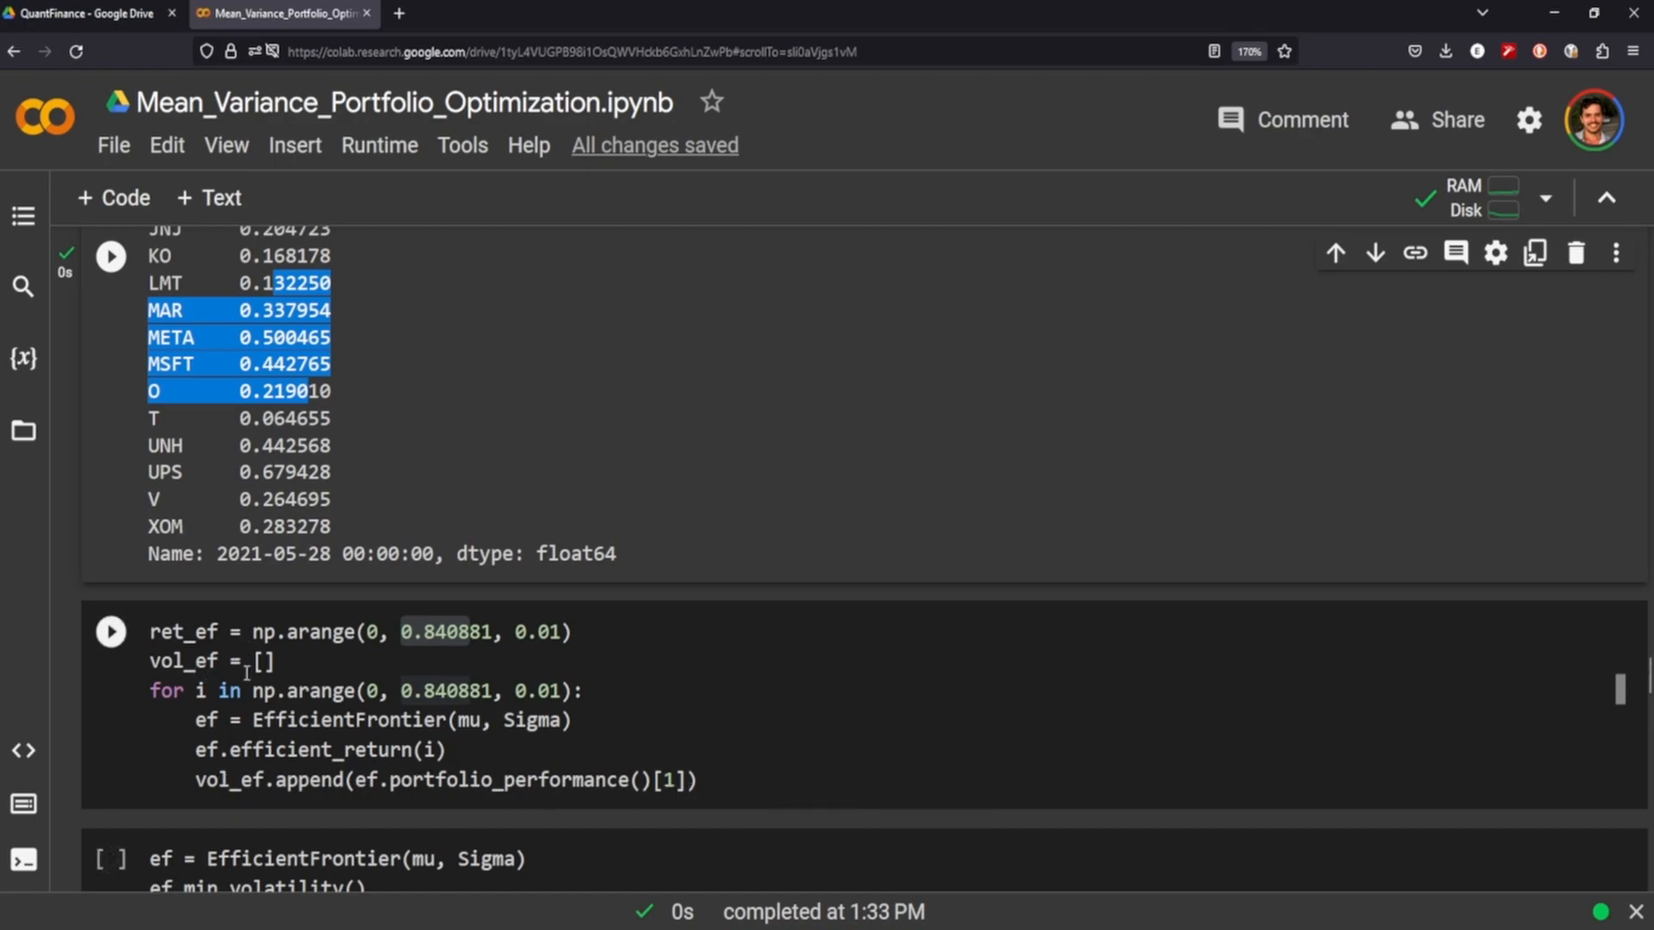
left_click(109, 631)
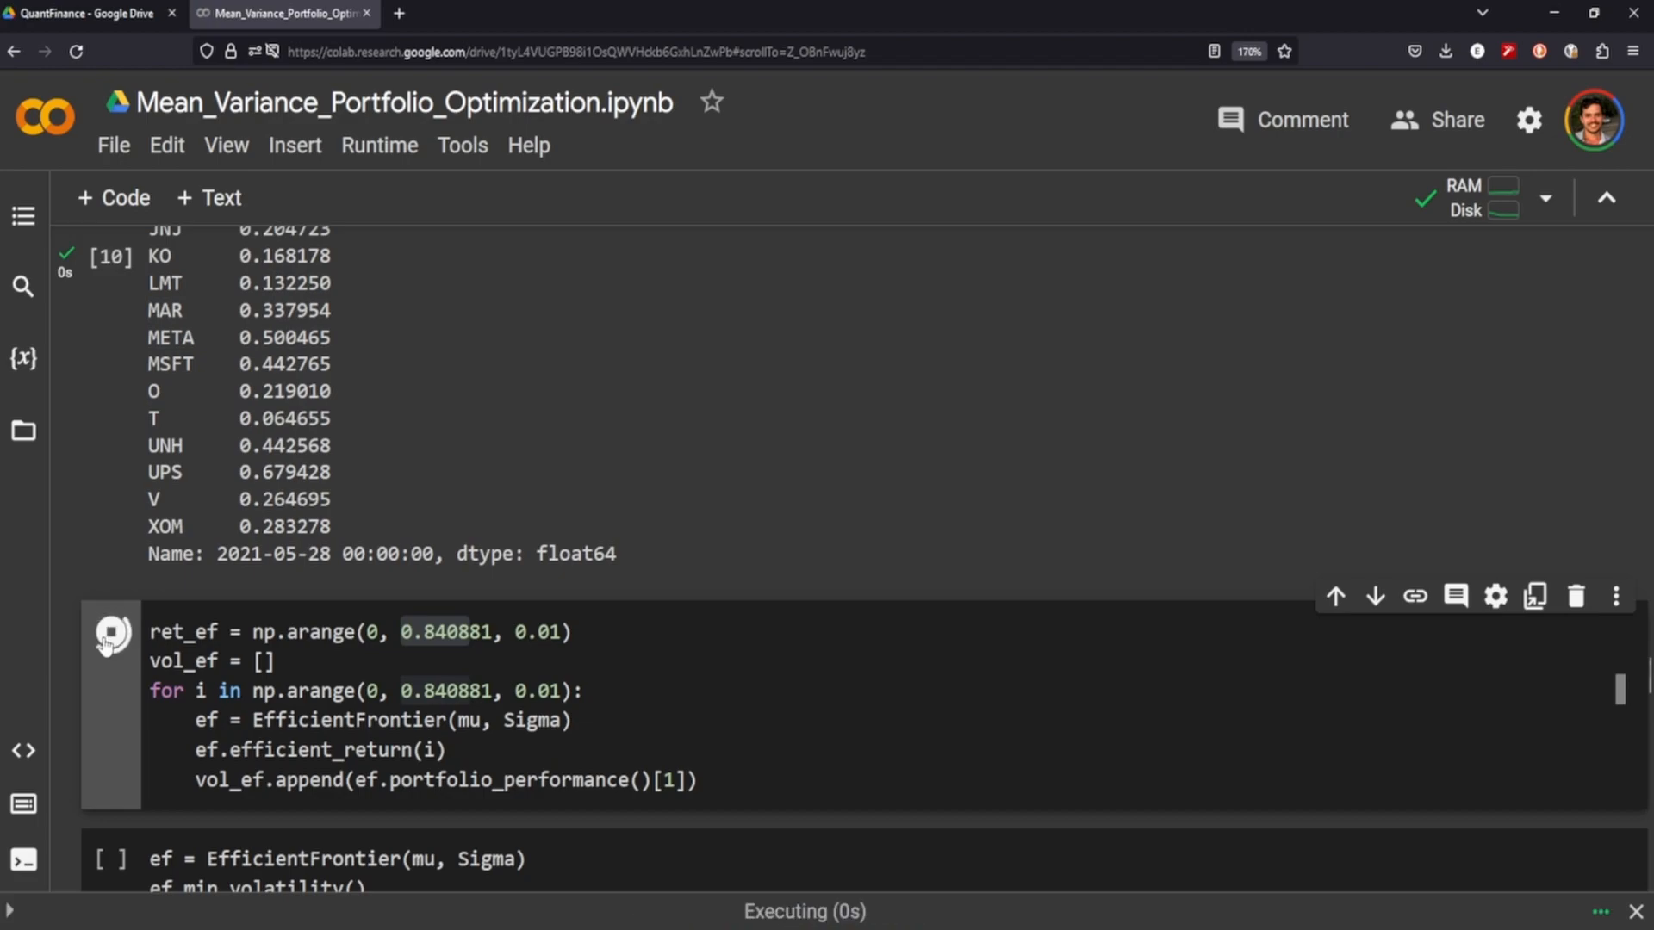
left_click(111, 630)
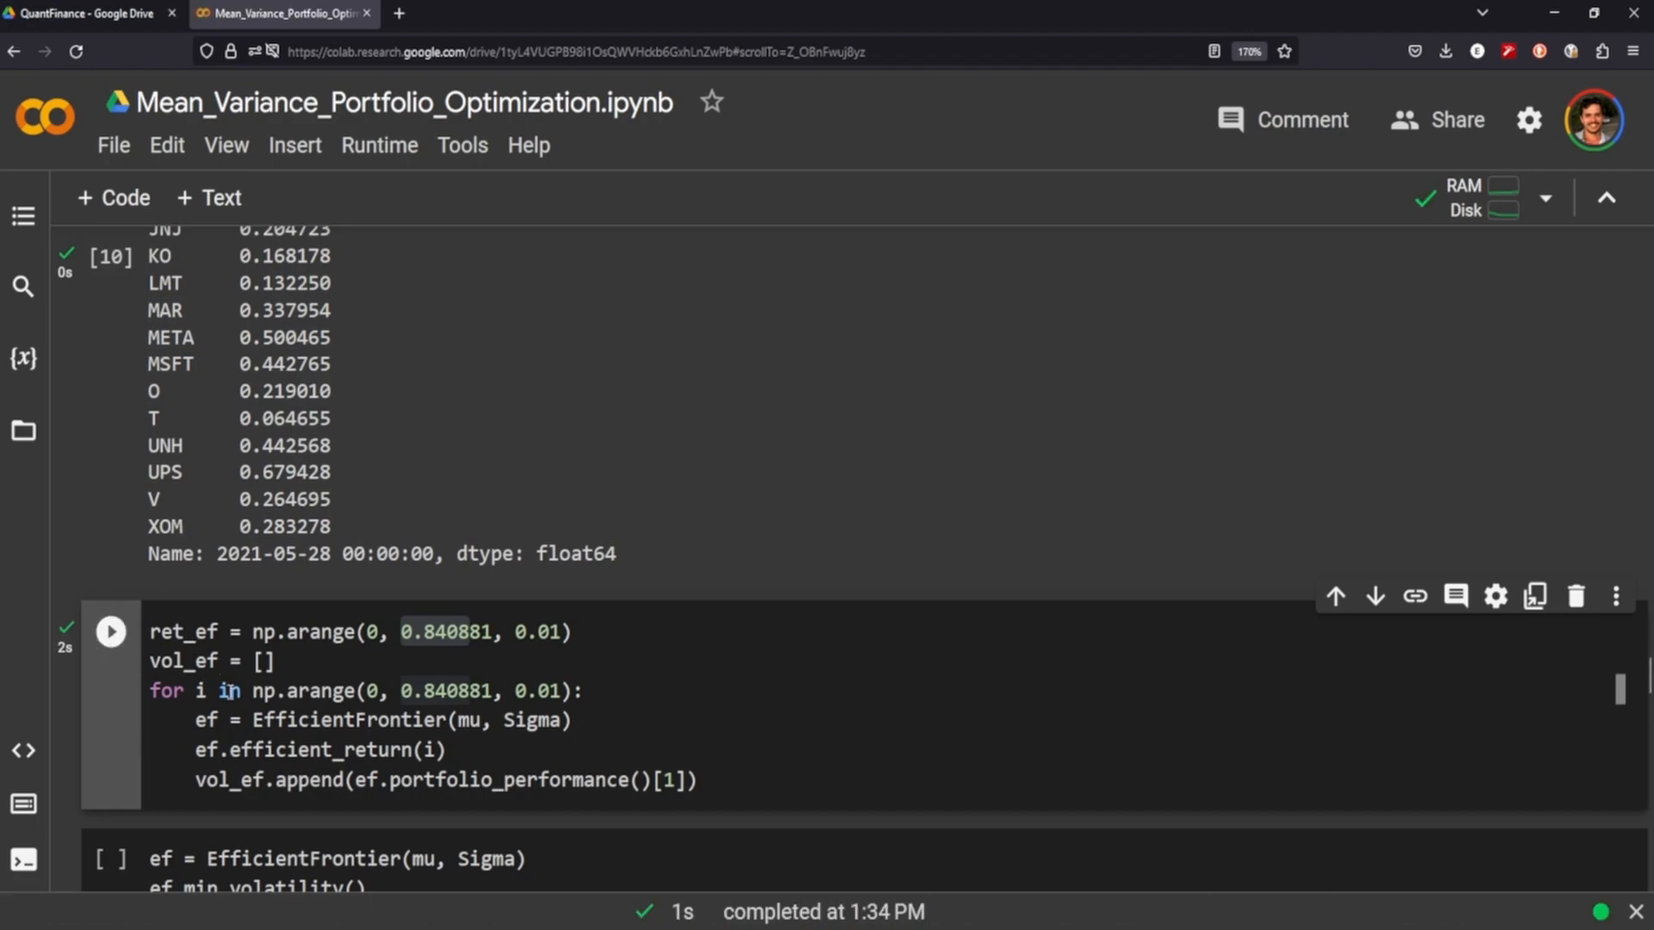
double_click(178, 662)
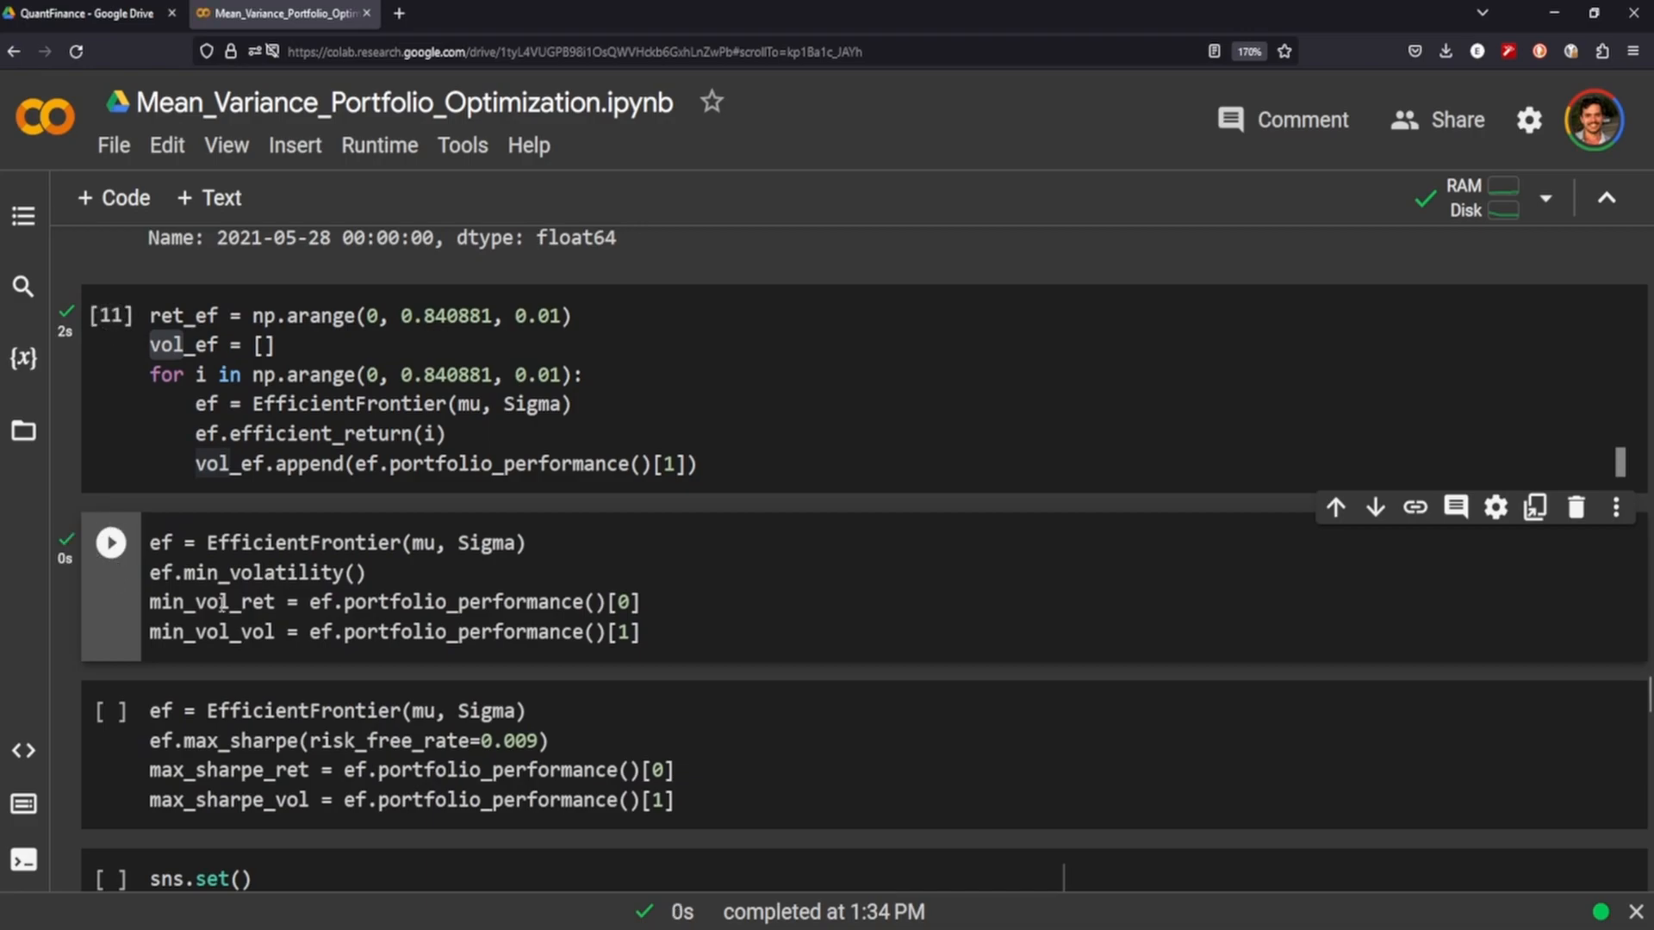
- Run max_sharpe with risk_free_rate=0.009 to get max_sharpe_ret and max_sharpe_vol
double_click(303, 544)
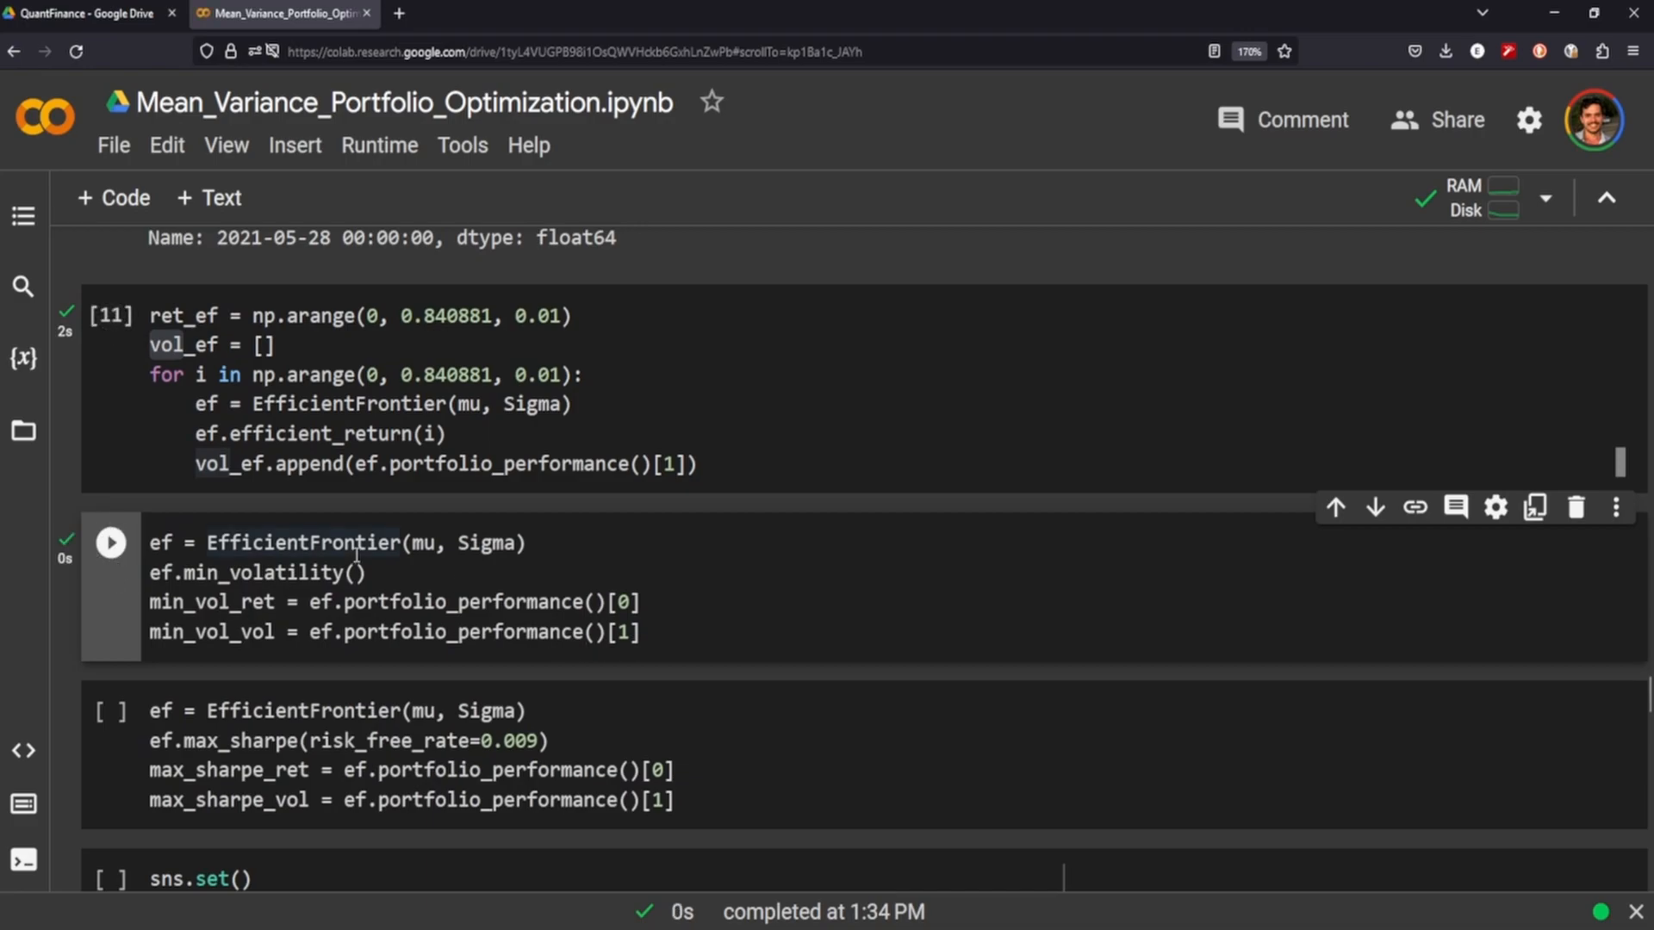
left_click_drag(394, 602, 524, 631)
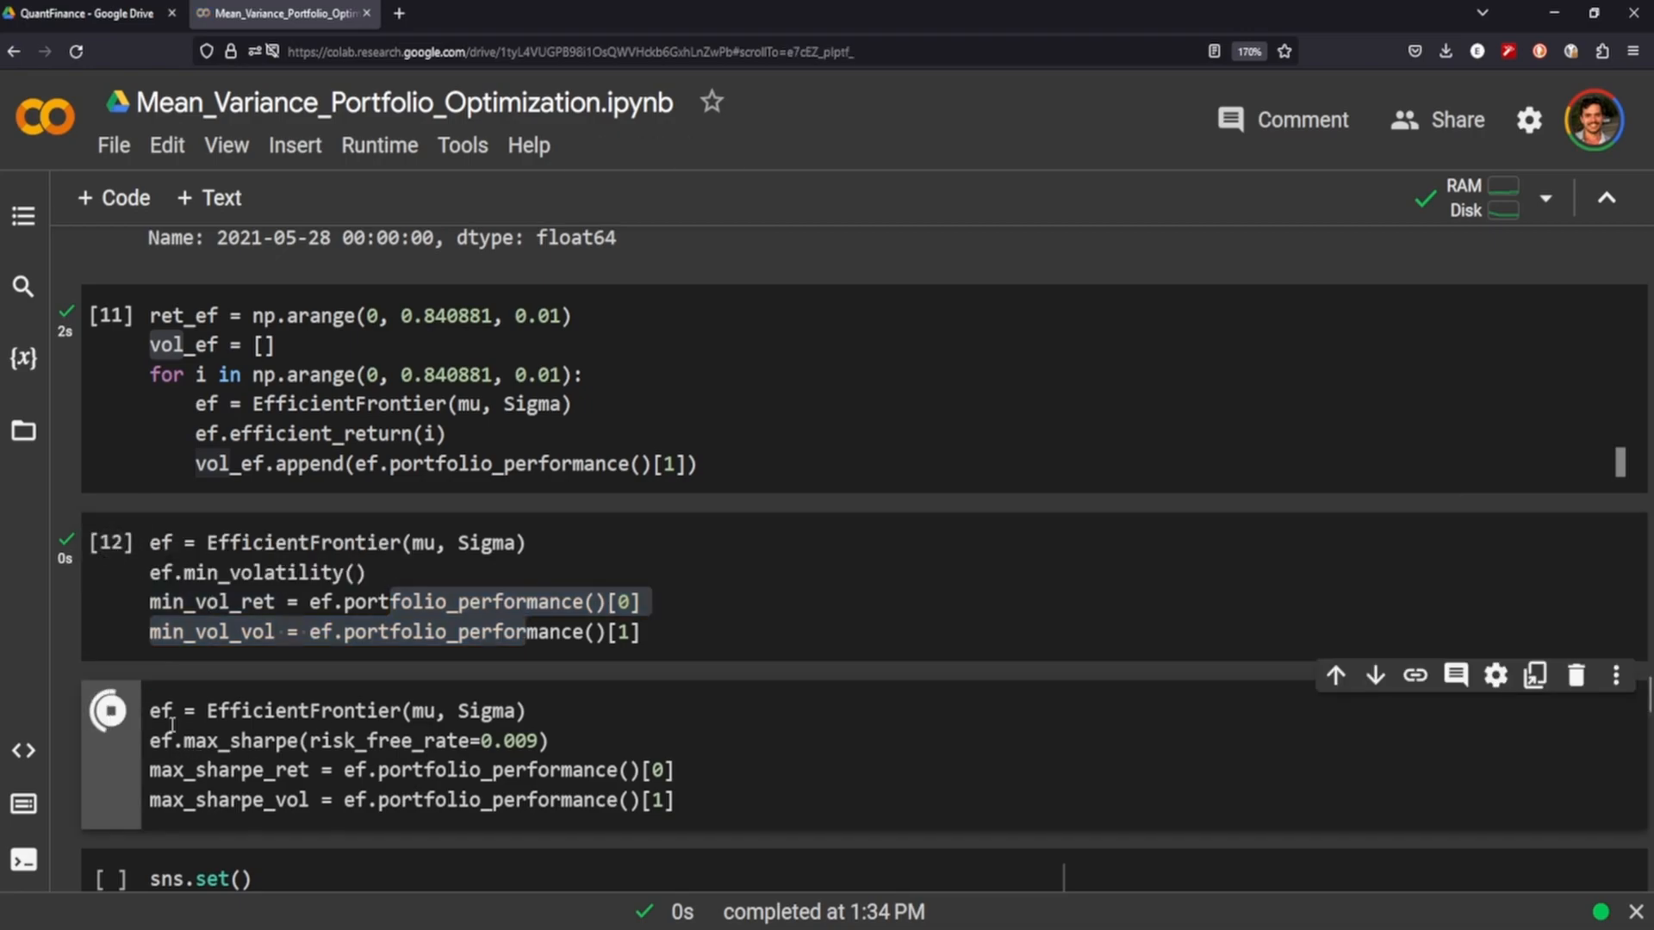
left_click(109, 710)
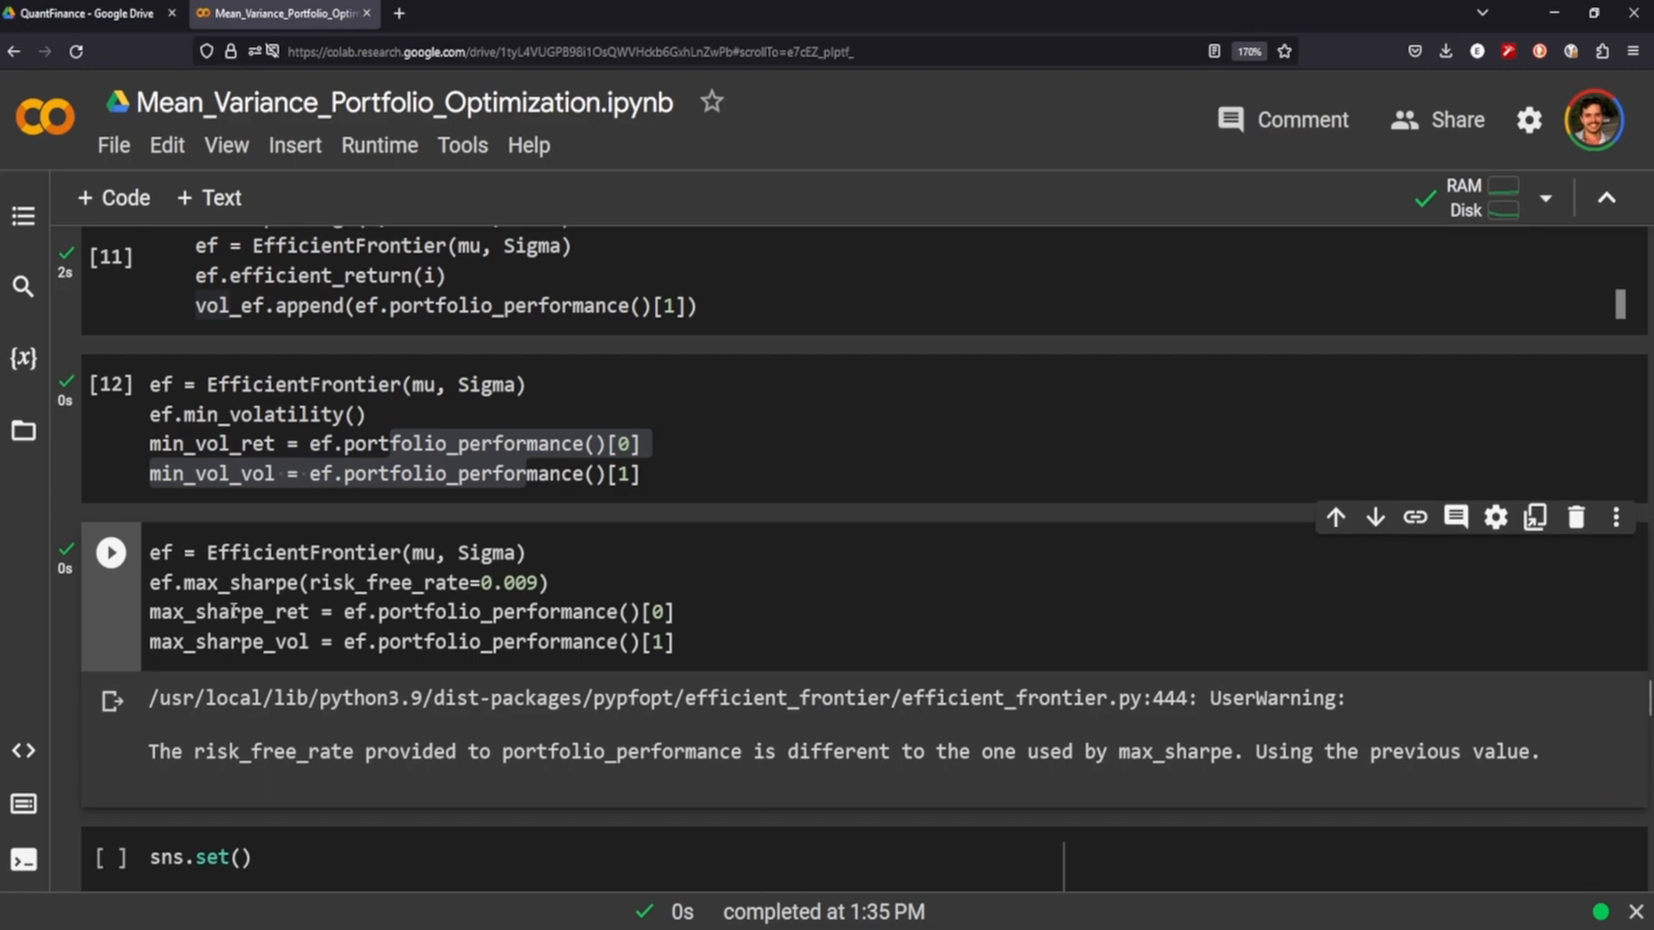
mouse_move(142, 654)
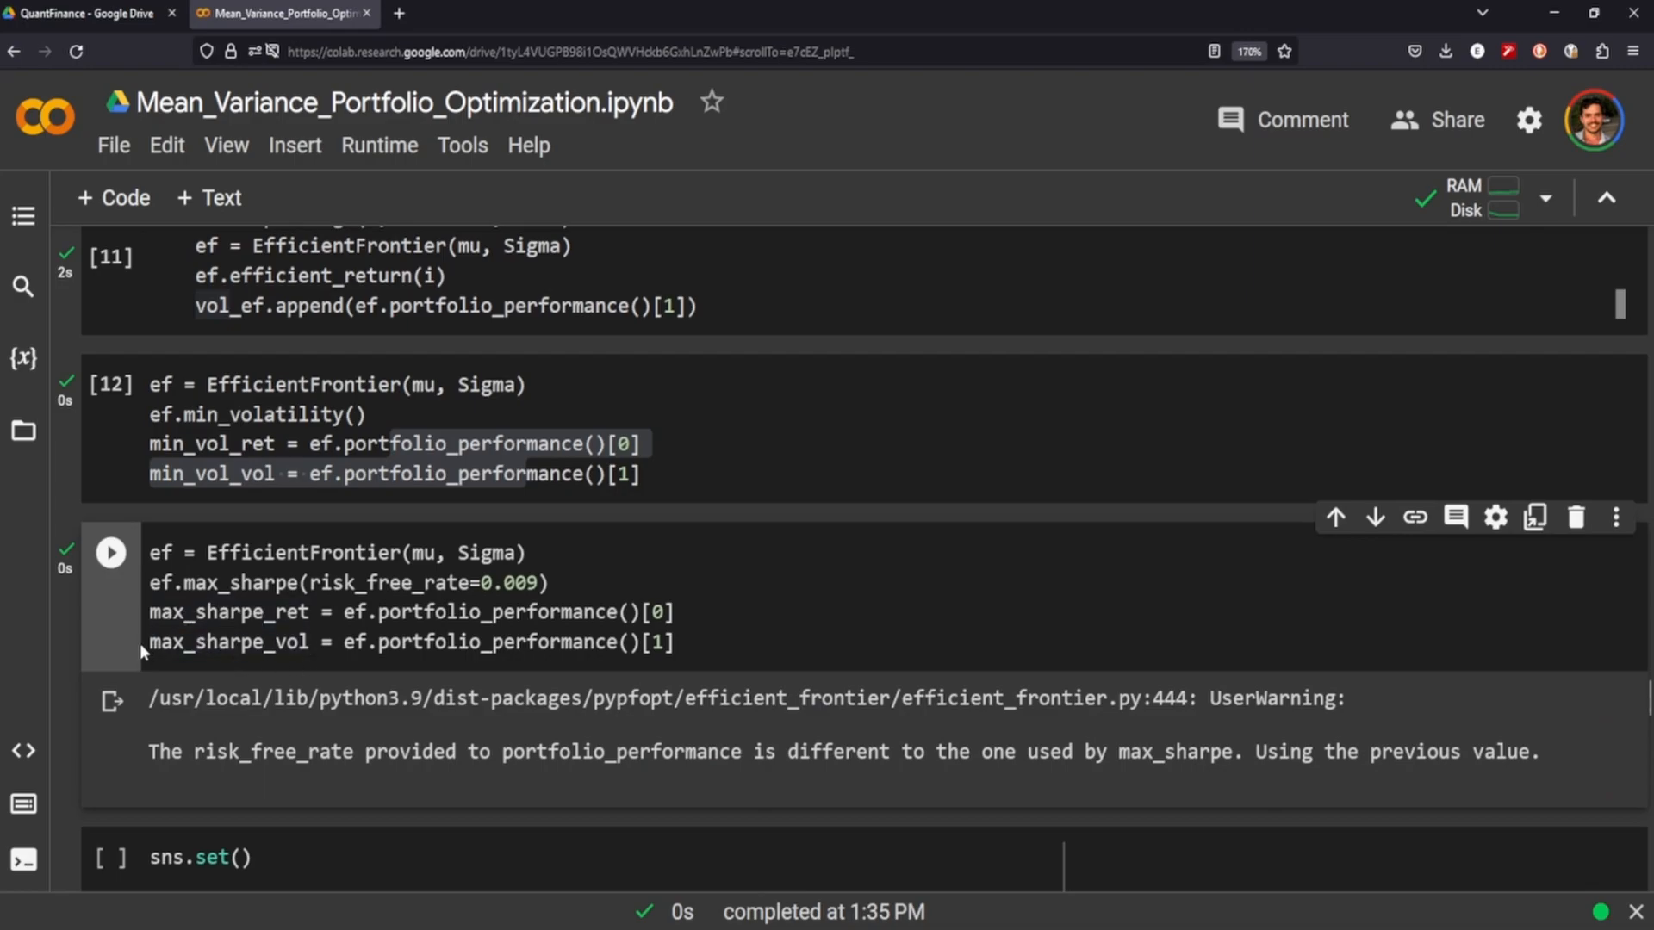
double_click(227, 643)
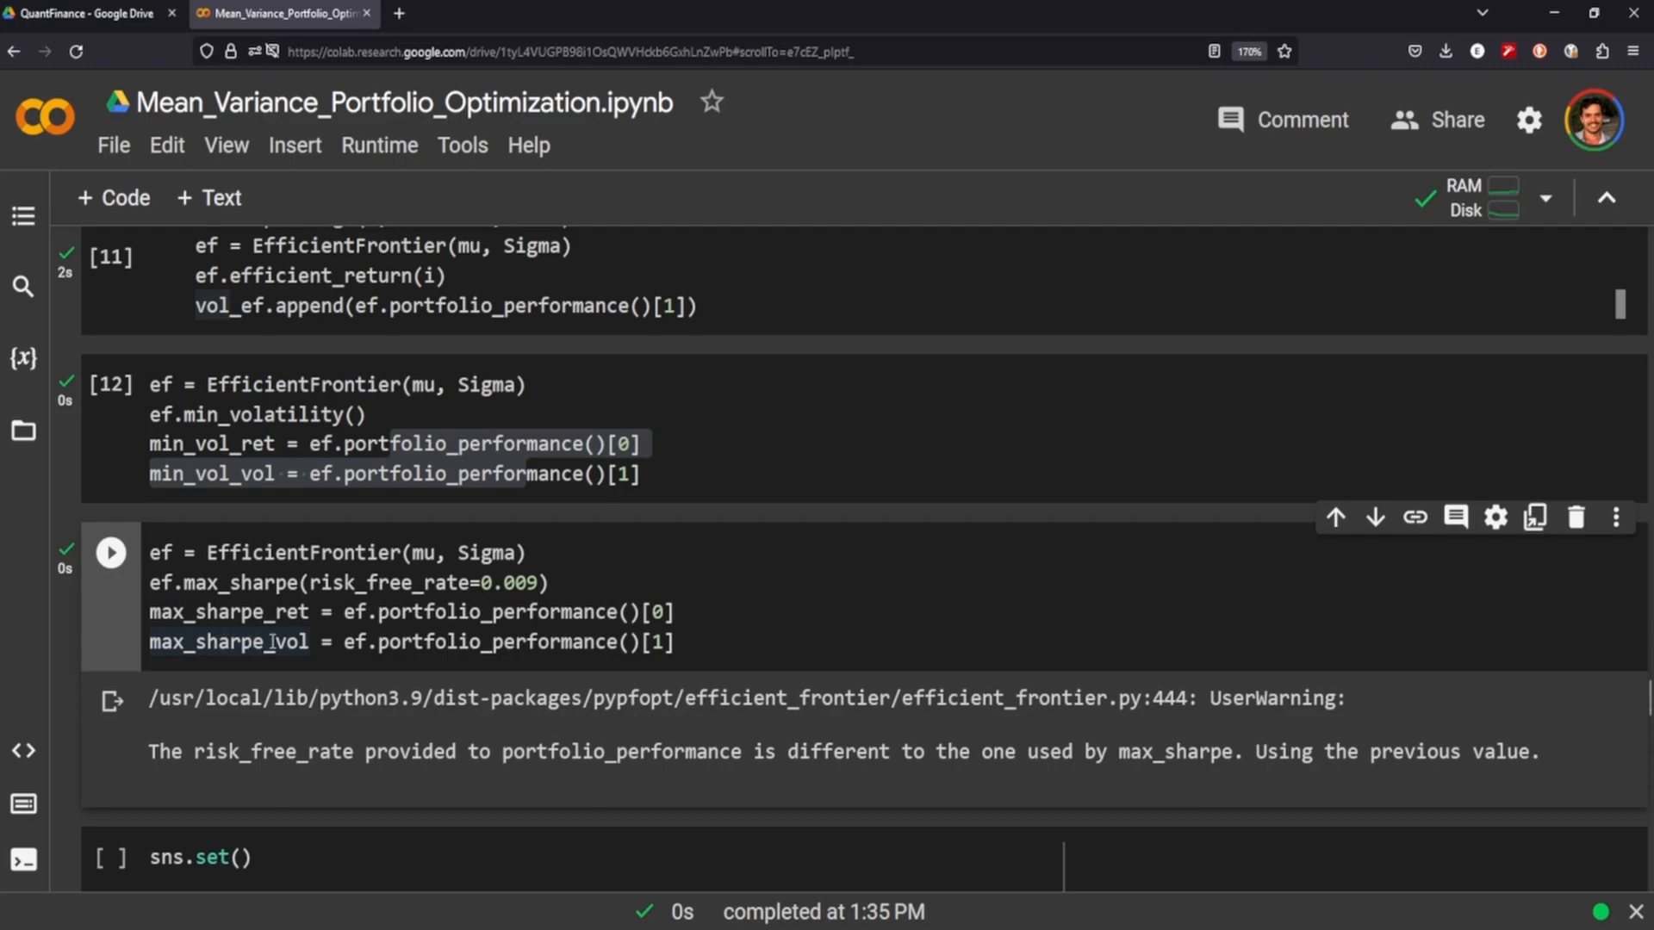
scroll("down", 3)
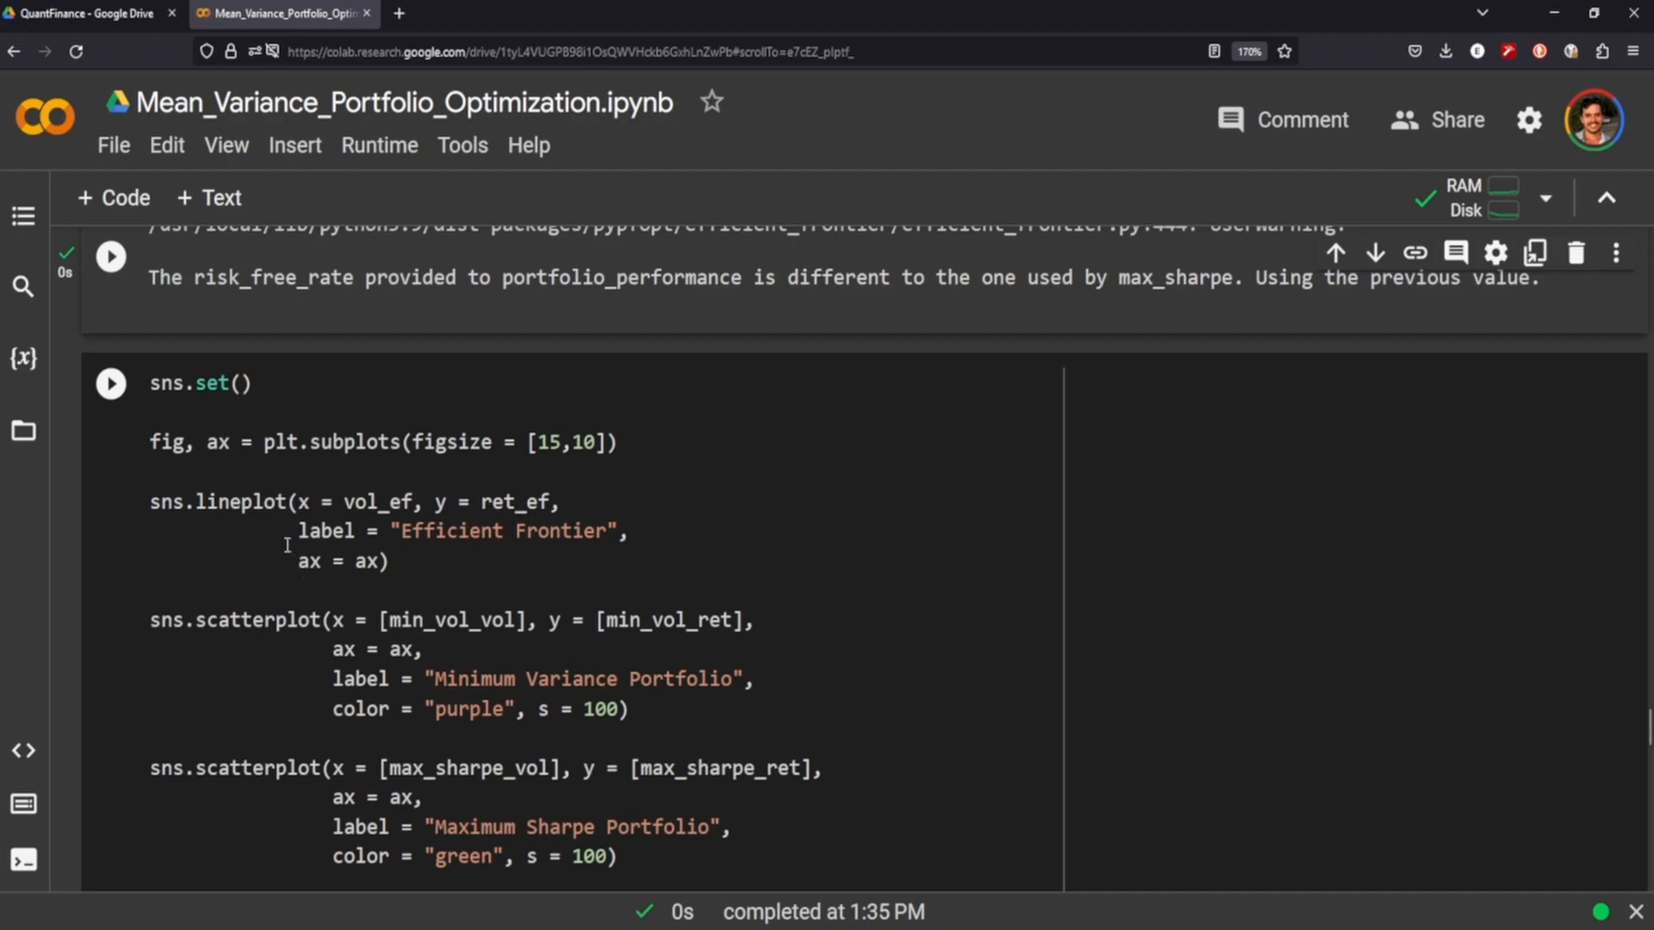
- Render the Efficient Frontier chart from the sns.lineplot/scatterplot plotting cell
scroll("down", 3)
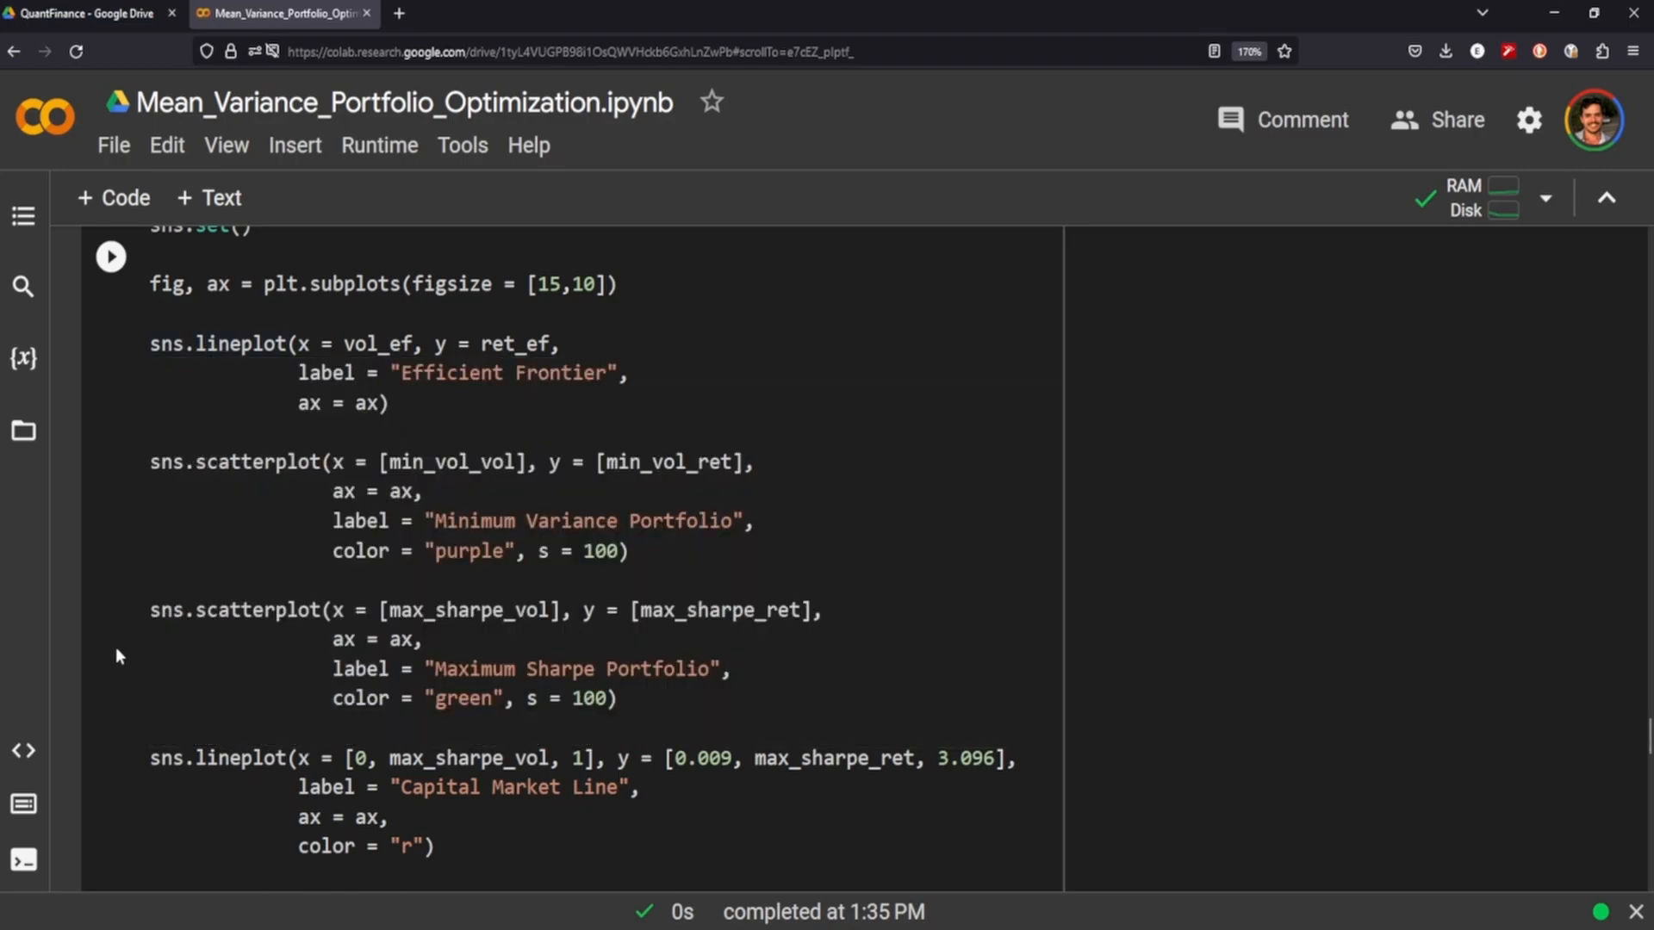
mouse_move(146, 372)
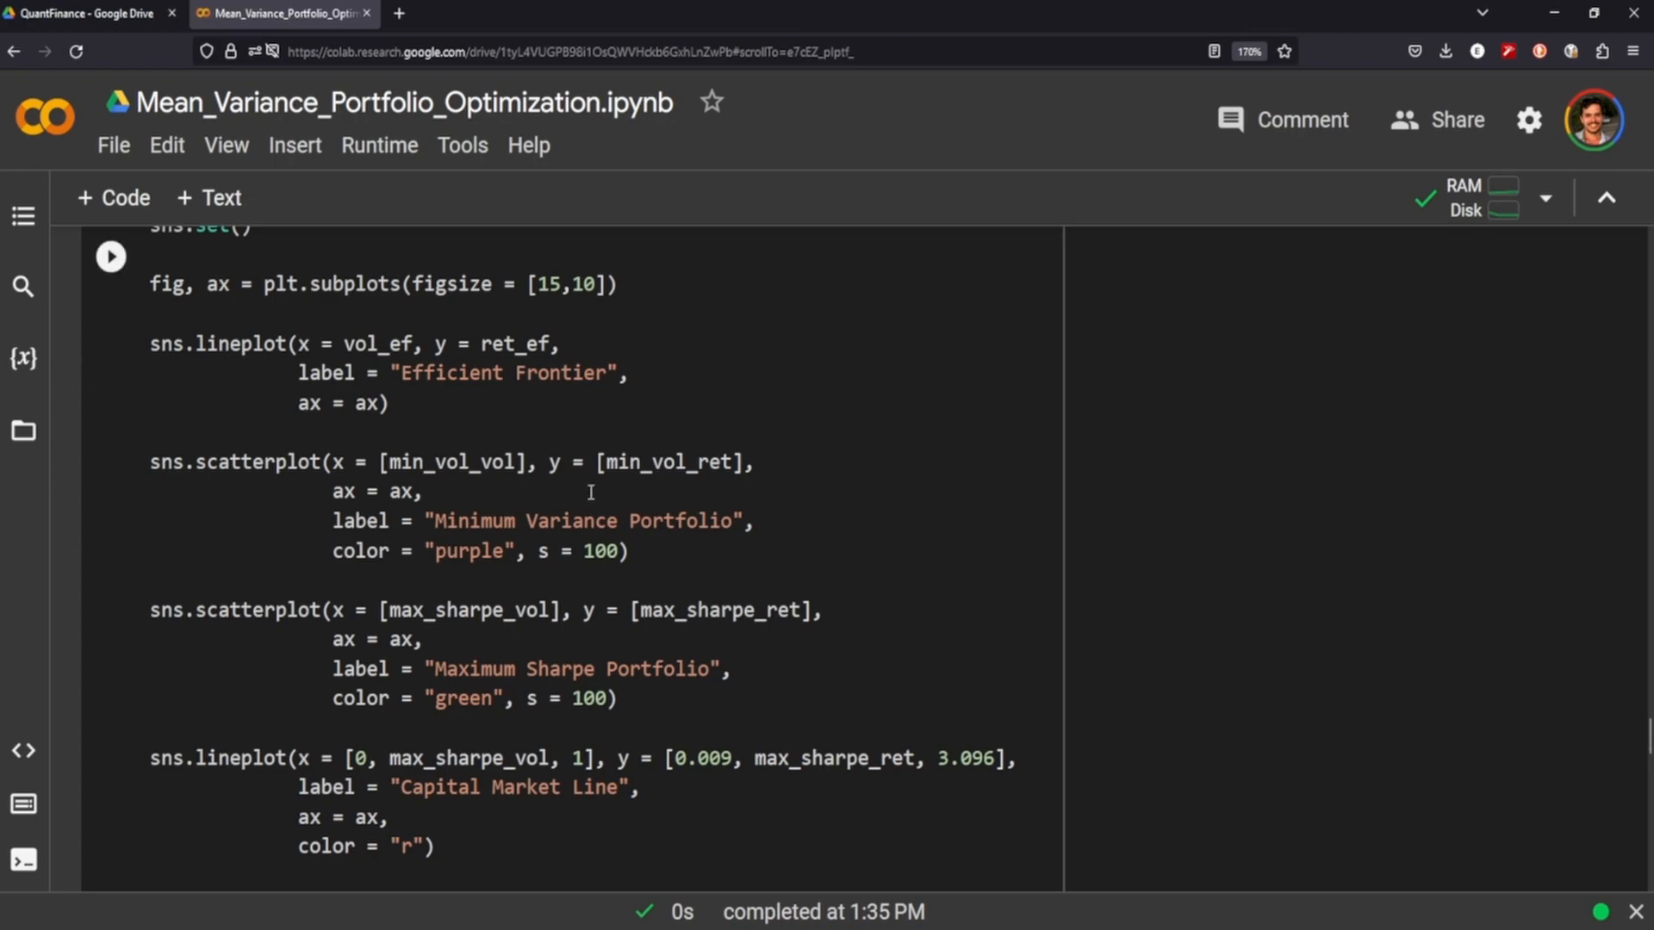
mouse_move(574, 422)
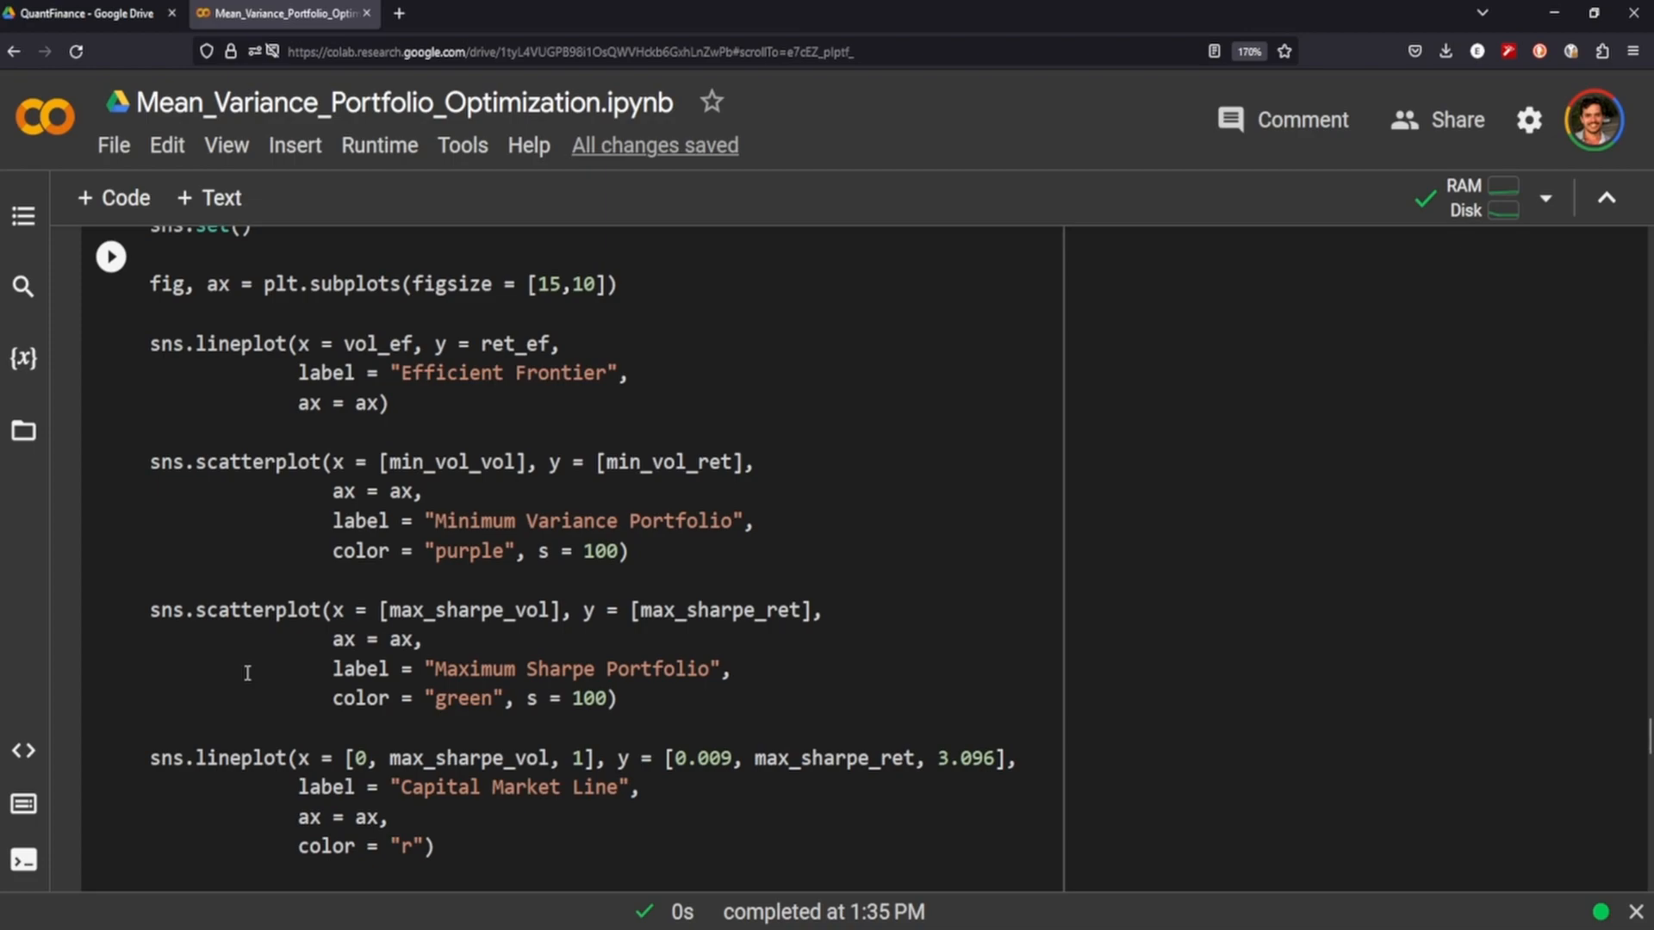
mouse_move(432, 669)
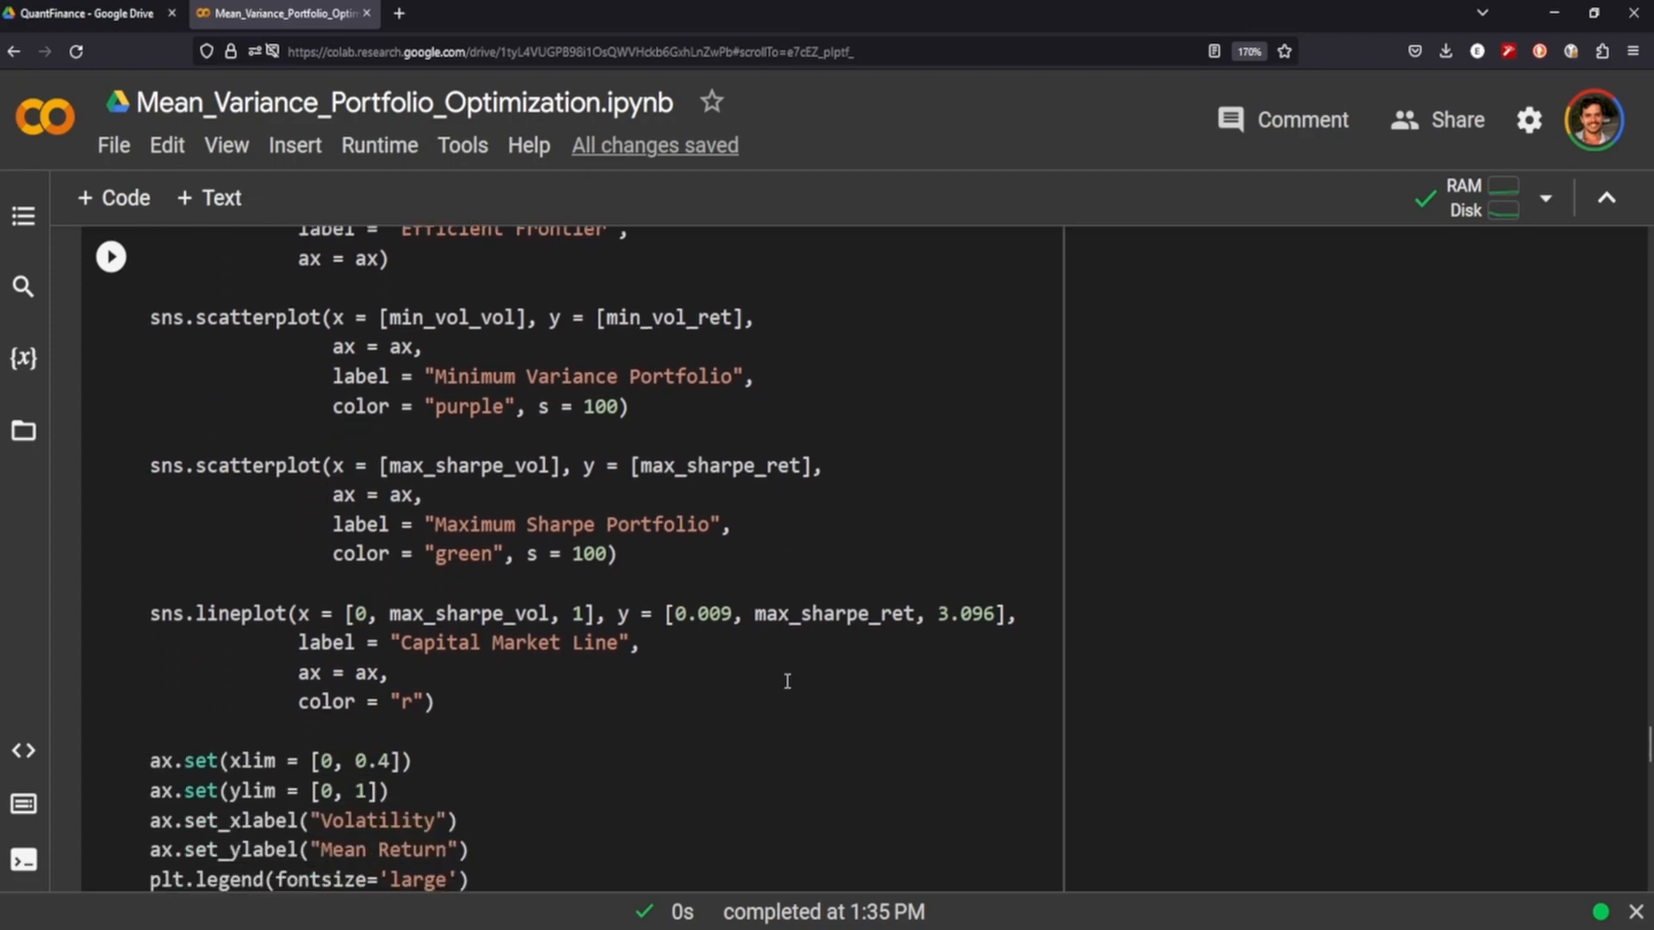
scroll("down", 3)
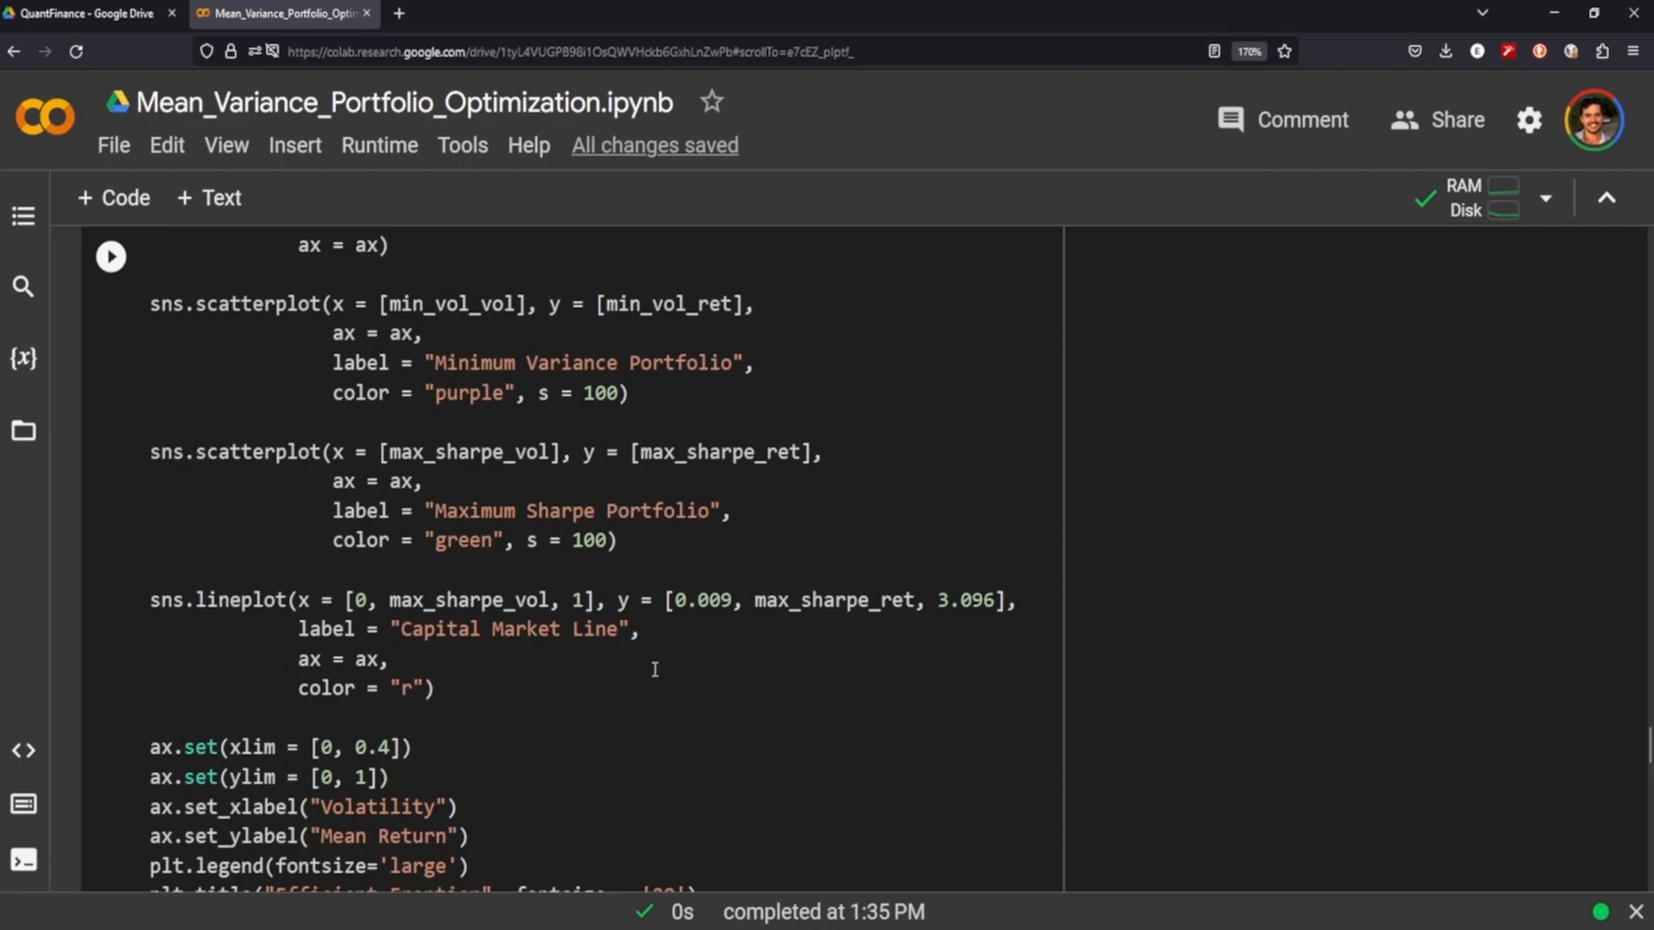
scroll("down", 3)
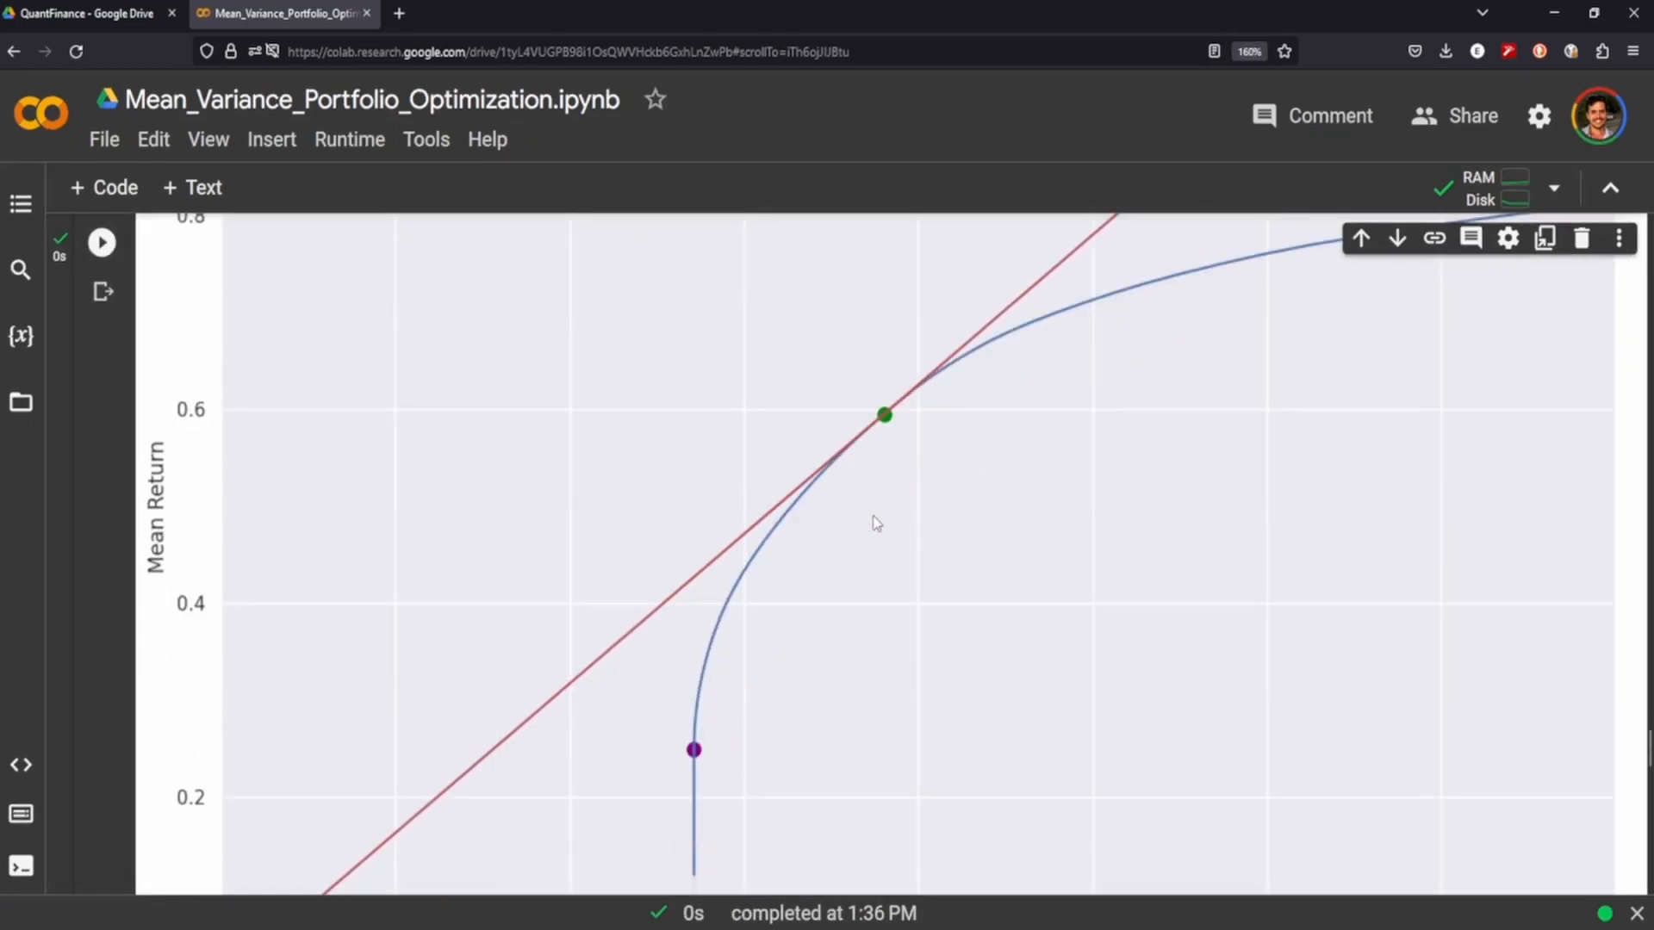
key("ctrl+plus")
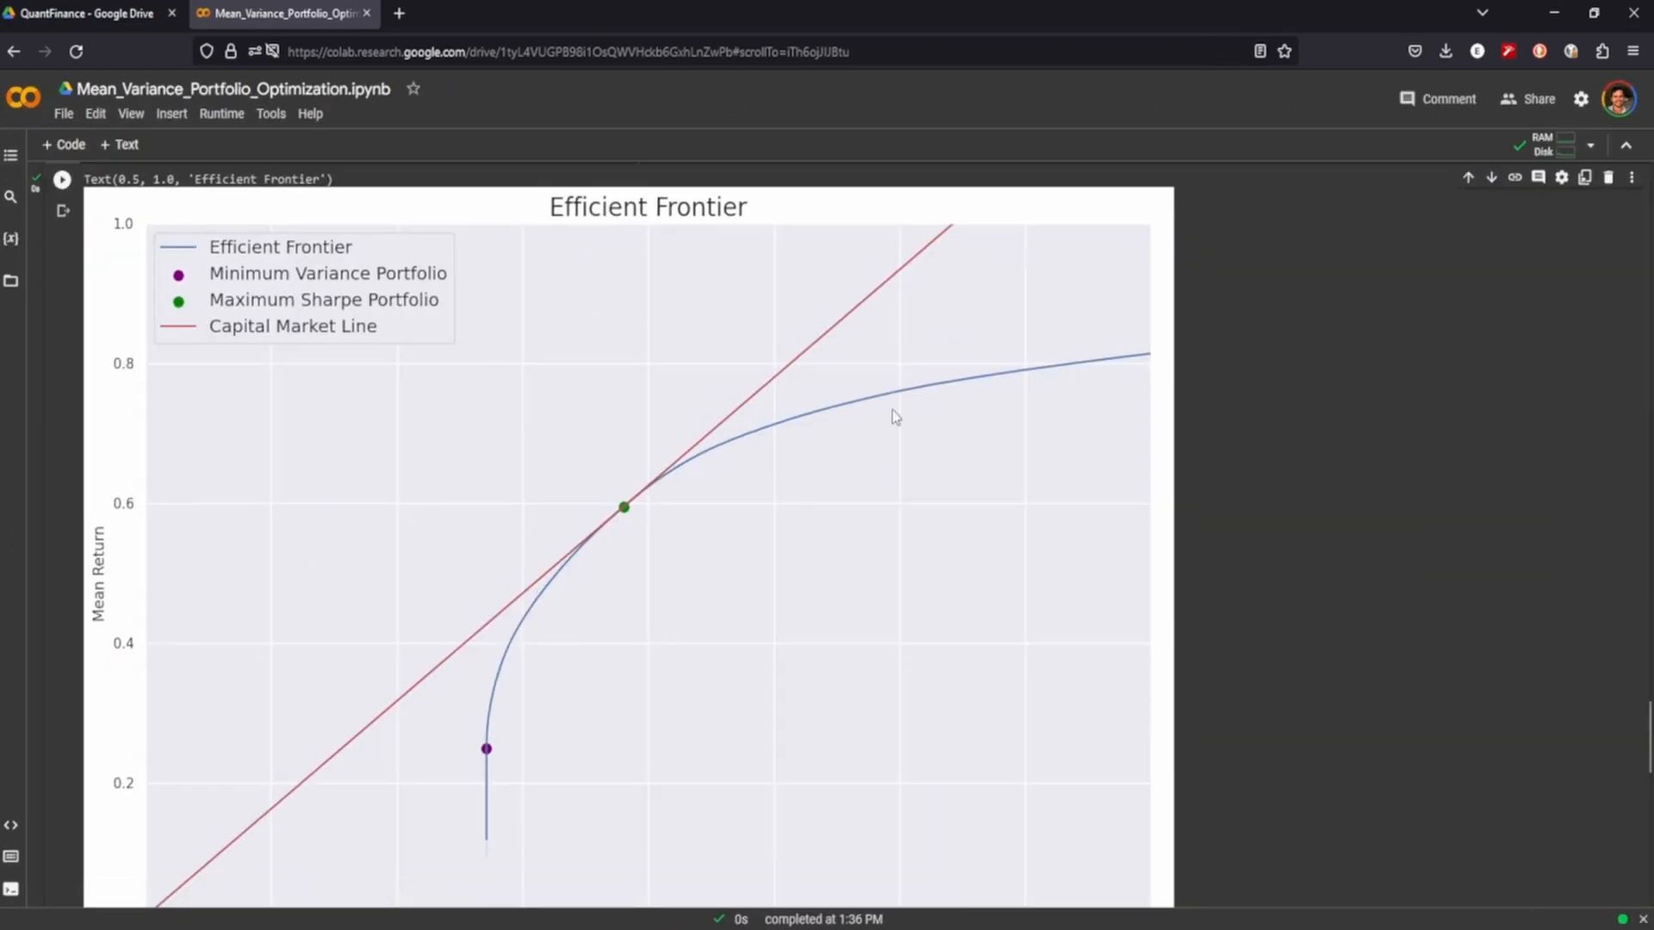
scroll("down", 3)
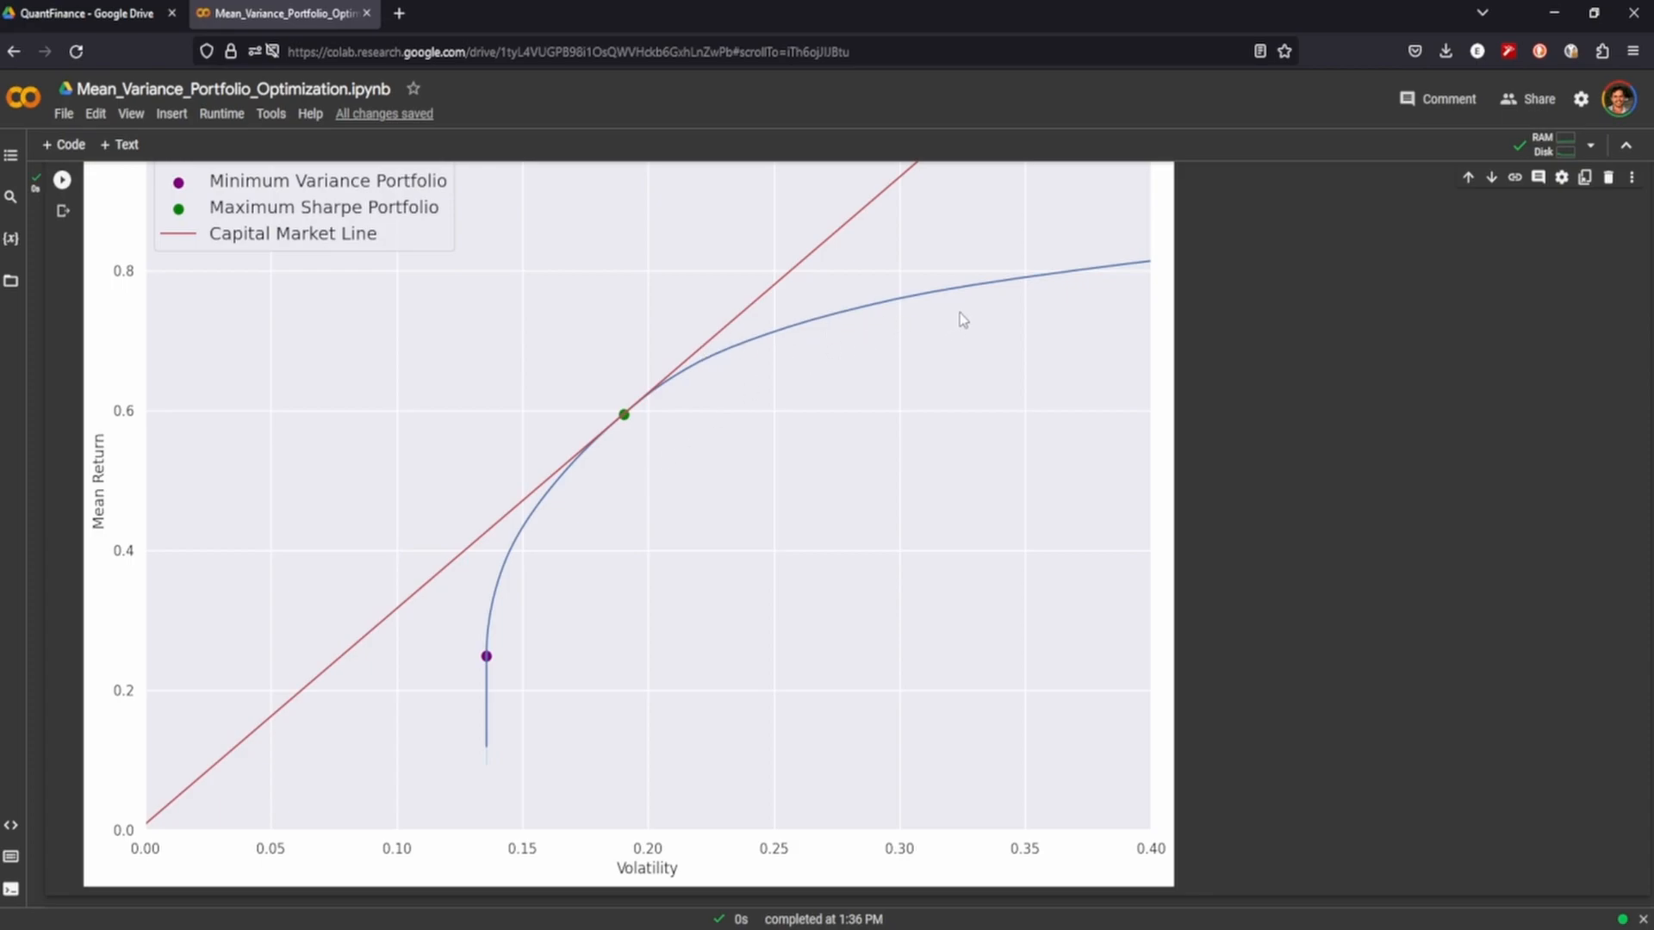
mouse_move(622, 414)
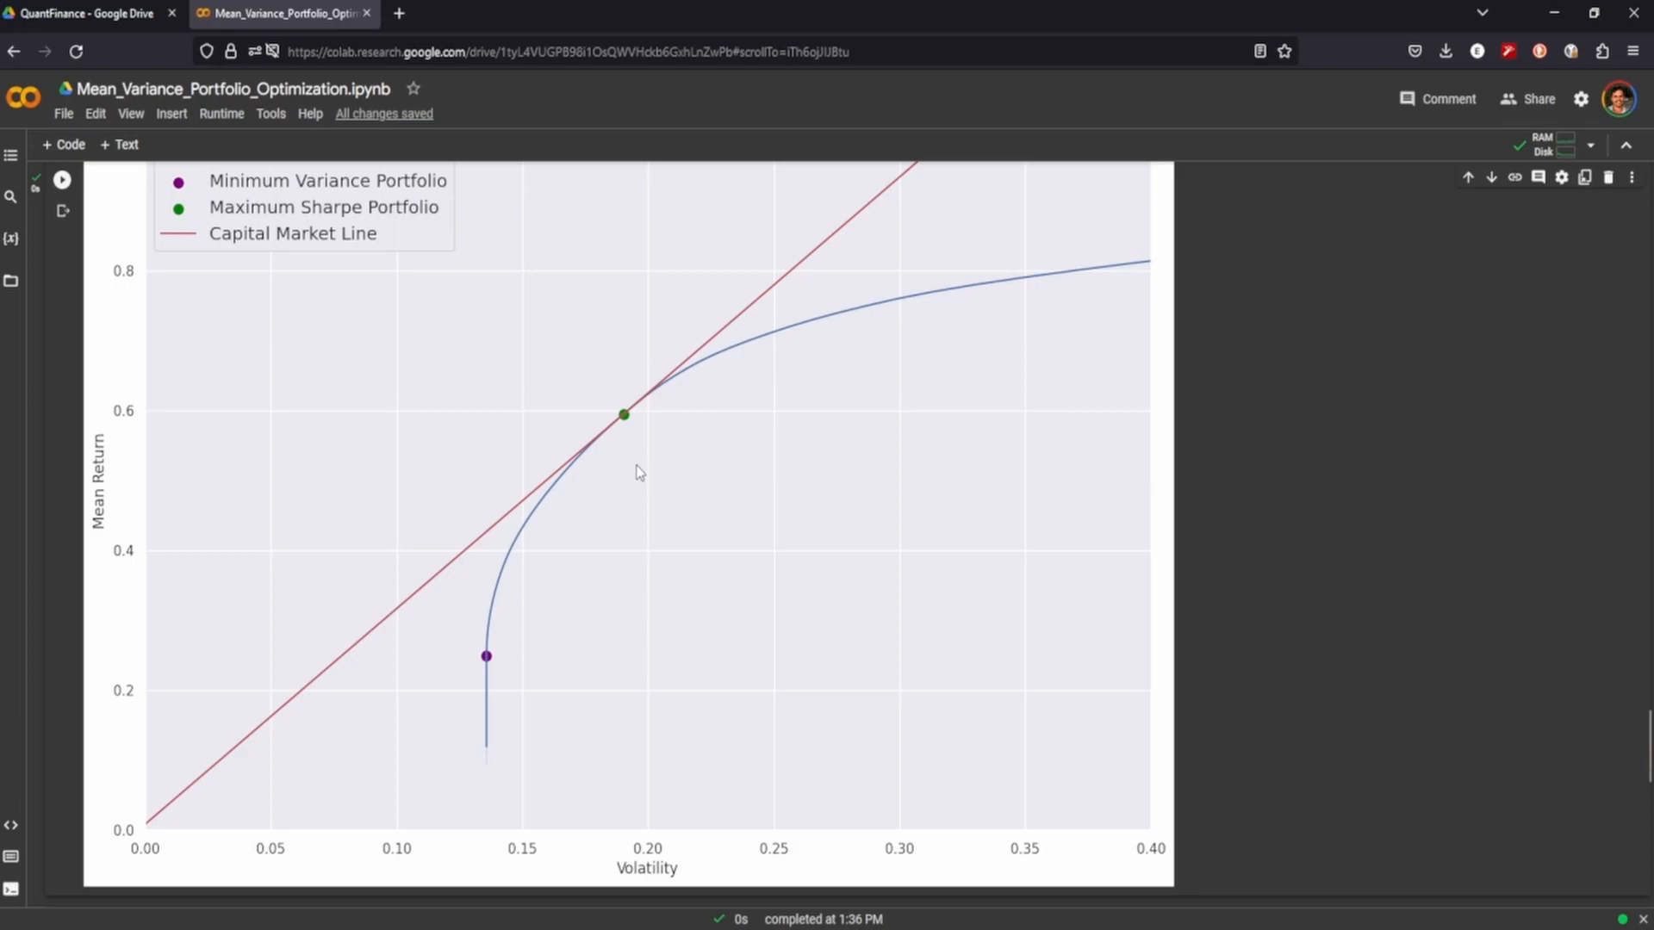
mouse_move(367, 738)
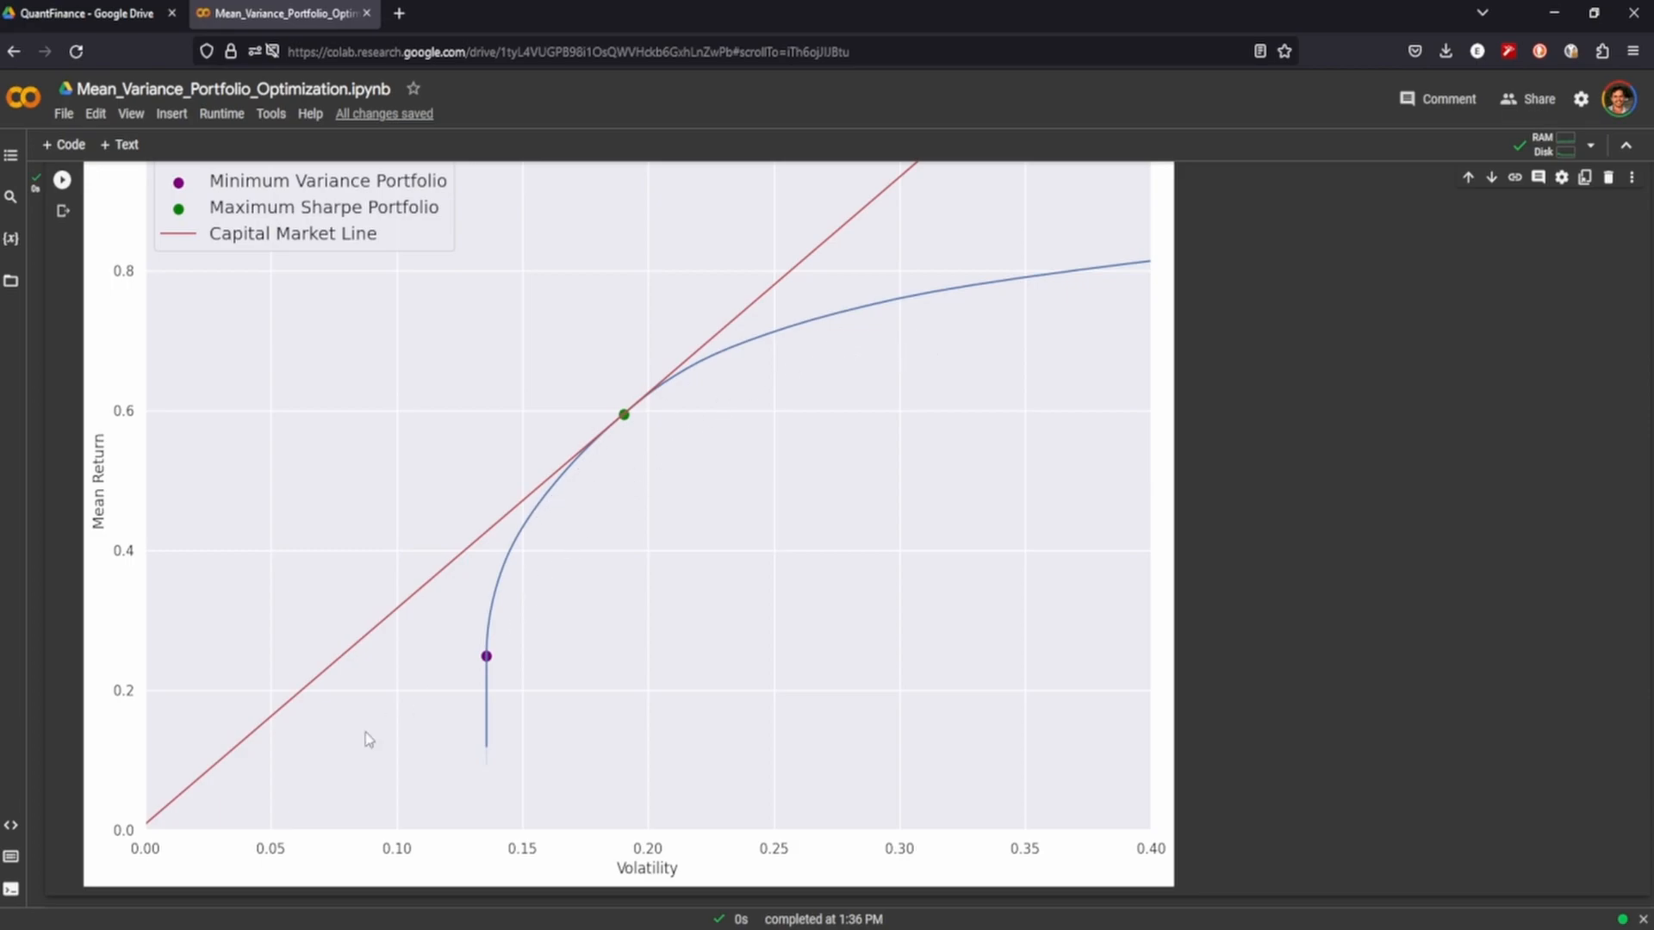
mouse_move(657, 852)
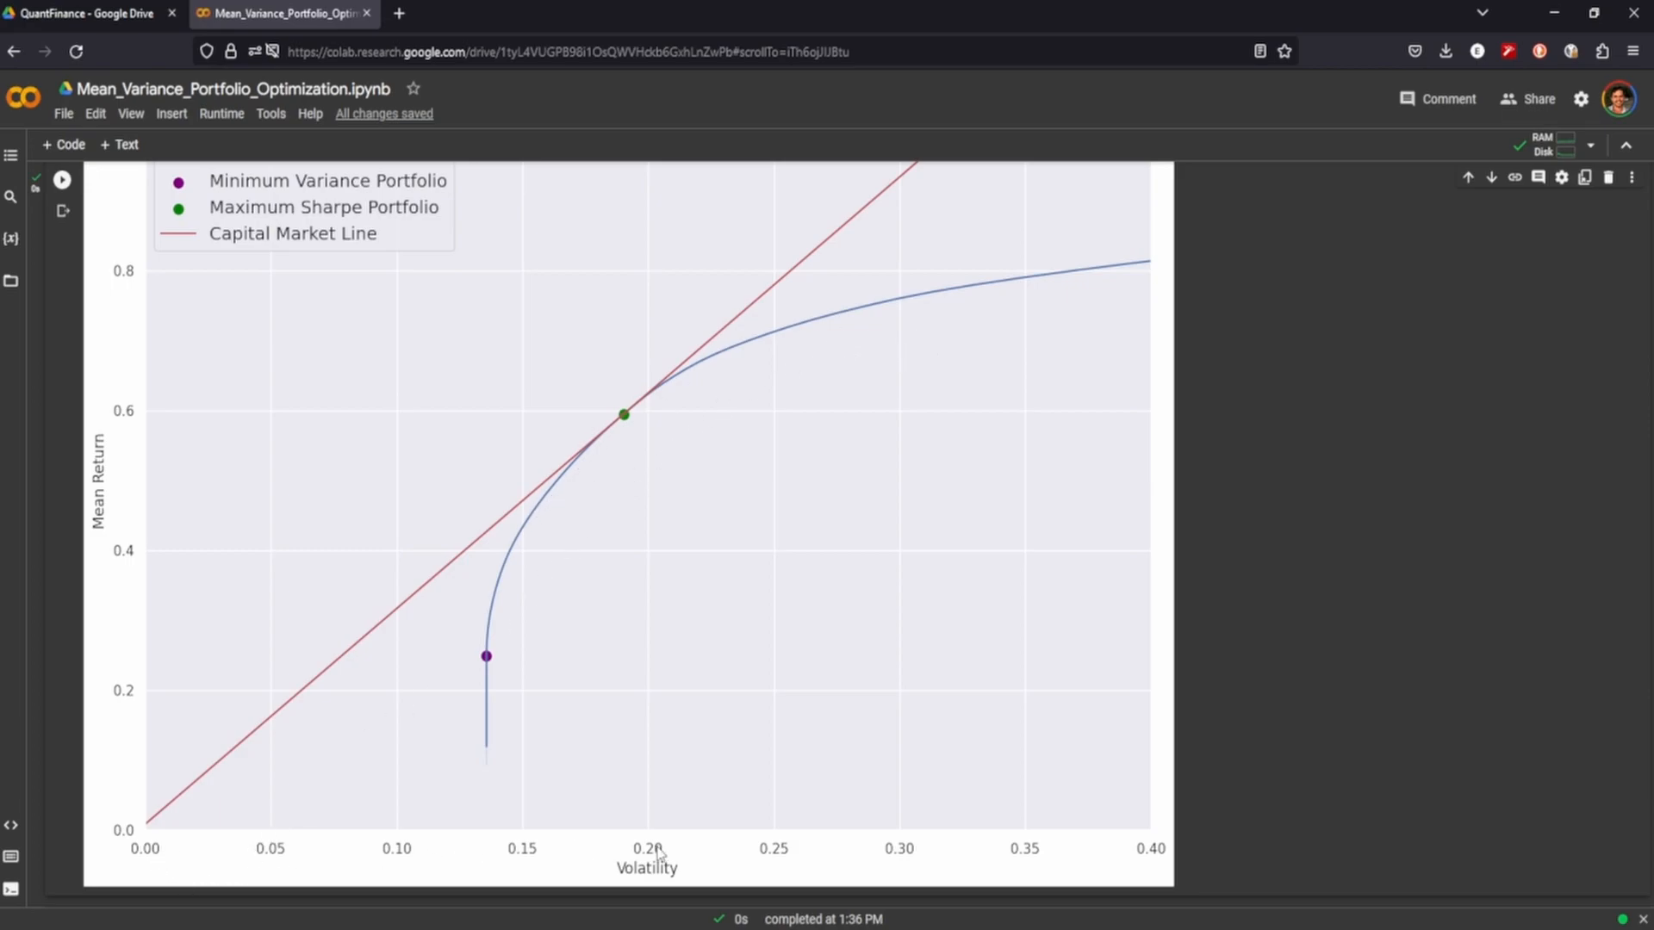
mouse_move(121, 735)
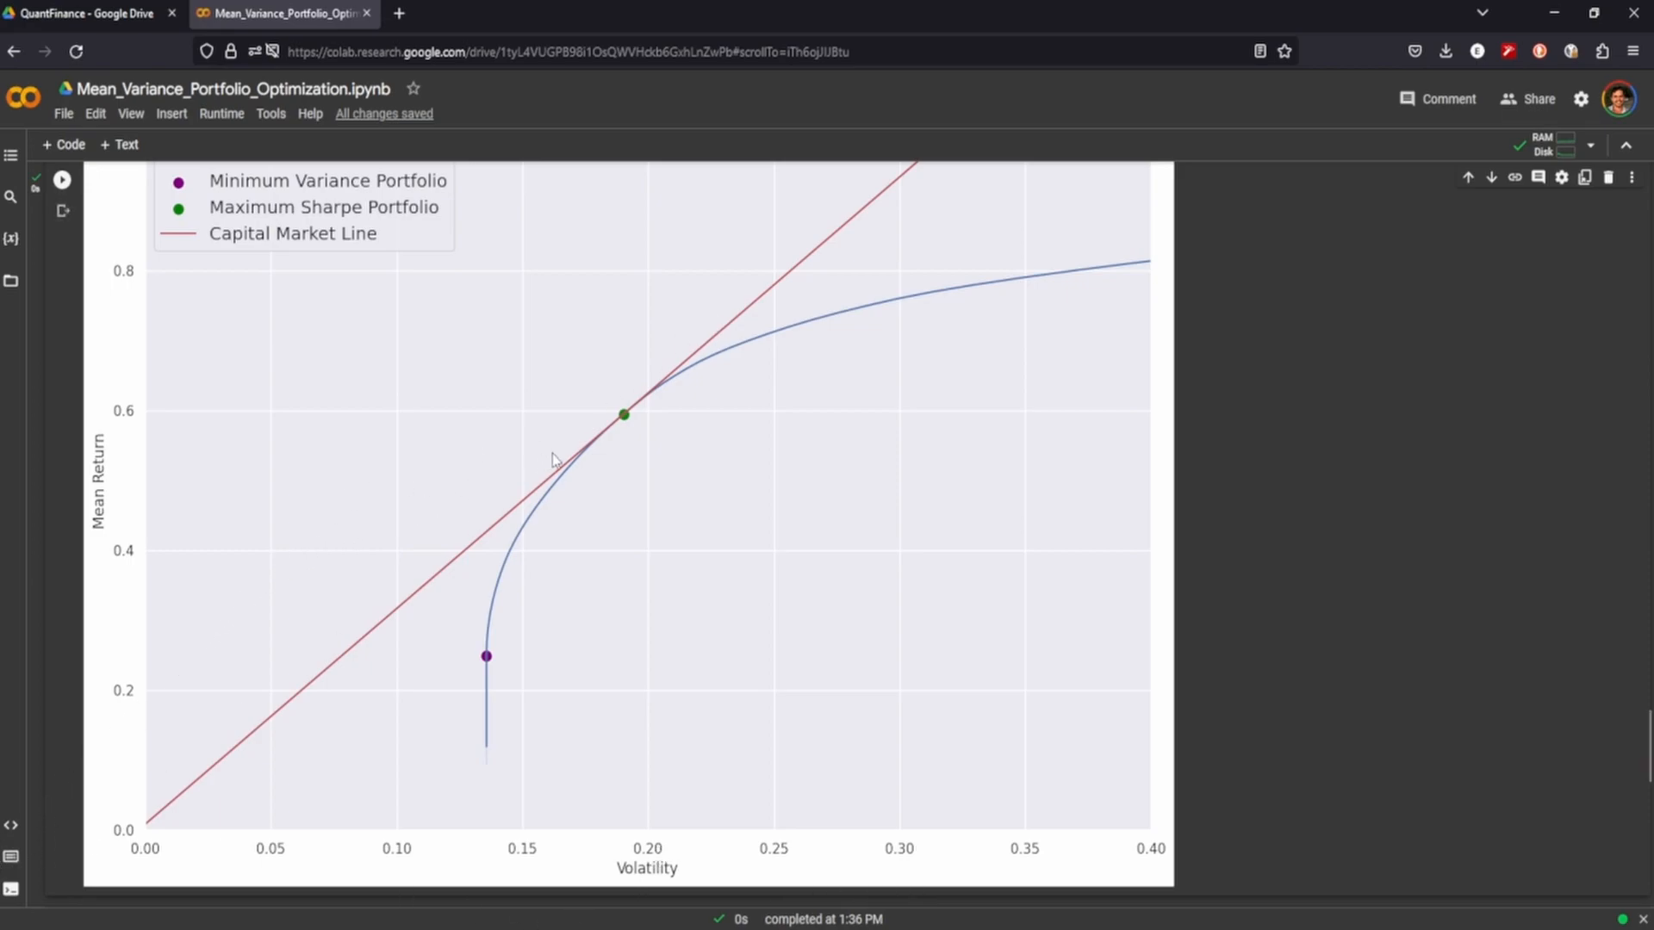
mouse_move(498, 502)
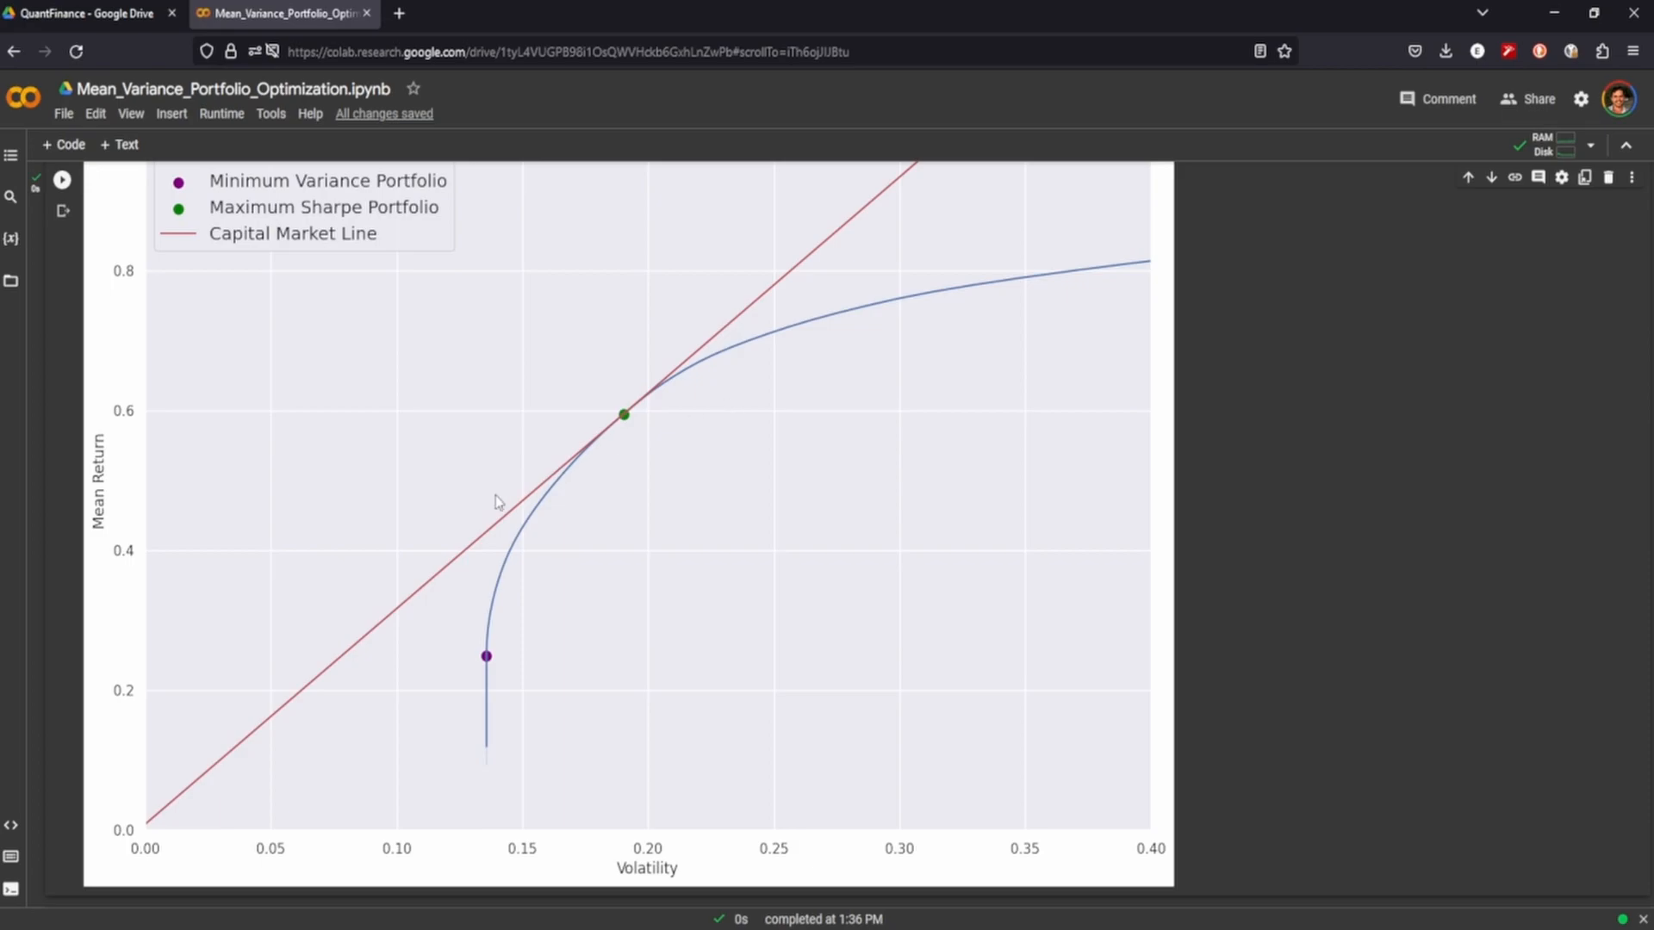
mouse_move(627, 442)
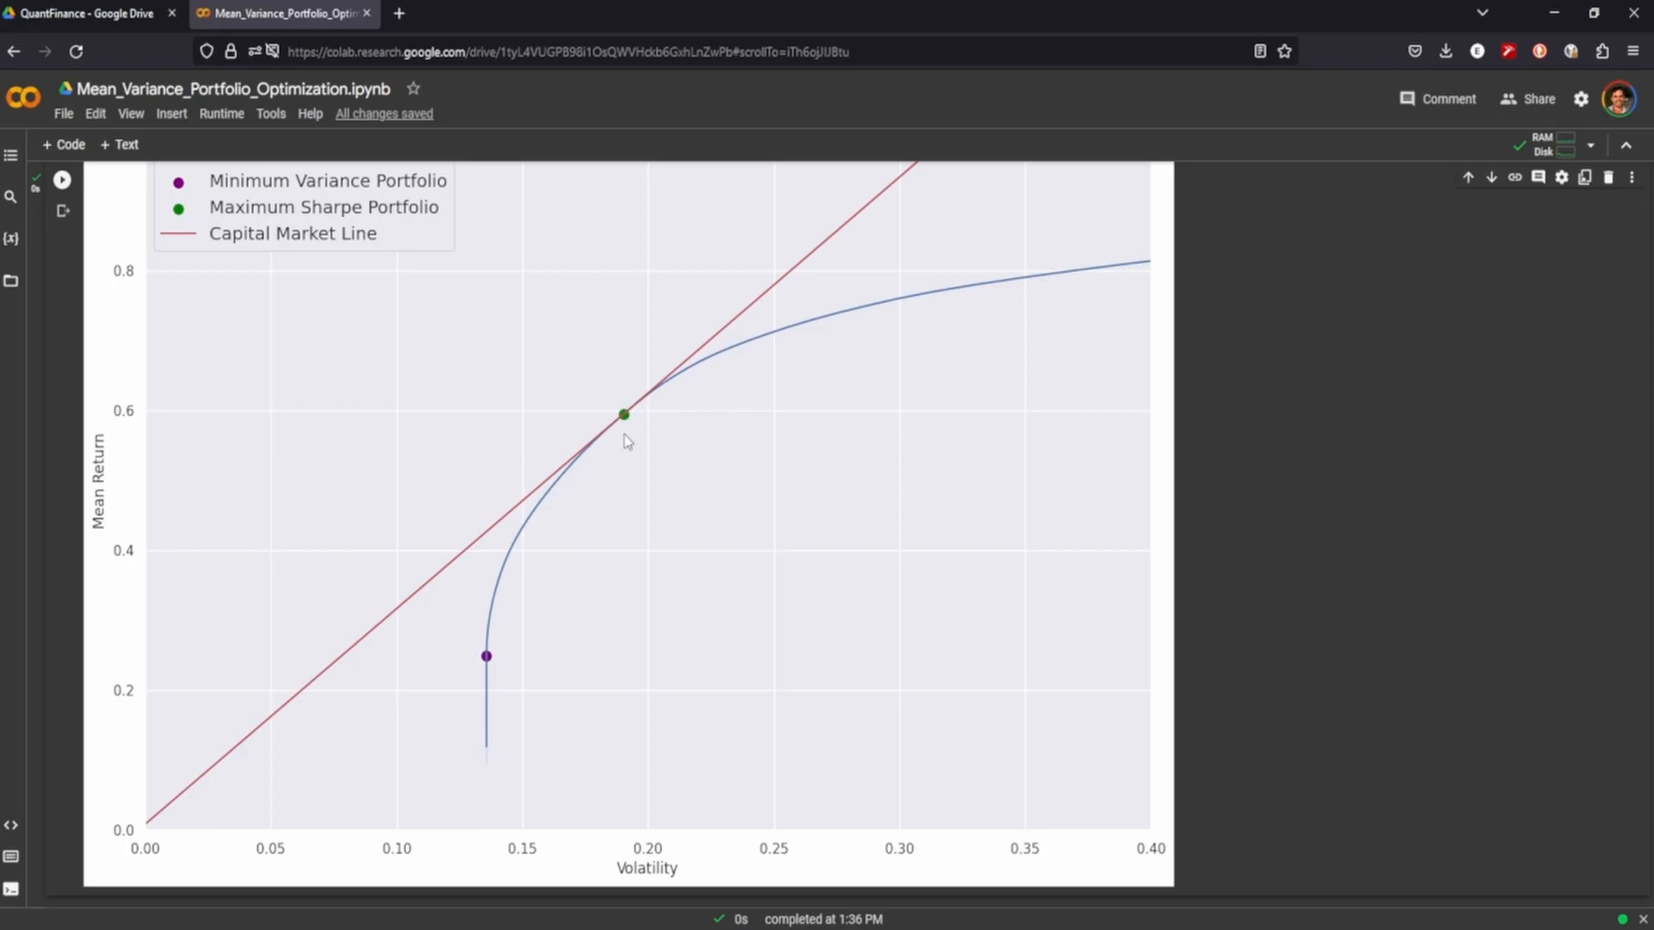
mouse_move(694, 370)
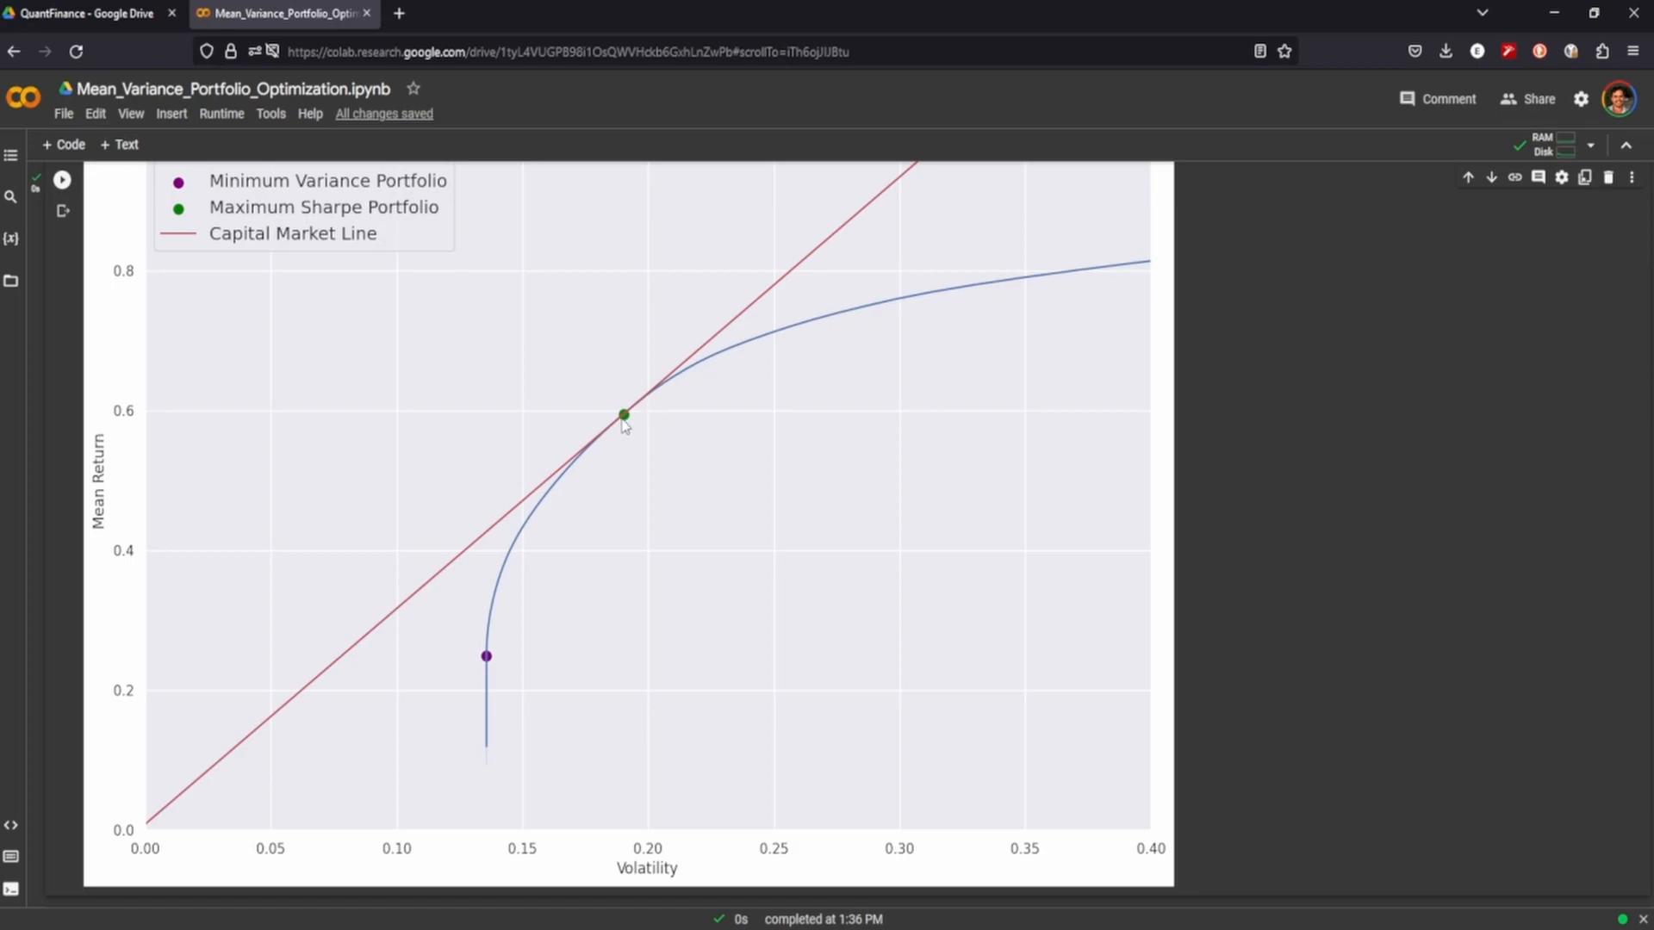
mouse_move(824, 330)
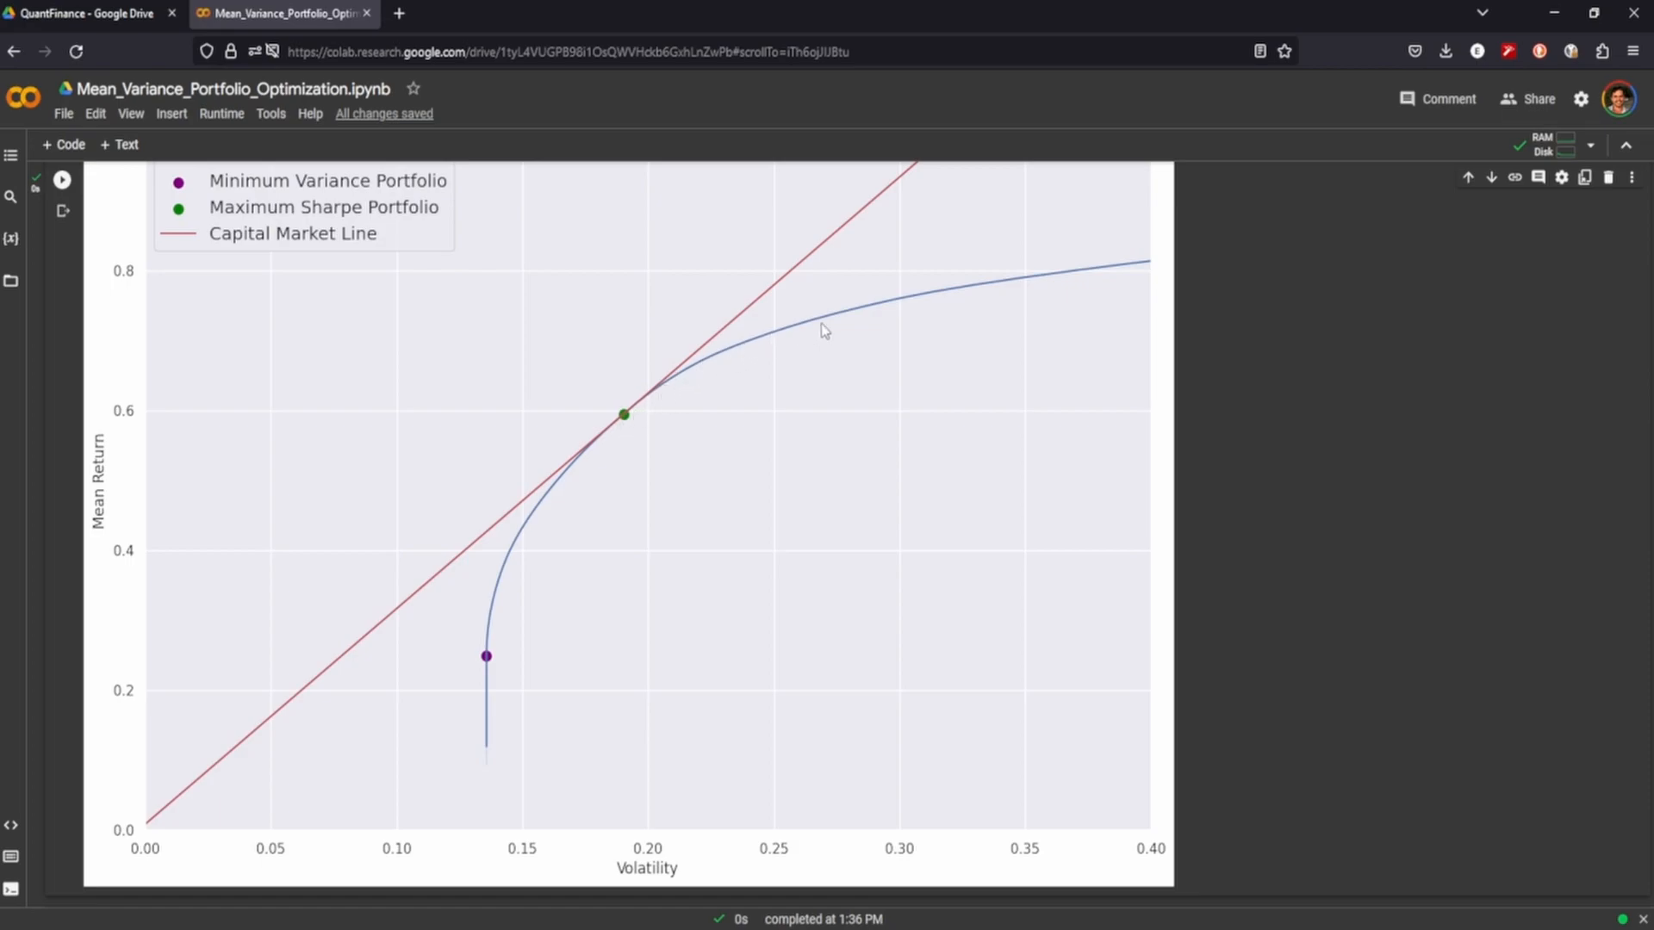
mouse_move(754, 325)
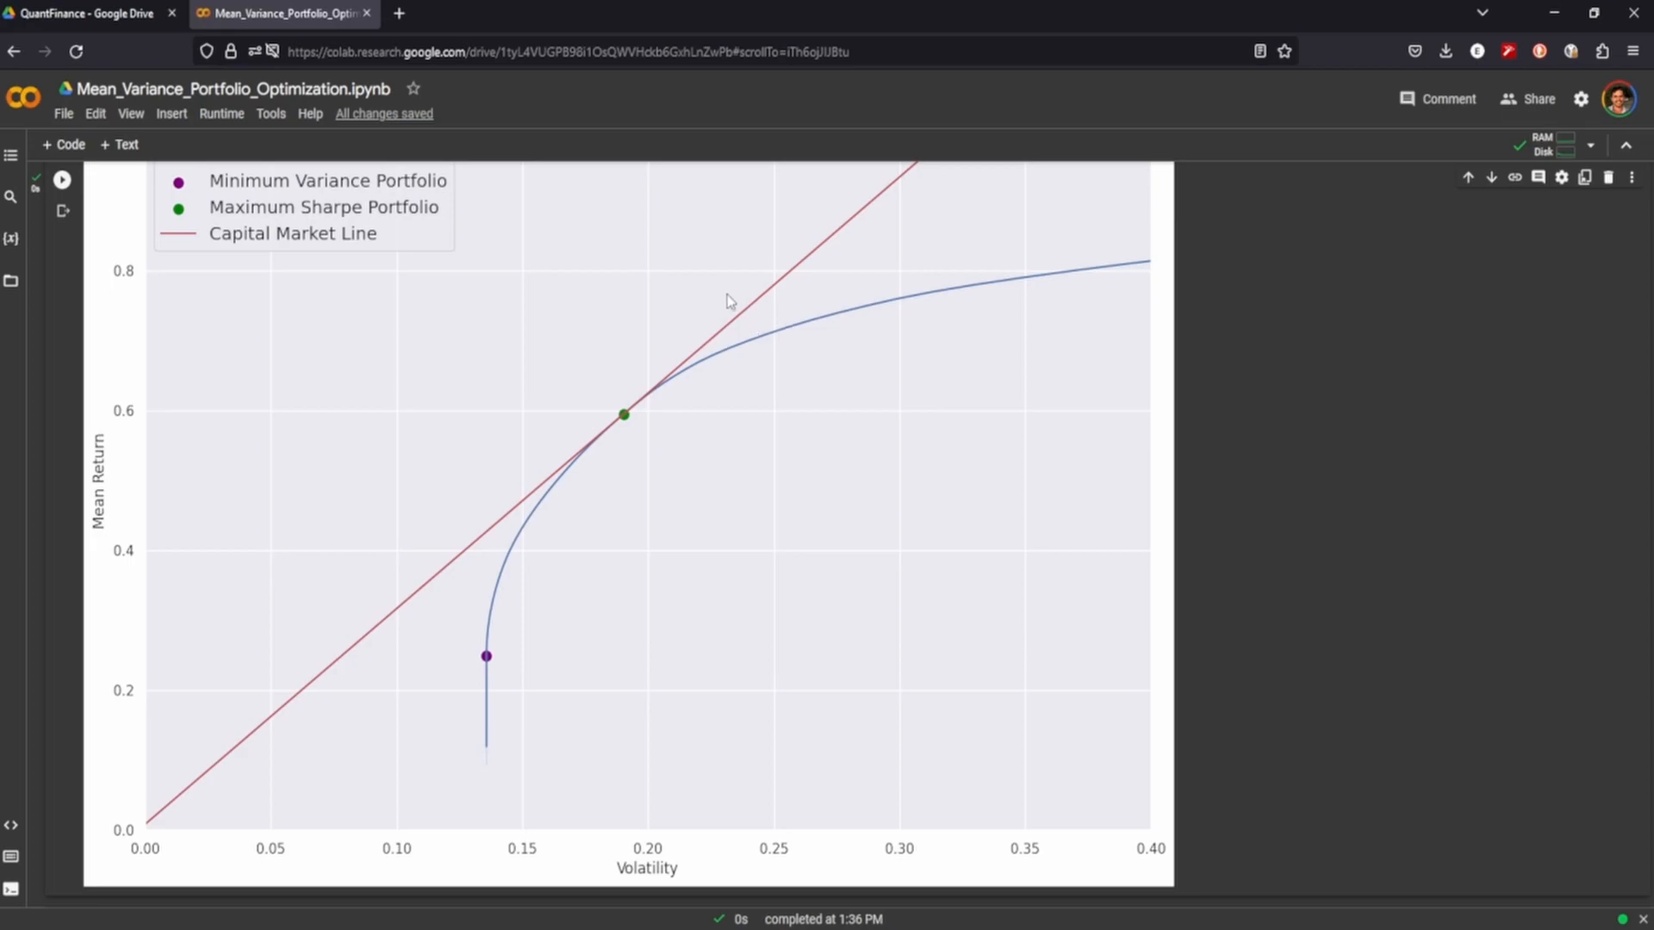
mouse_move(738, 343)
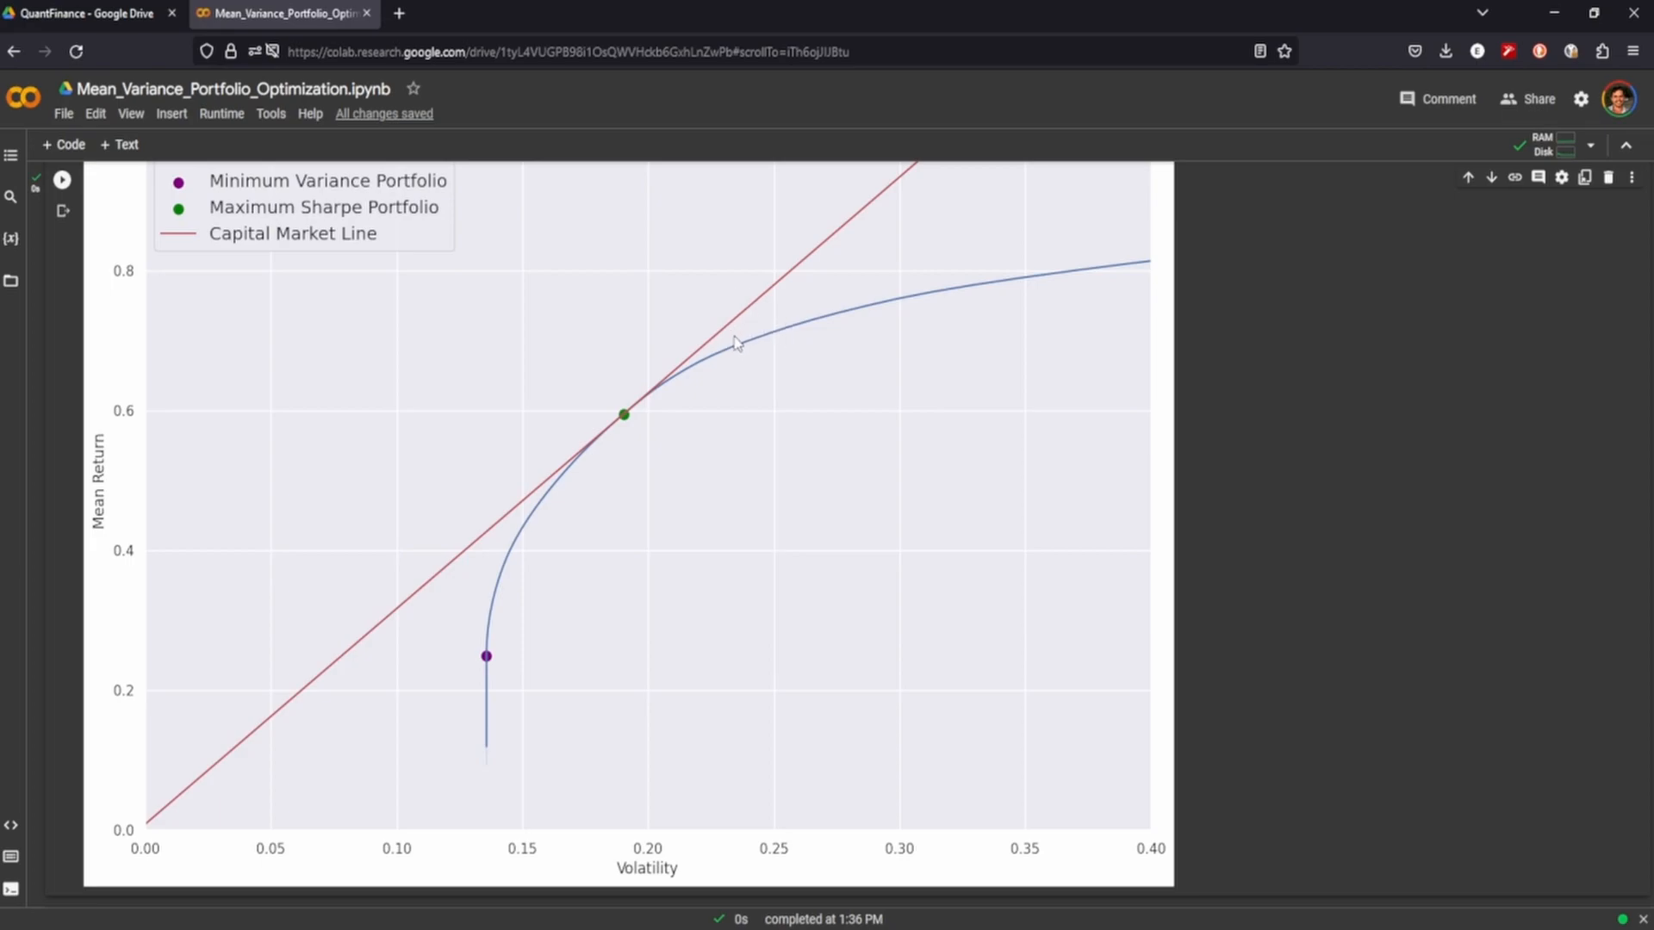
mouse_move(700, 348)
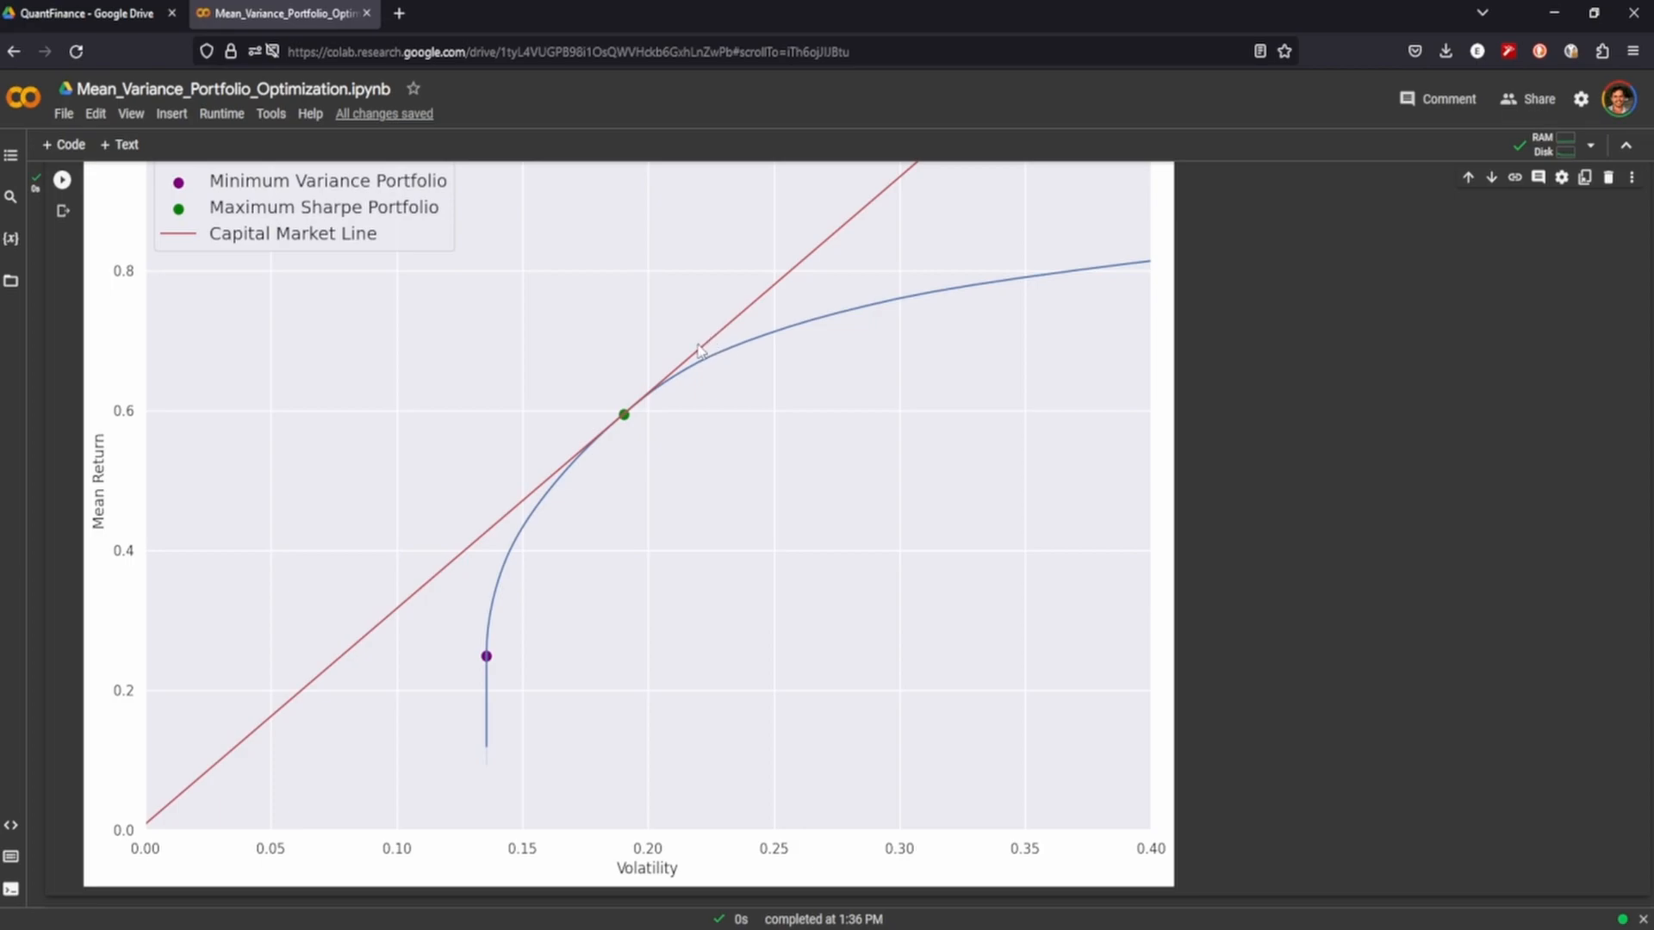
mouse_move(607, 831)
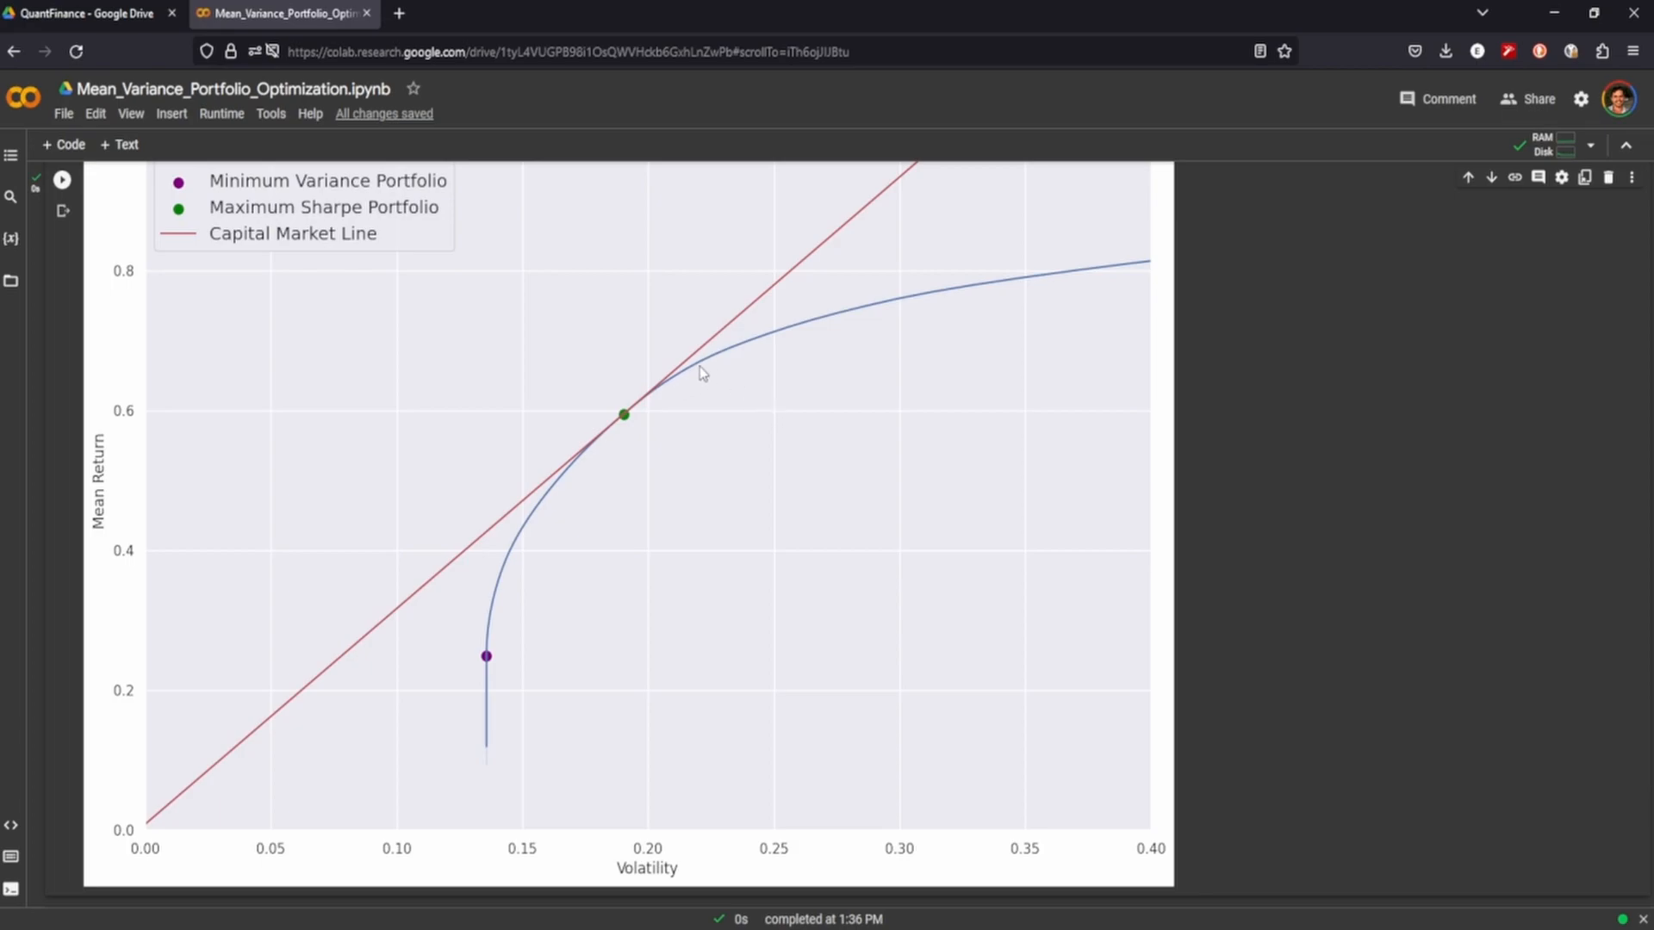
mouse_move(652, 398)
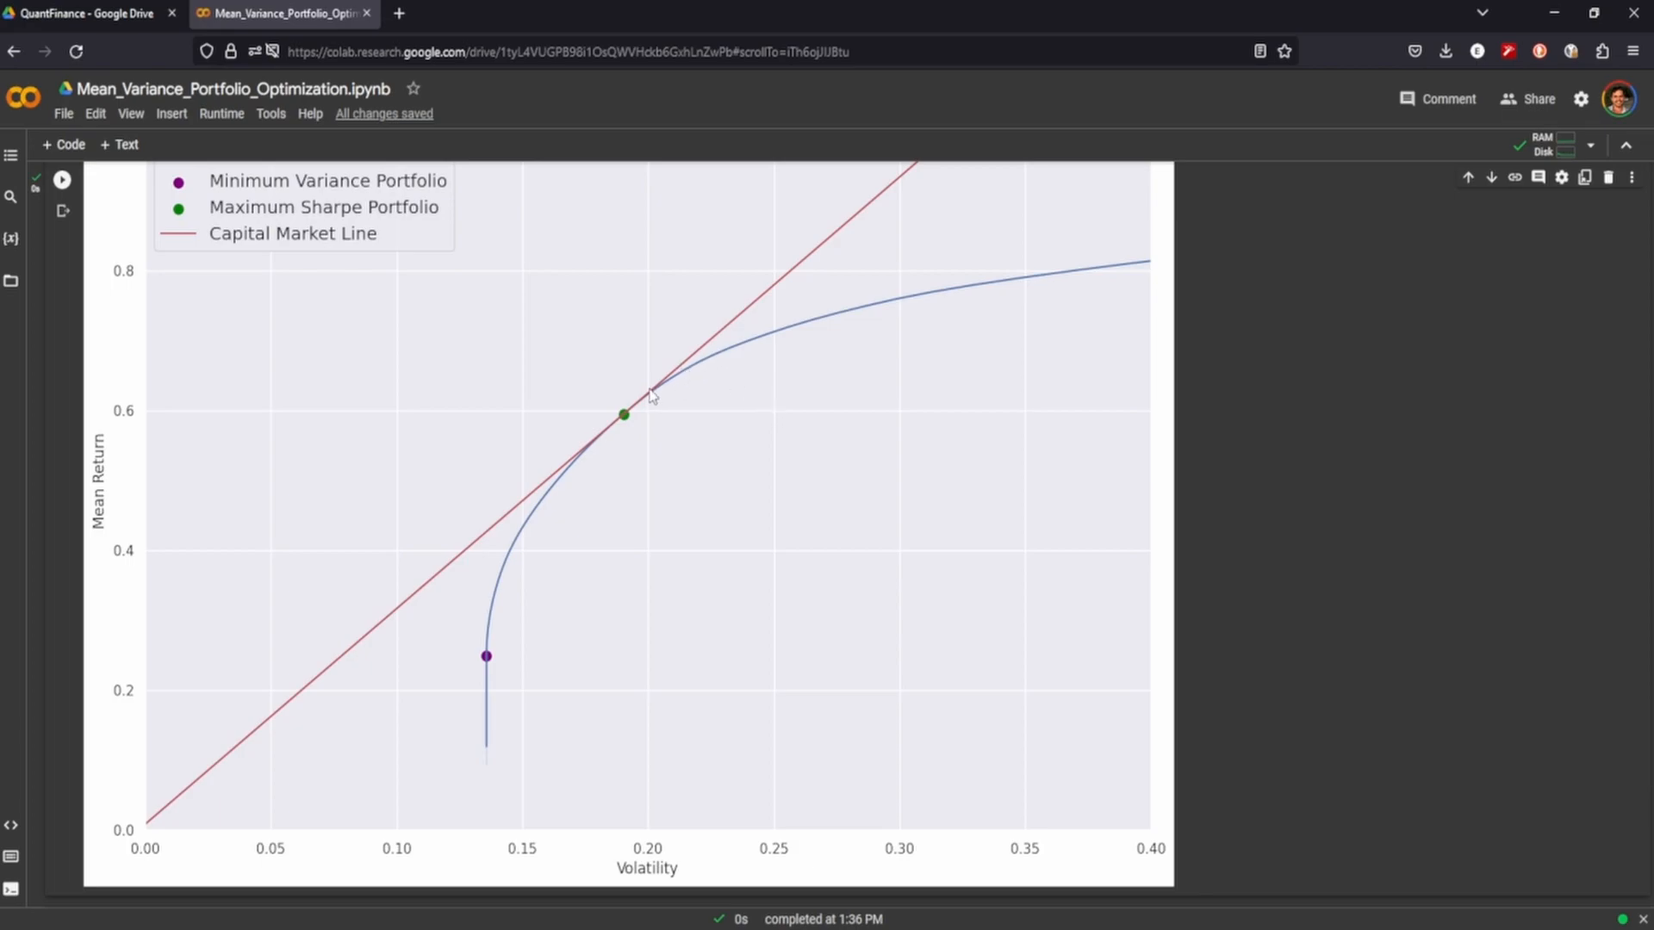
mouse_move(786, 349)
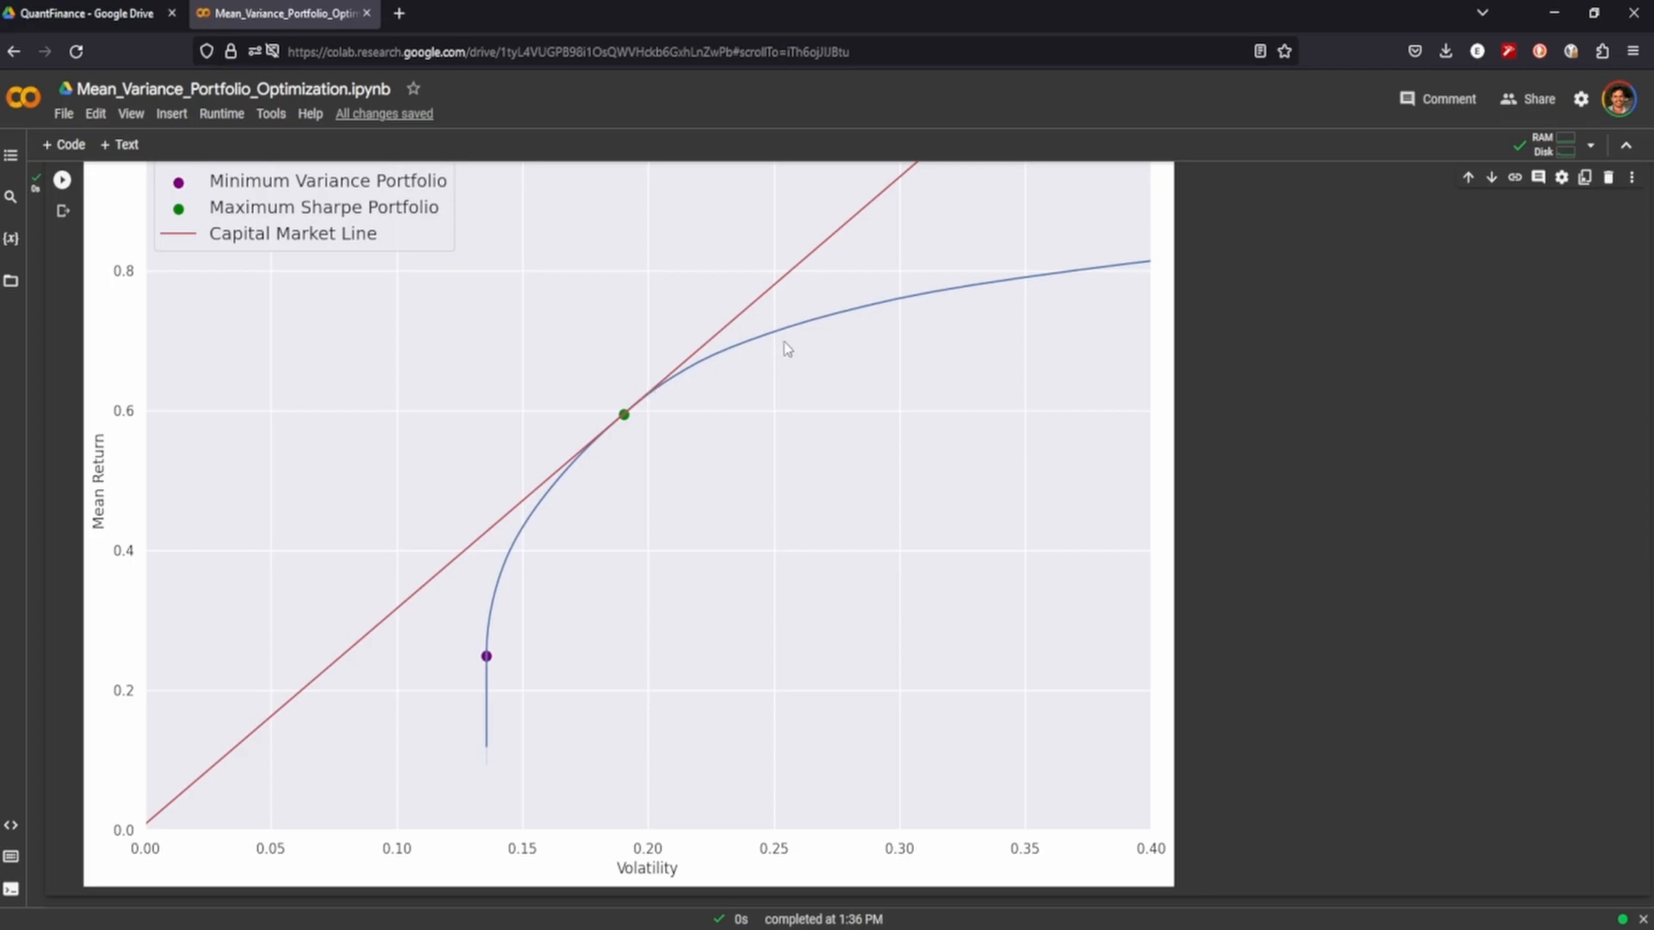
mouse_move(731, 814)
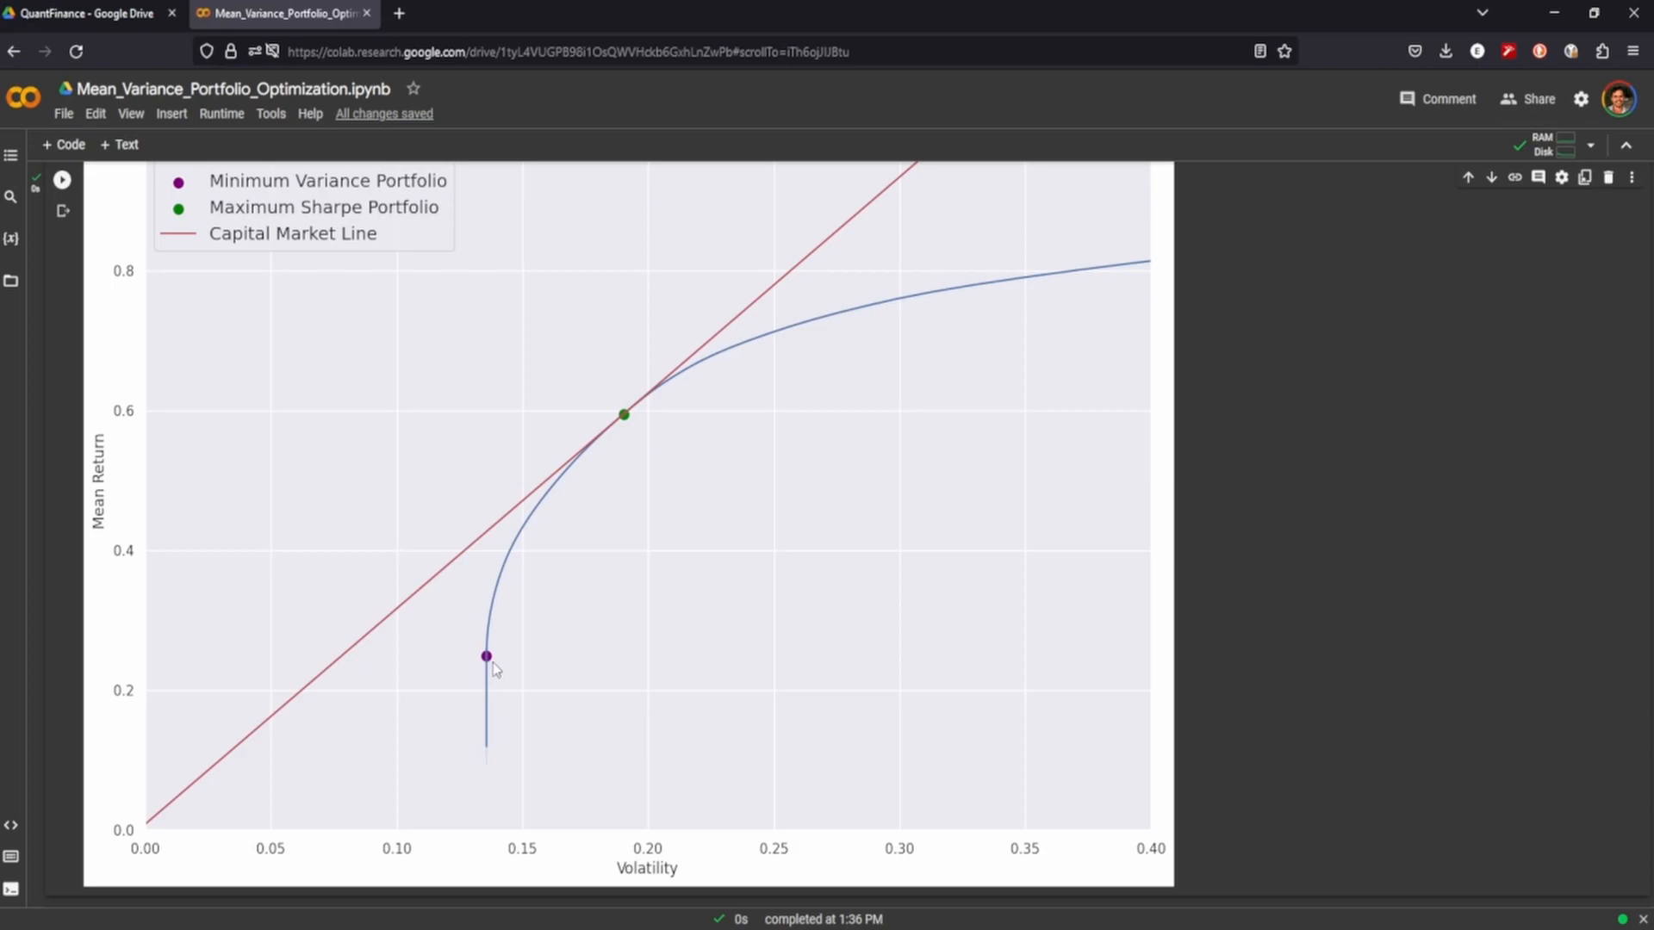
mouse_move(440, 623)
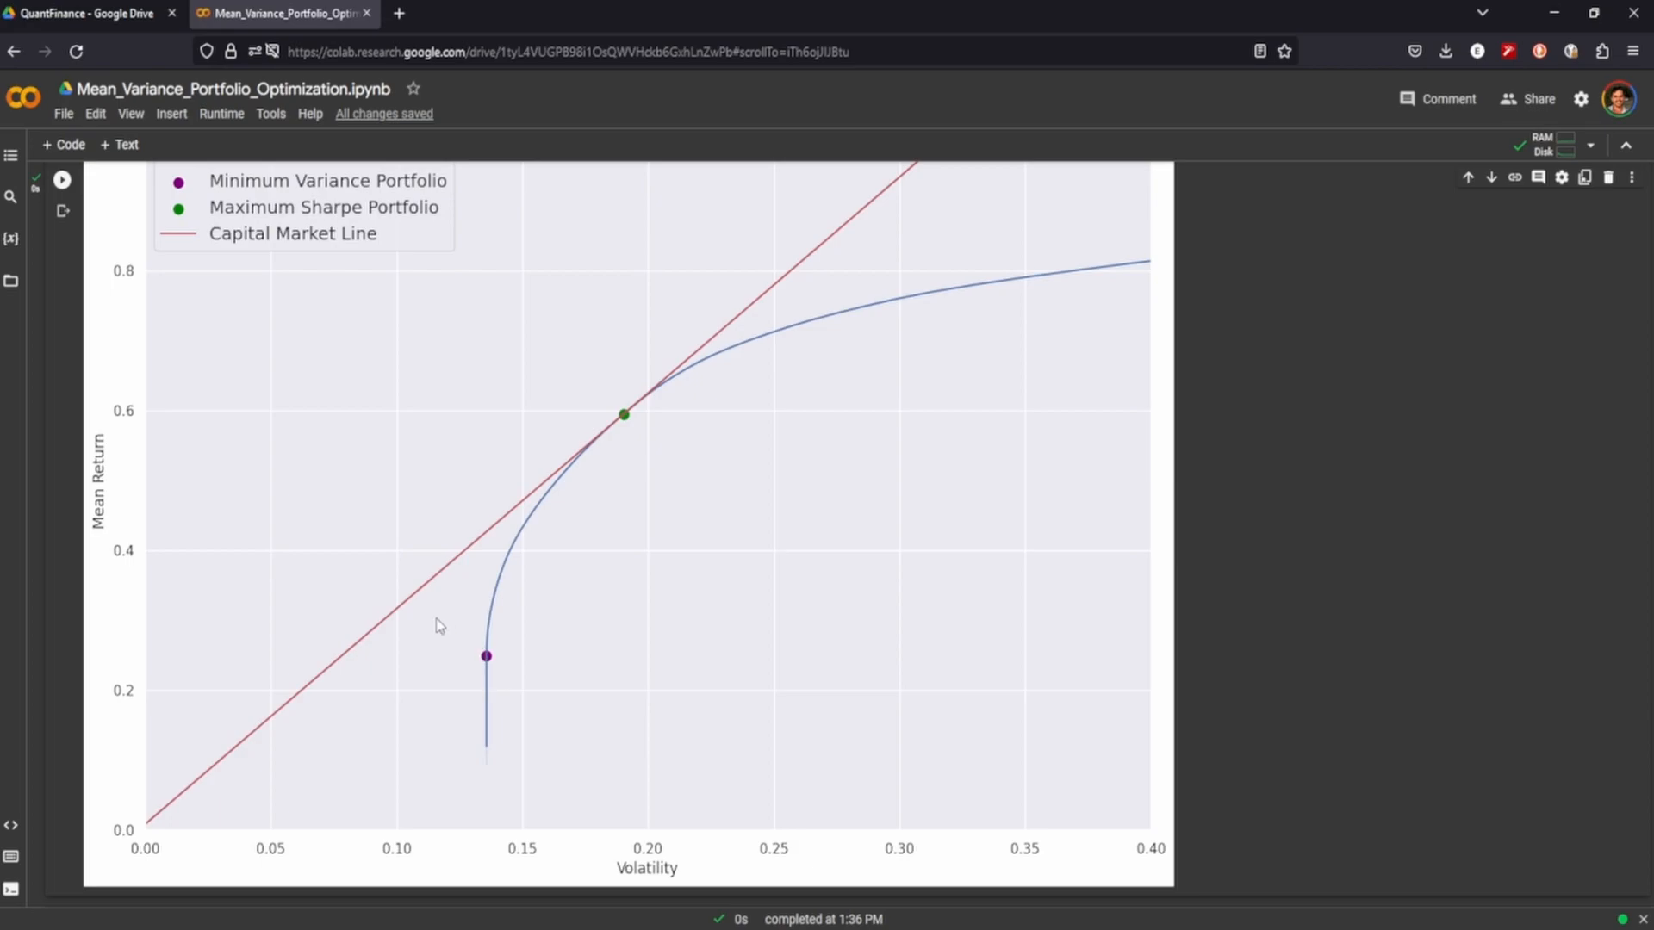
mouse_move(408, 604)
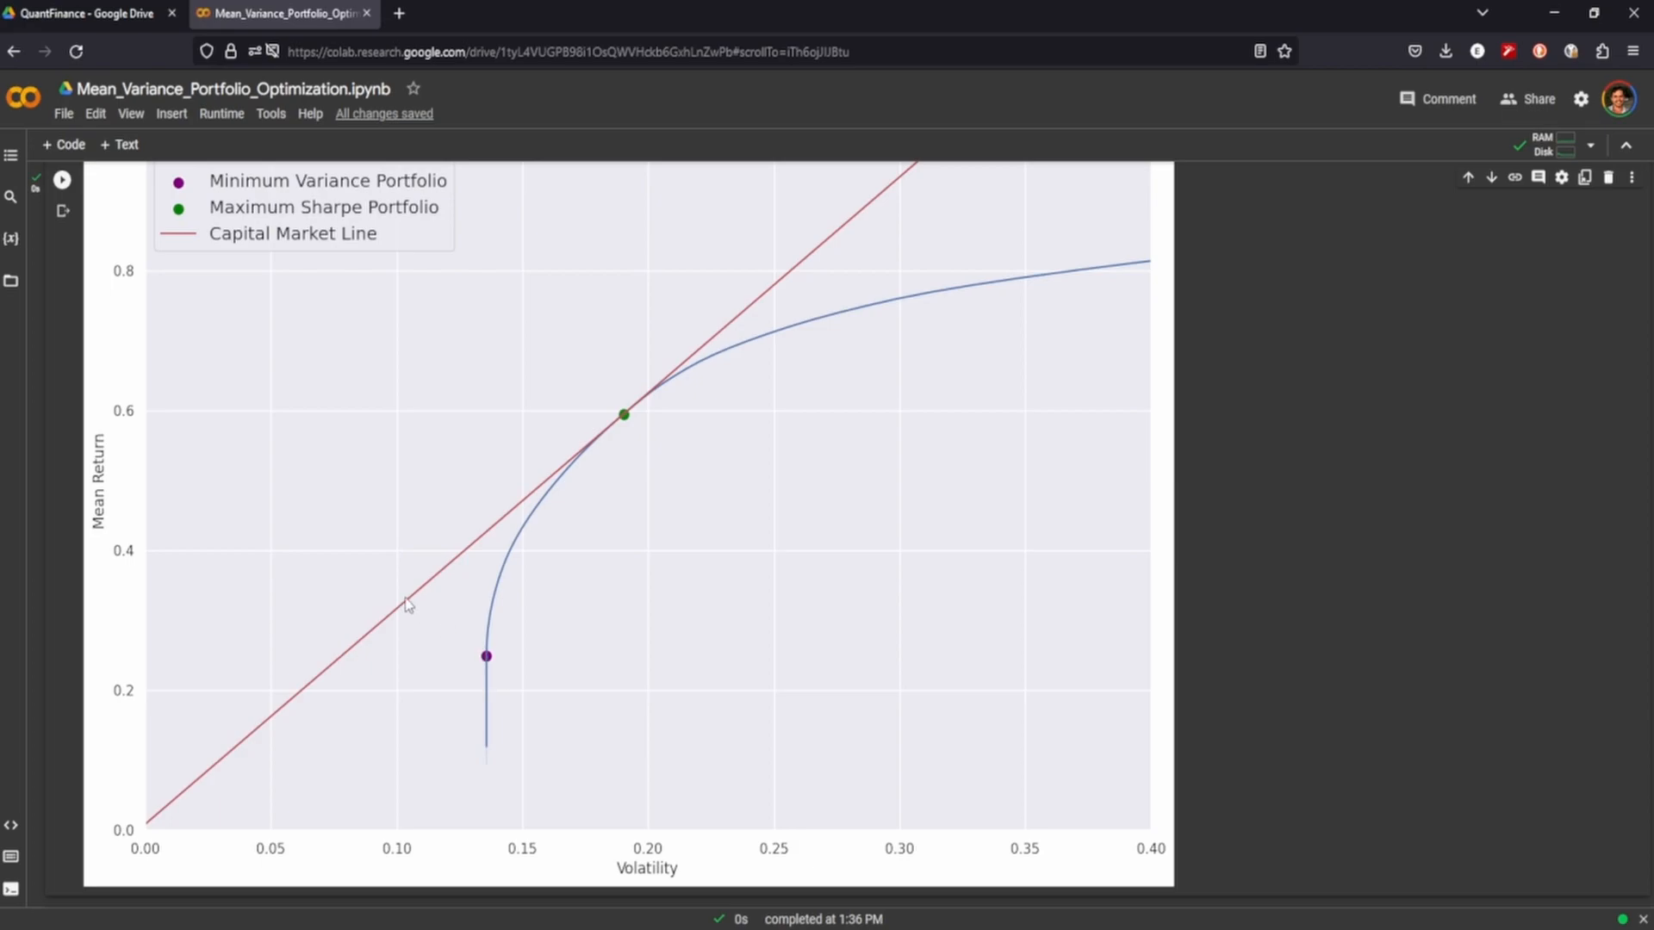
mouse_move(249, 781)
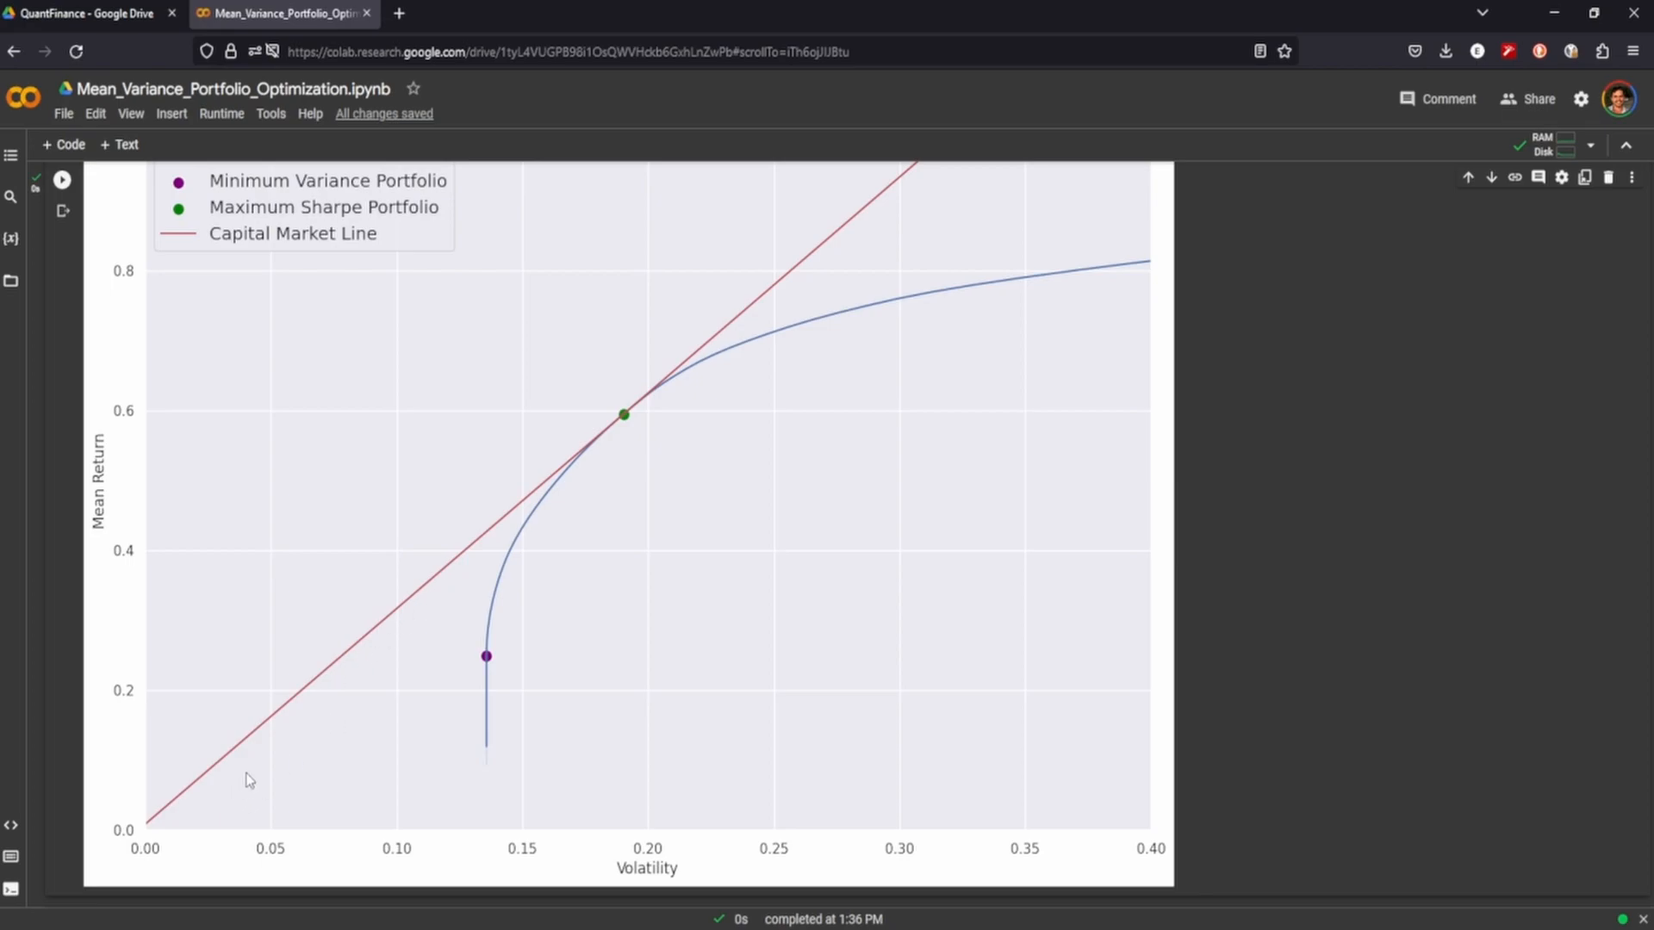
mouse_move(350, 651)
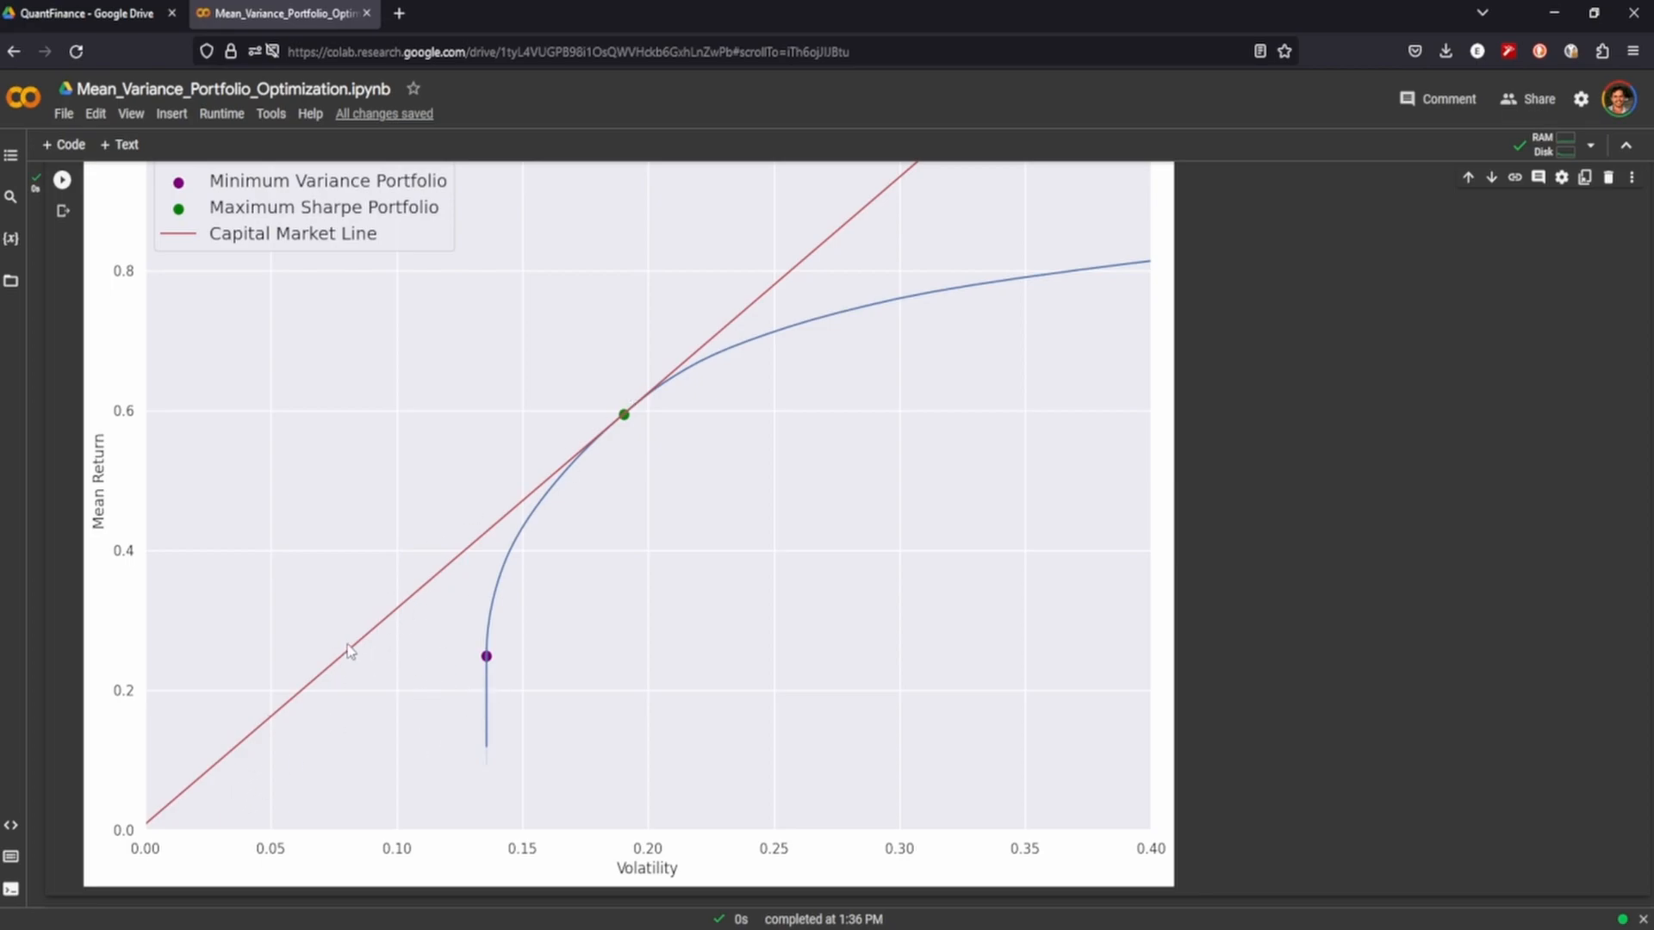
mouse_move(353, 662)
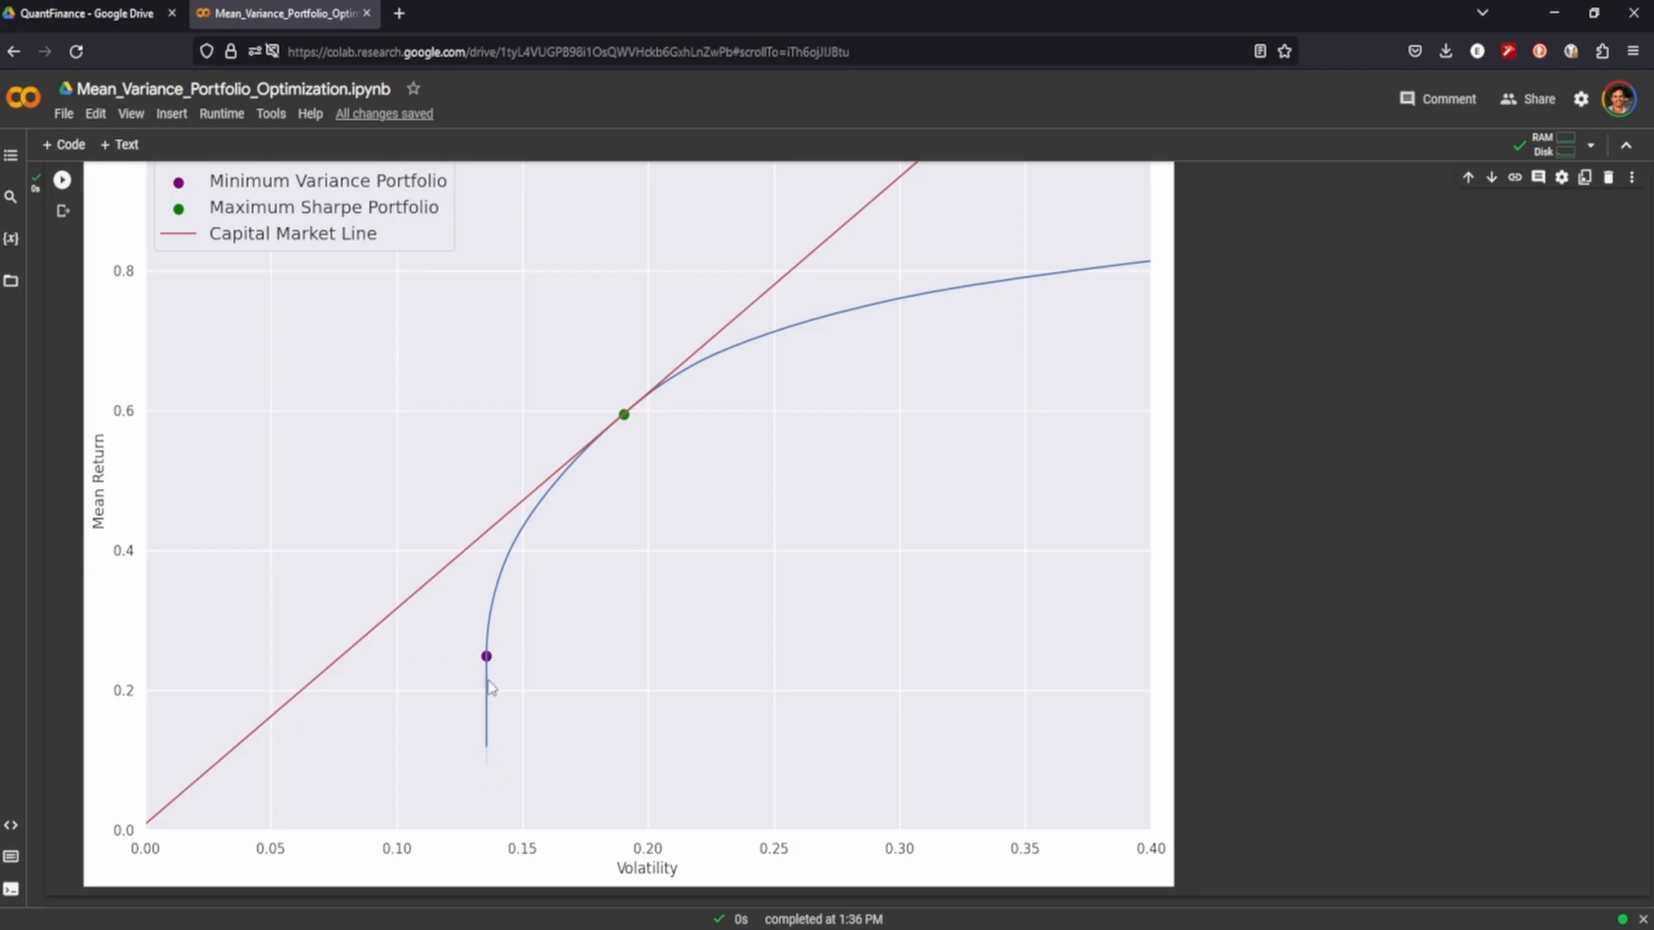
mouse_move(386, 661)
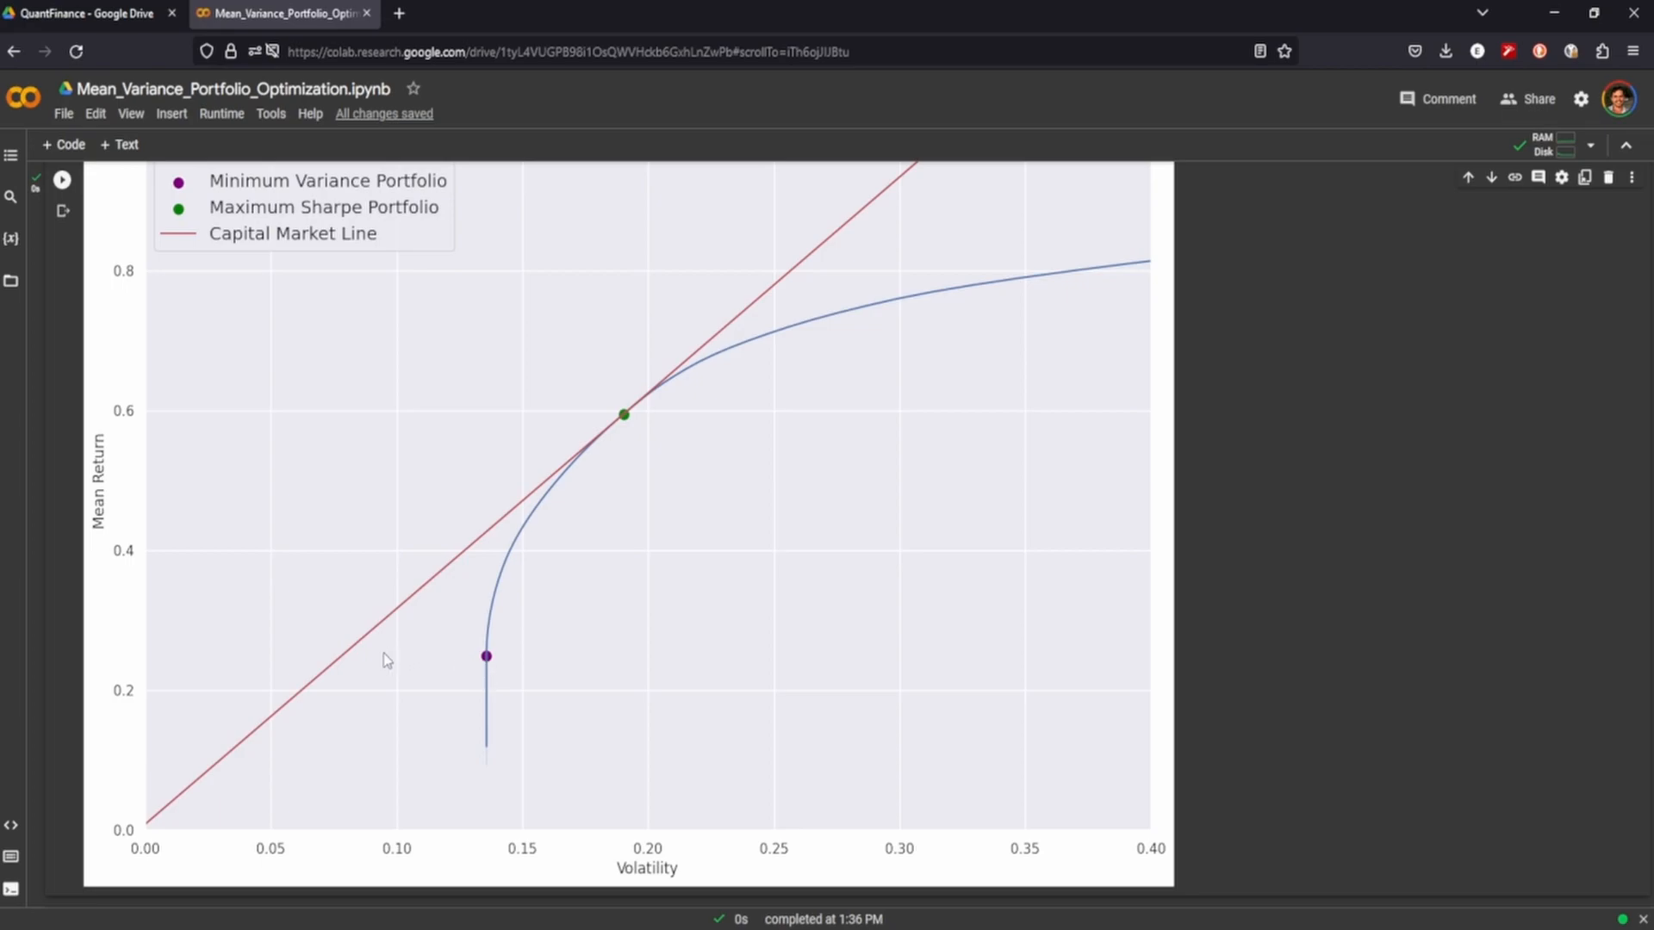
mouse_move(1327, 561)
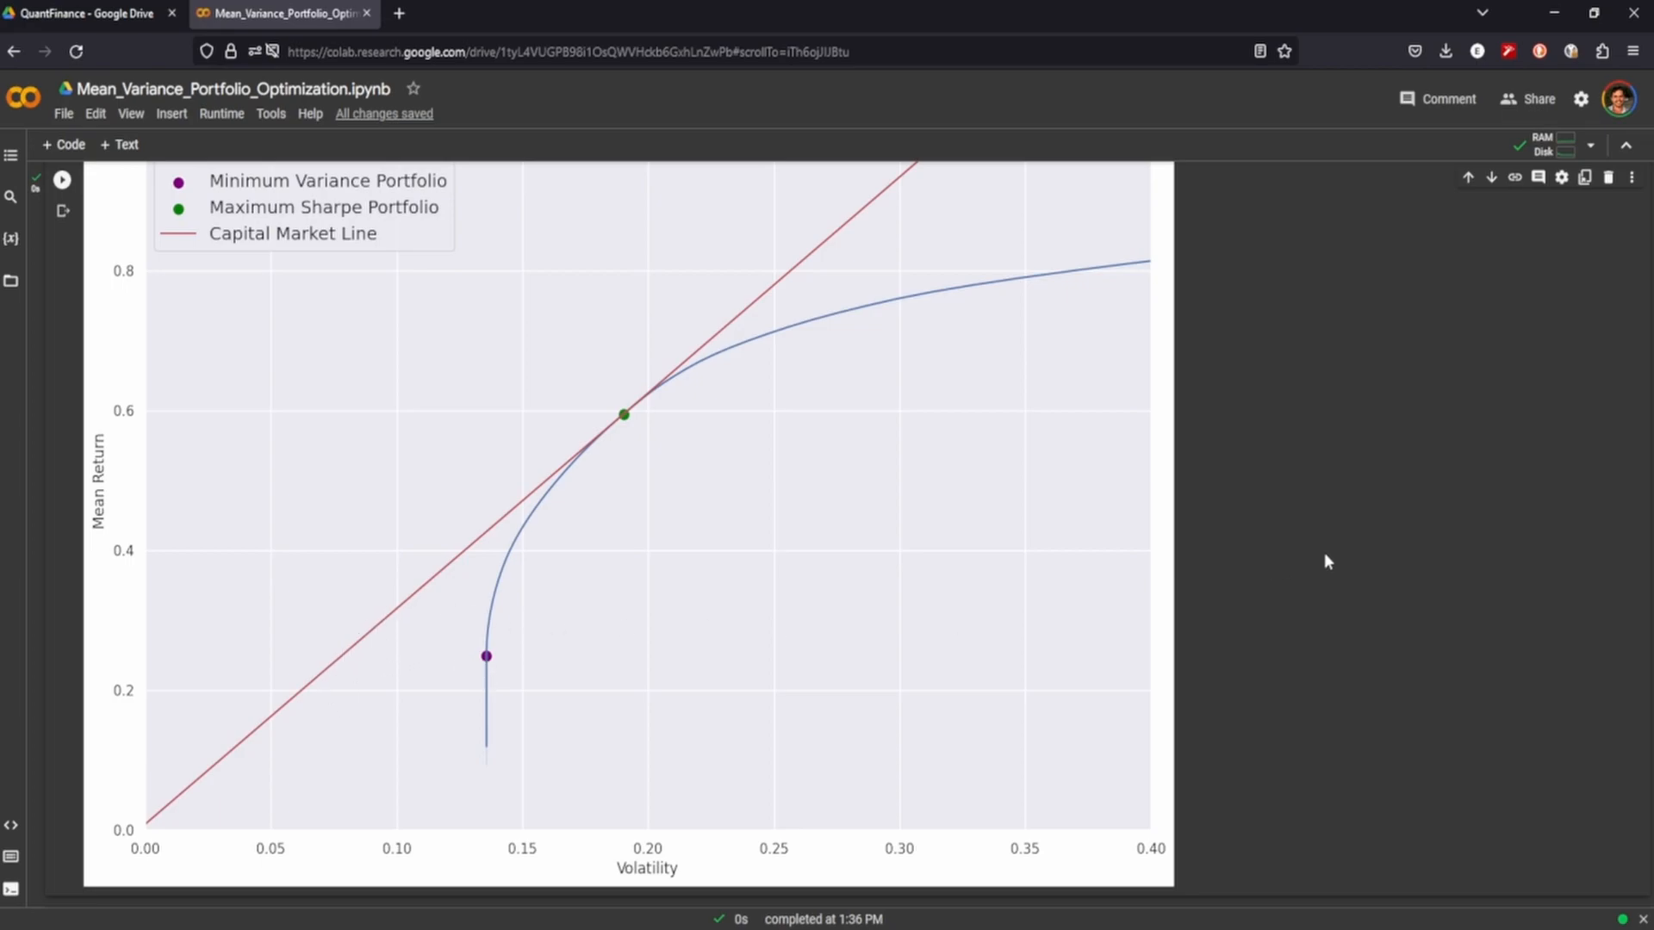
mouse_move(1338, 580)
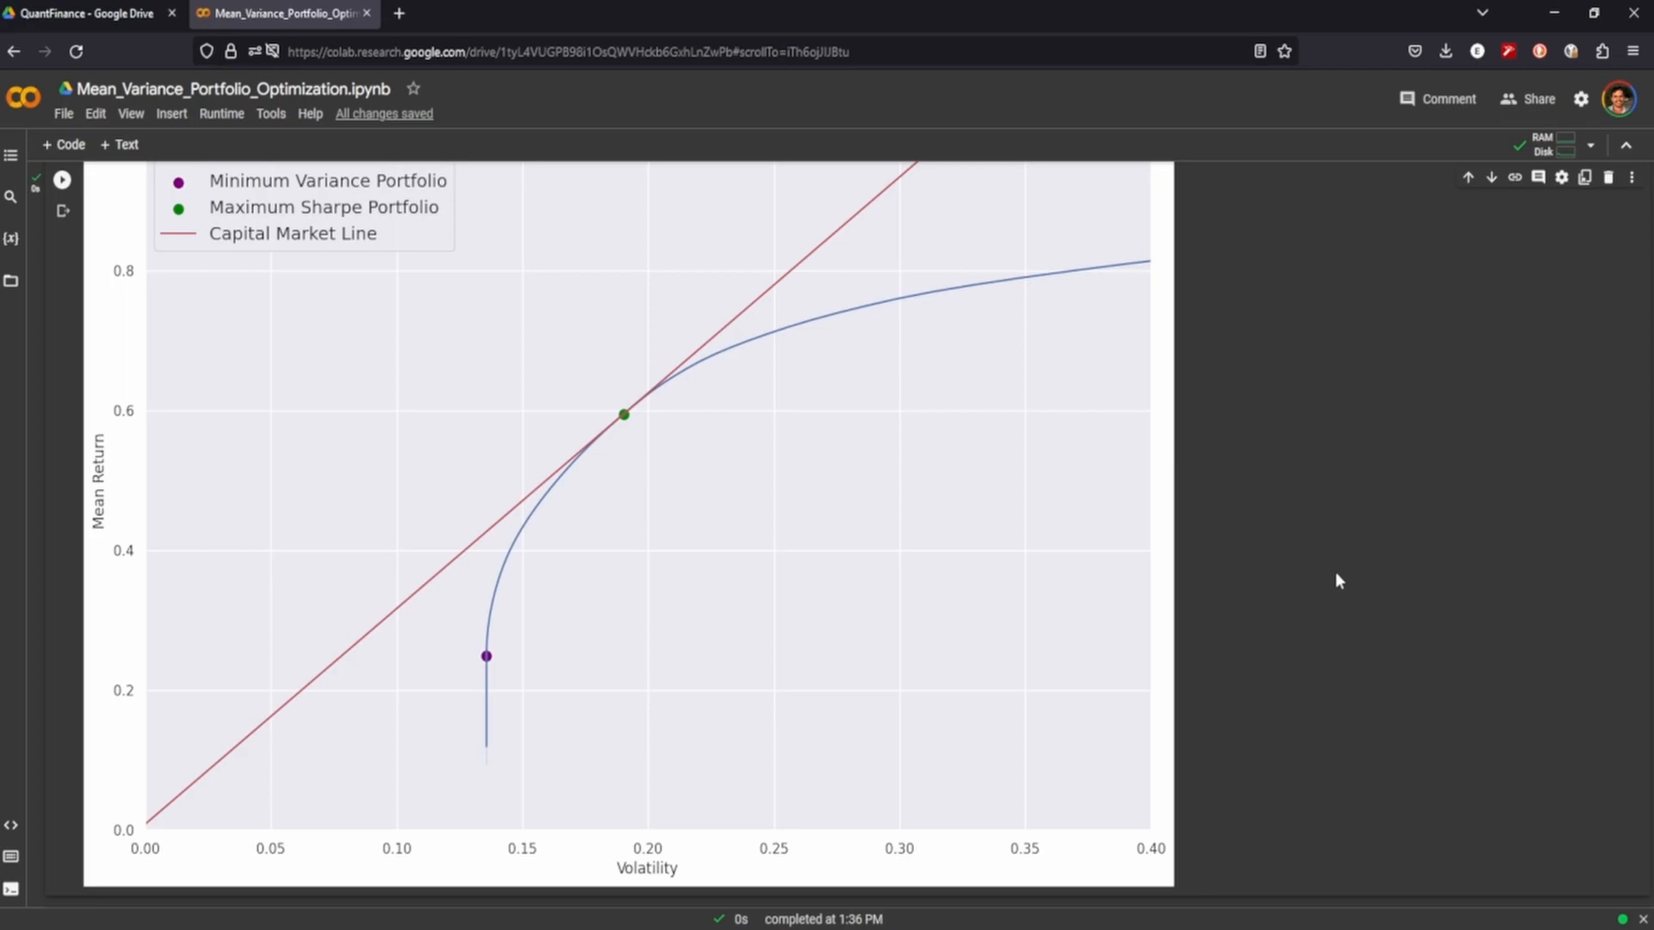
mouse_move(1268, 635)
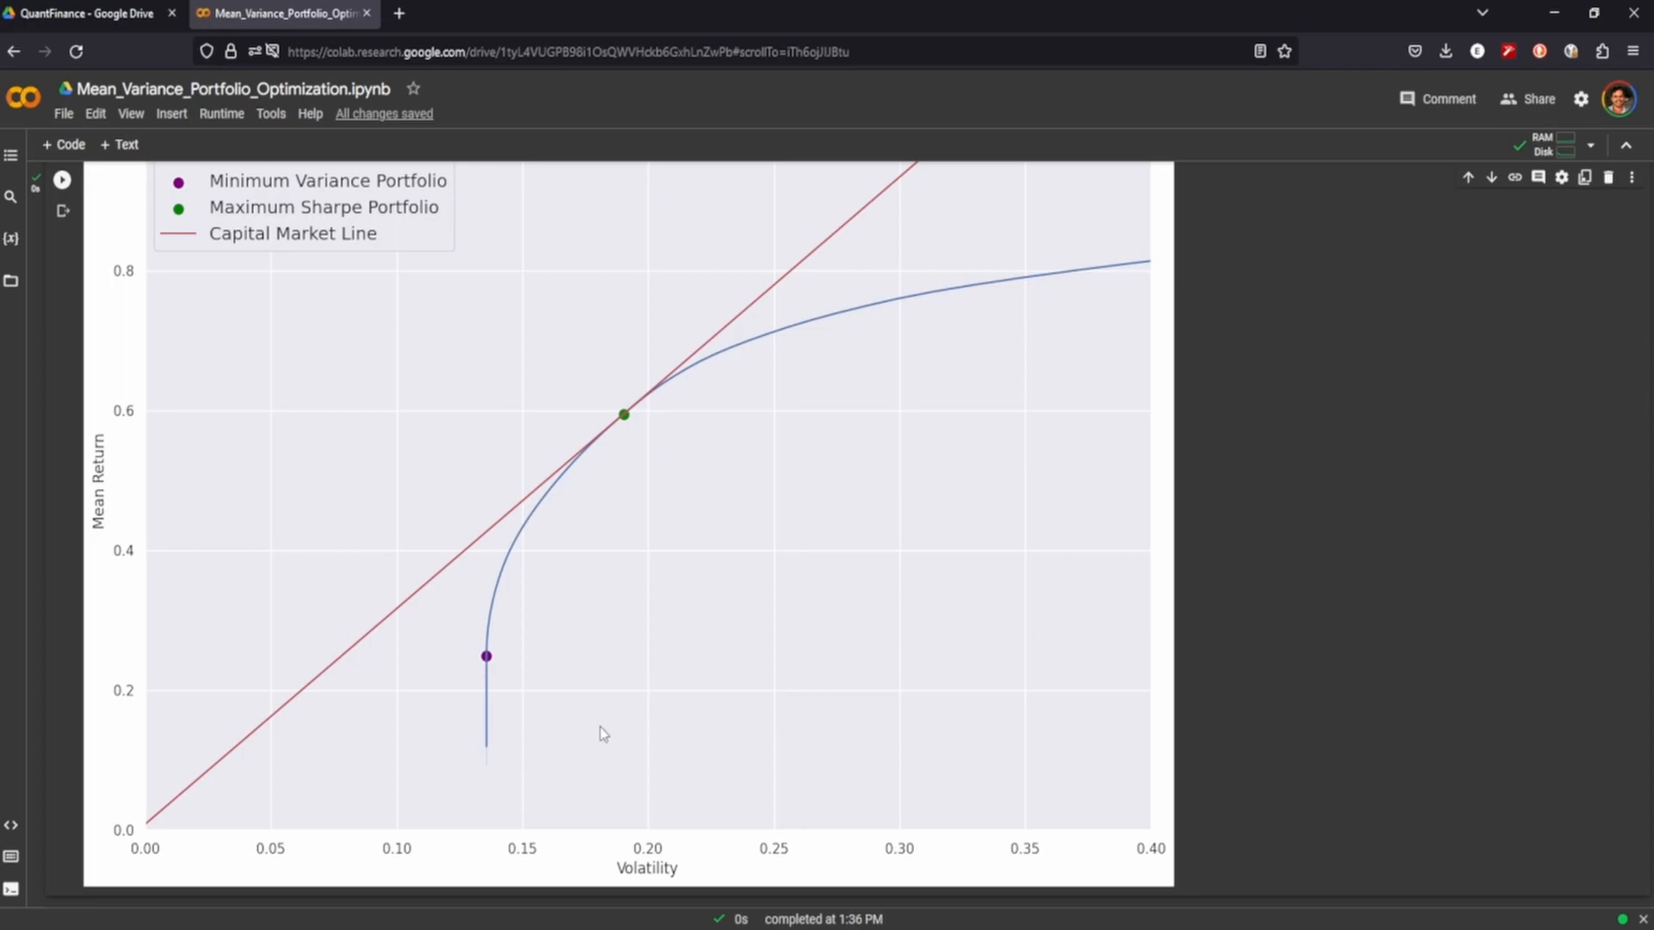
mouse_move(511, 546)
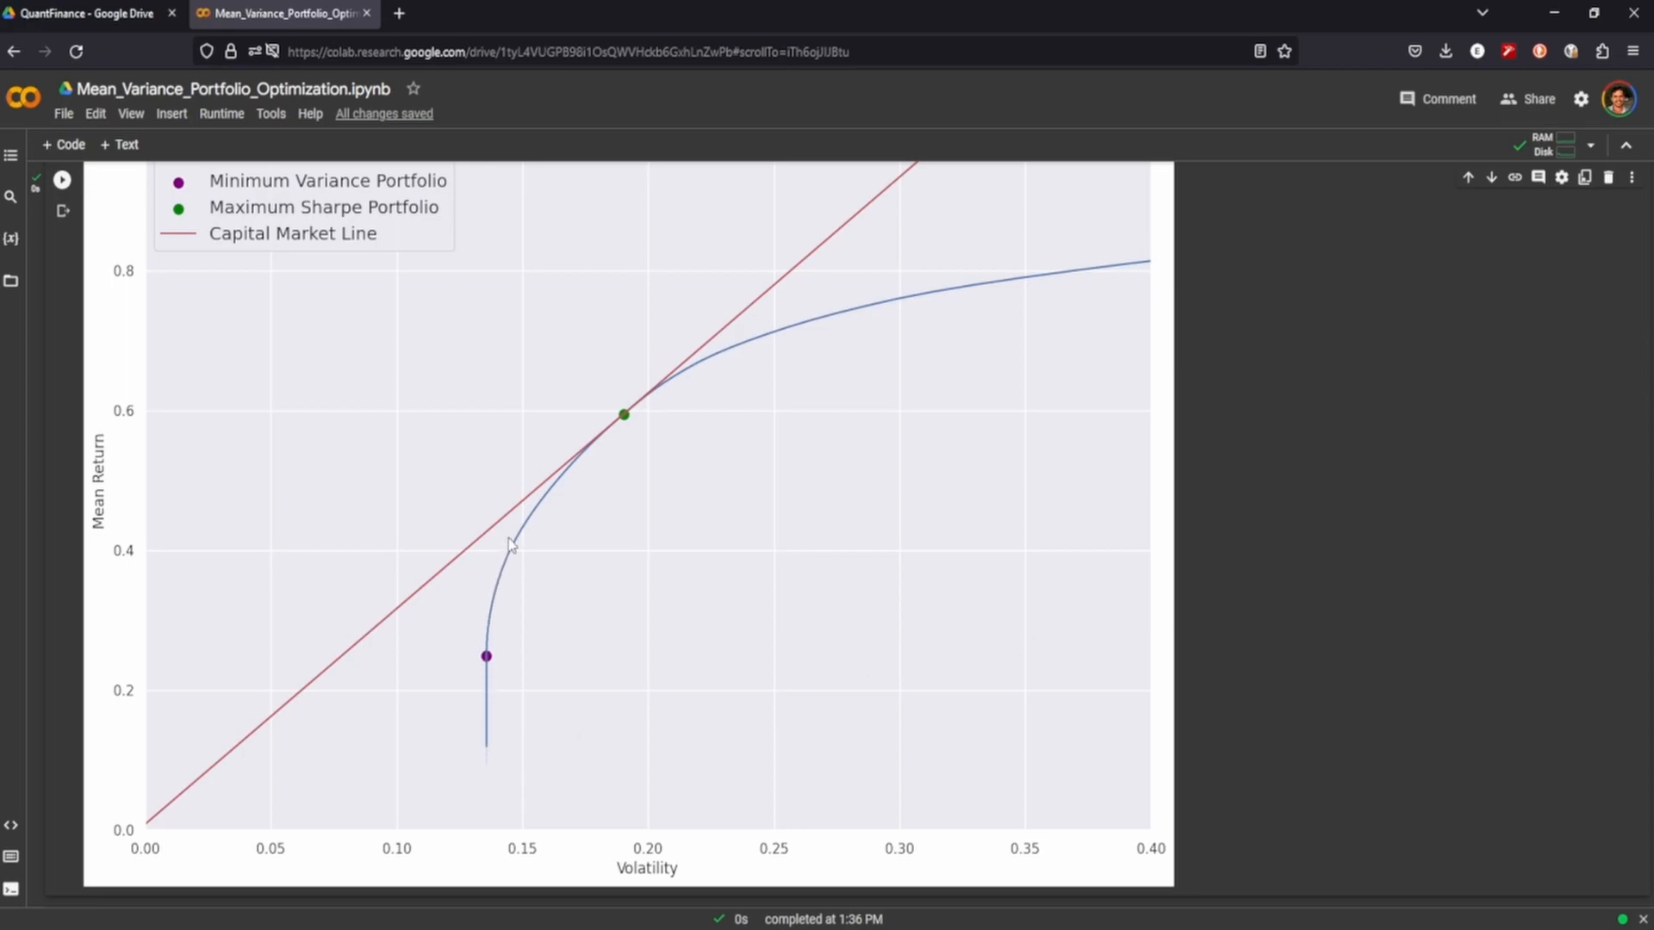
mouse_move(905, 330)
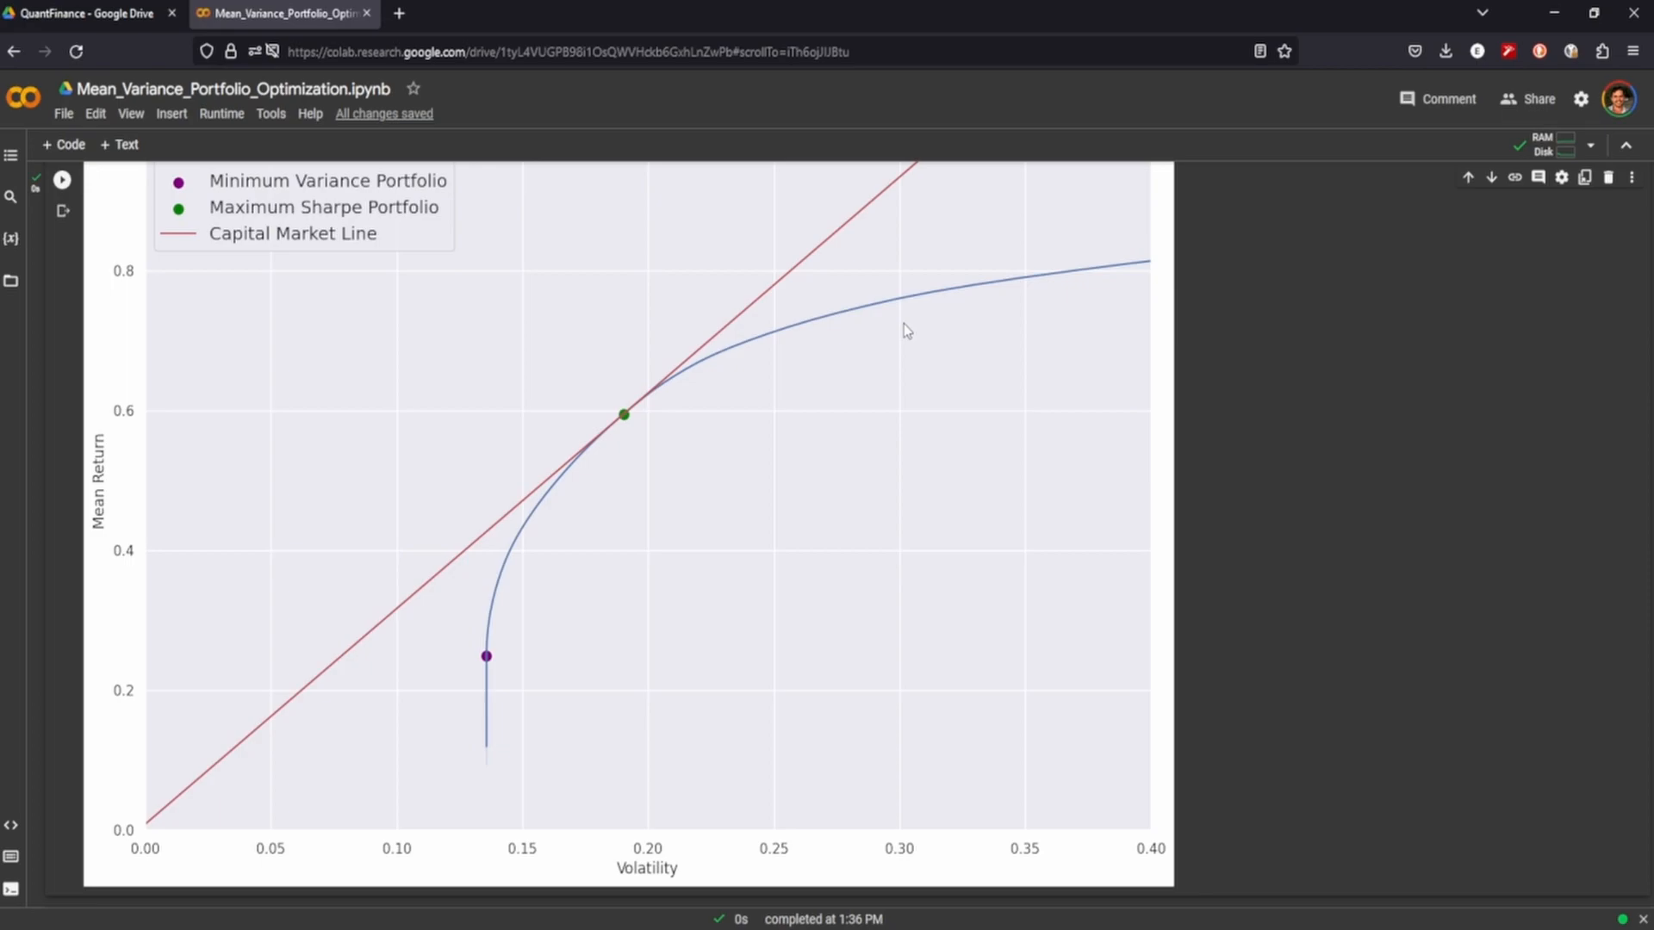
mouse_move(678, 895)
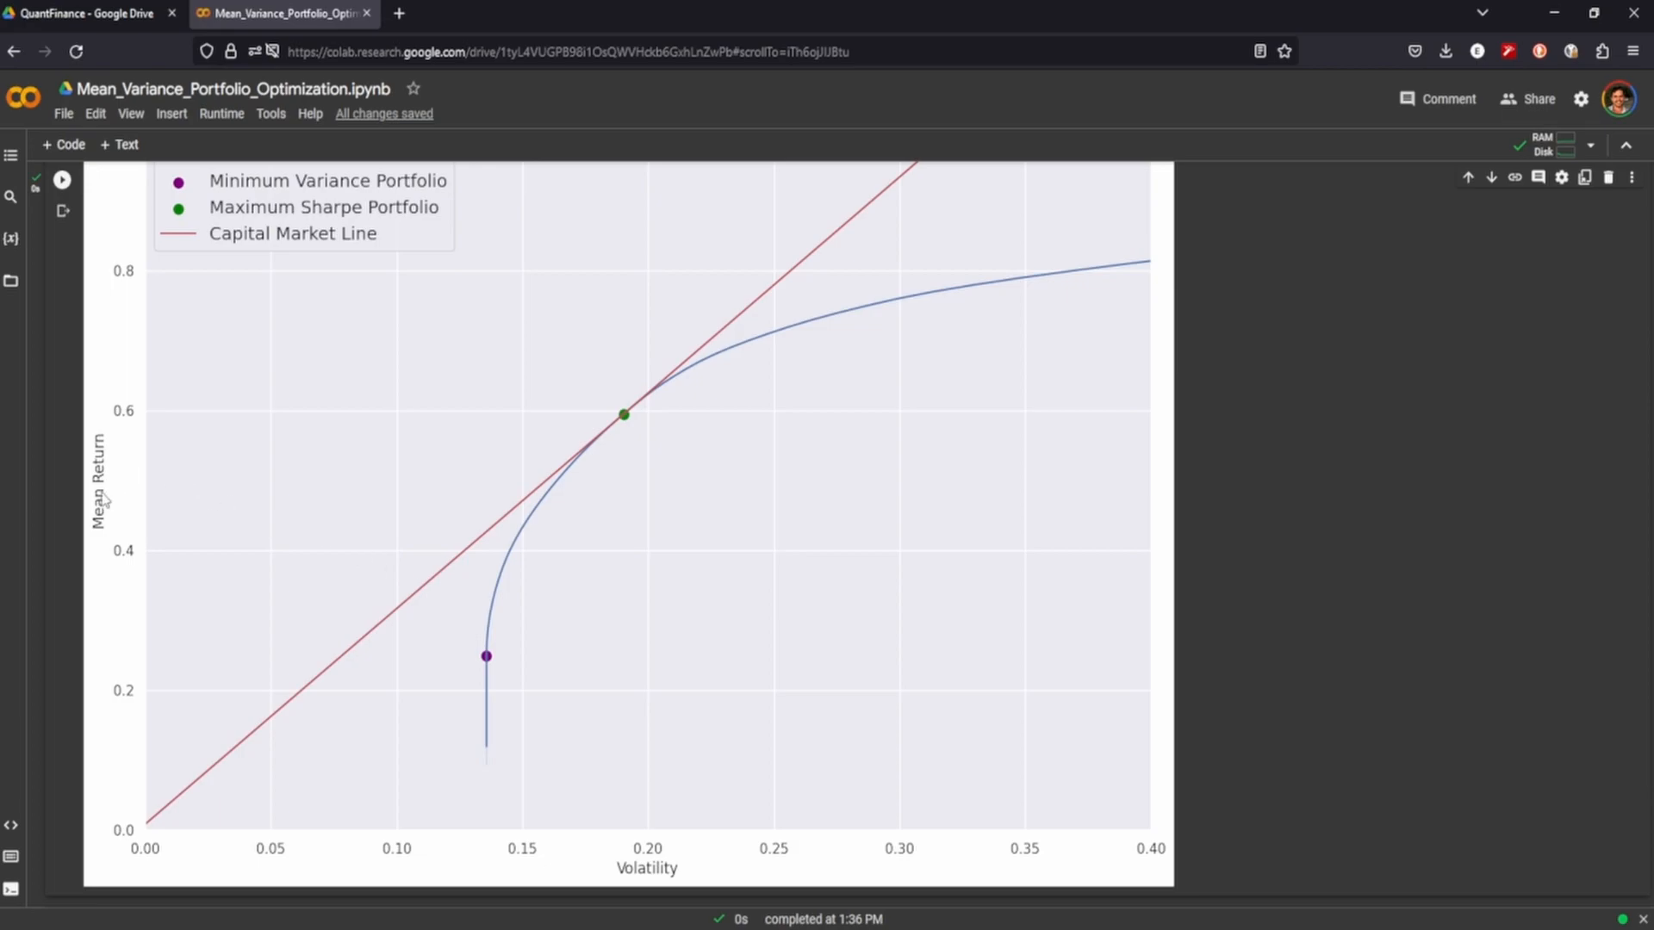
mouse_move(142, 619)
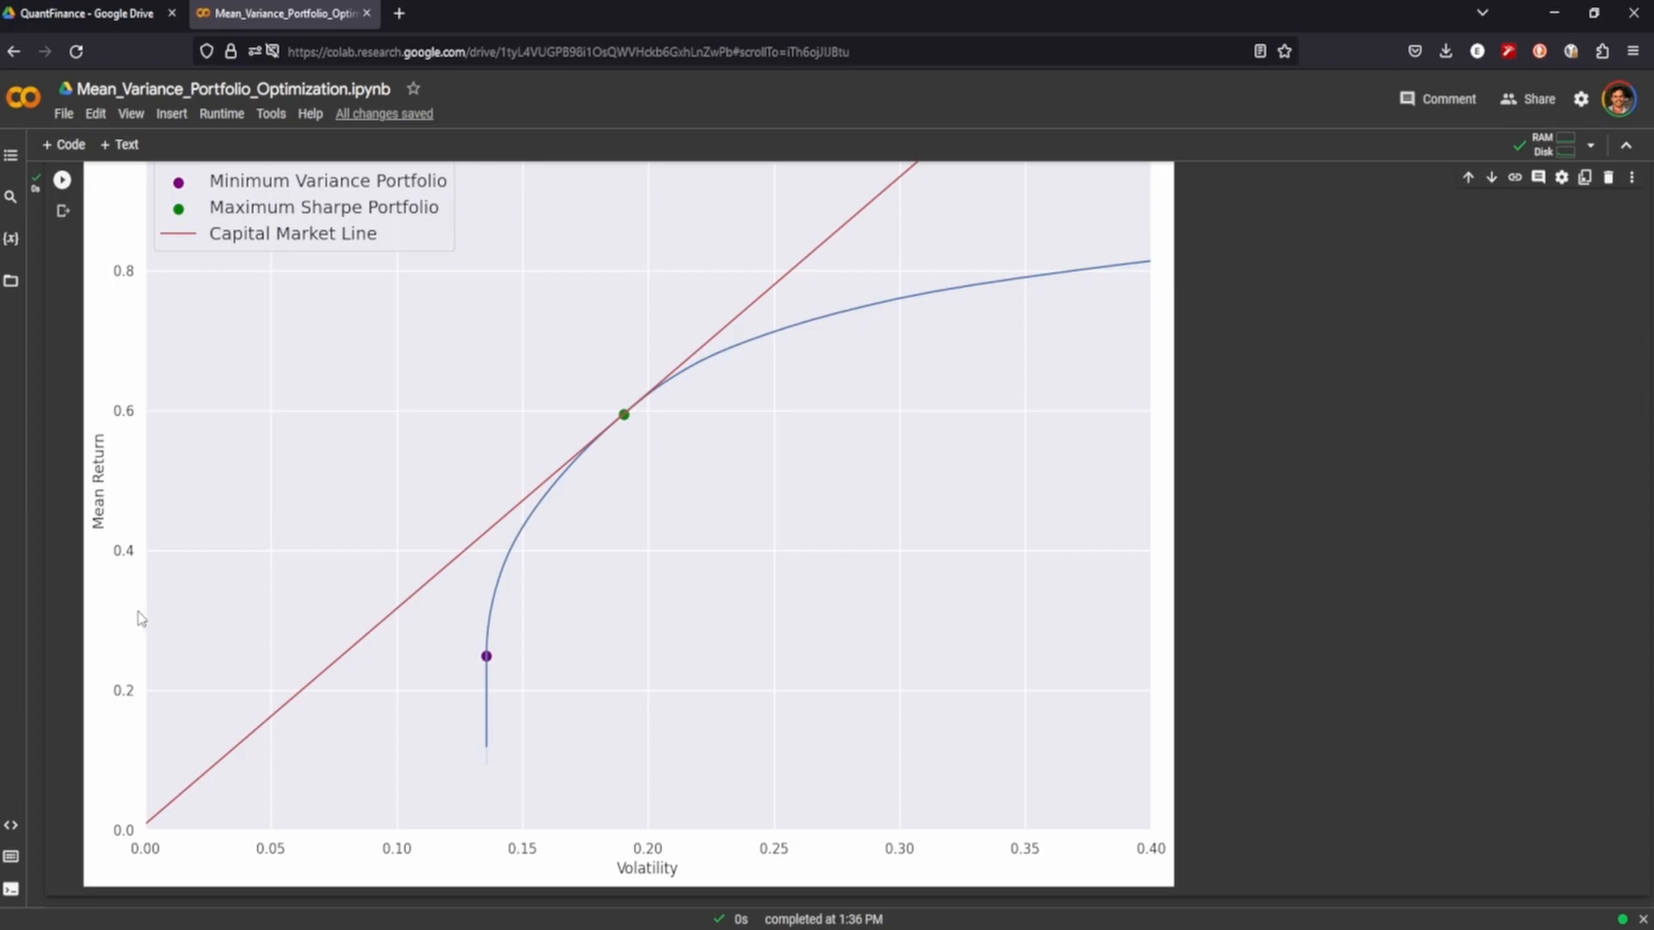
mouse_move(812, 302)
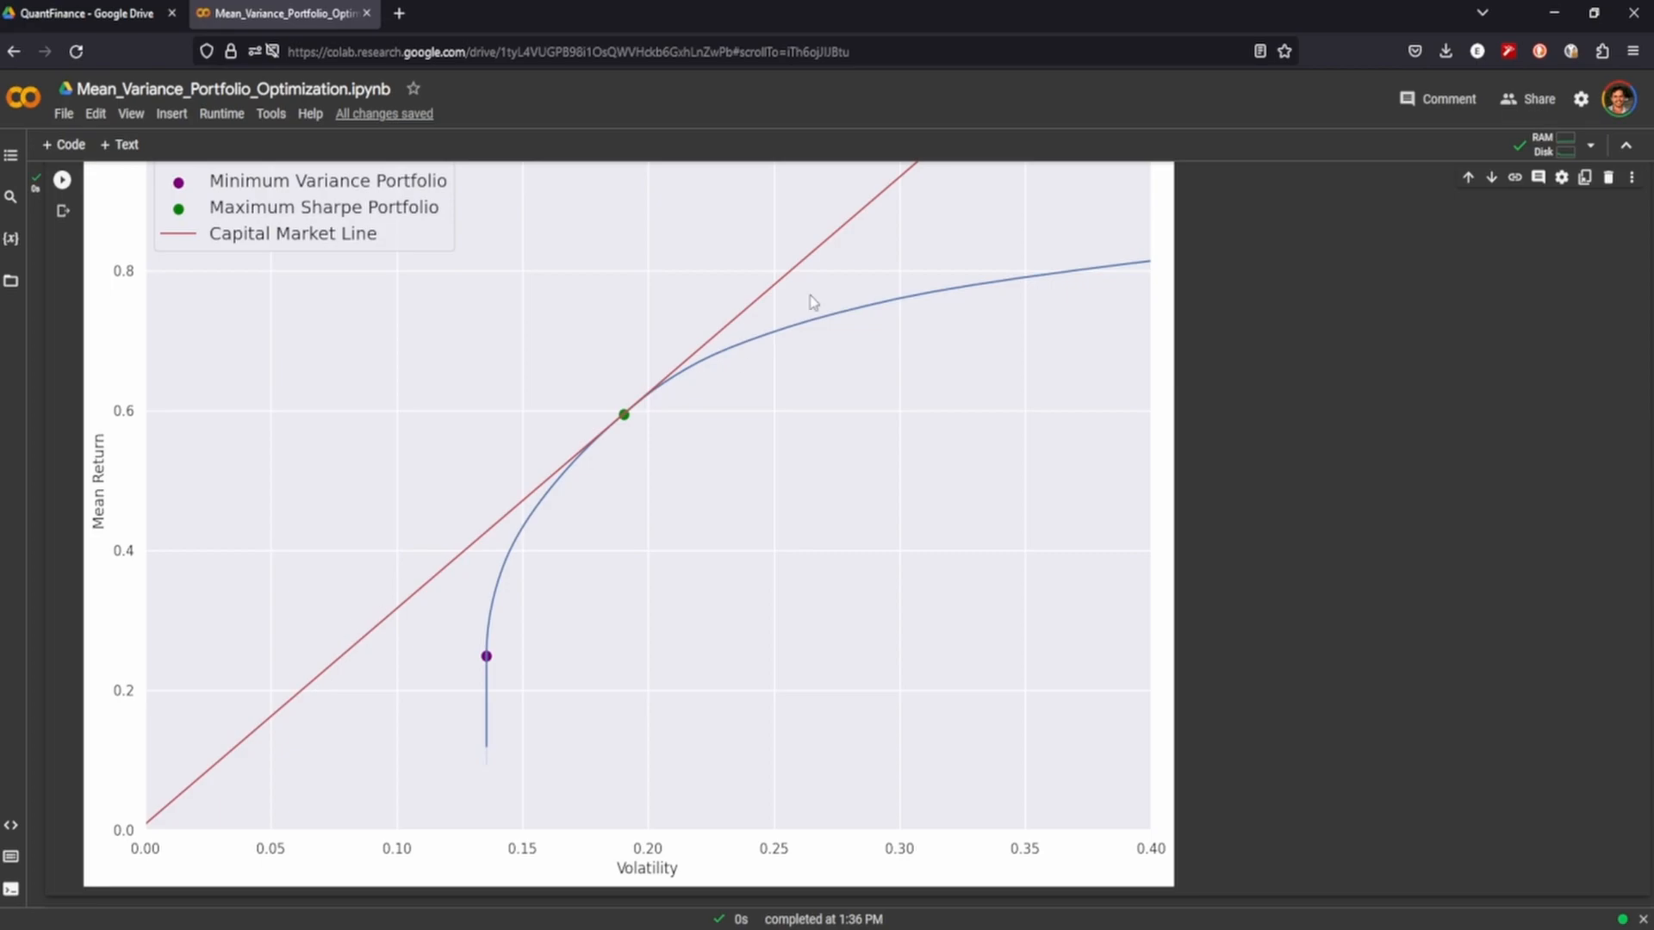
mouse_move(272, 499)
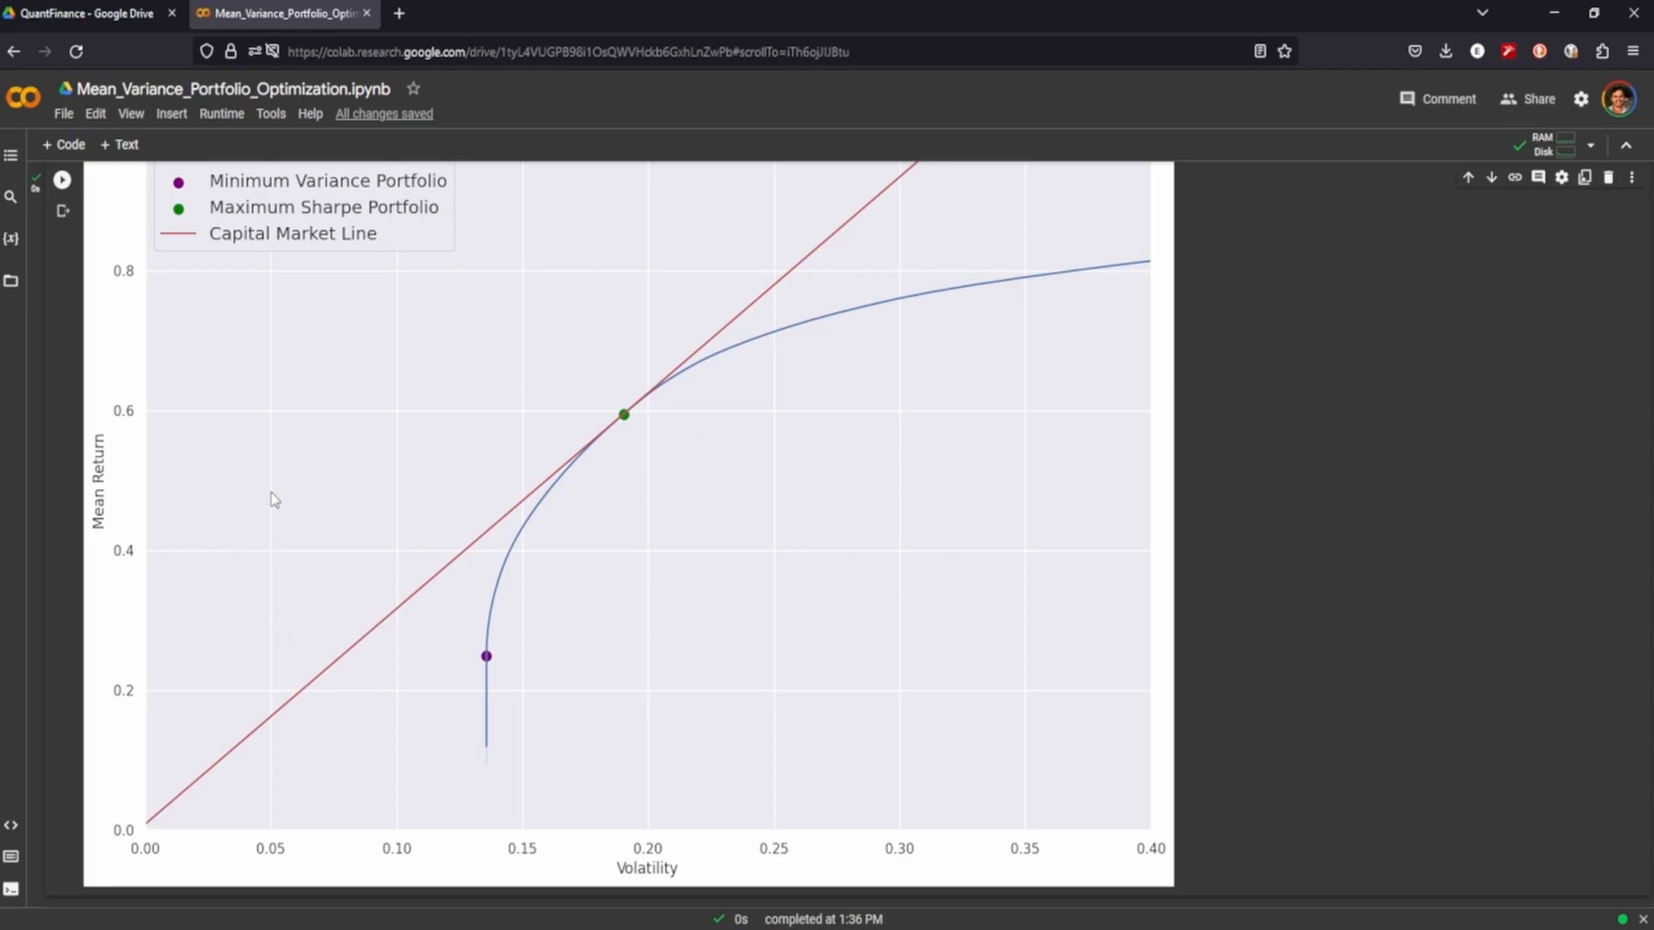
scroll("down", 3)
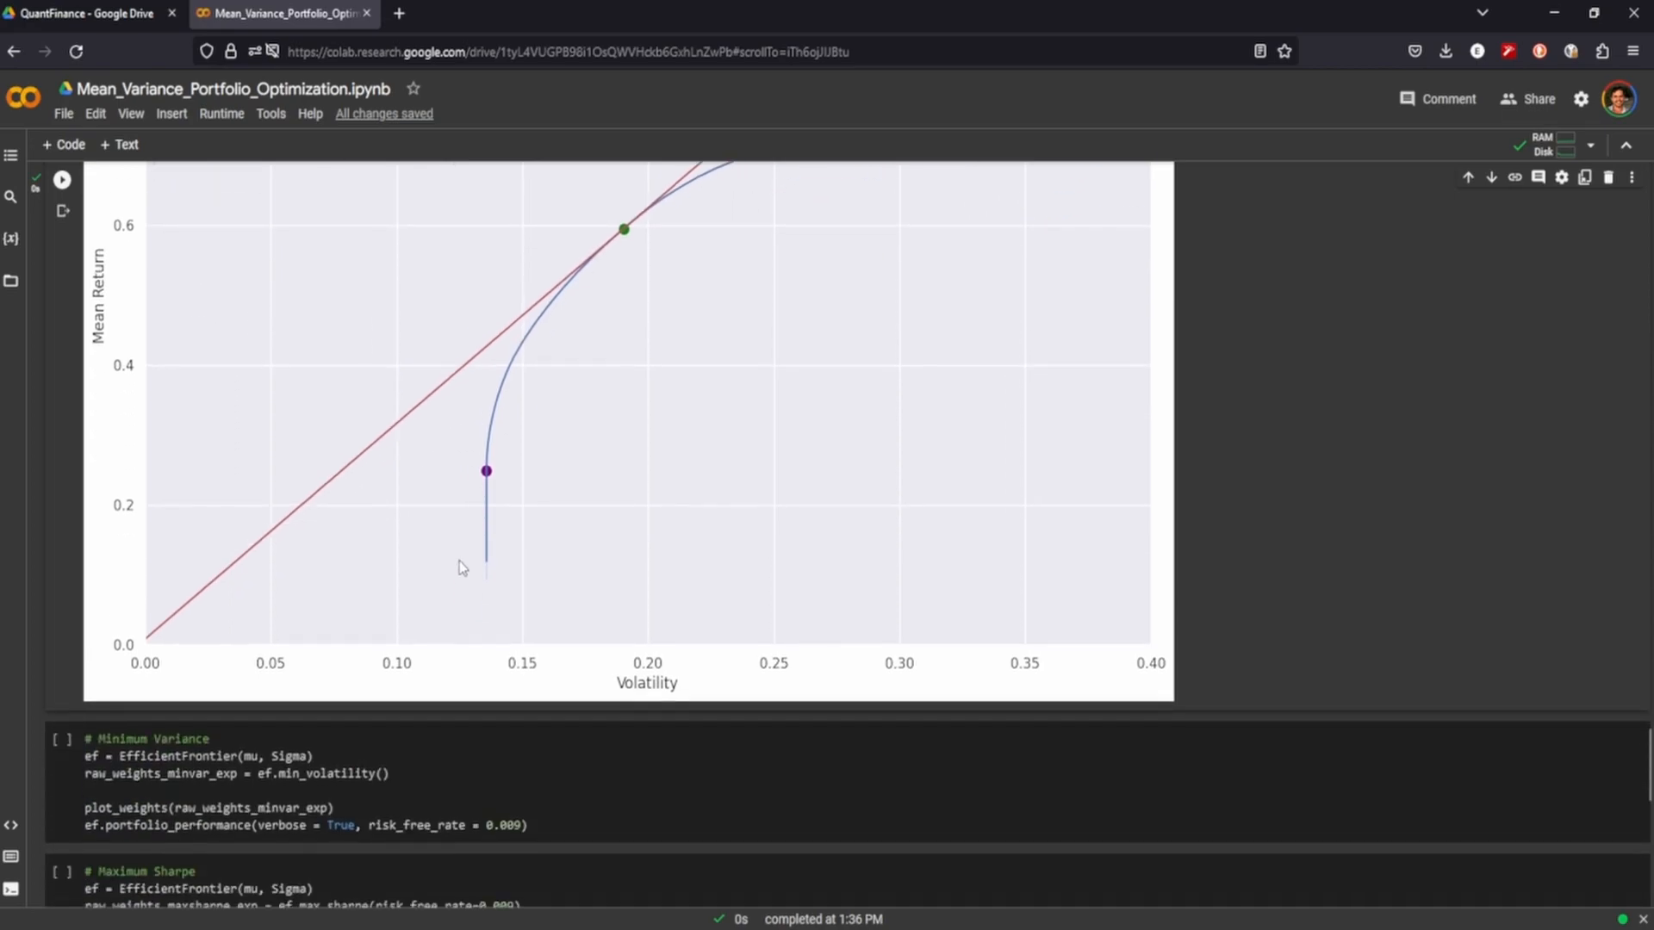
scroll("down", 3)
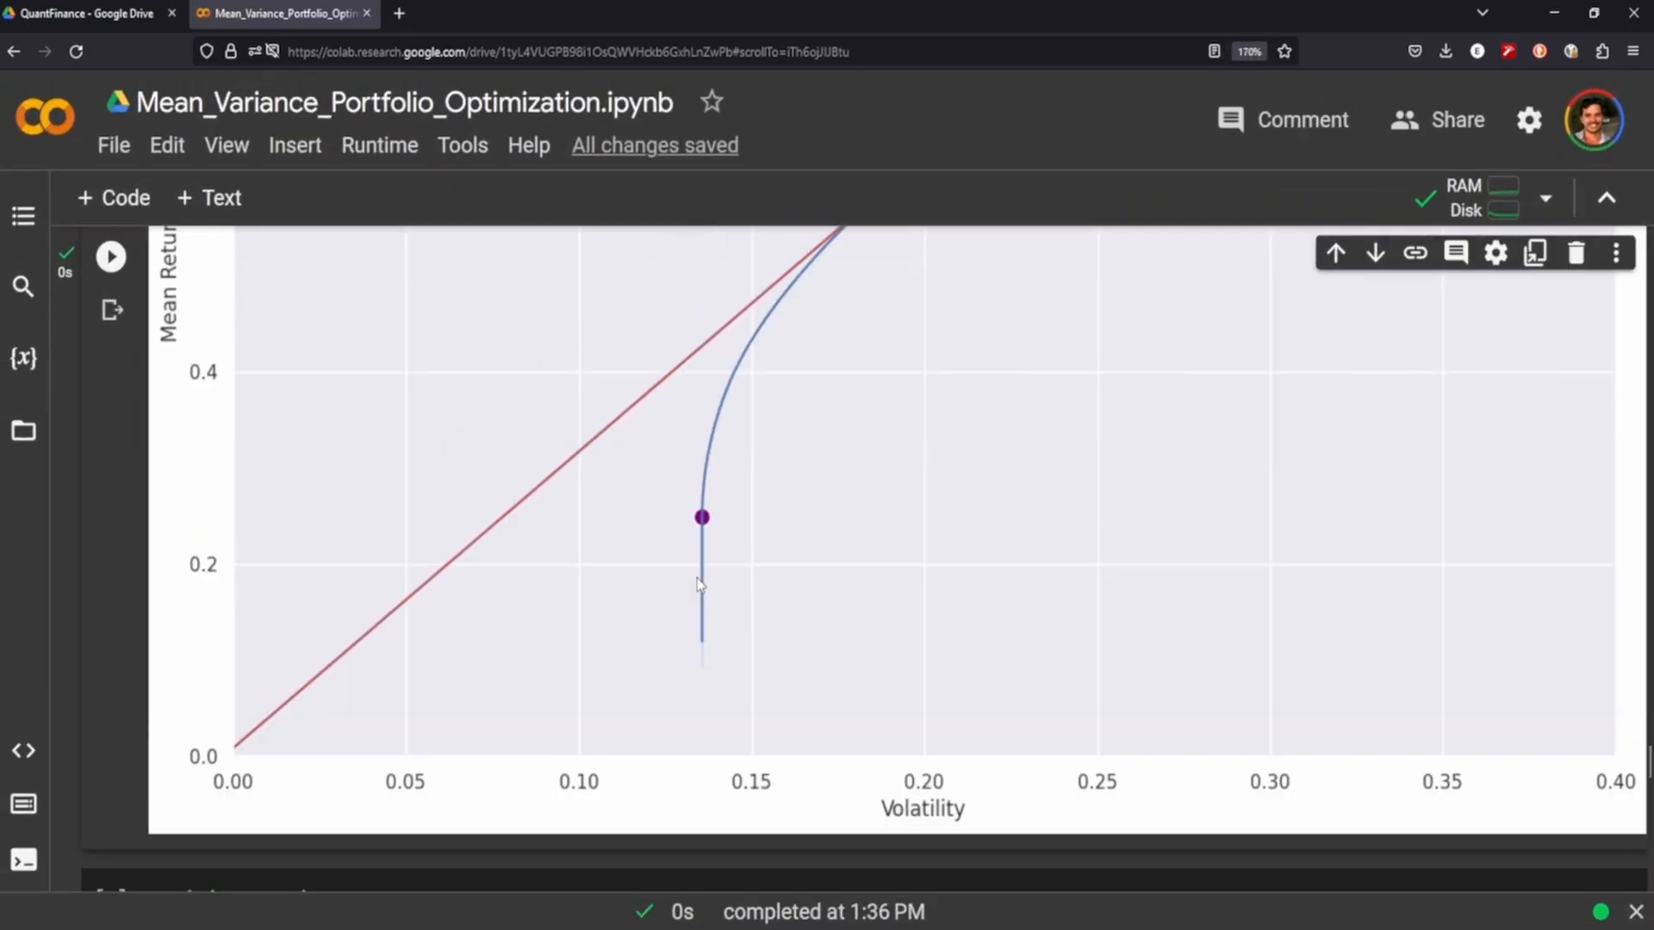
scroll("down", 3)
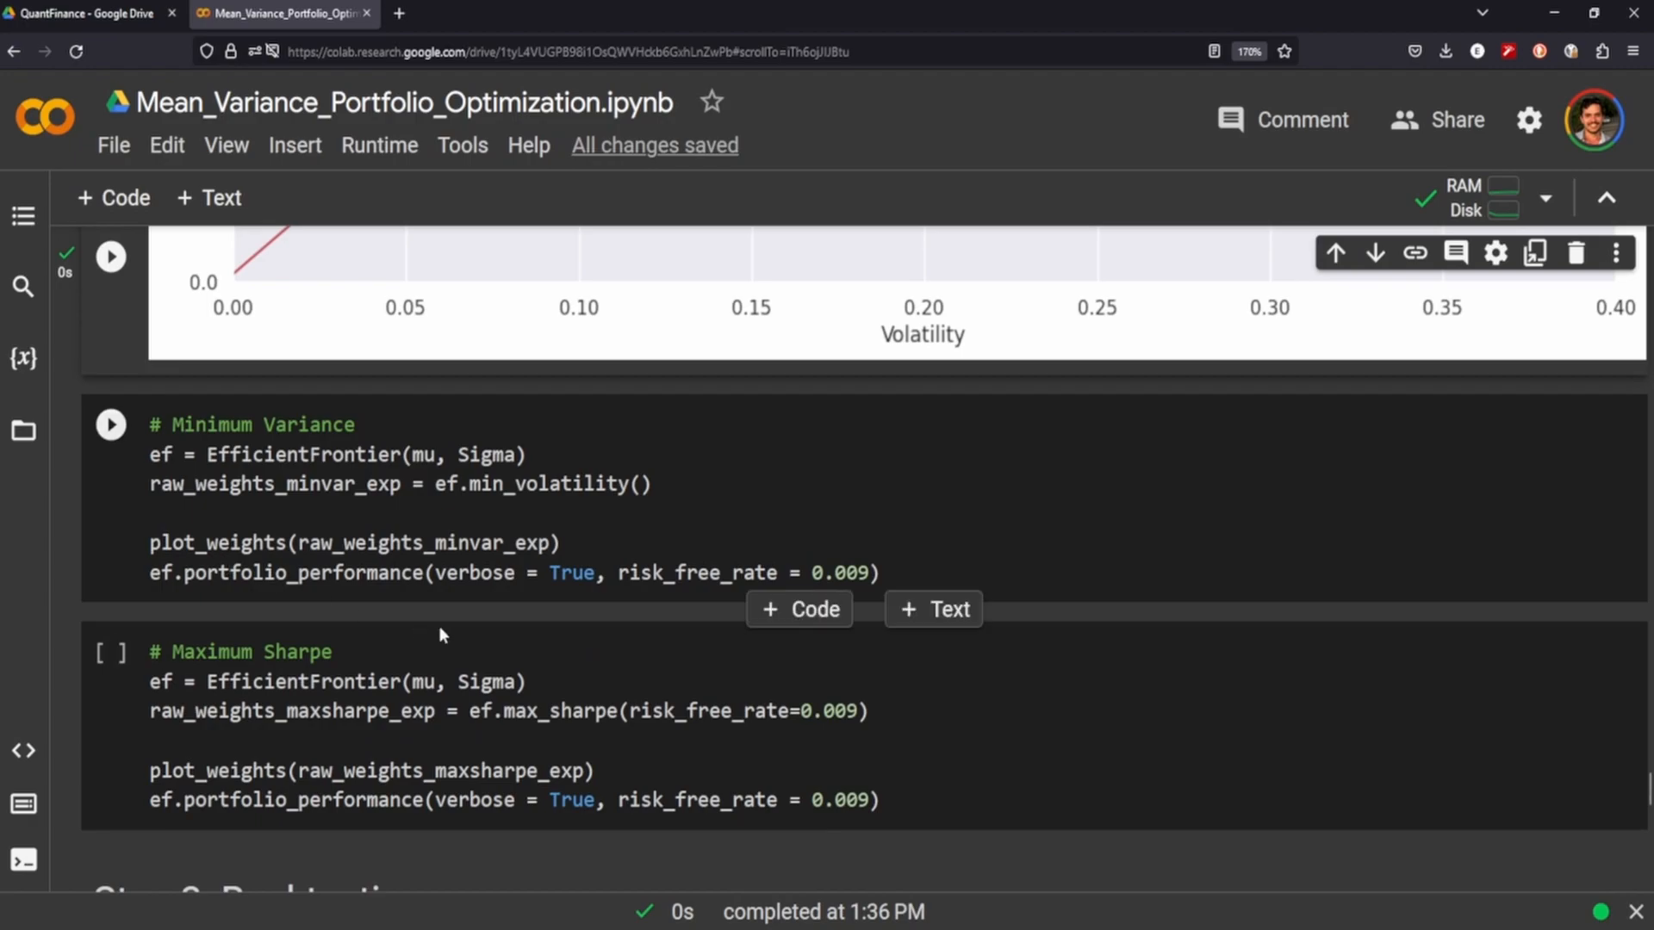
left_click(109, 424)
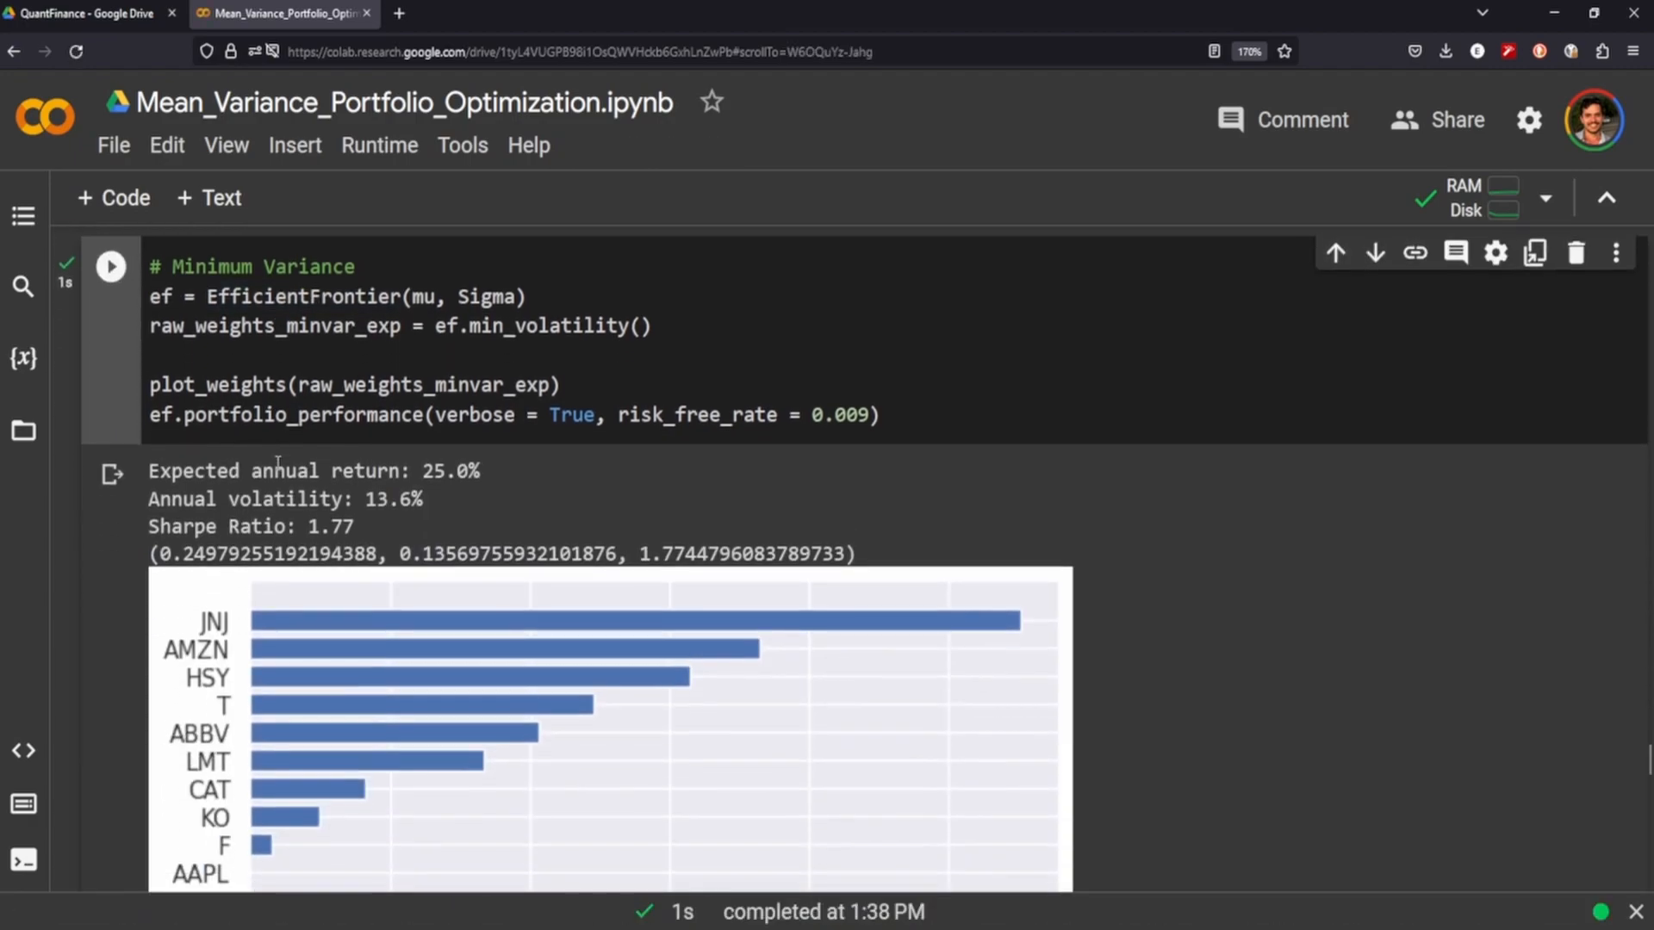
scroll("down", 3)
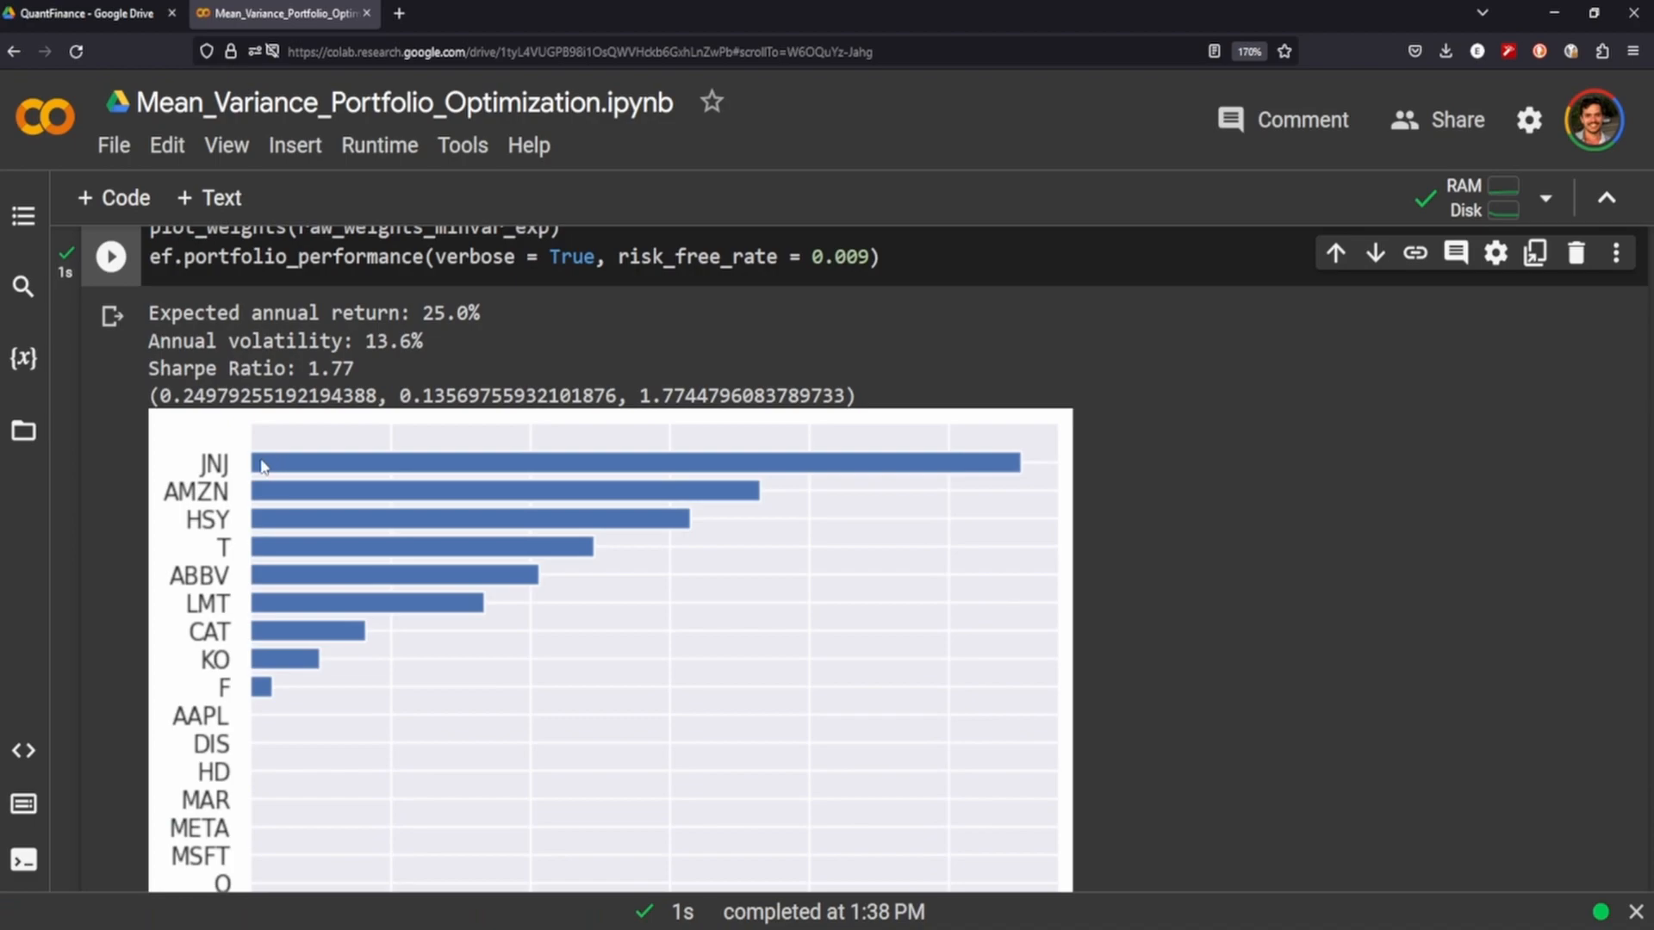
mouse_move(274, 541)
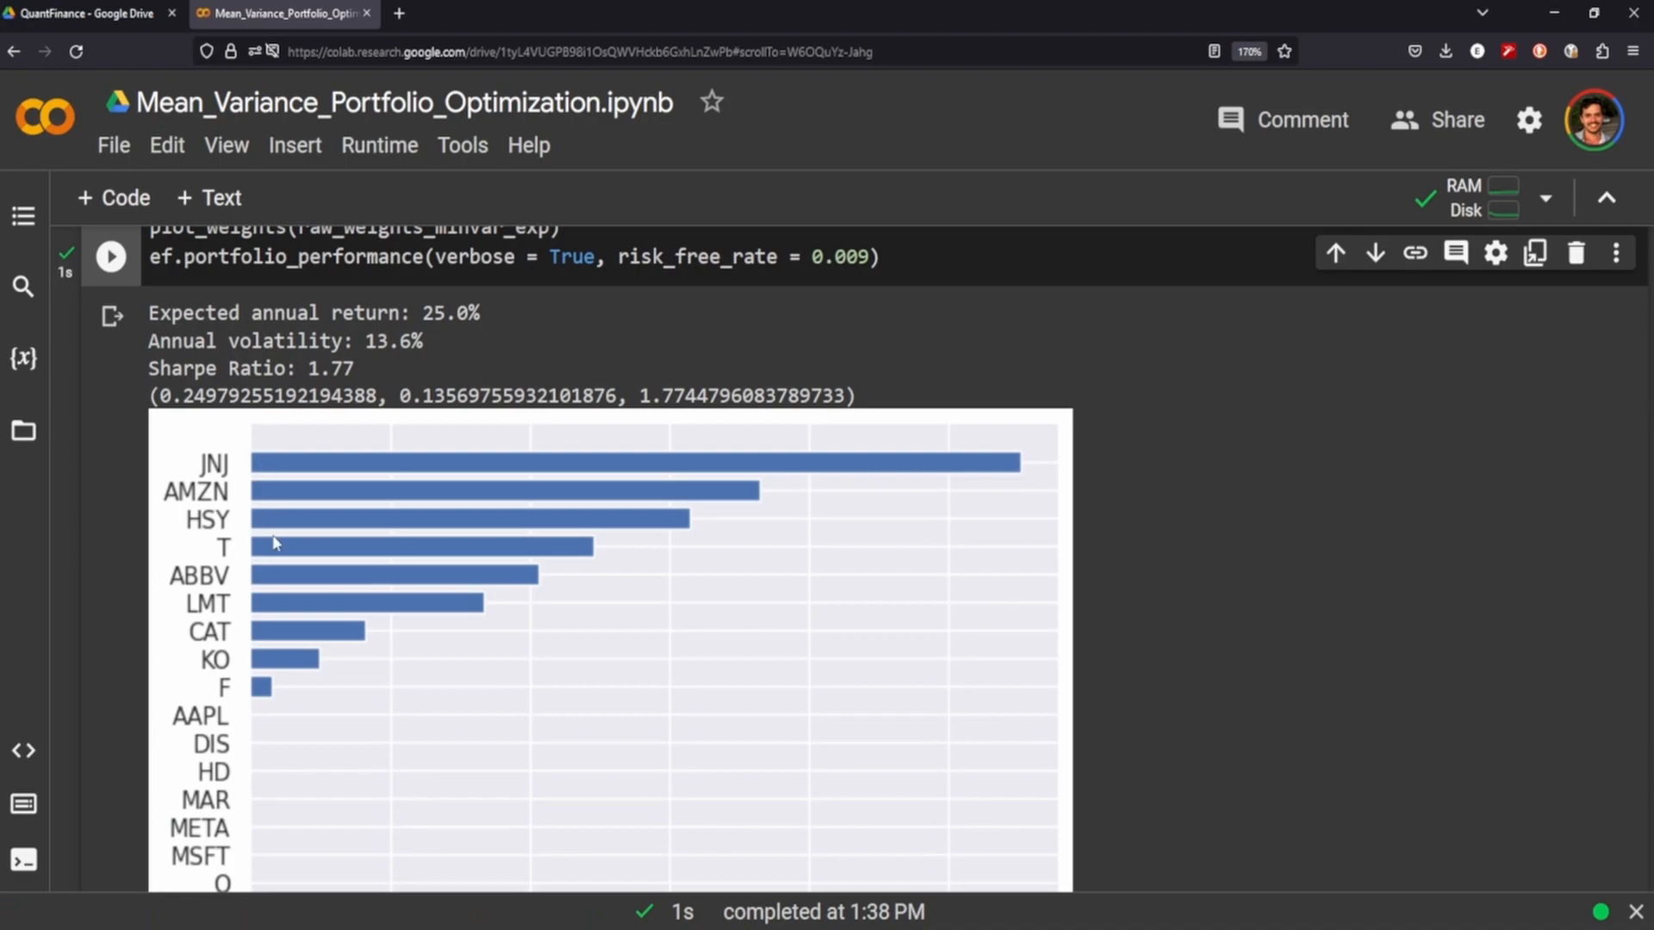
mouse_move(262, 509)
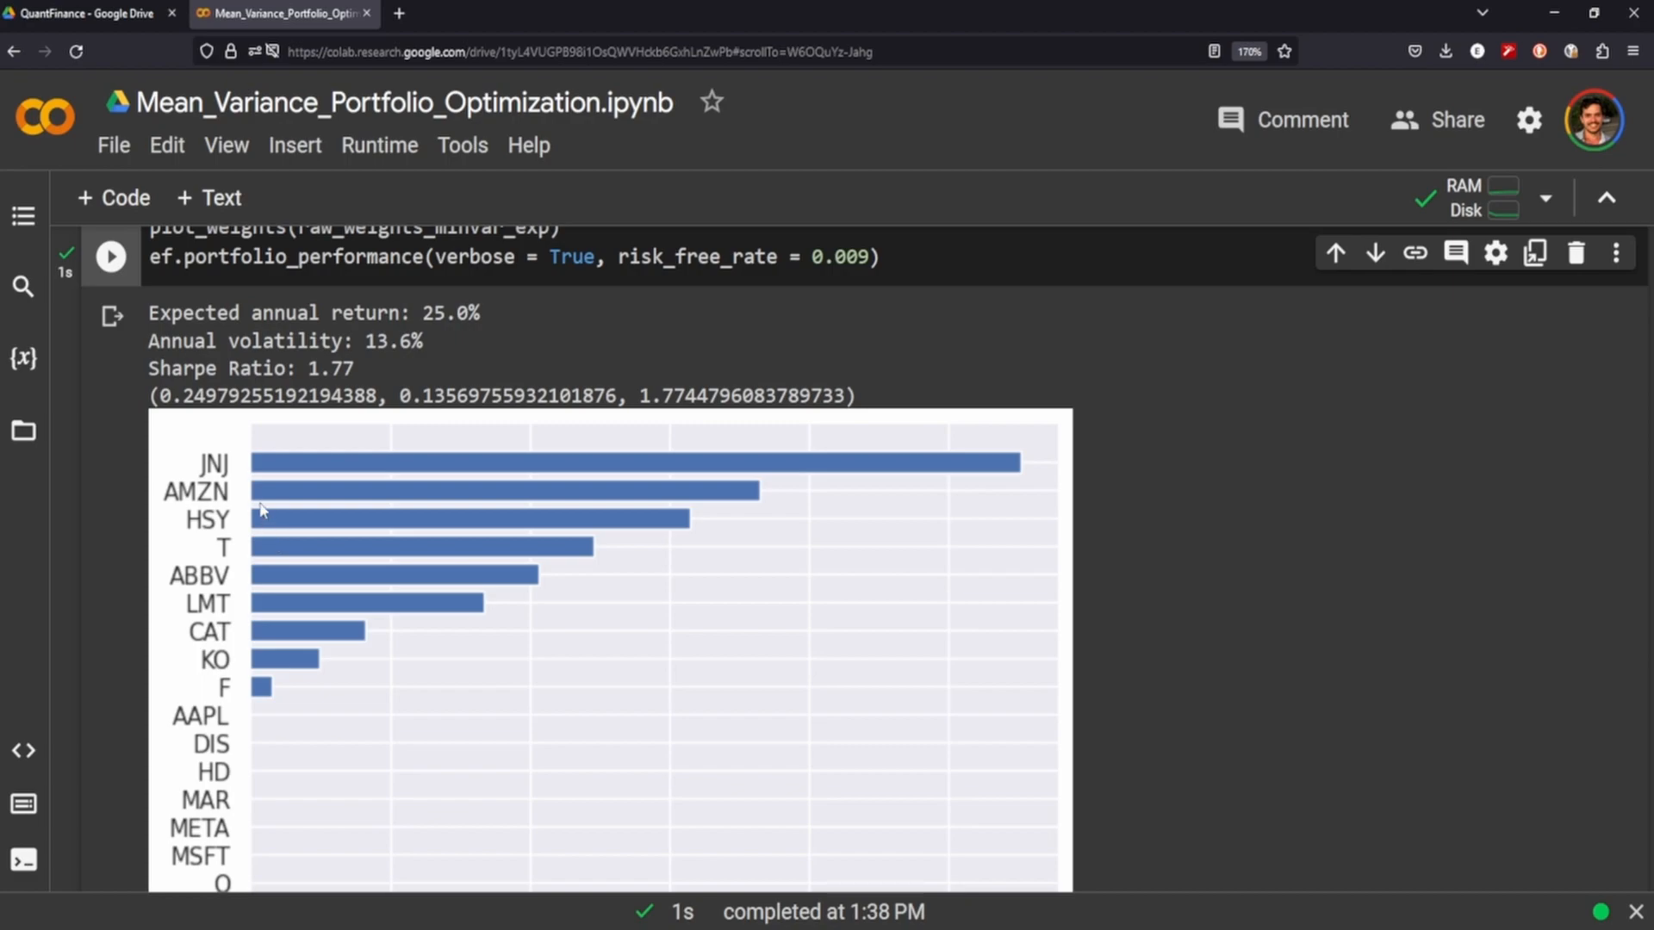
mouse_move(218, 497)
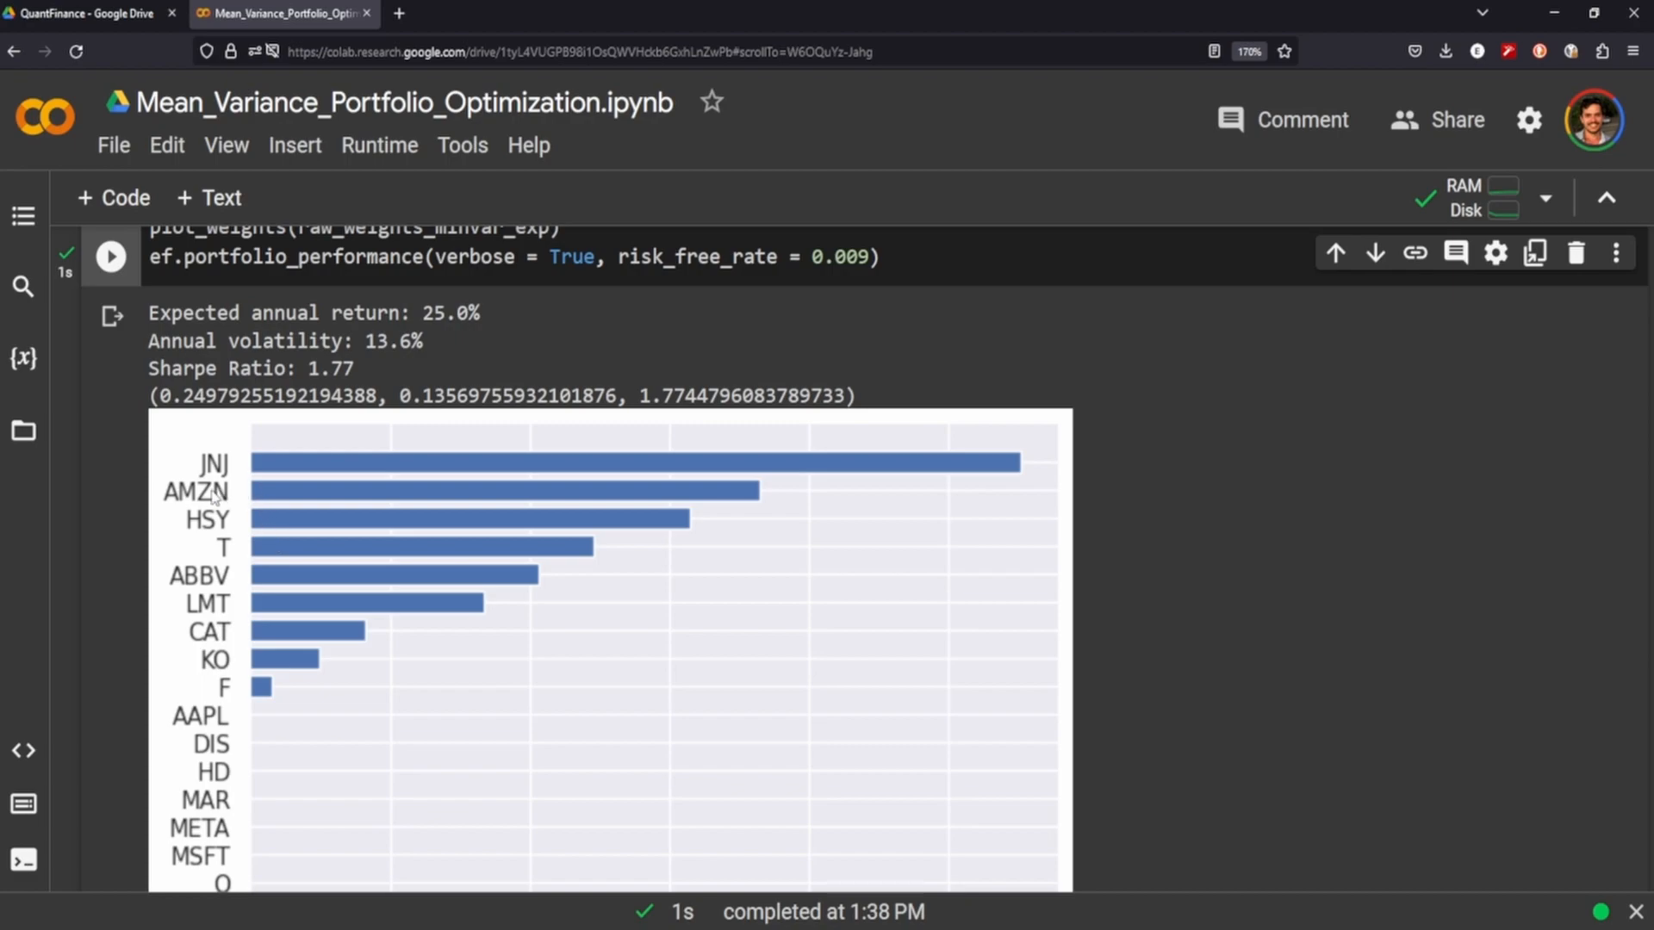
mouse_move(216, 525)
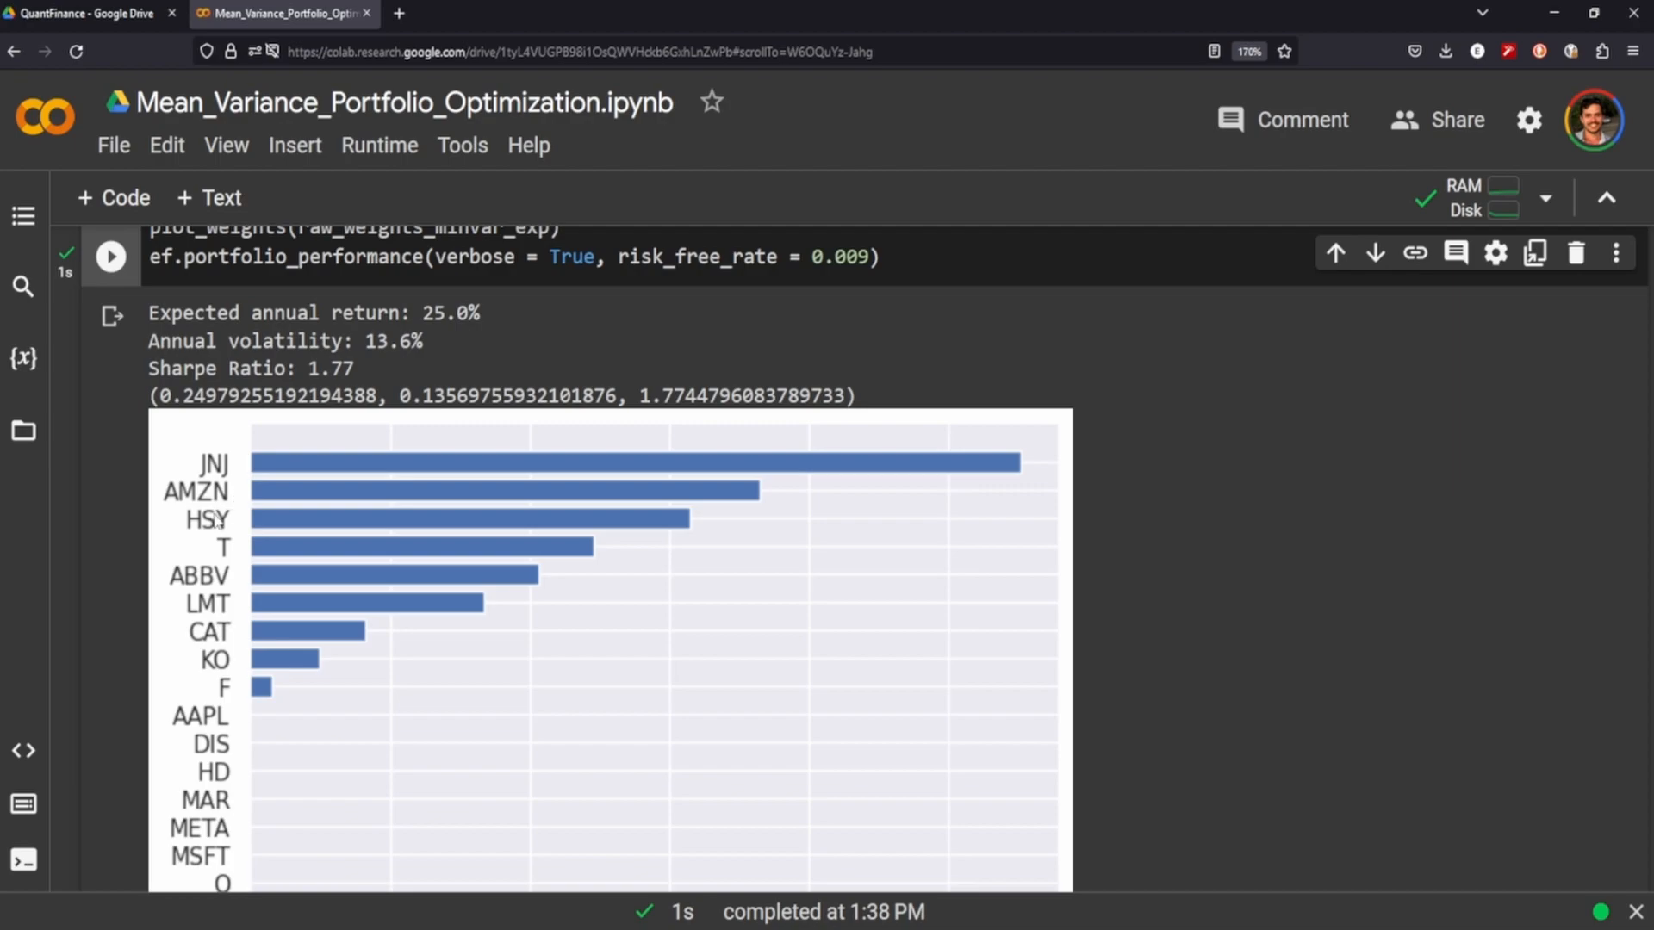
scroll("down", 3)
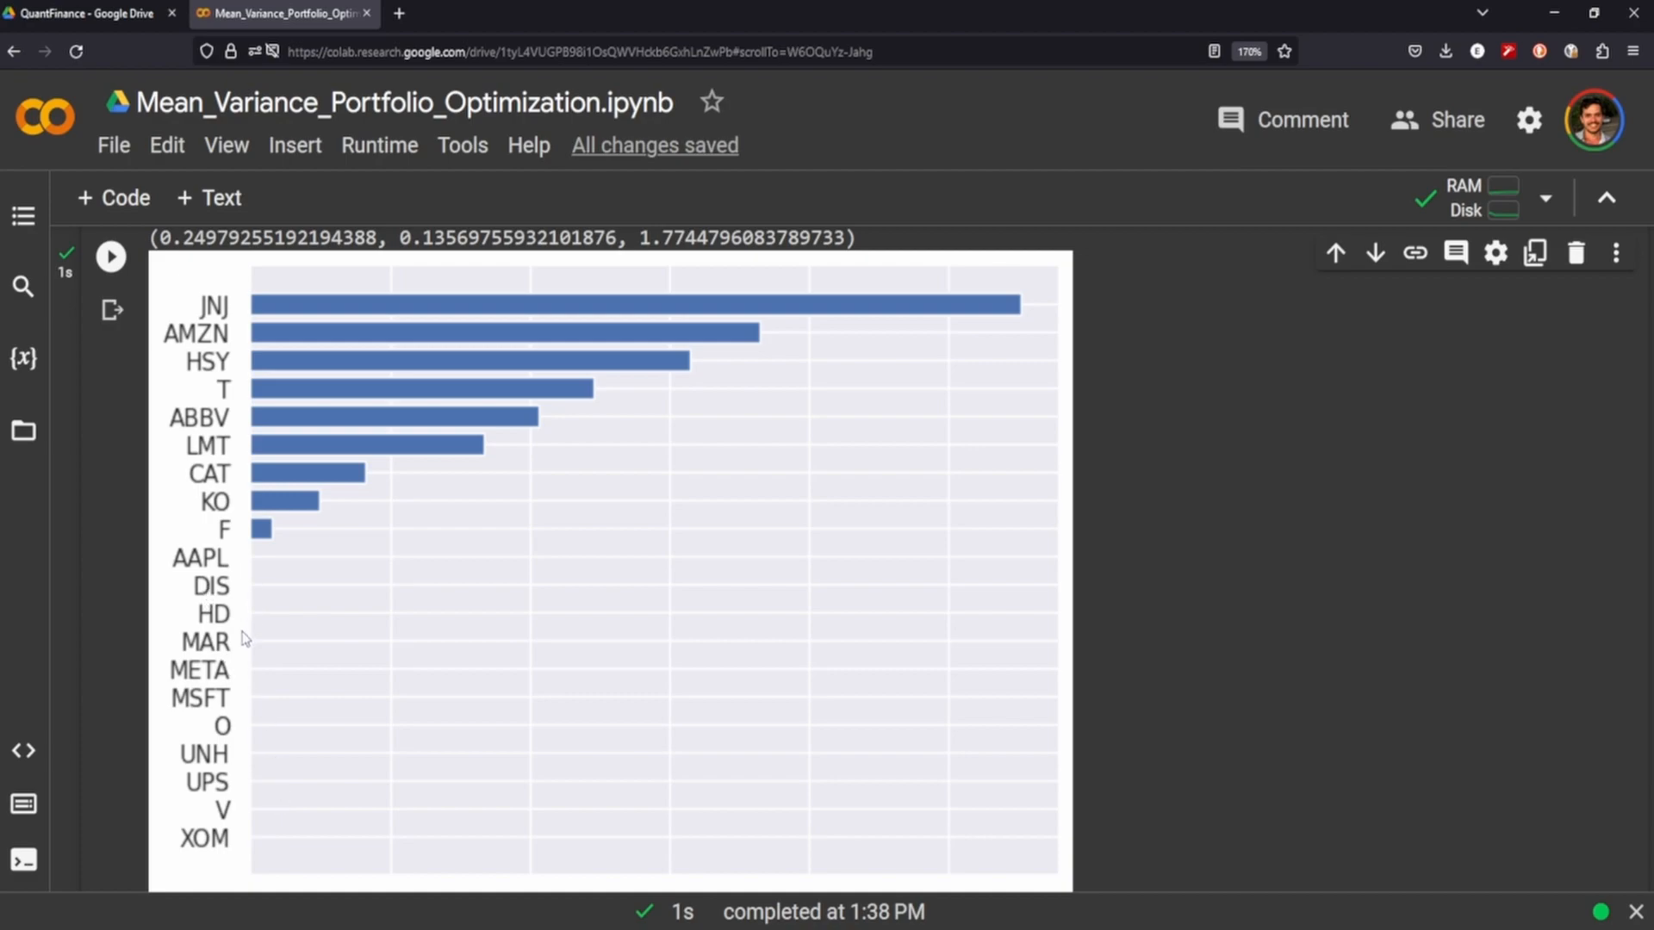
mouse_move(536, 750)
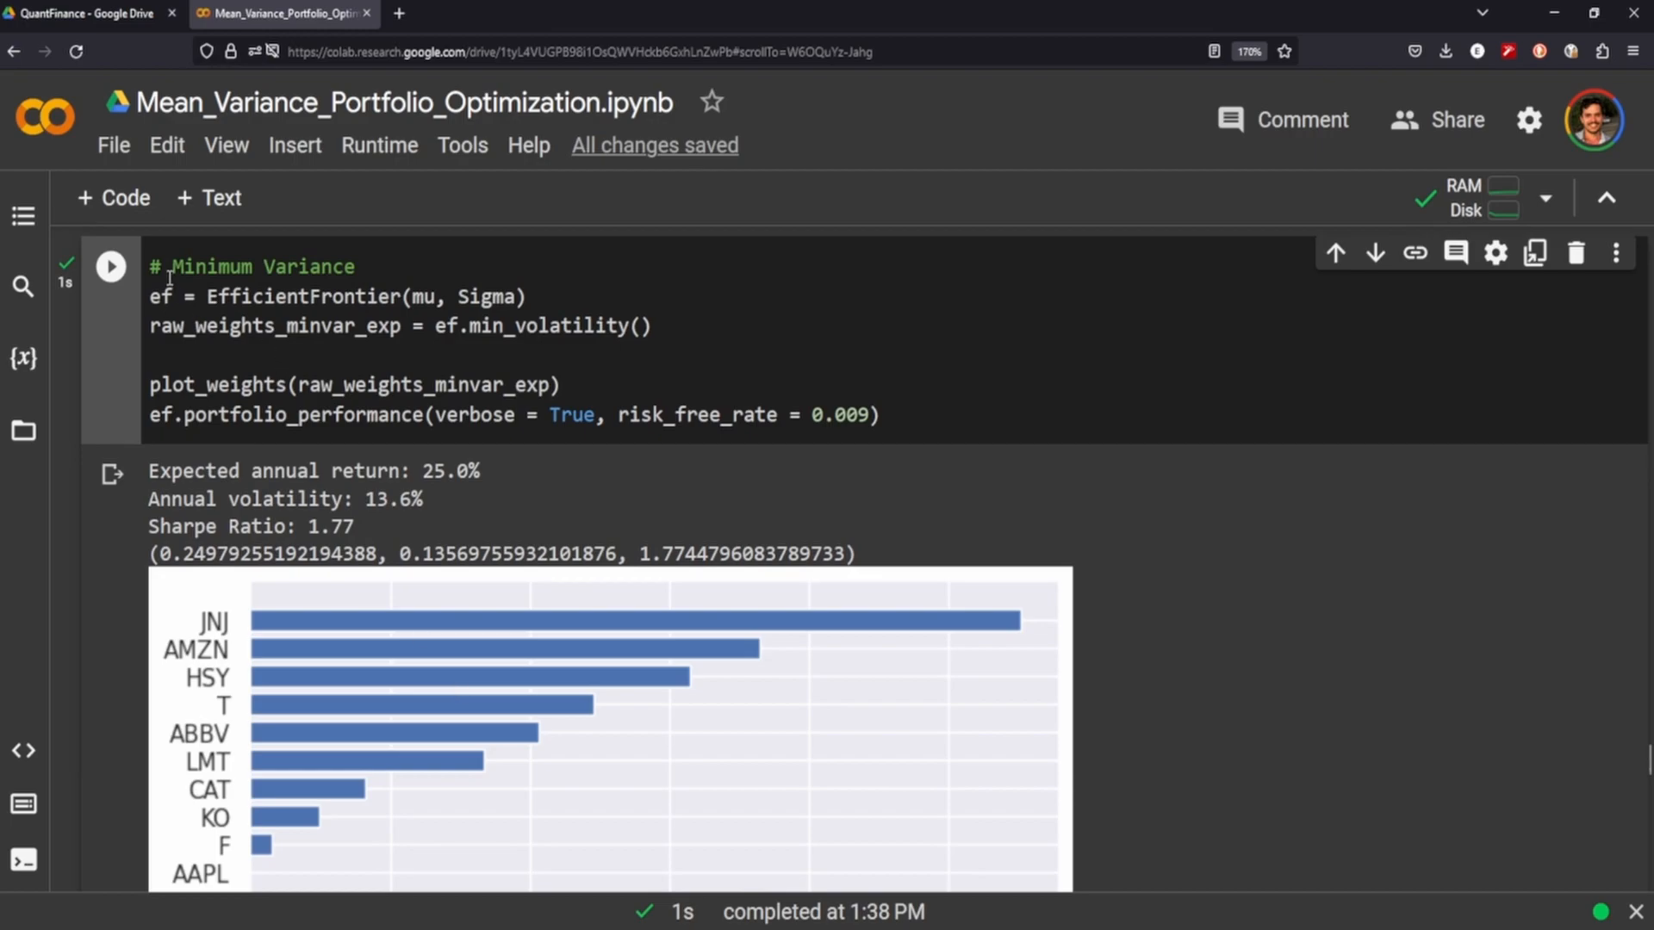
- Scroll to the Maximum Sharpe output: 59.6% return, 19.0% volatility, Sharpe 3.08
scroll("down", 3)
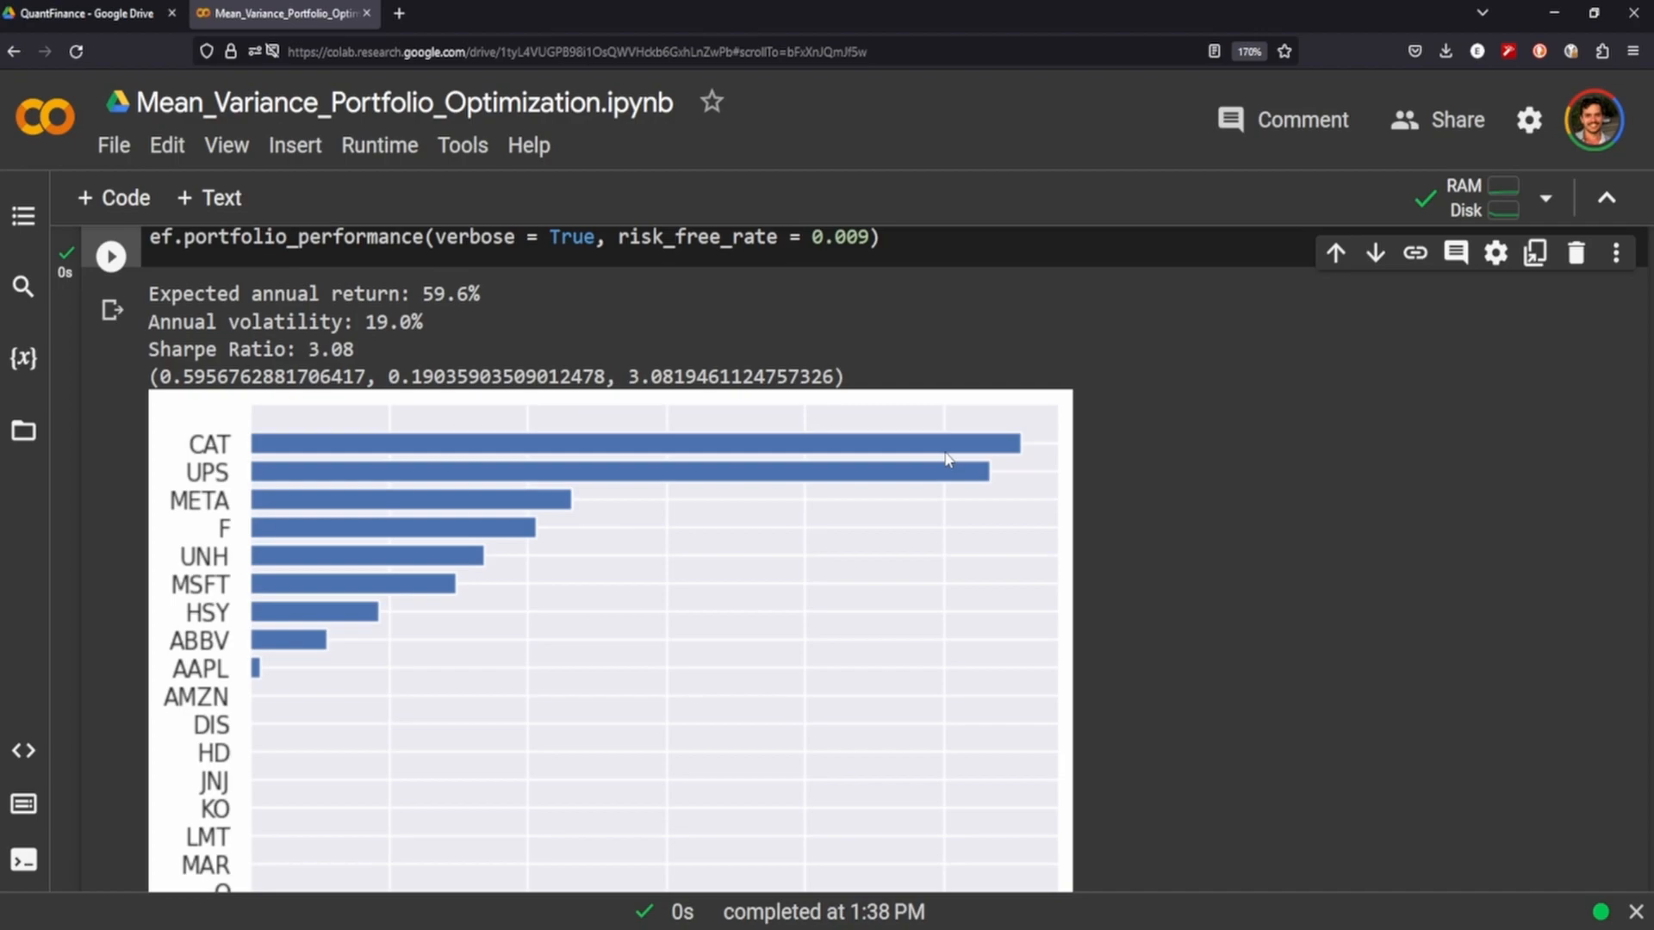
mouse_move(814, 490)
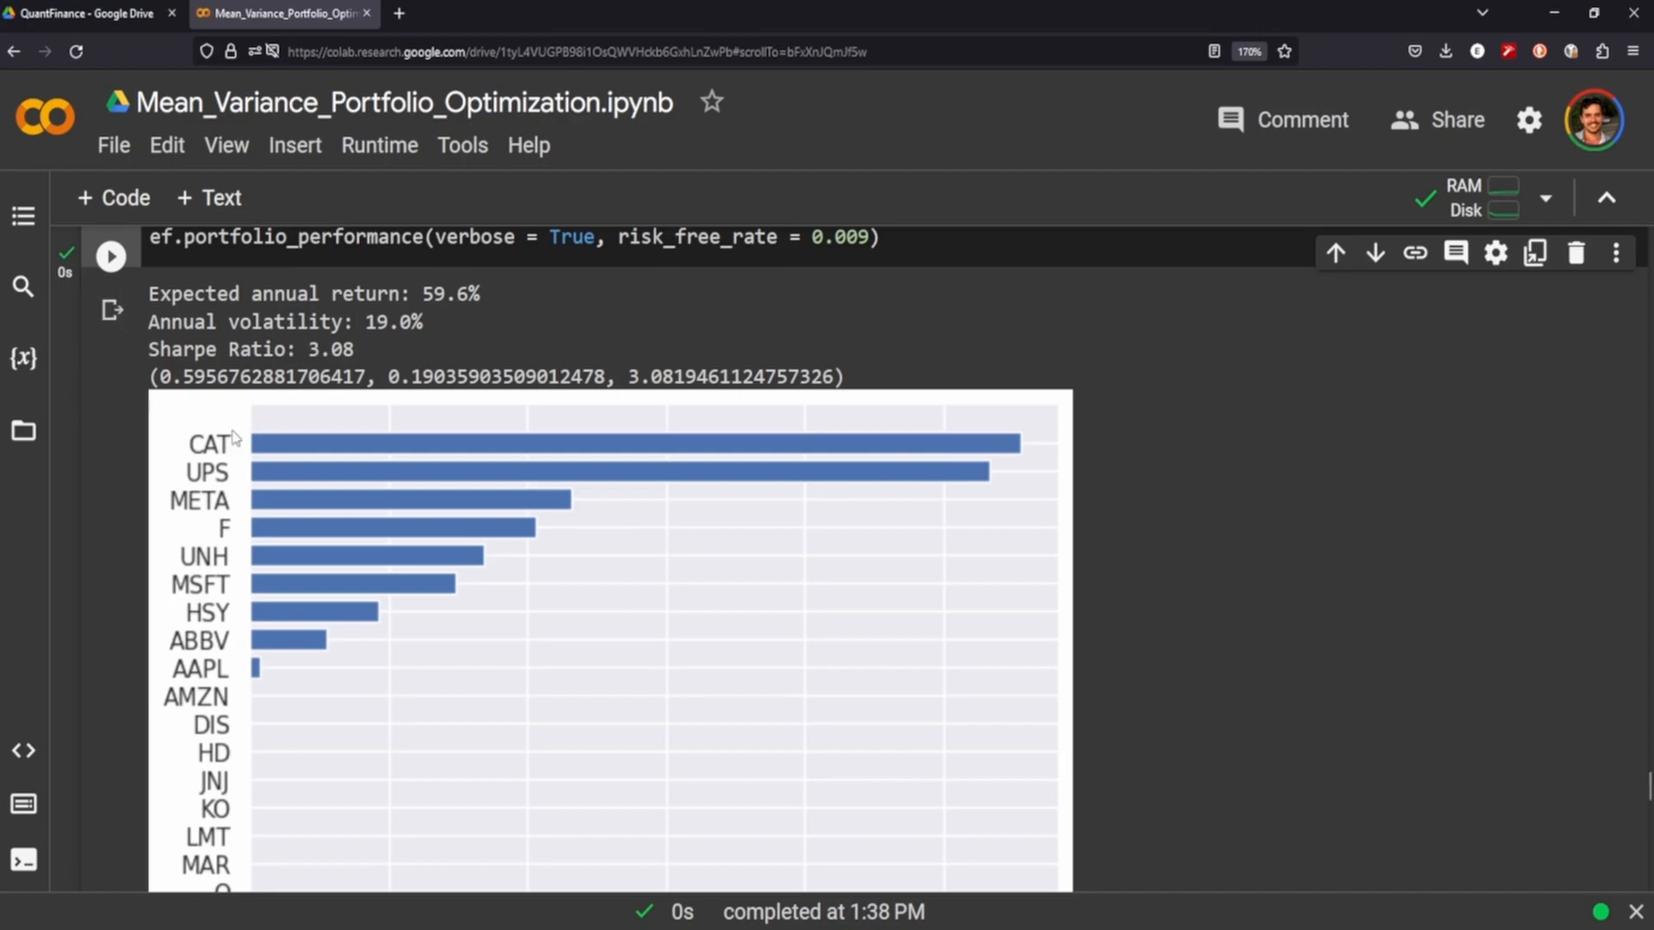
mouse_move(459, 497)
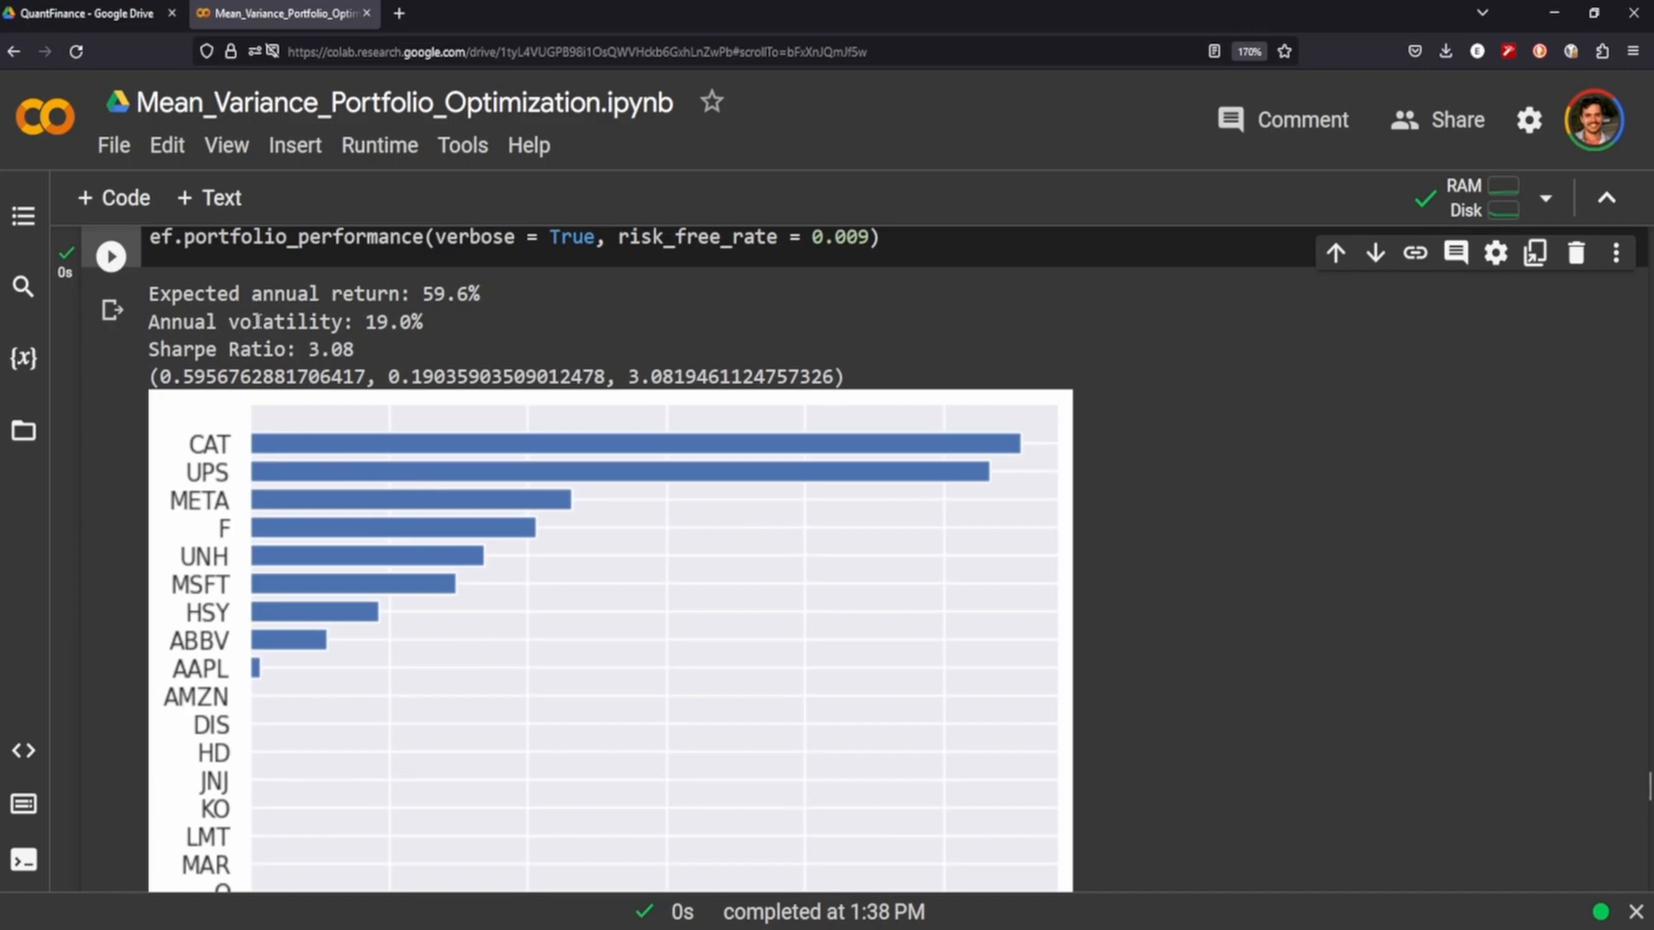
double_click(387, 321)
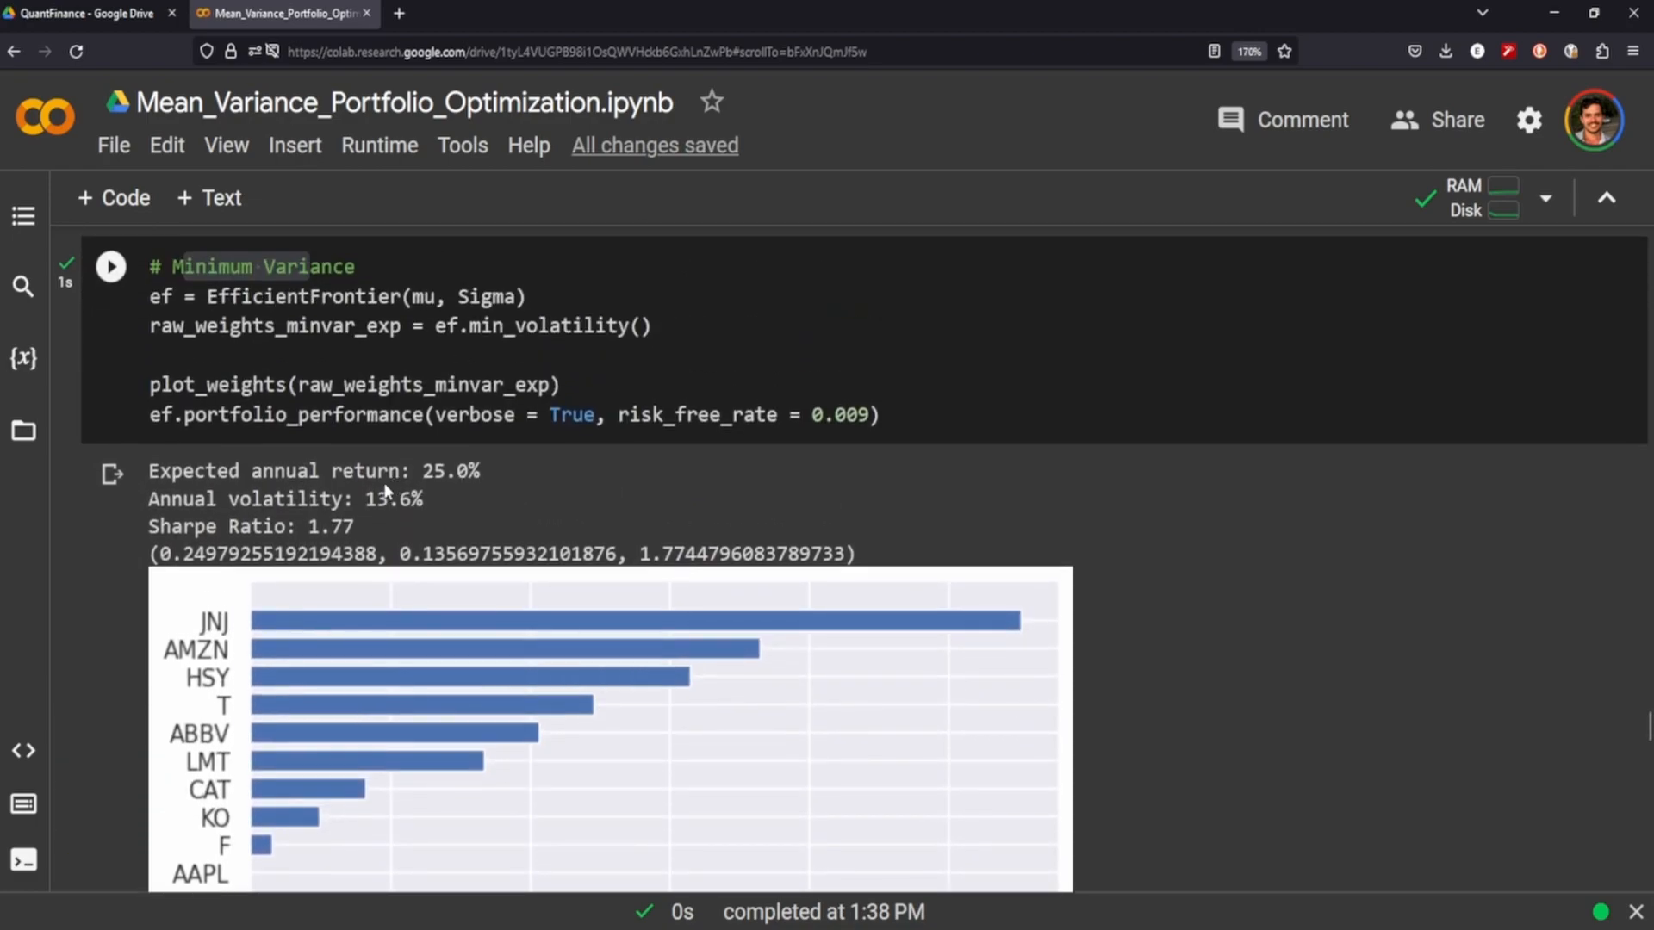
double_click(382, 498)
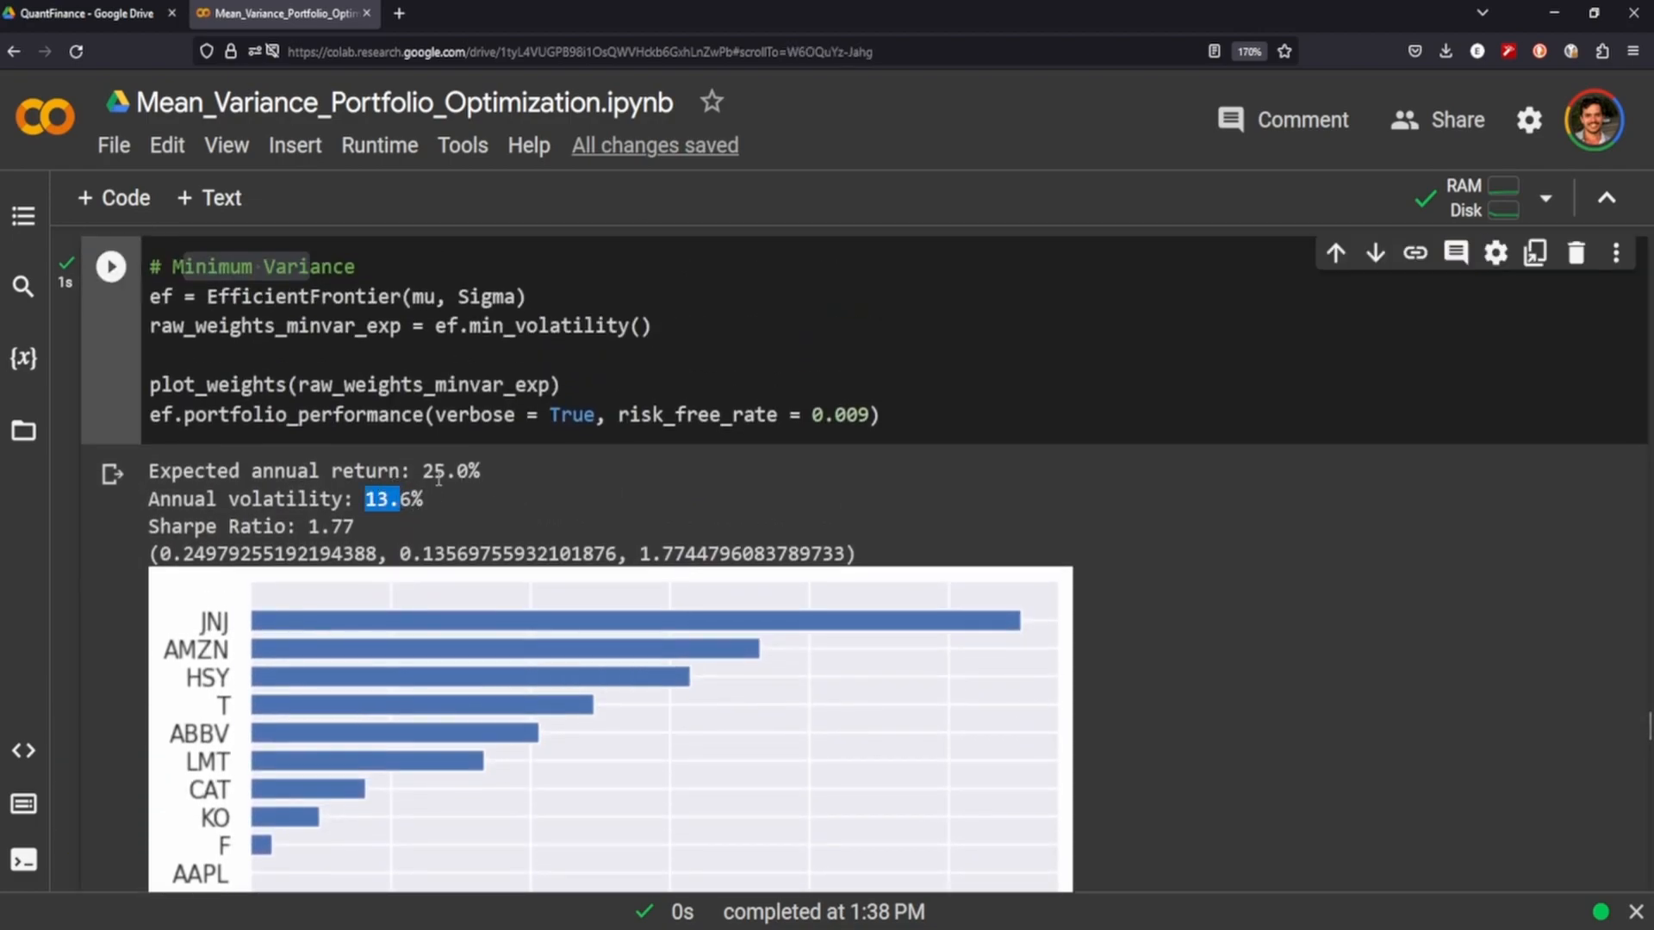
scroll("down", 3)
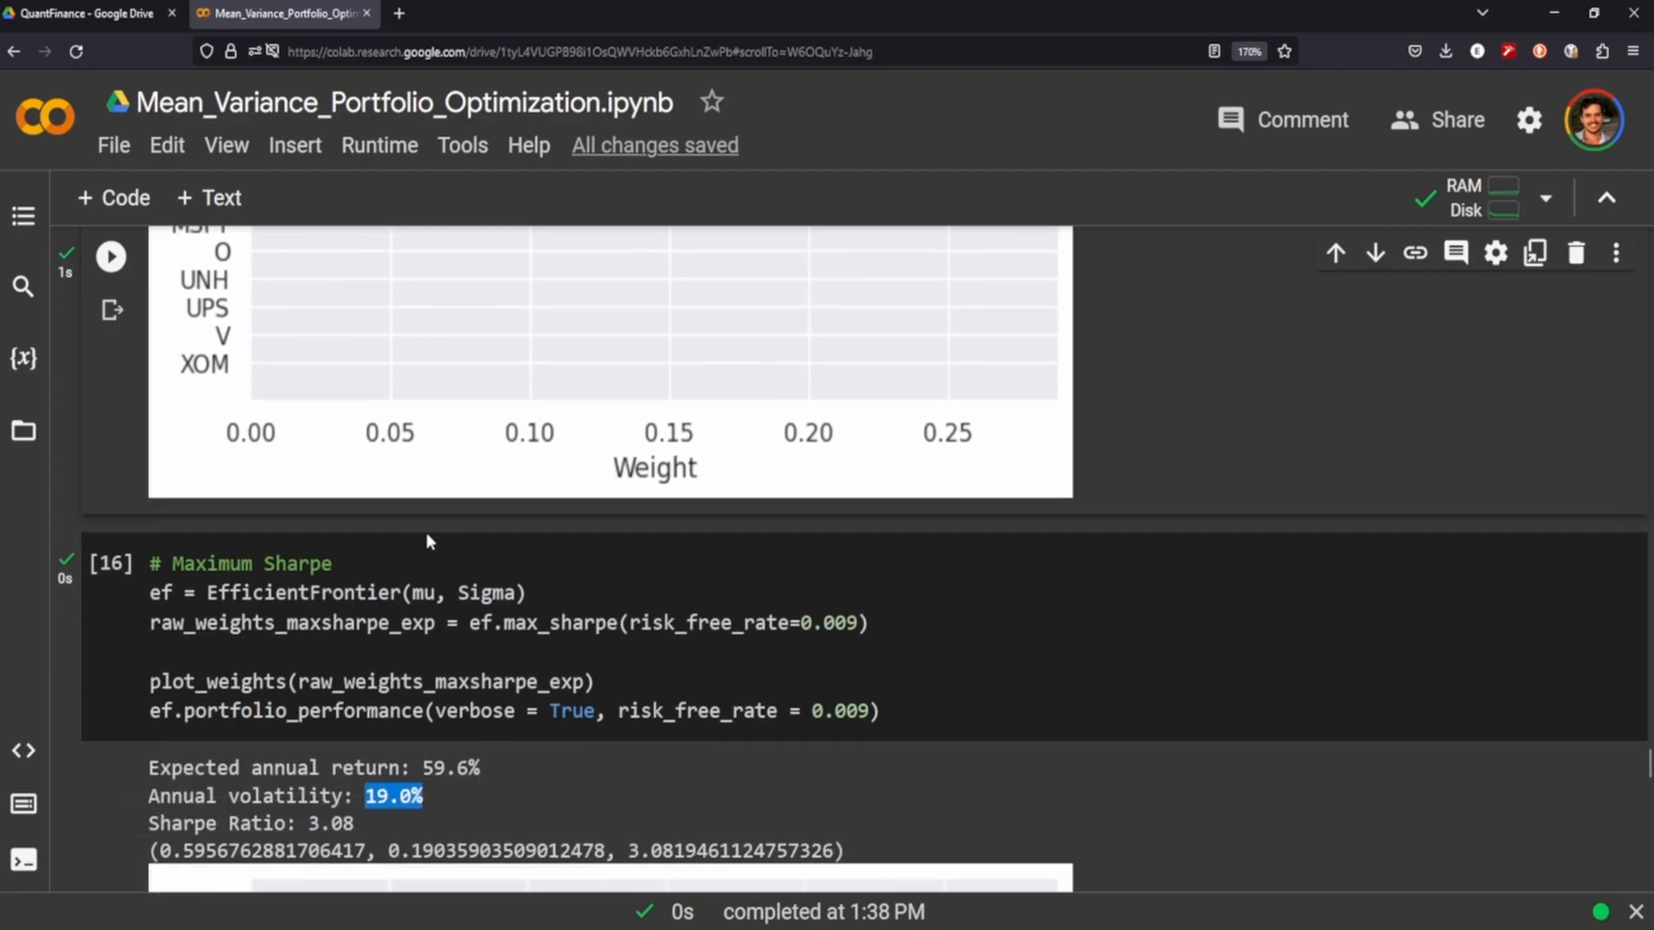
scroll("down", 3)
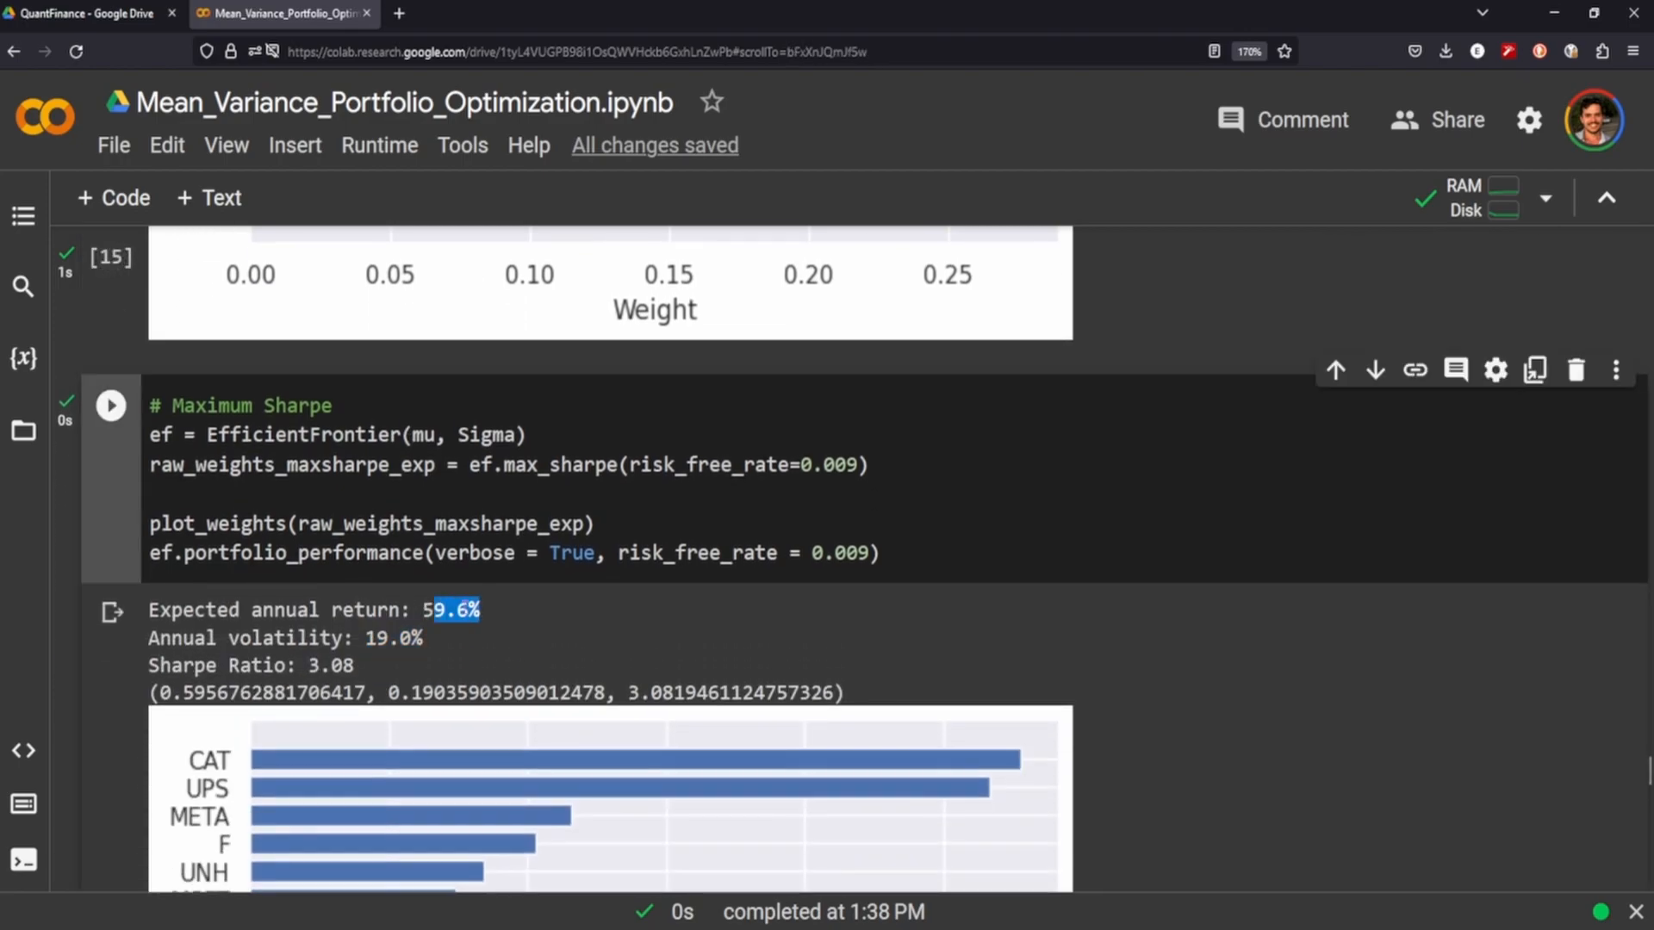
mouse_move(546, 648)
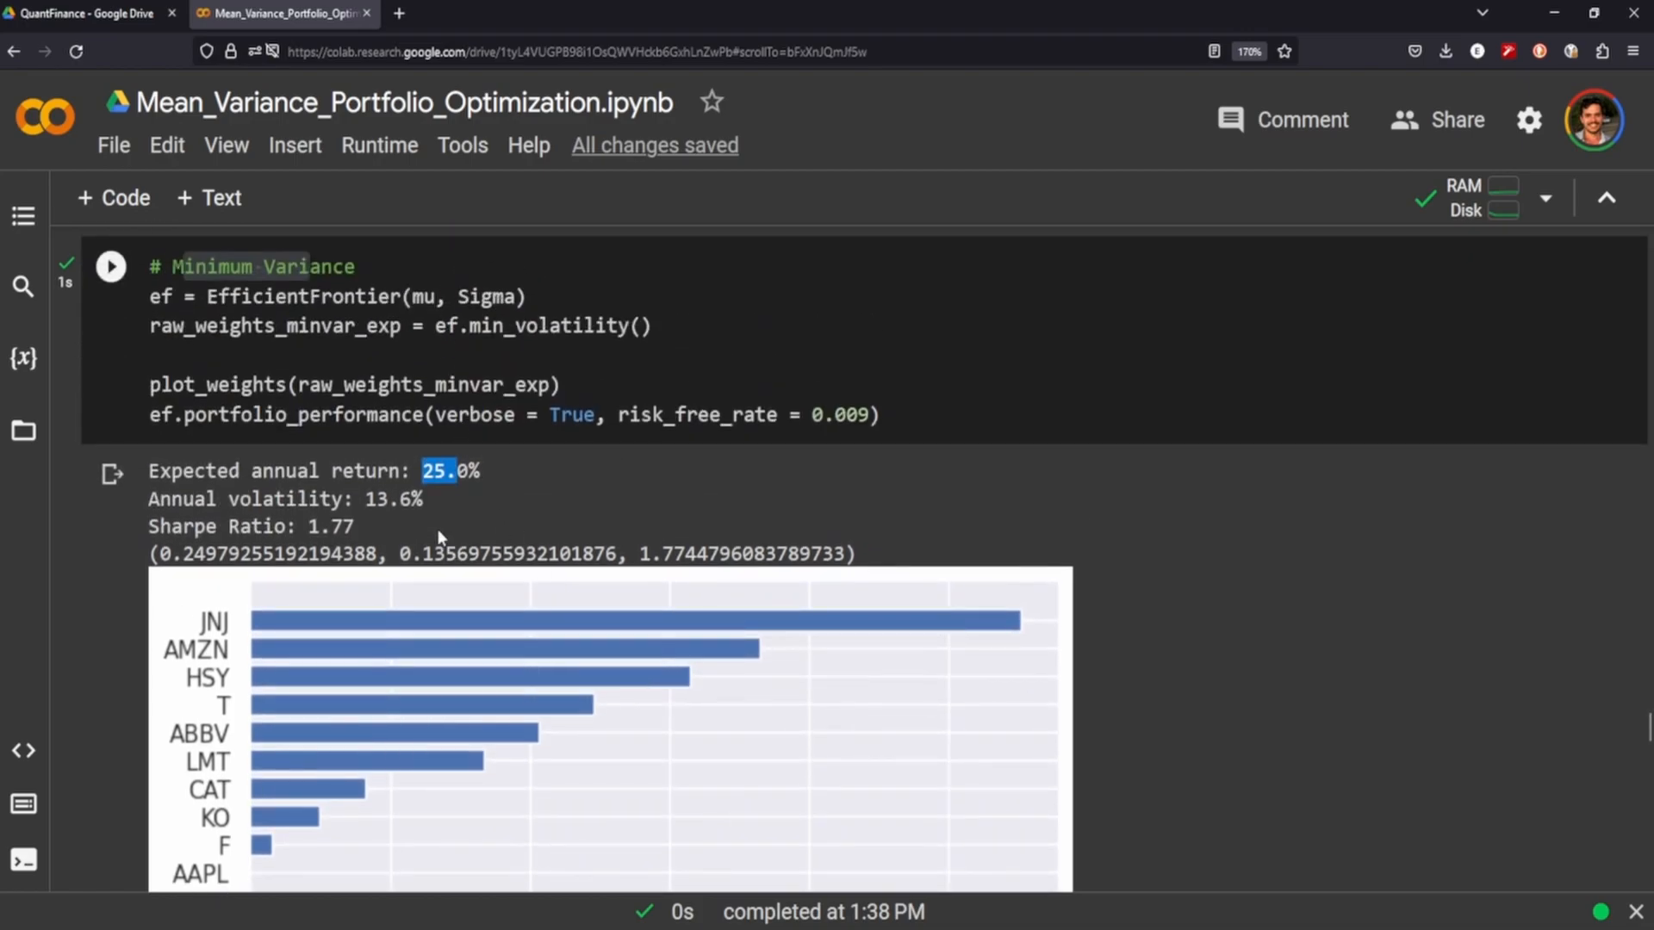
mouse_move(506, 512)
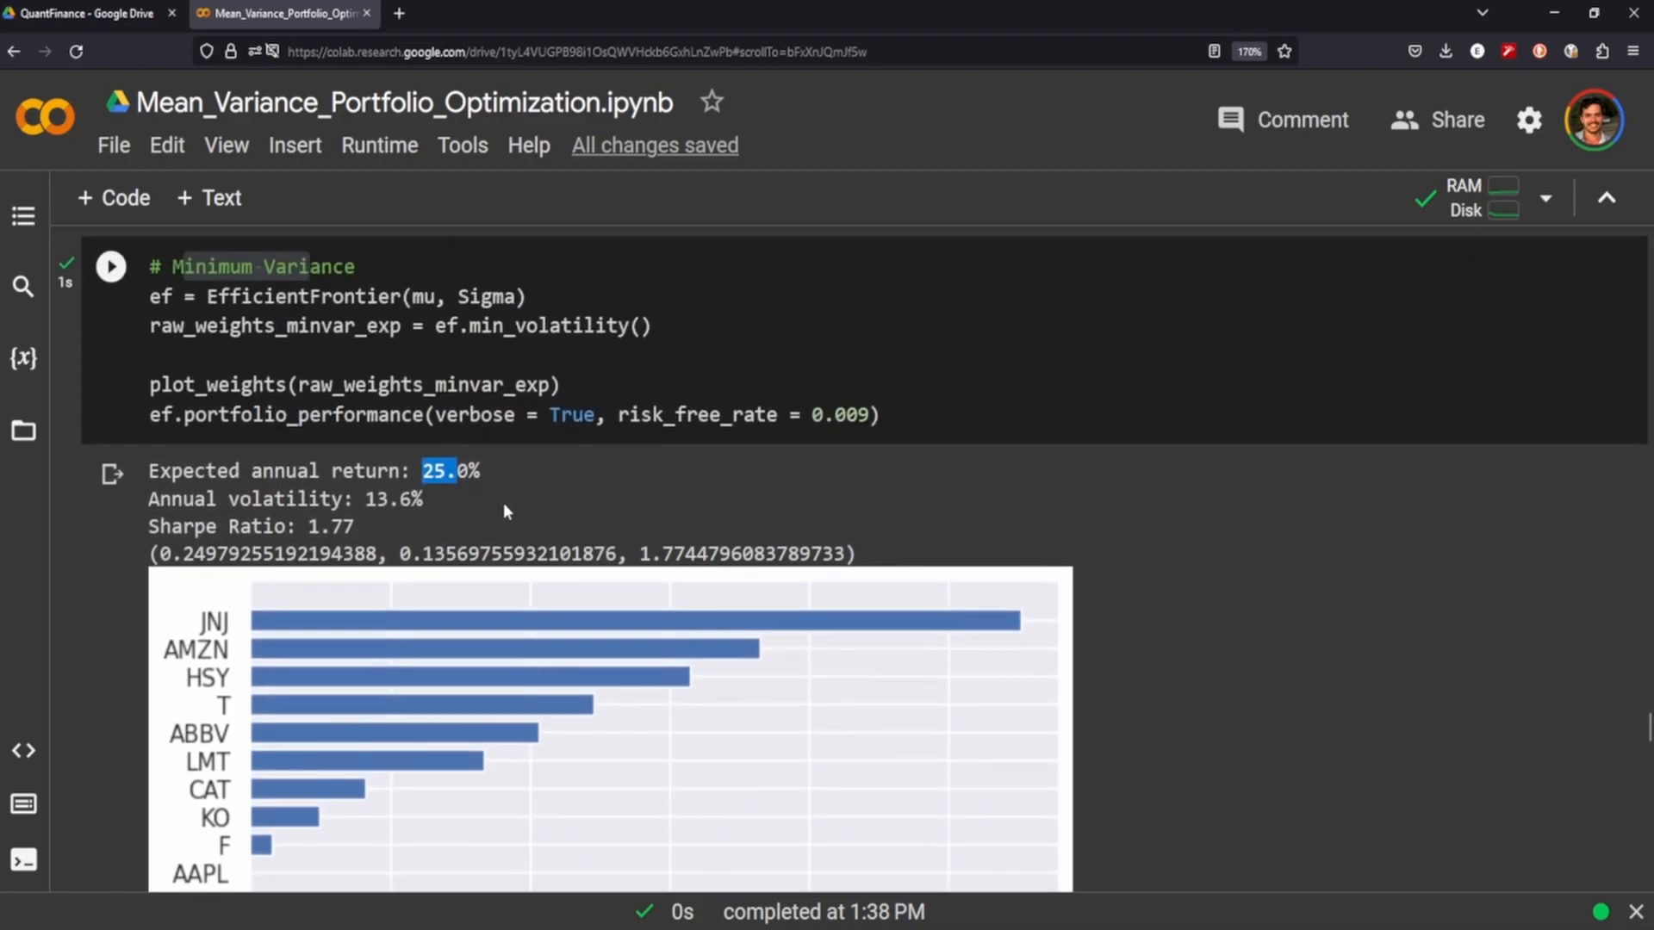
left_click(109, 256)
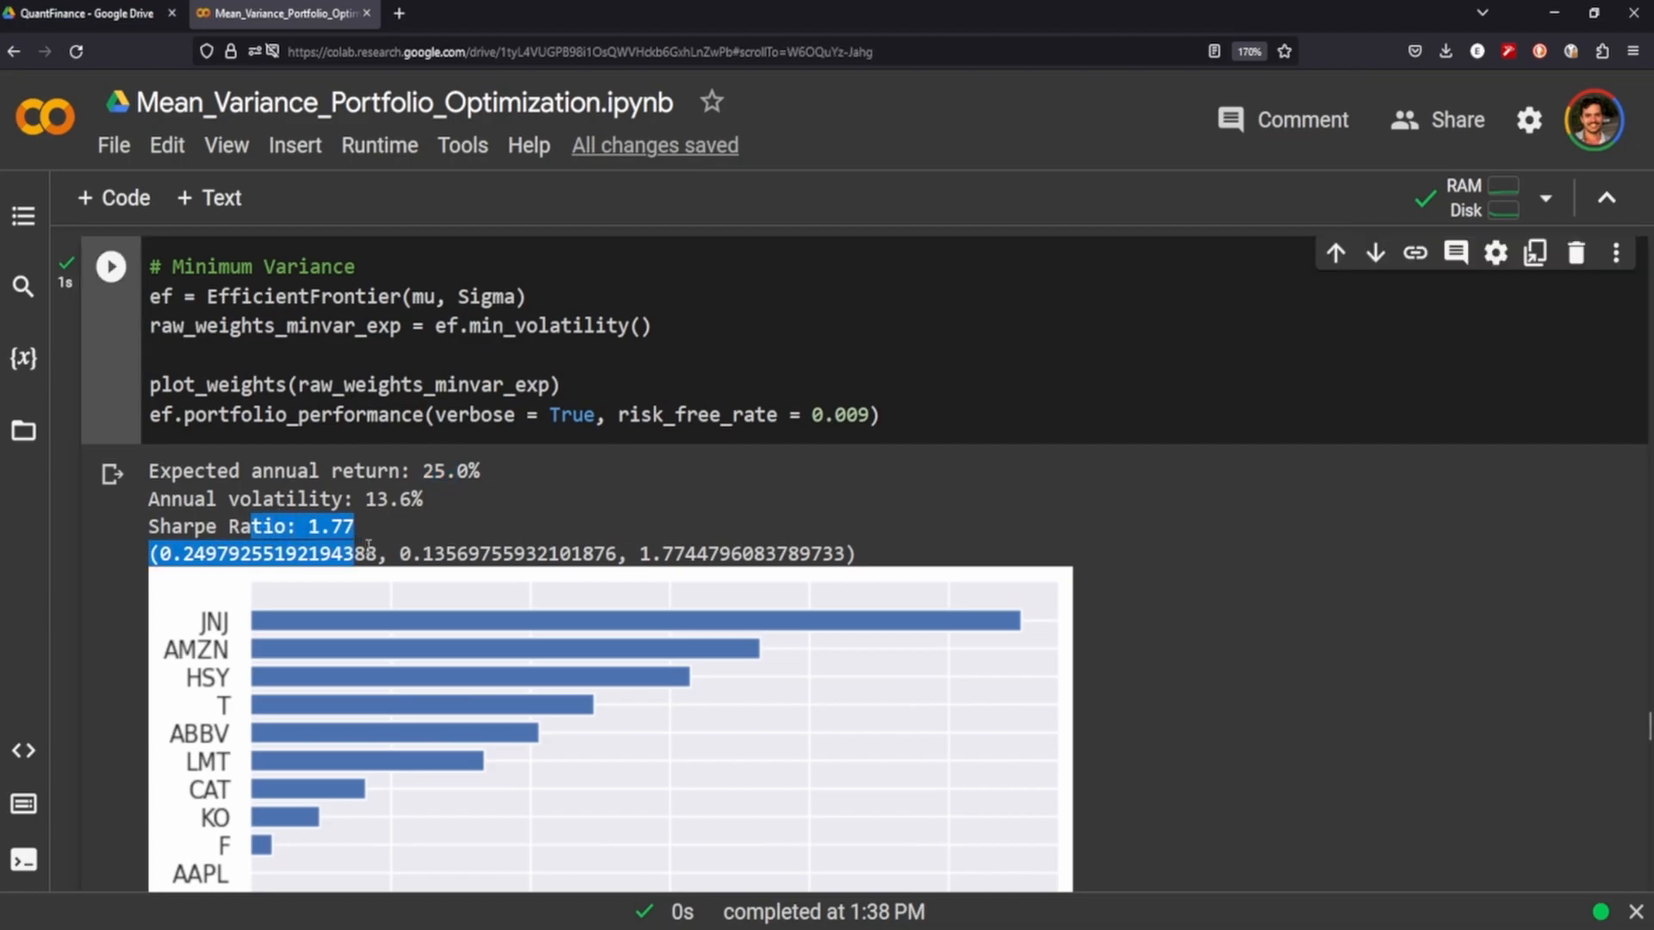
scroll("down", 3)
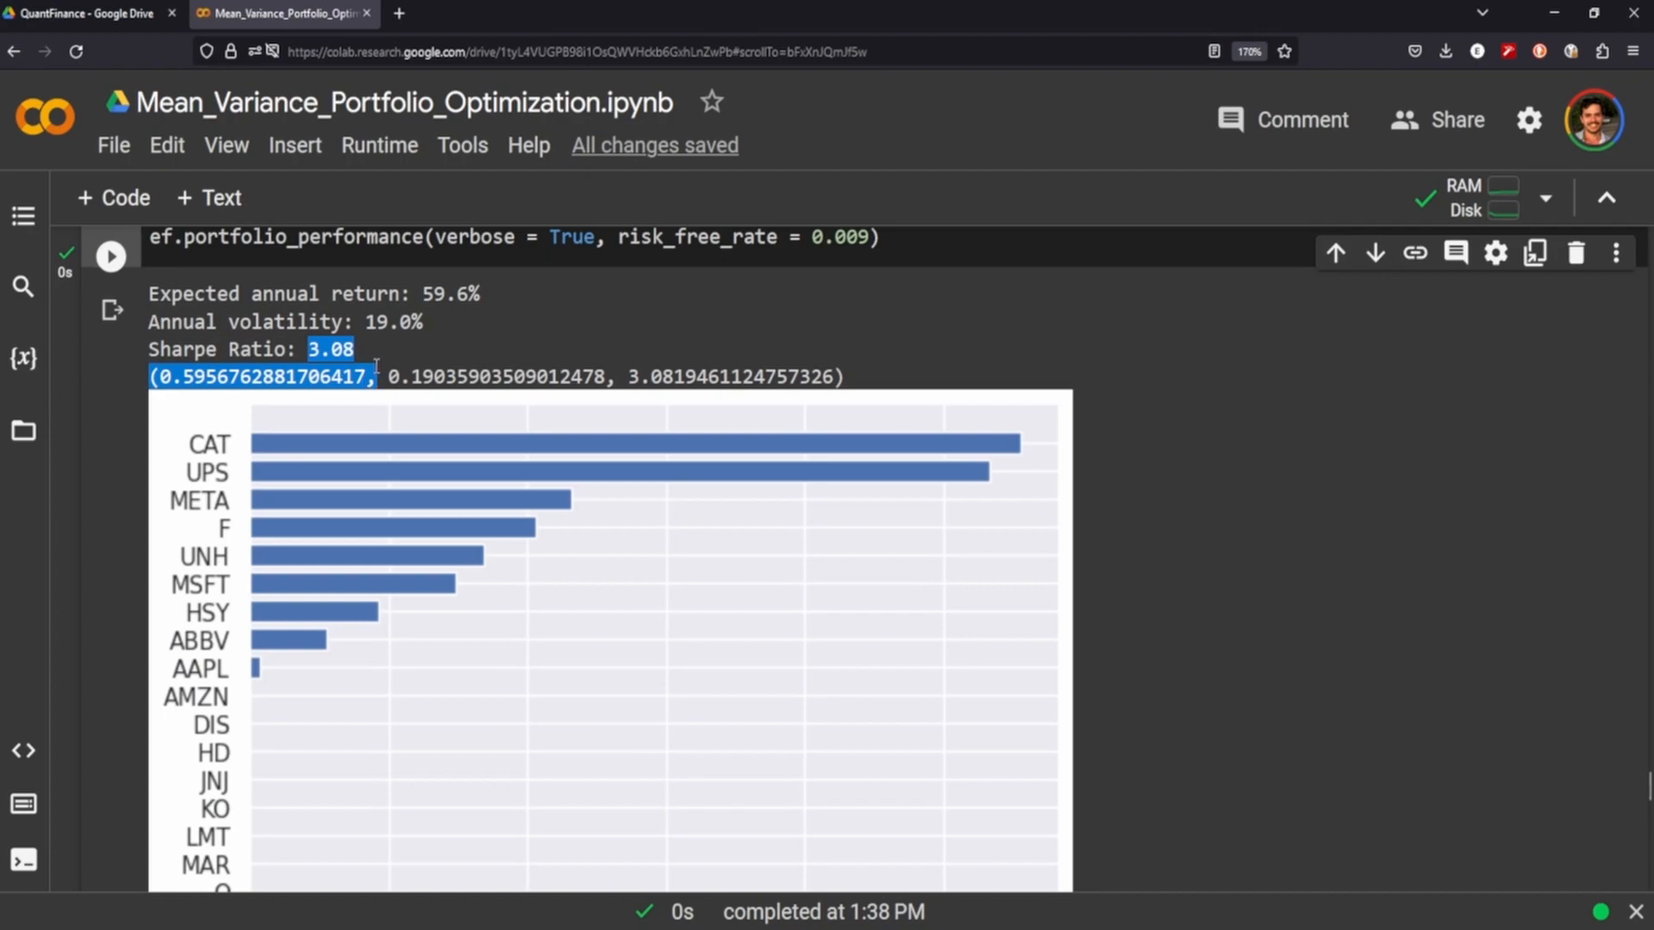
- Under Step 3: Backtesting, run the cell charting both portfolios' cumulative returns against the S&P 500
scroll("down", 3)
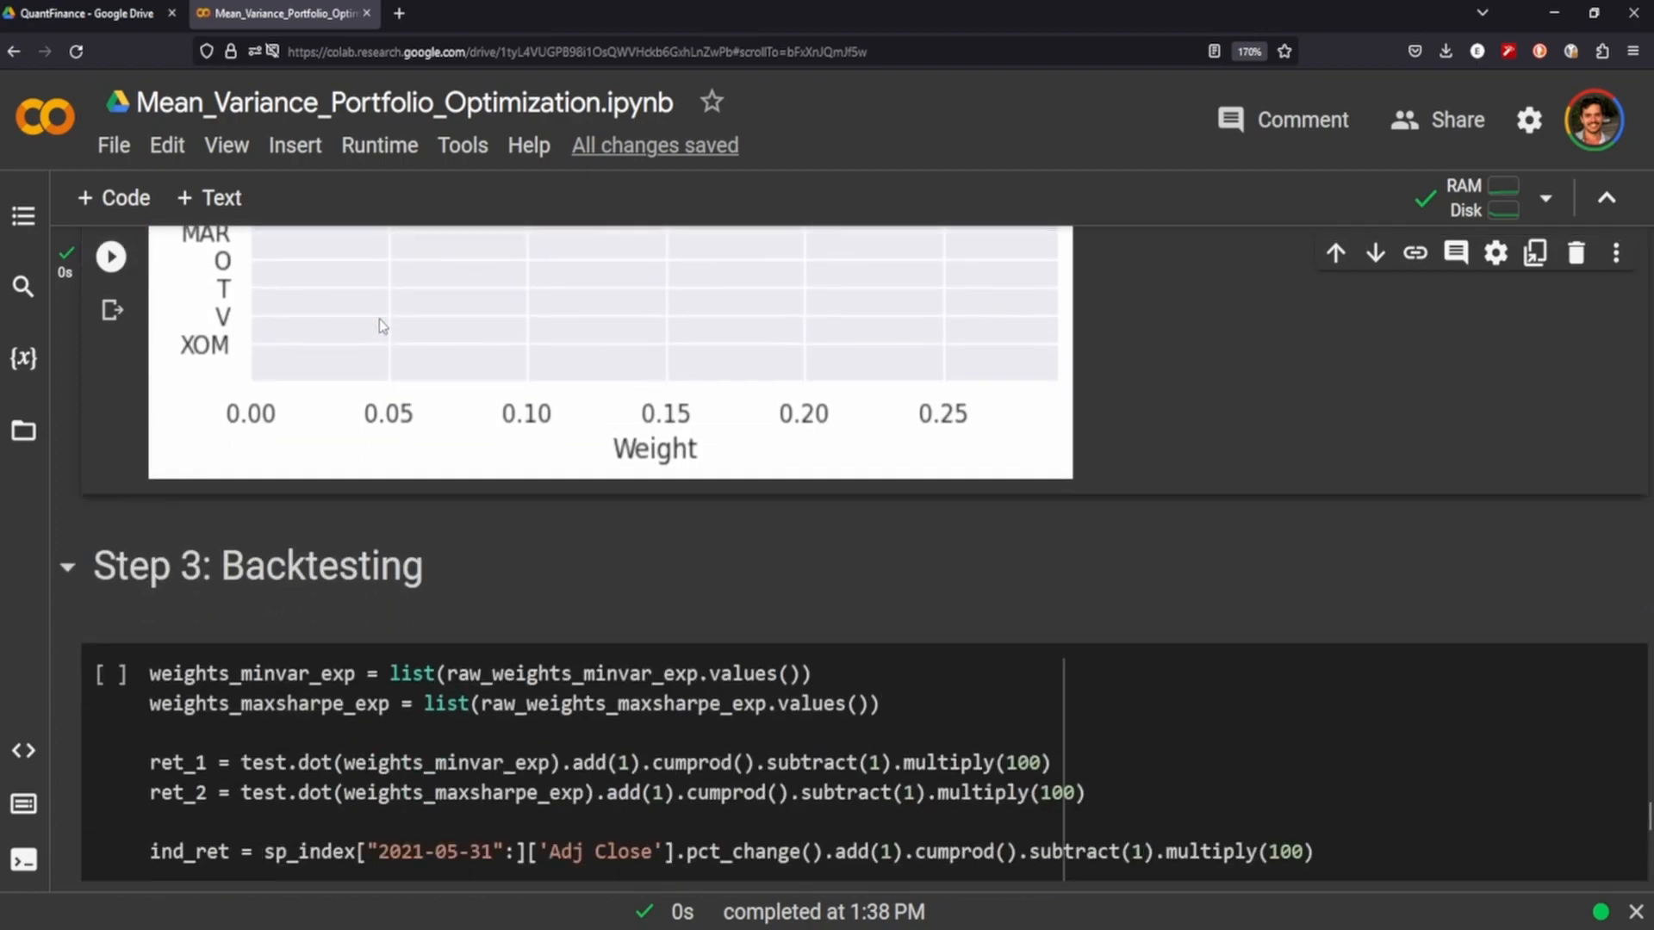
scroll("down", 3)
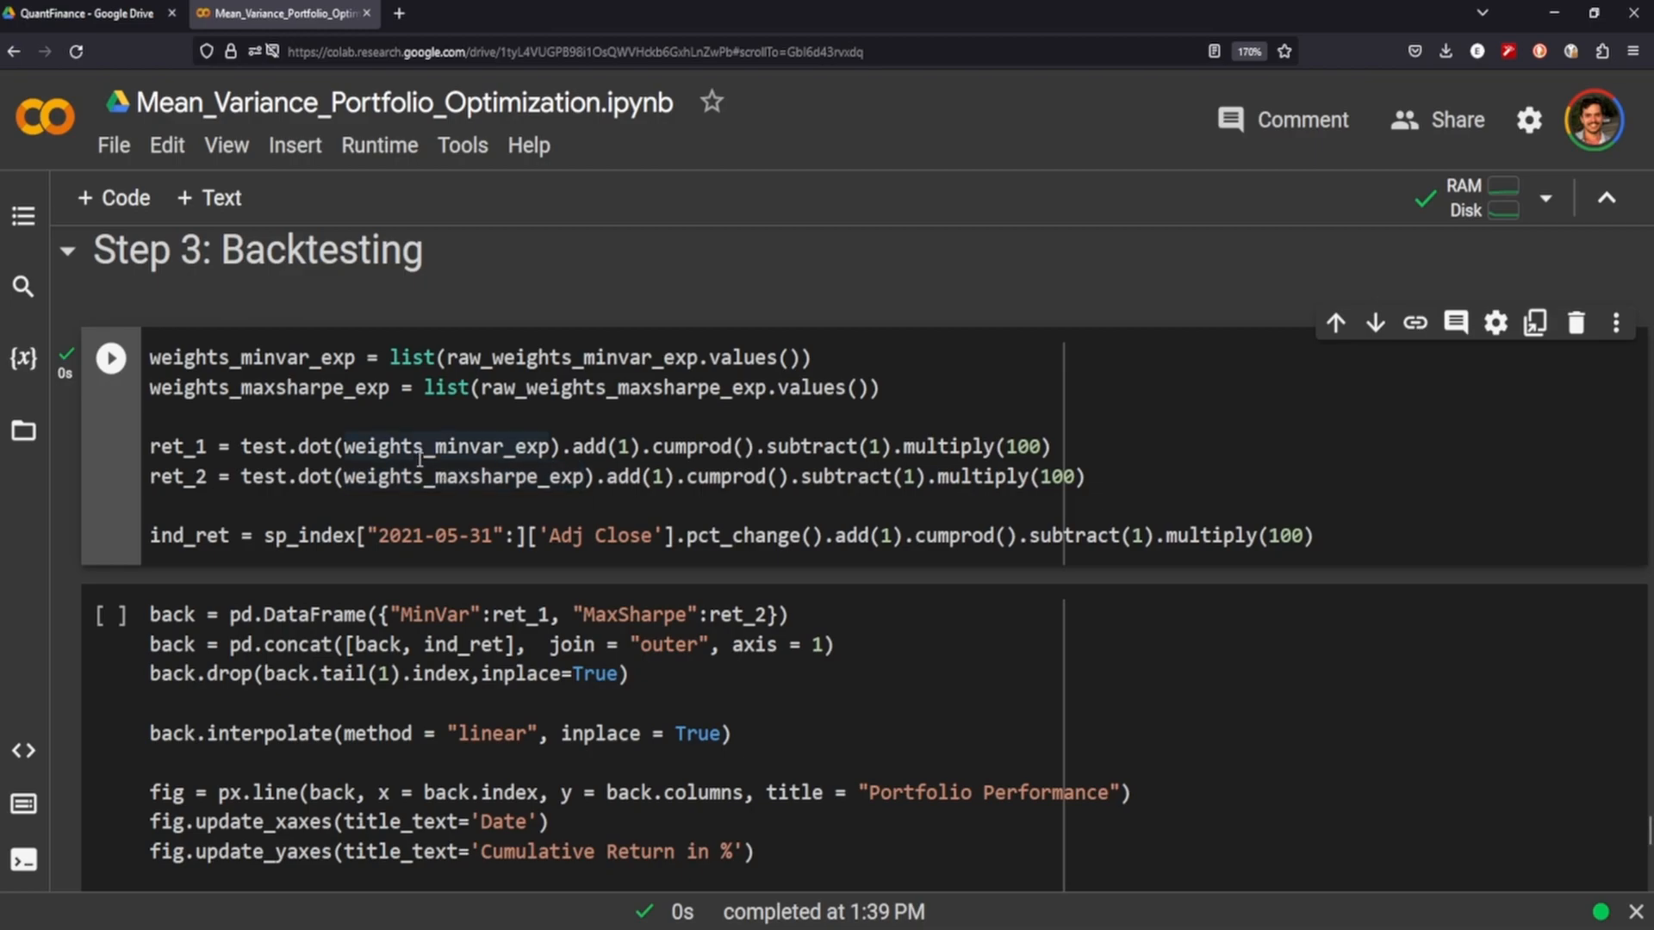
left_click(109, 615)
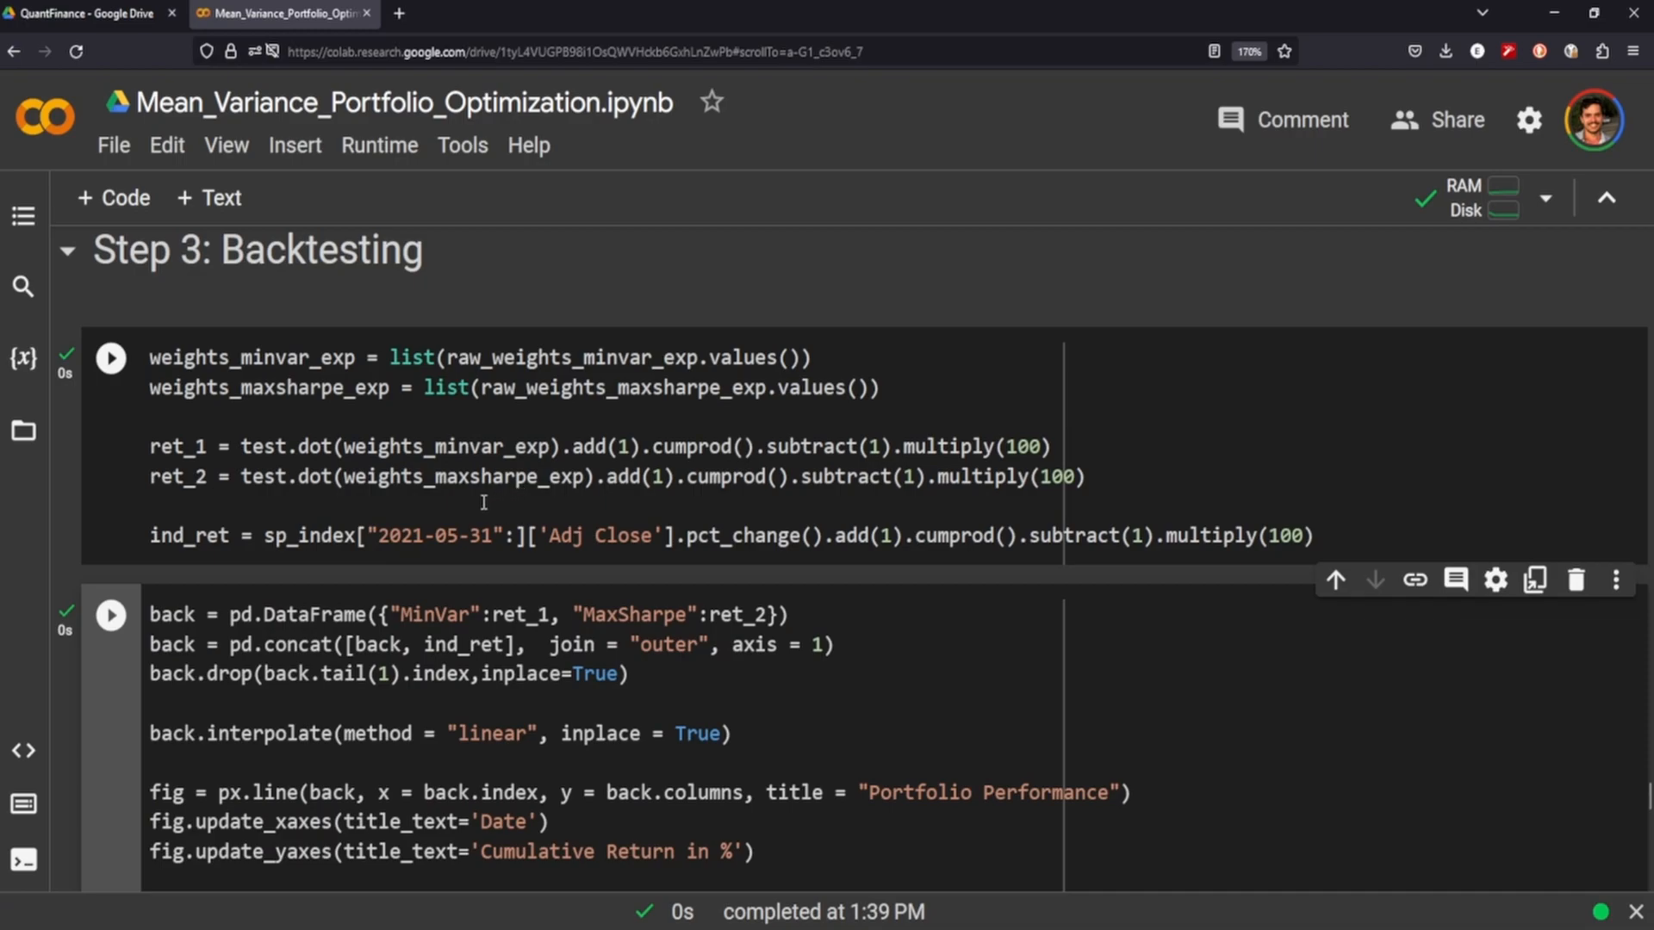
scroll("down", 3)
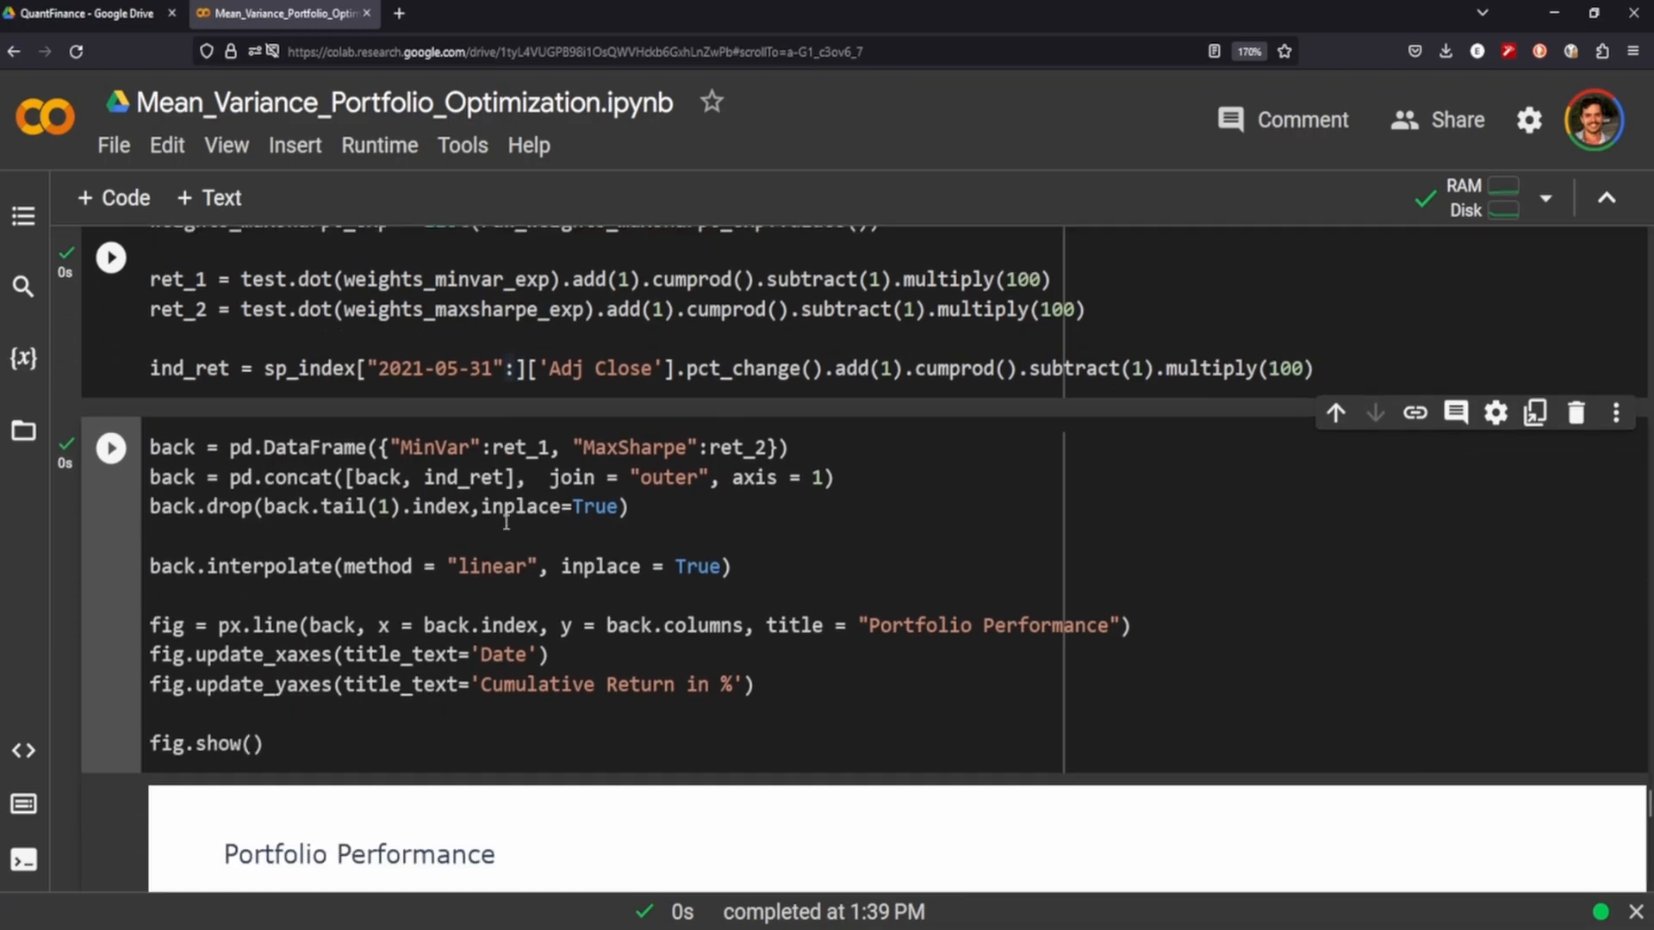
scroll("down", 3)
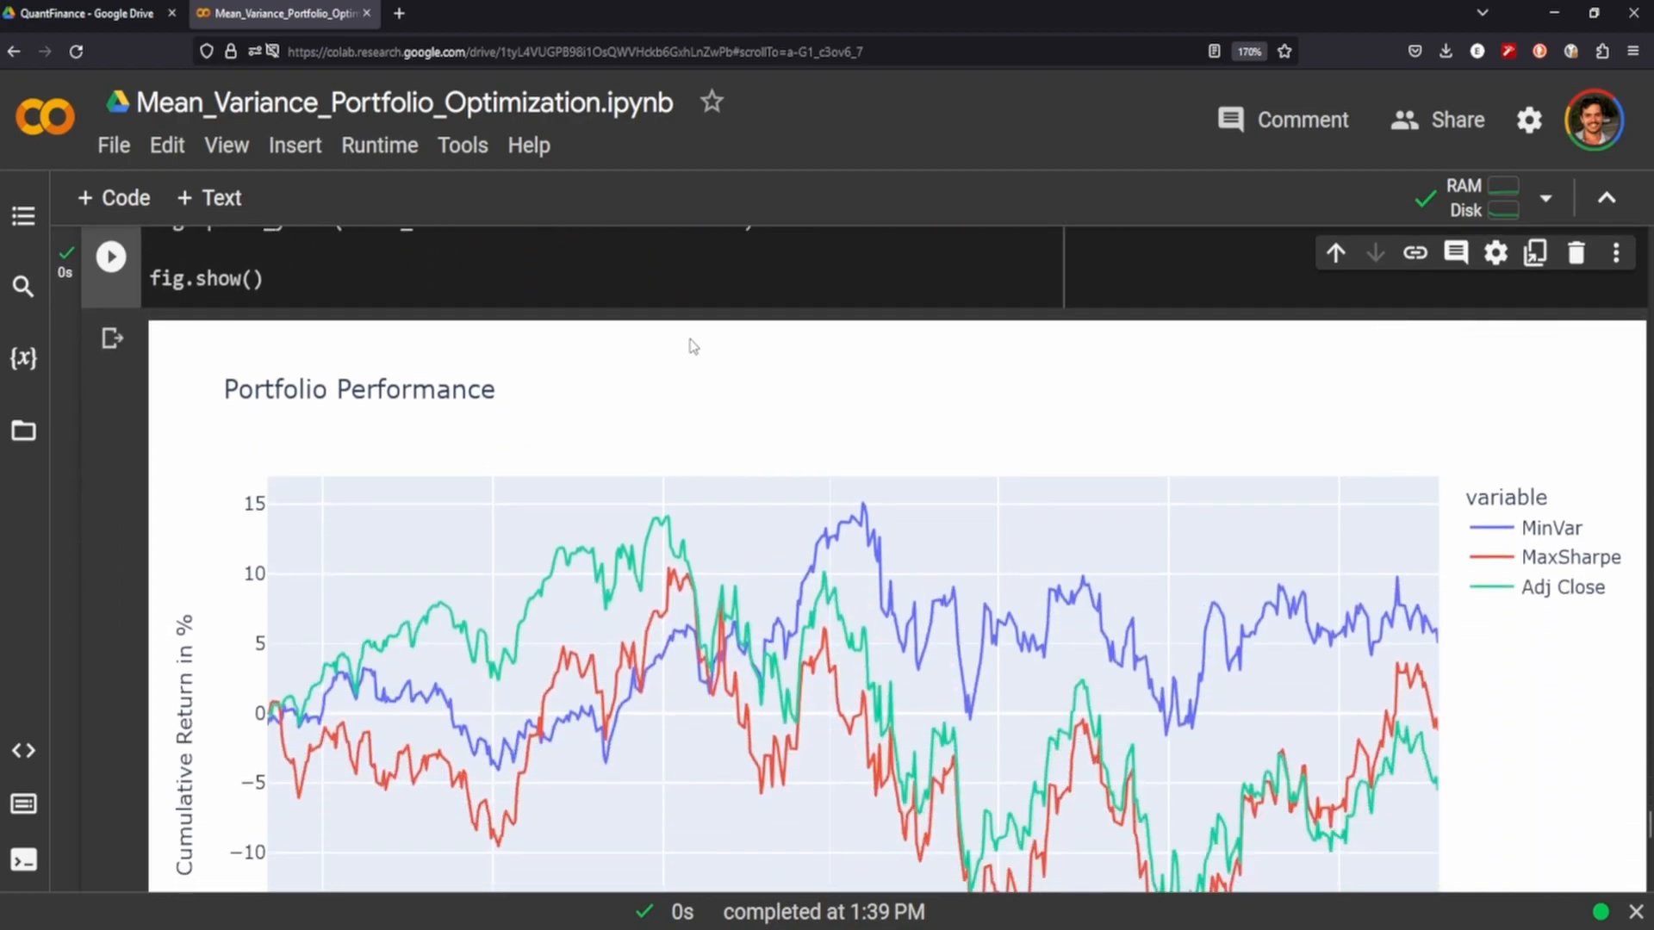
scroll("down", 3)
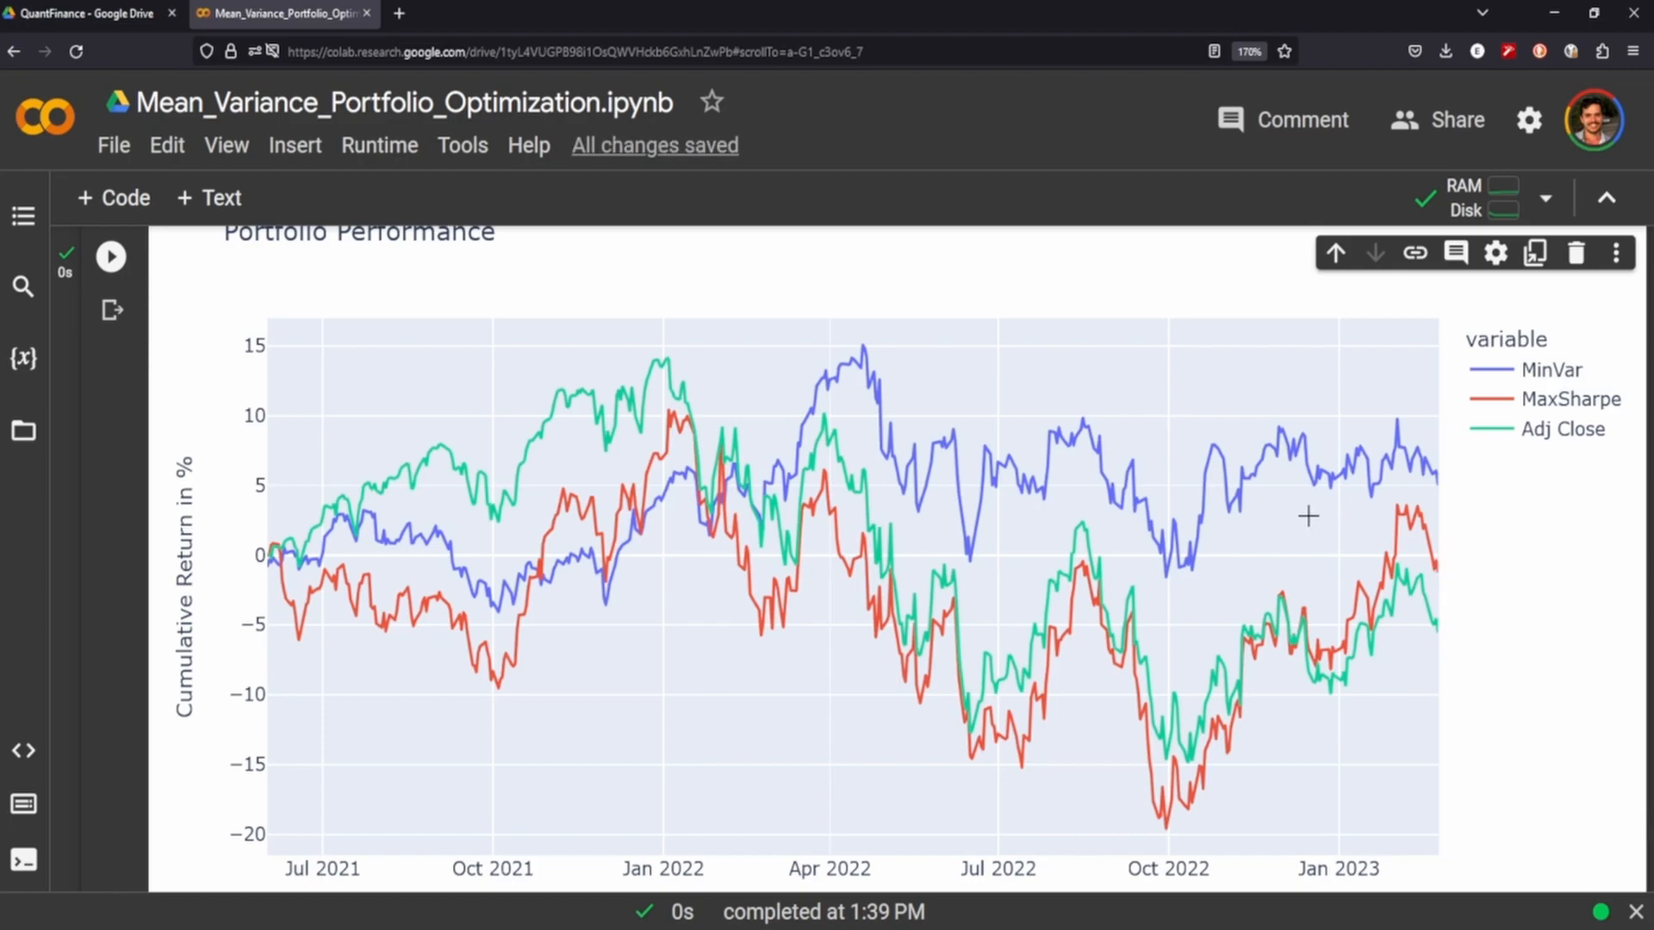
mouse_move(1556, 380)
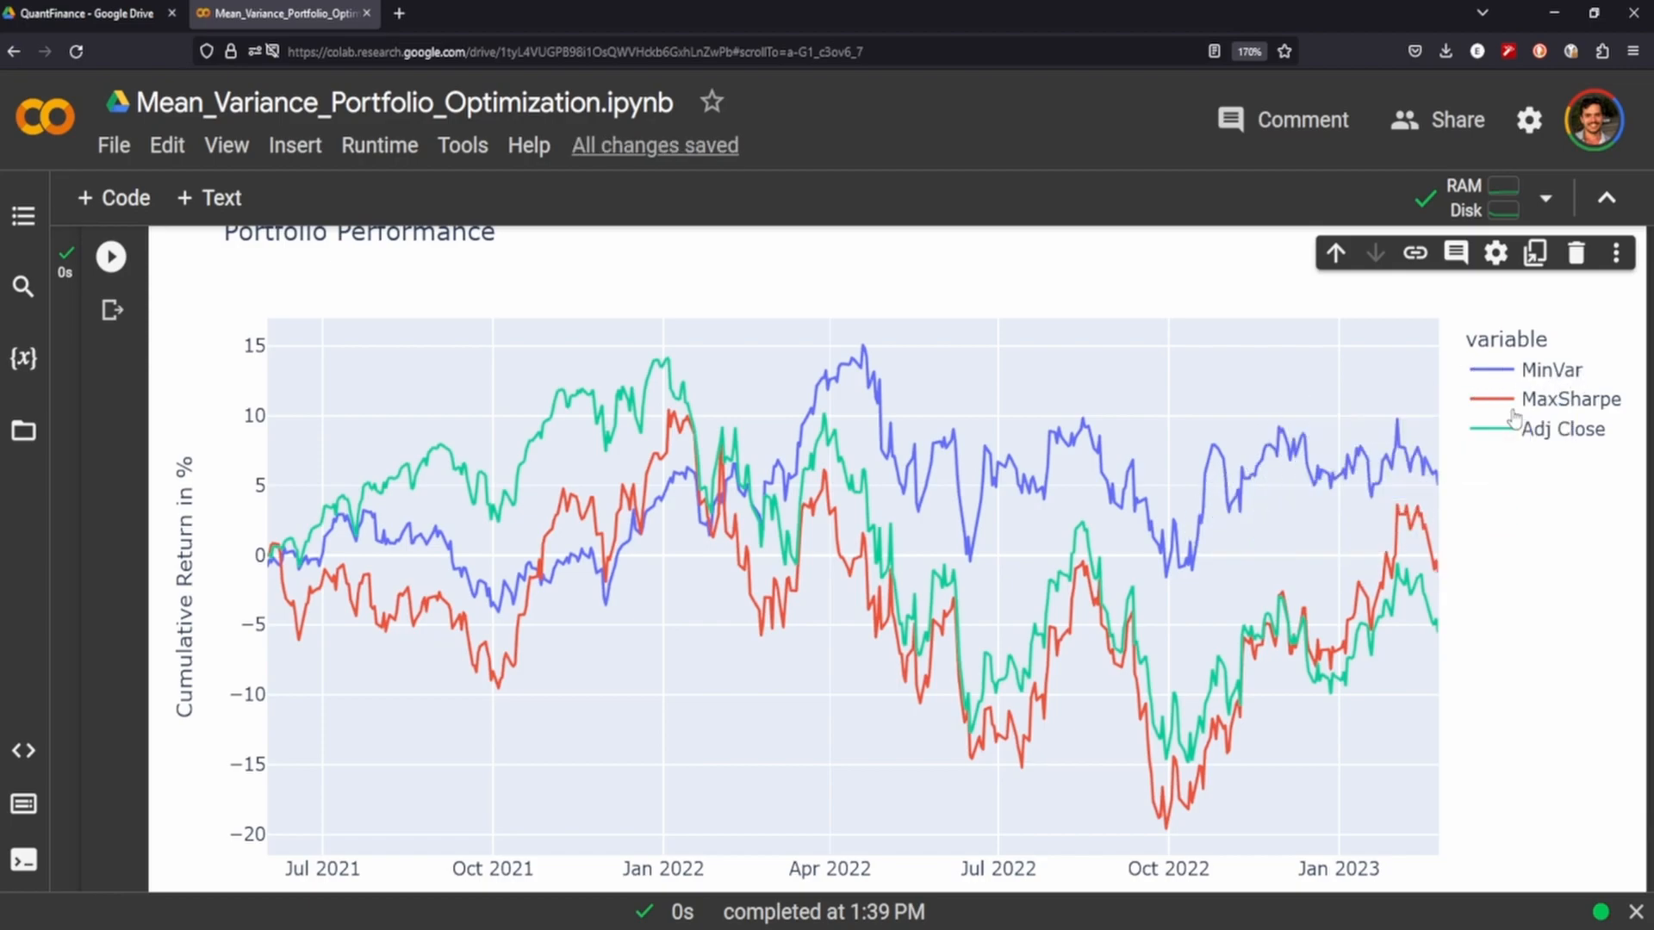
mouse_move(1327, 673)
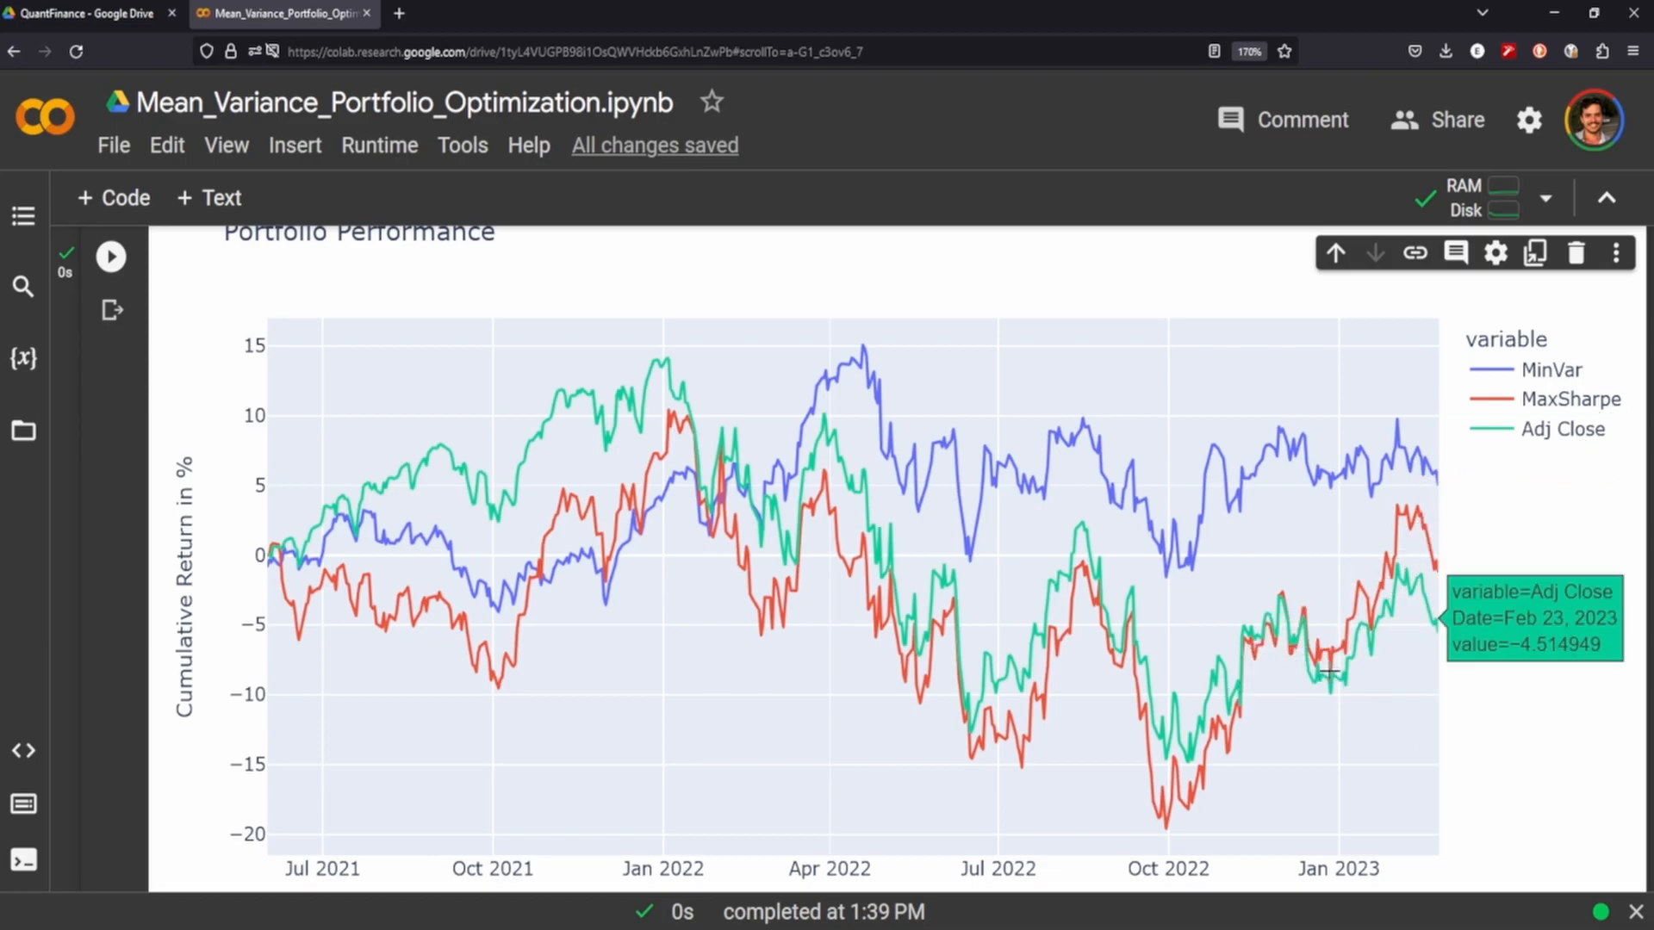
mouse_move(405, 504)
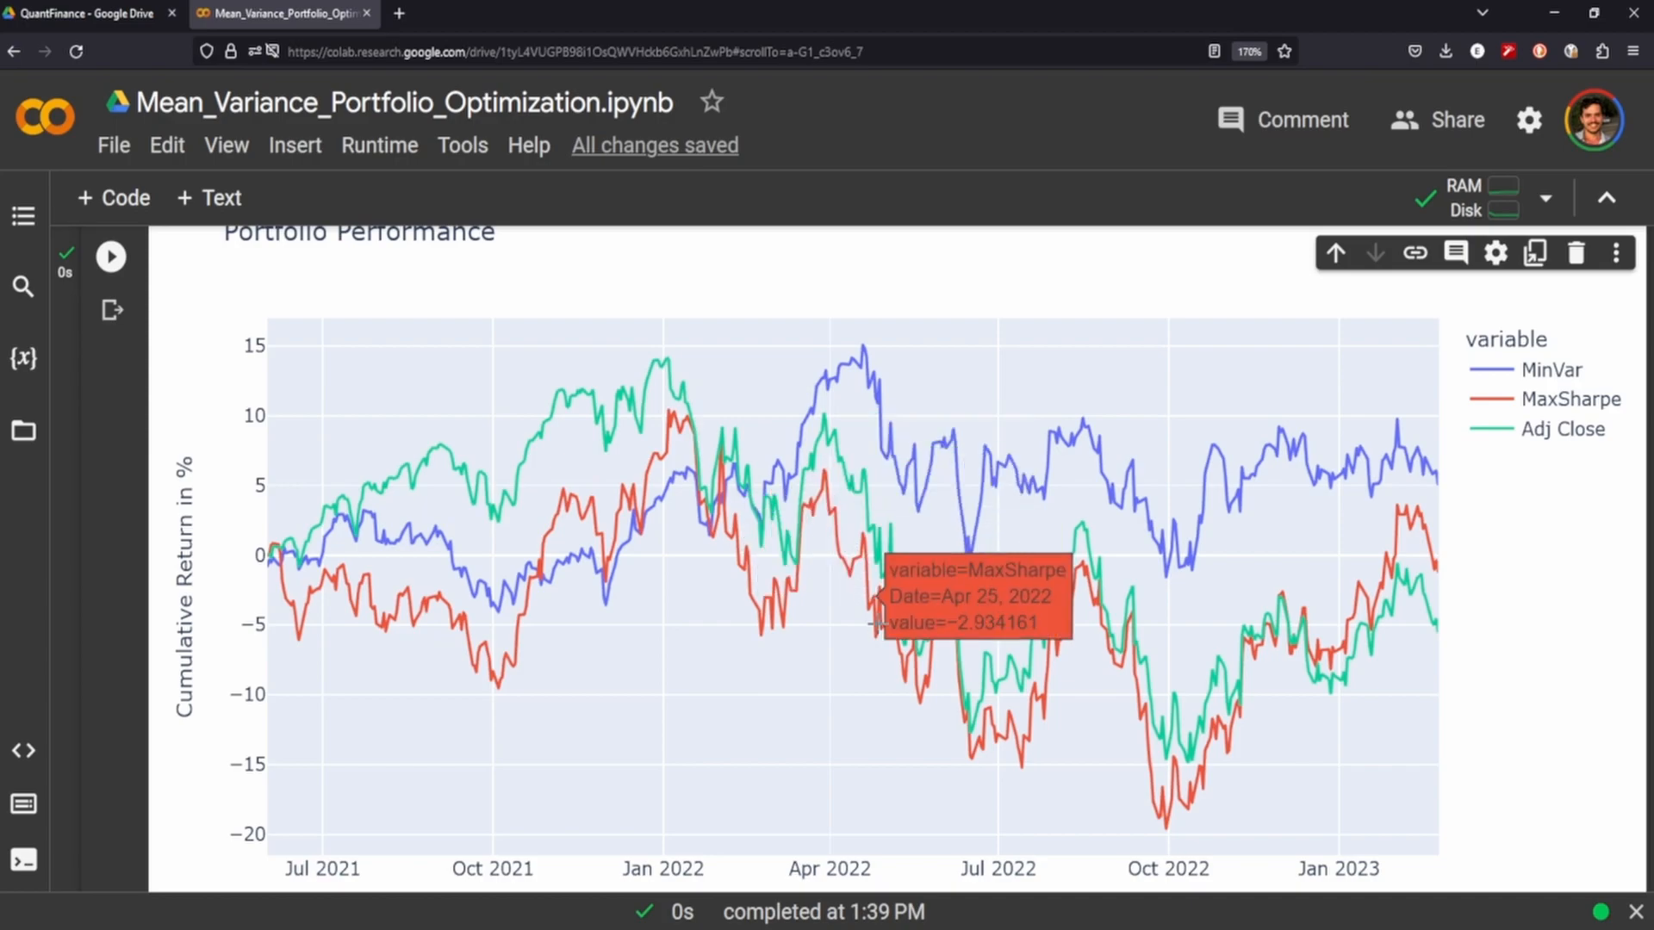
mouse_move(1213, 823)
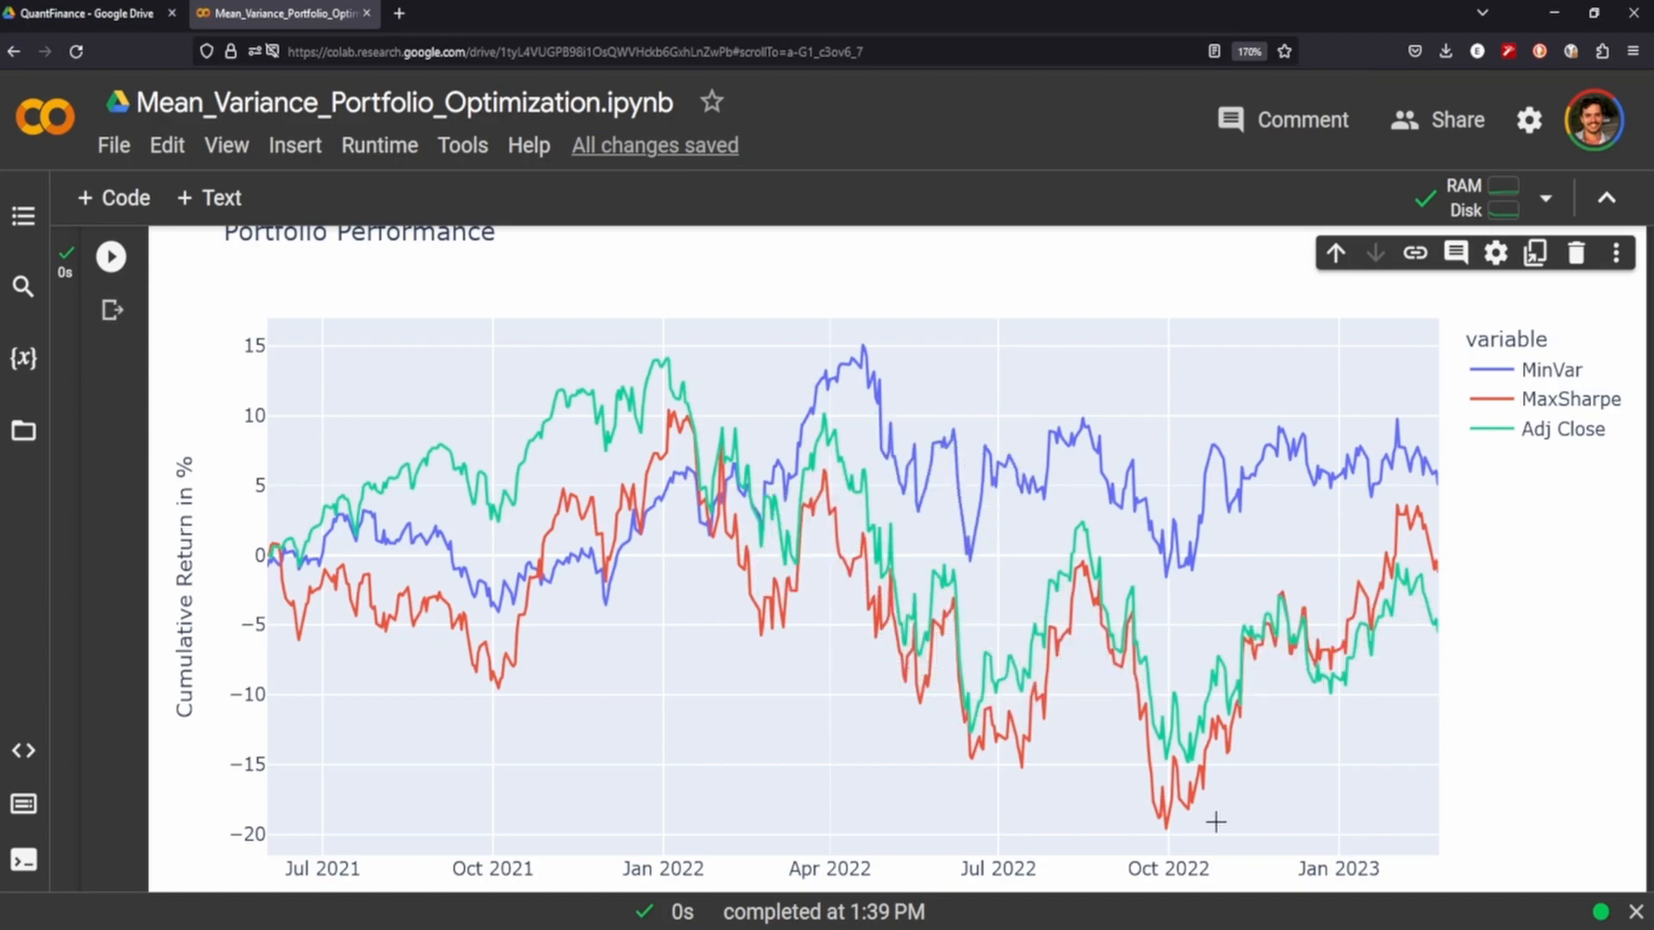
mouse_move(689, 597)
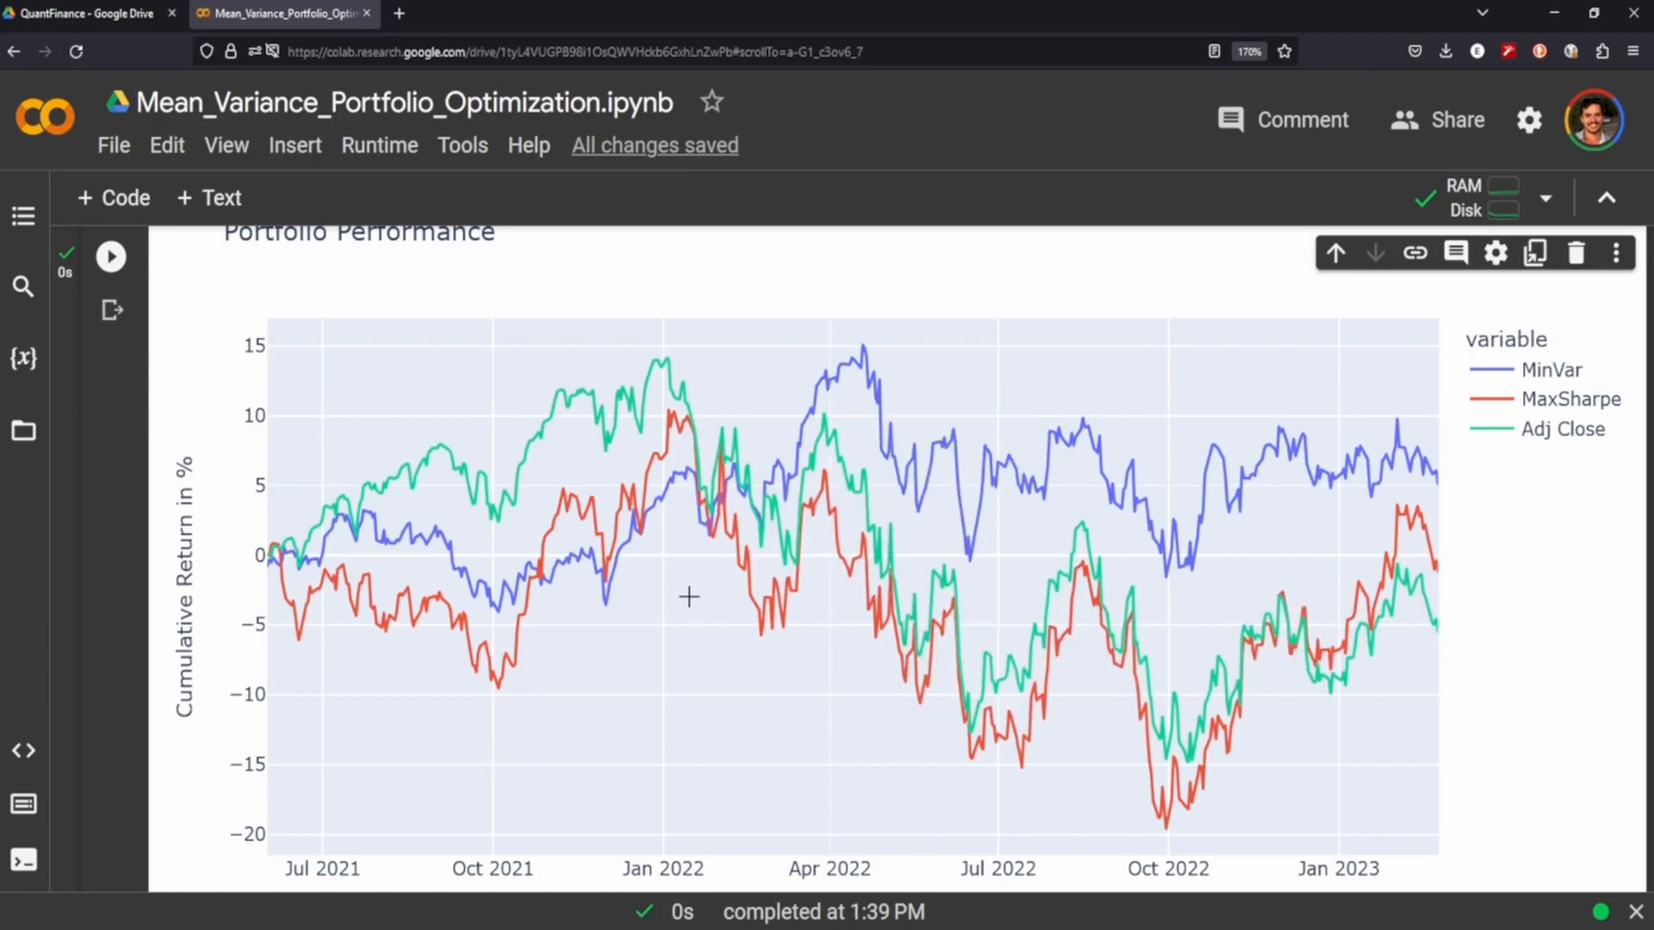
mouse_move(758, 554)
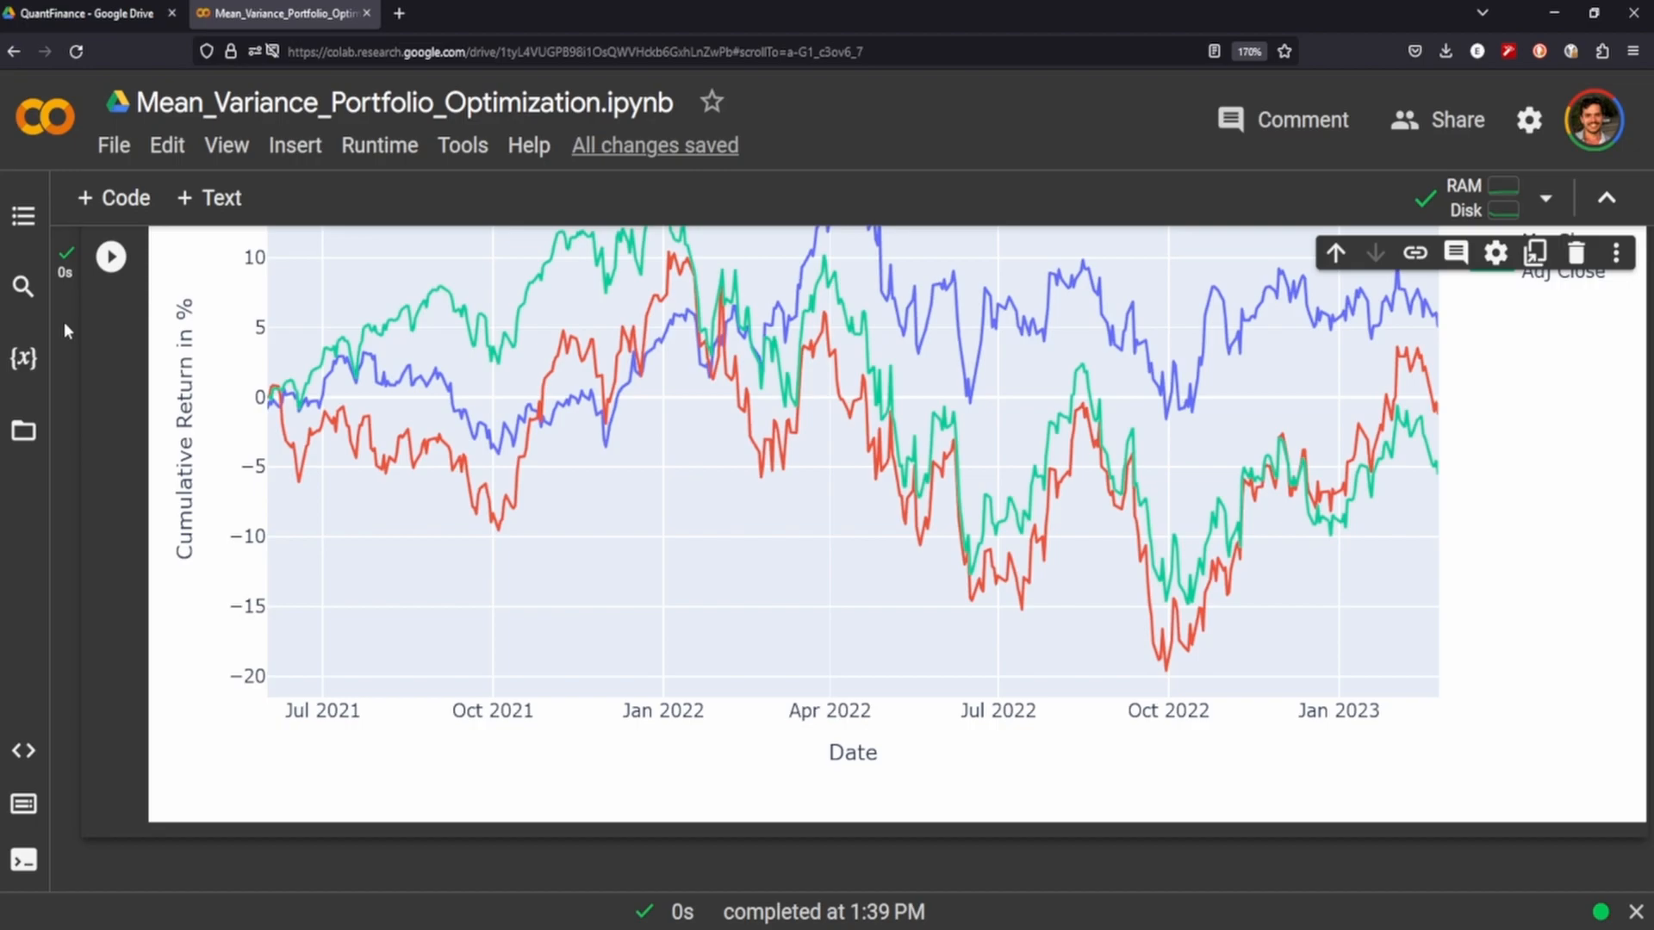
mouse_move(84, 399)
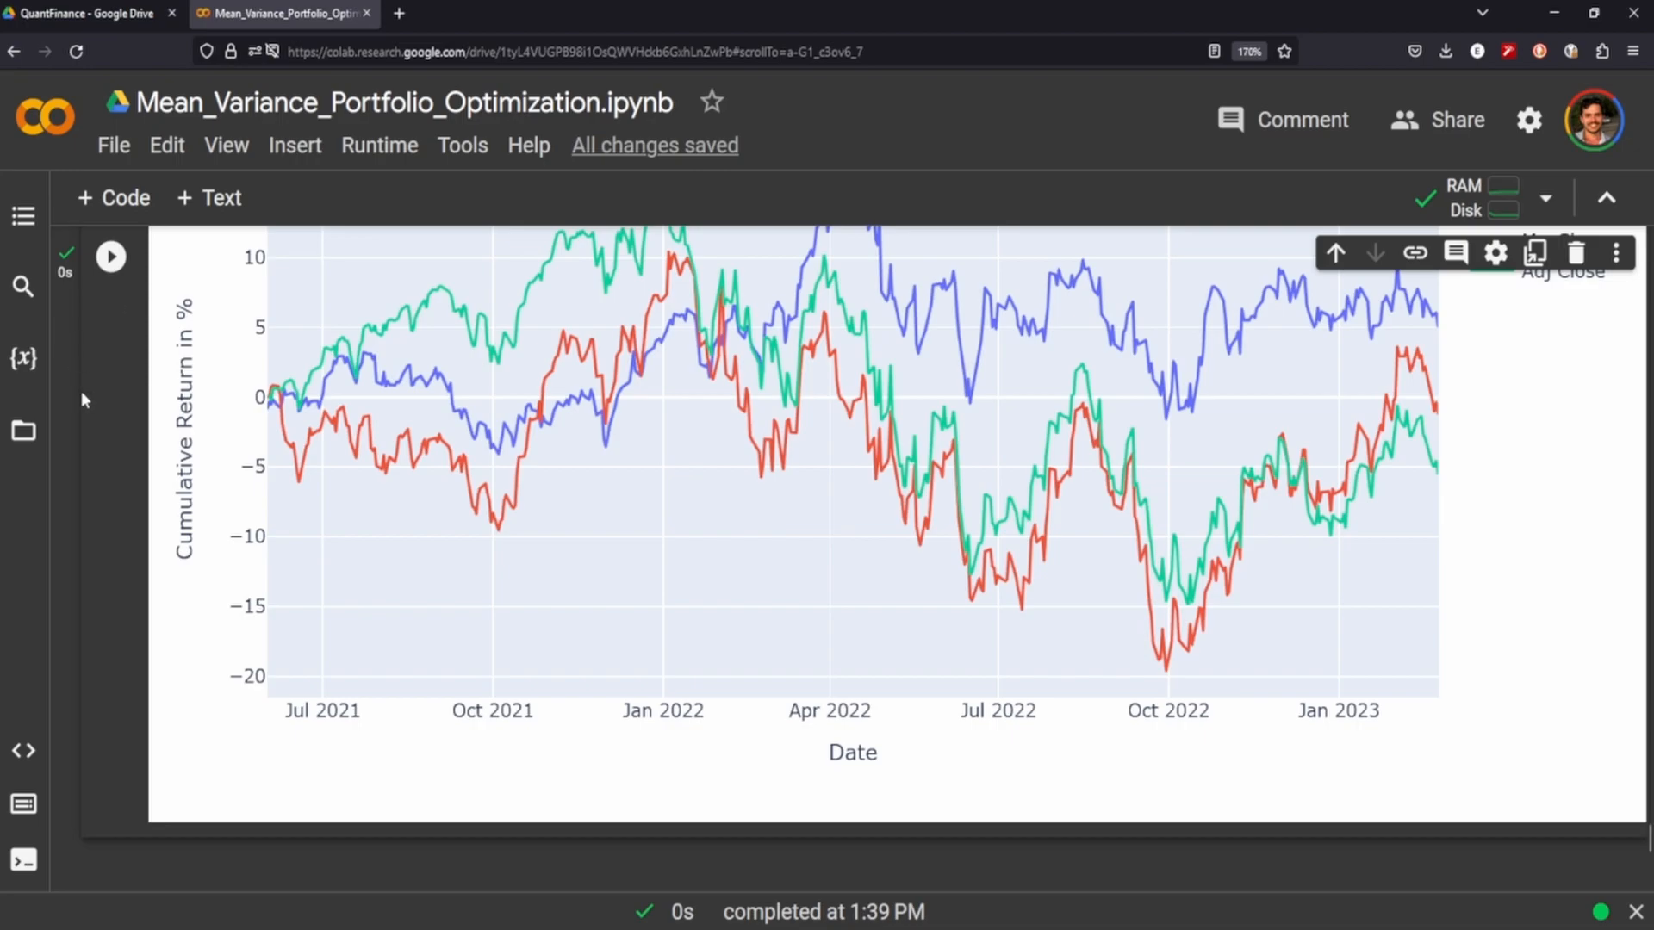